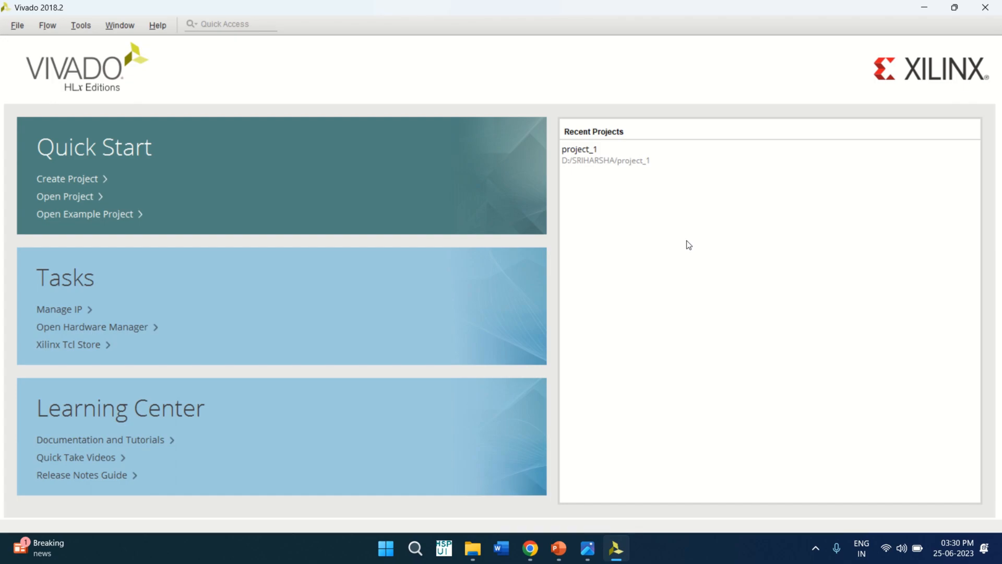
pyautogui.moveTo(207, 313)
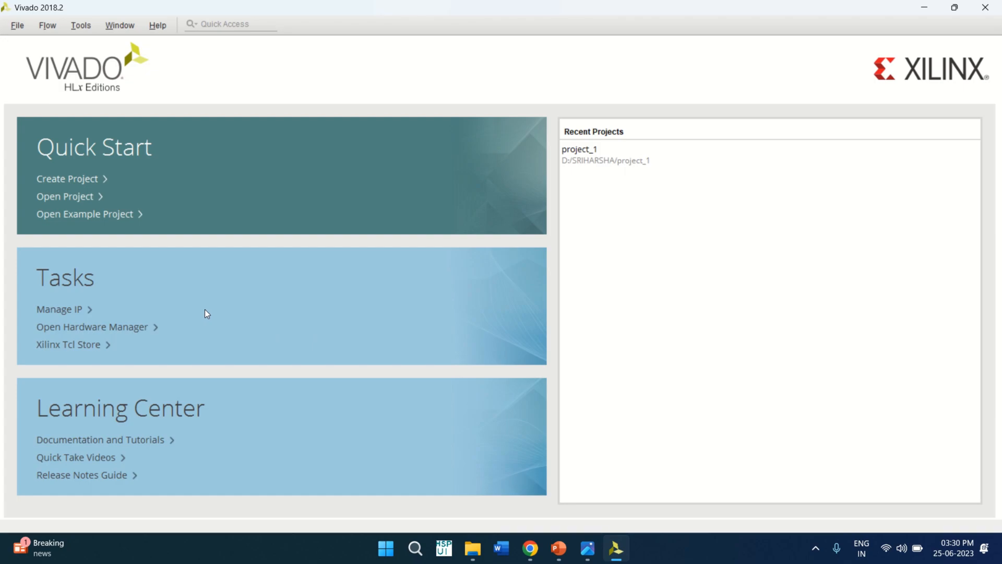
pyautogui.moveTo(66, 179)
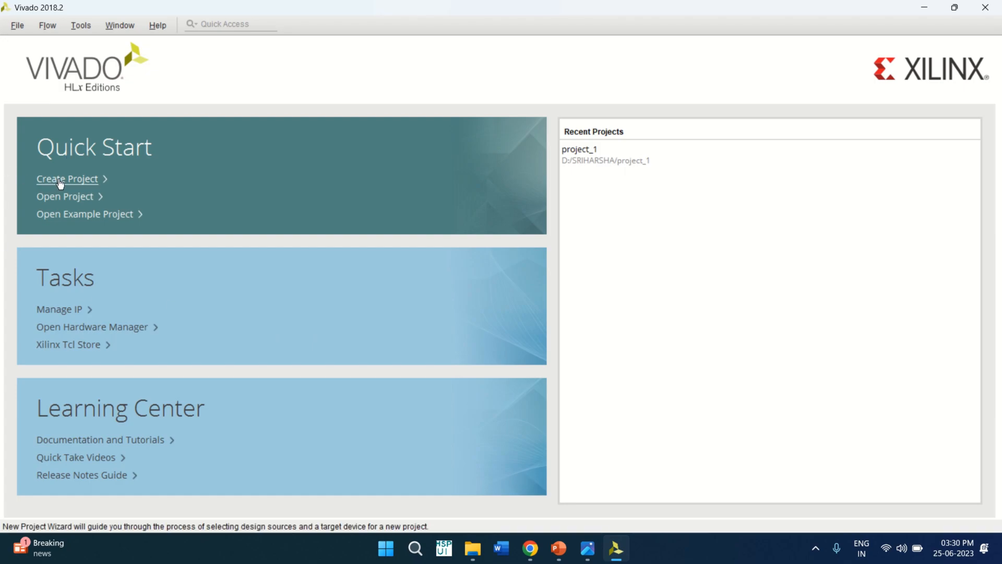
pyautogui.moveTo(403, 166)
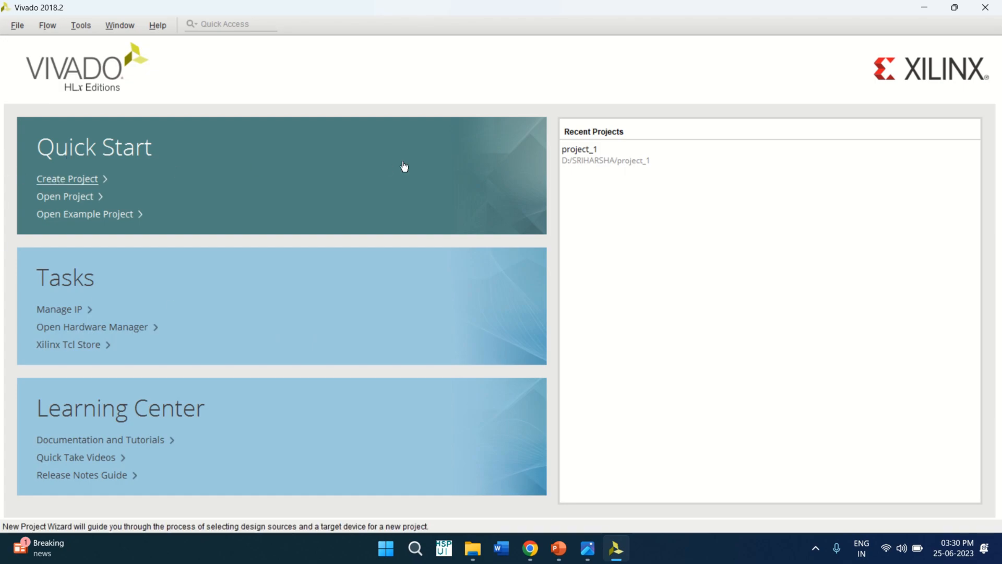
# Begin a new project, keeping the default name project_2 at D:/SRIHARSHA
pyautogui.click(66, 179)
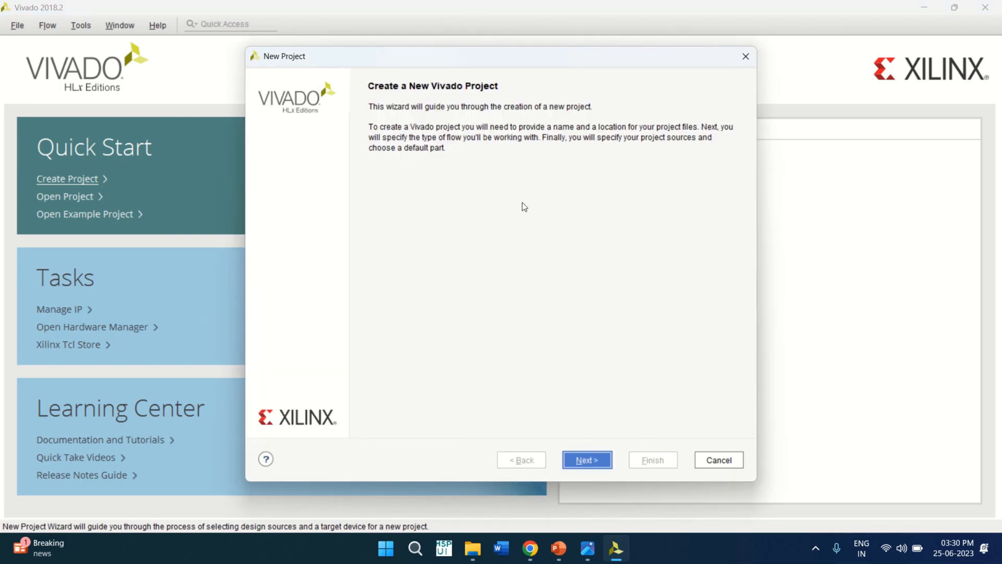
pyautogui.click(586, 459)
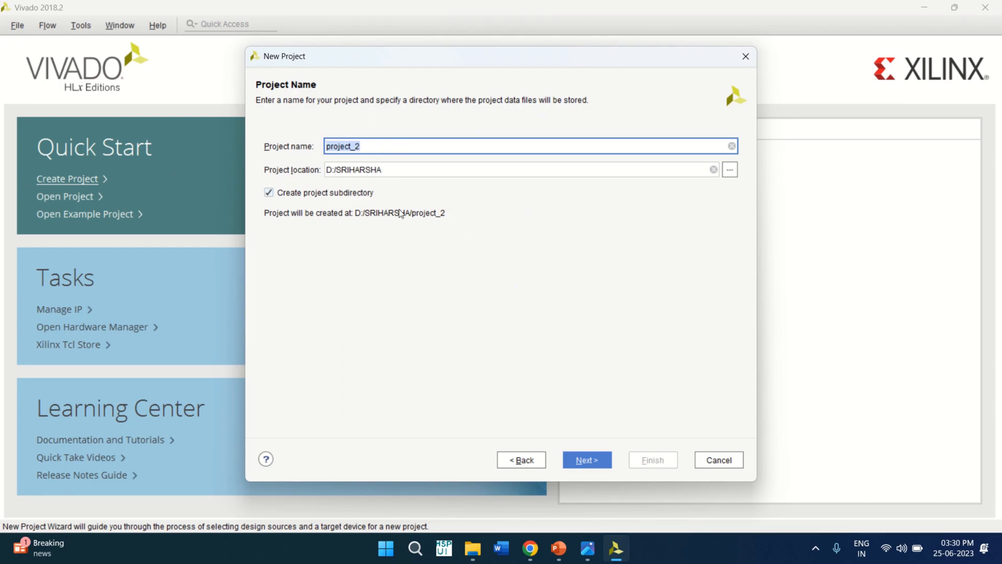
pyautogui.click(585, 460)
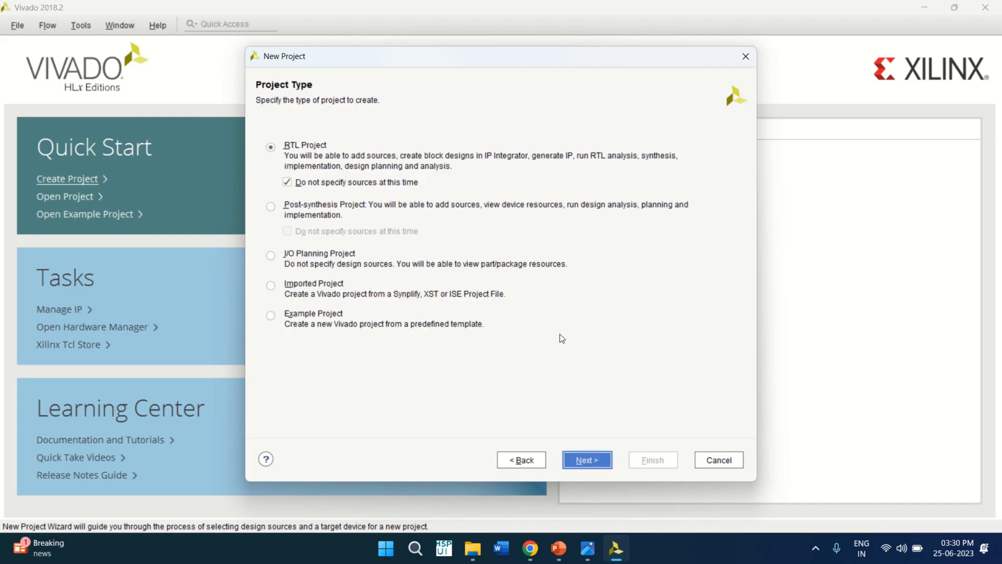
pyautogui.moveTo(336, 168)
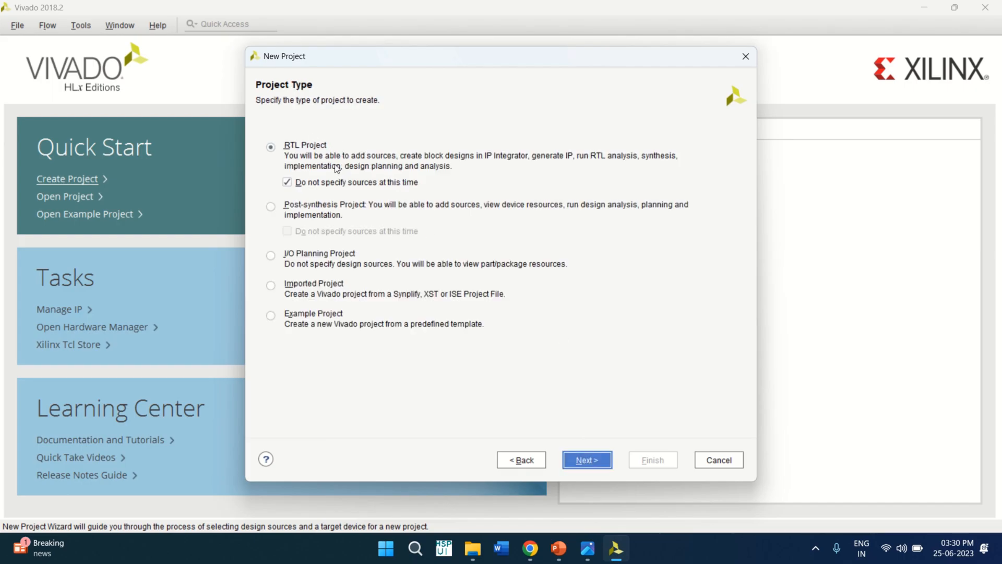
pyautogui.moveTo(618, 414)
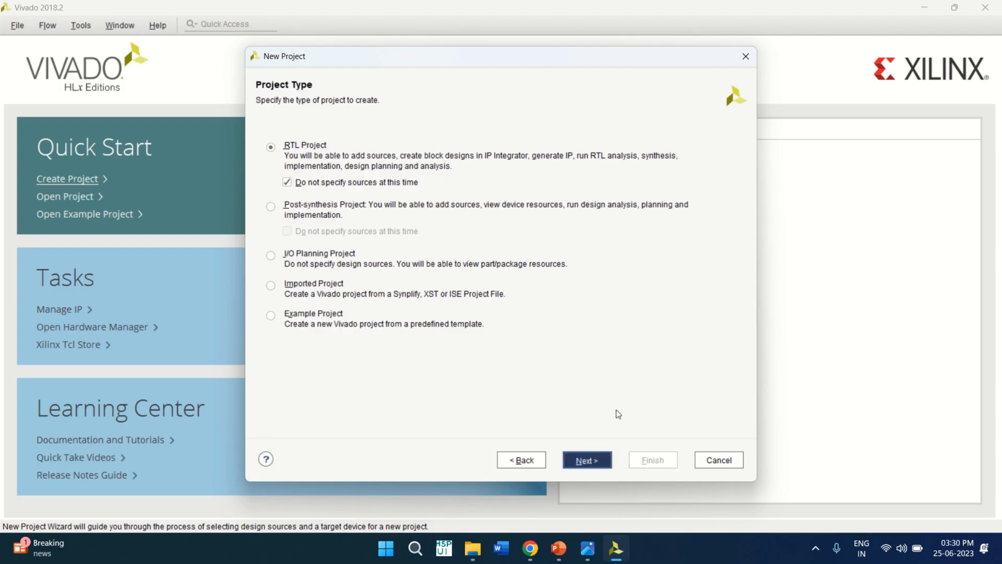
# Filter parts to Artix-7, package ftg256, speed -1 and choose xc7a35tftg256-1
pyautogui.click(586, 459)
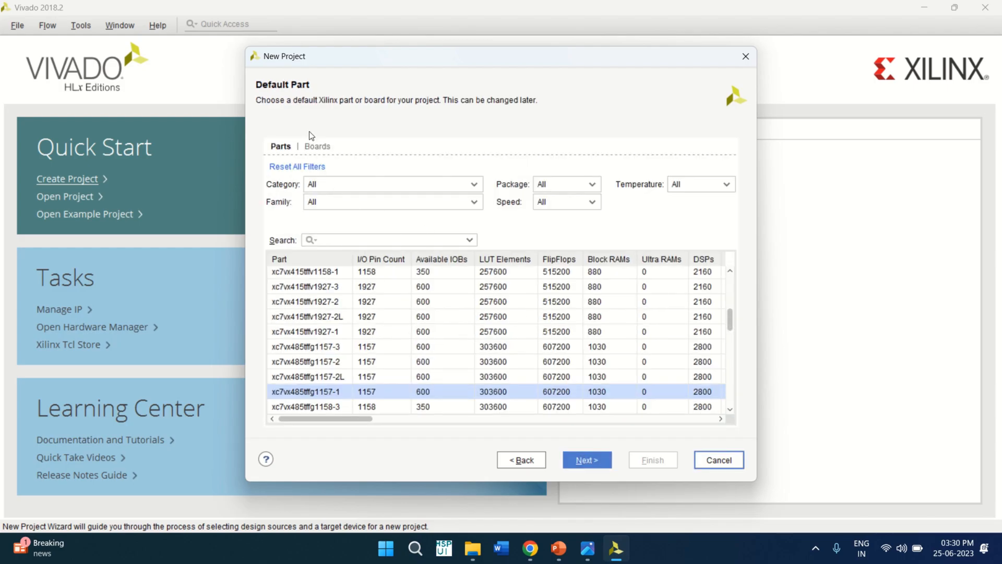
pyautogui.moveTo(277, 152)
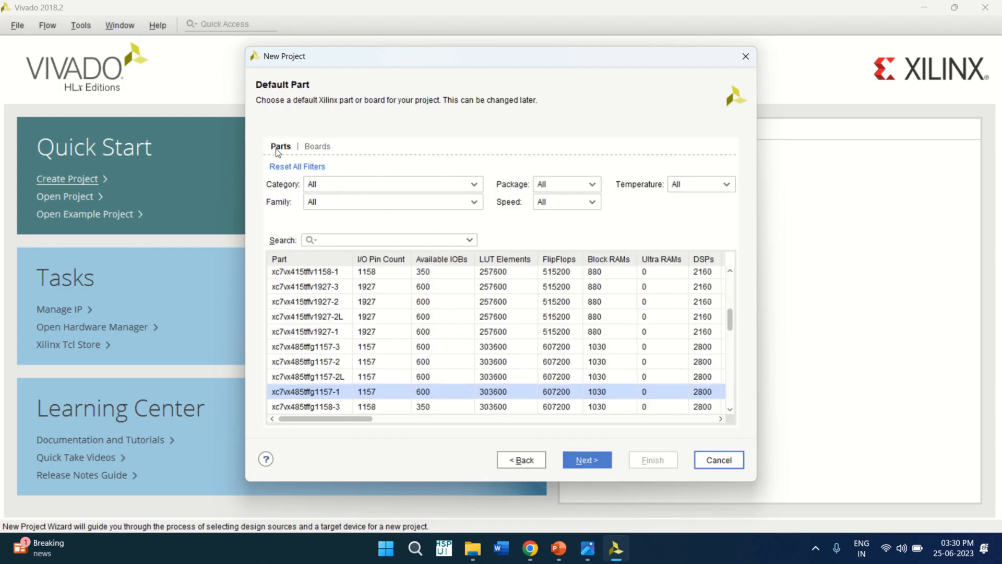
pyautogui.moveTo(361, 194)
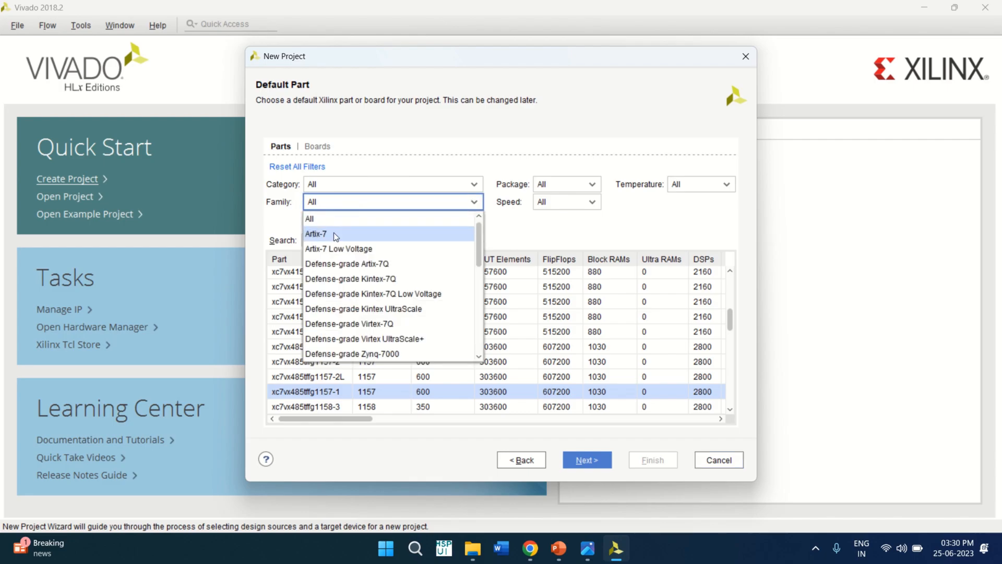
pyautogui.click(315, 233)
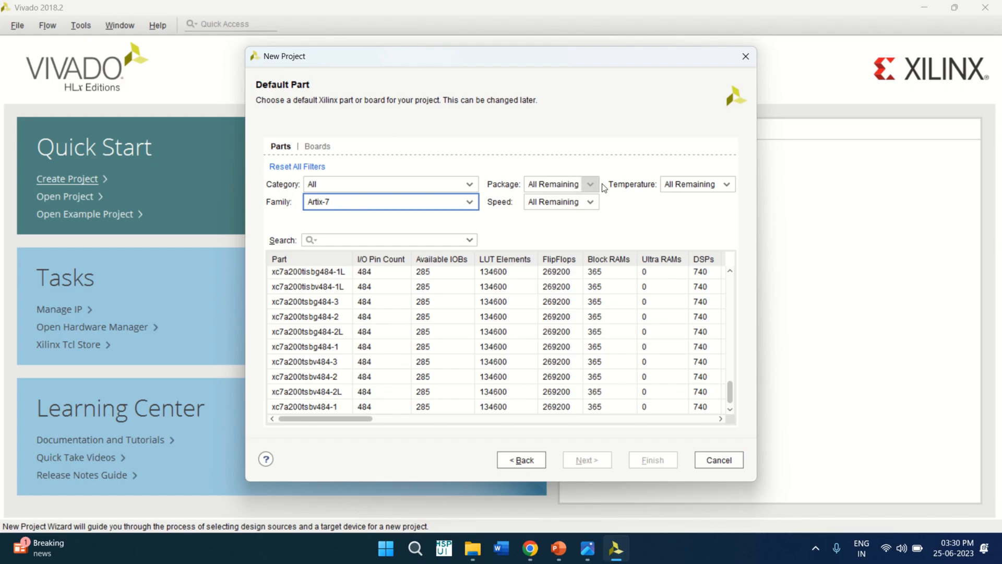
pyautogui.click(589, 184)
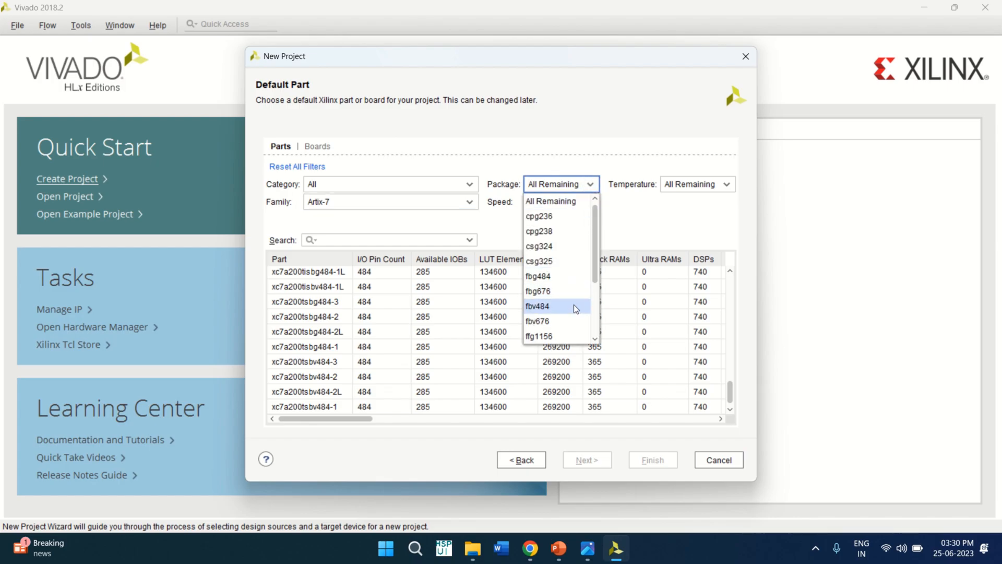
pyautogui.scroll(-3)
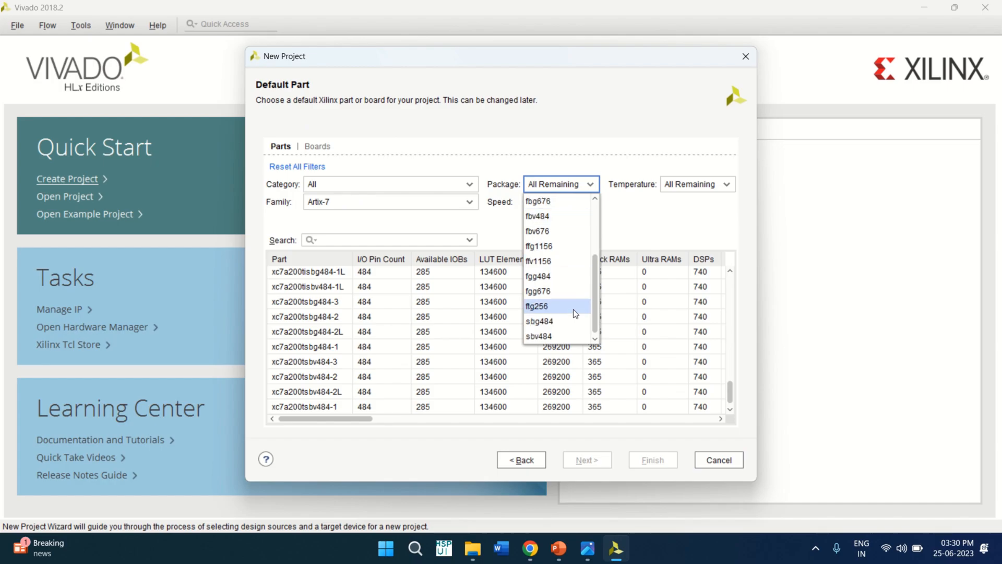
pyautogui.click(537, 305)
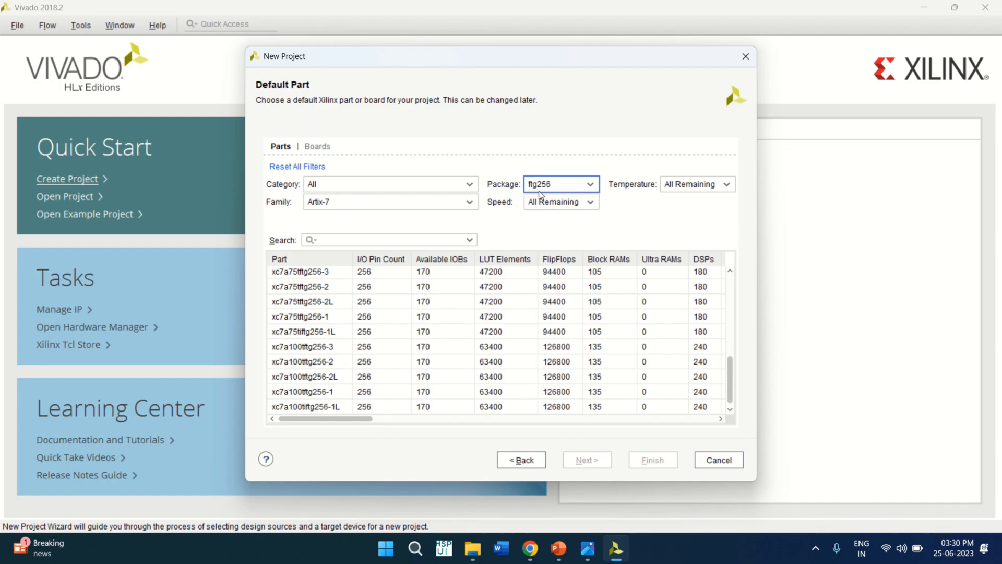
pyautogui.moveTo(571, 201)
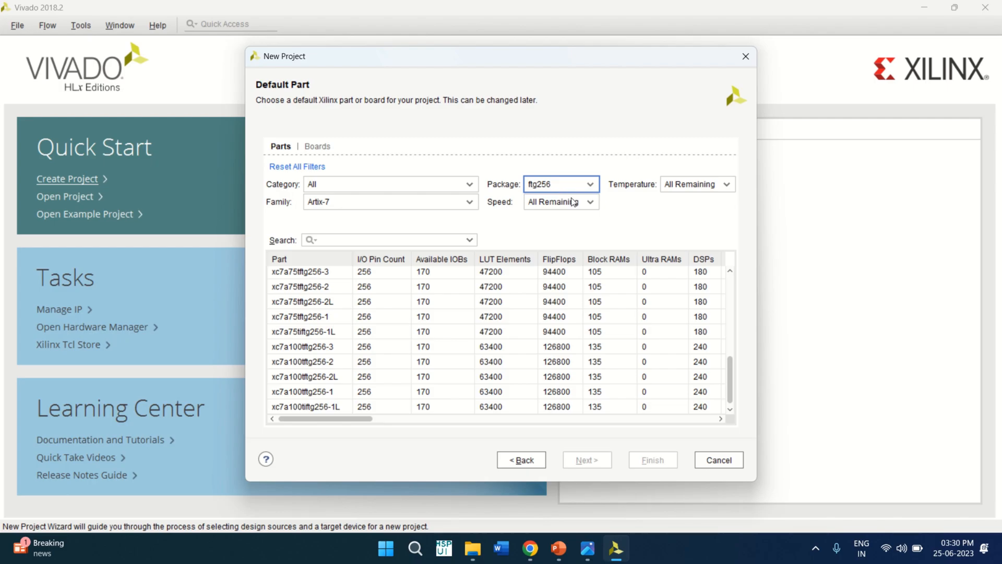
pyautogui.click(589, 201)
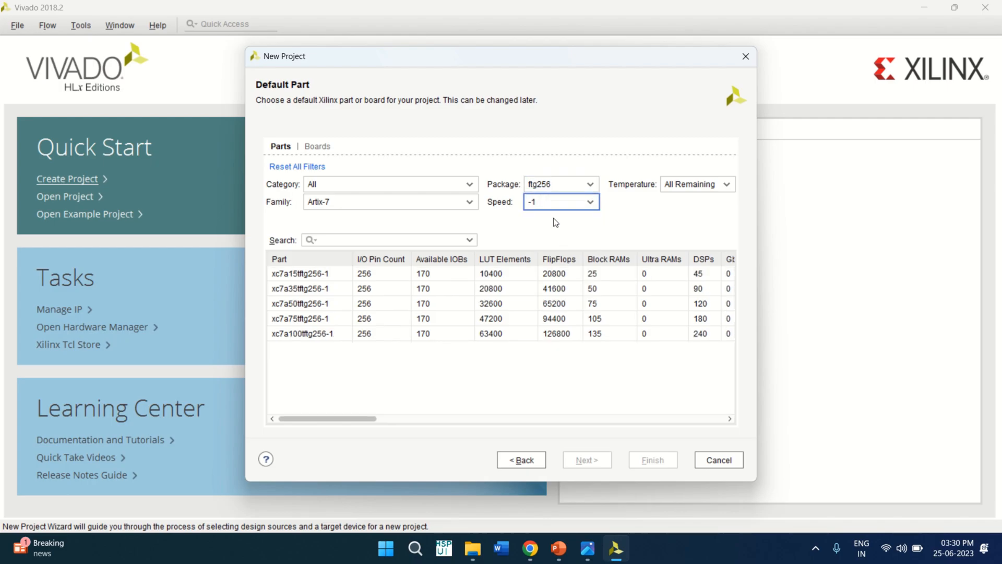
pyautogui.moveTo(294, 296)
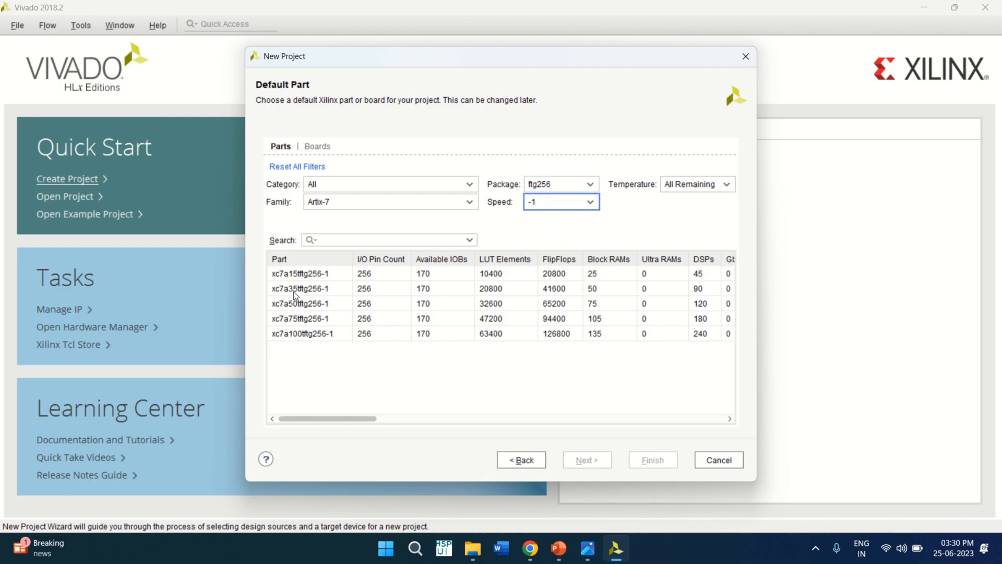
pyautogui.click(300, 288)
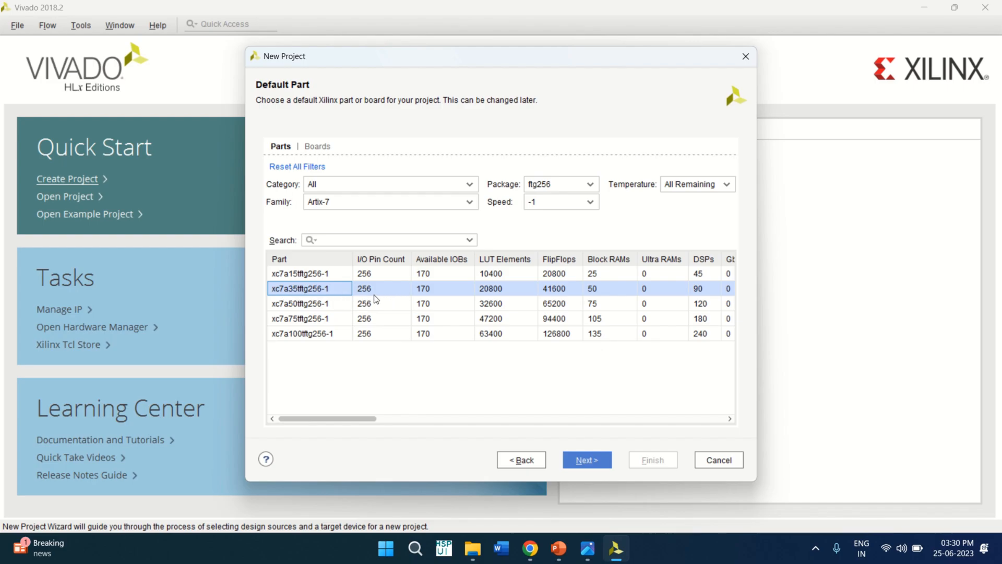
pyautogui.moveTo(512, 298)
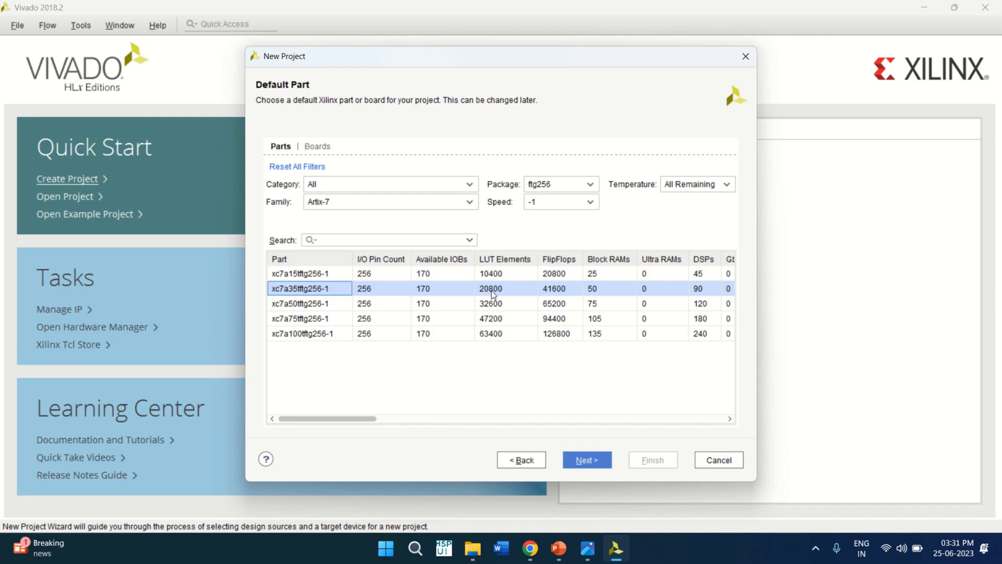
pyautogui.moveTo(504, 295)
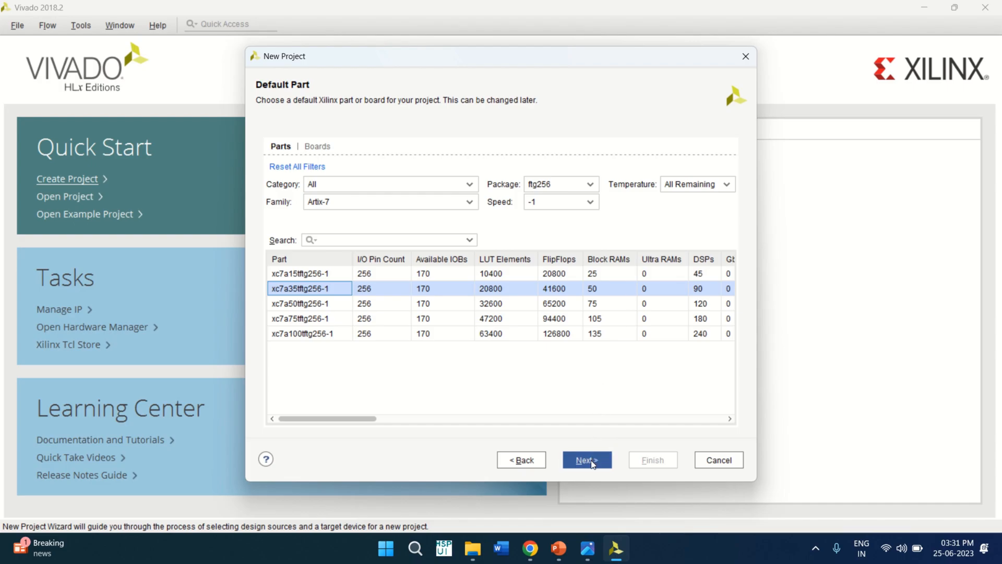
# Review the project summary and finish creating project_2
pyautogui.click(586, 459)
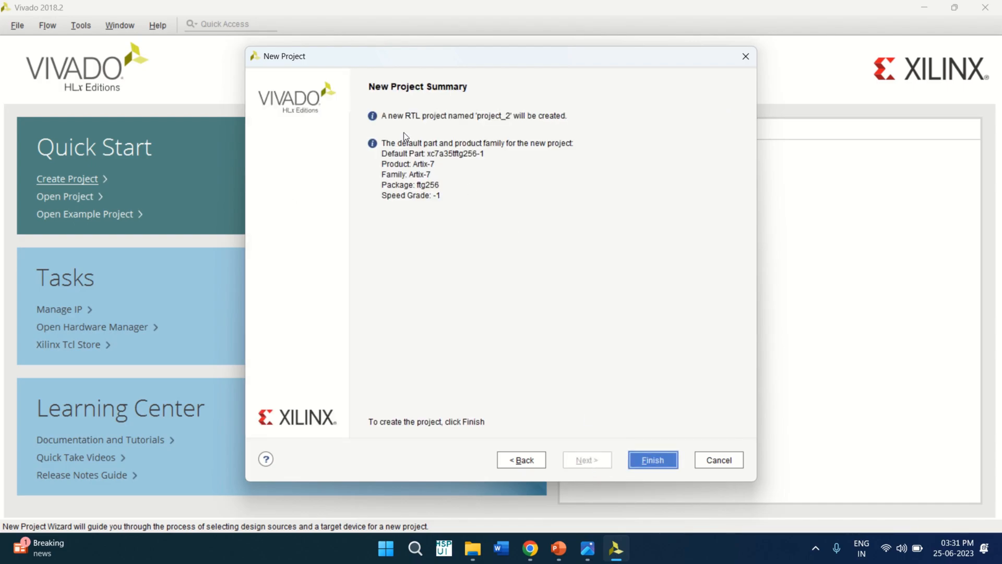
pyautogui.moveTo(496, 167)
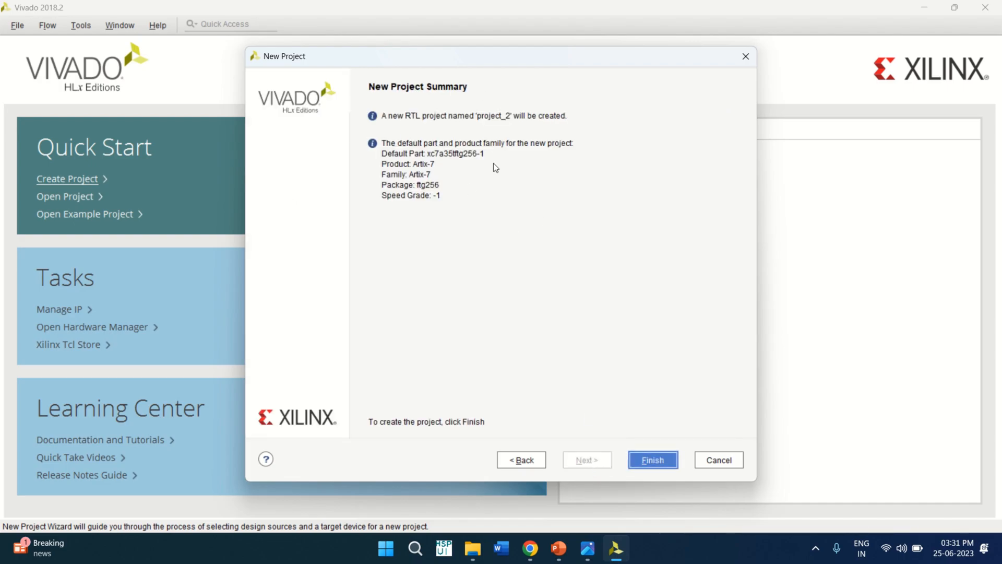
pyautogui.moveTo(603, 399)
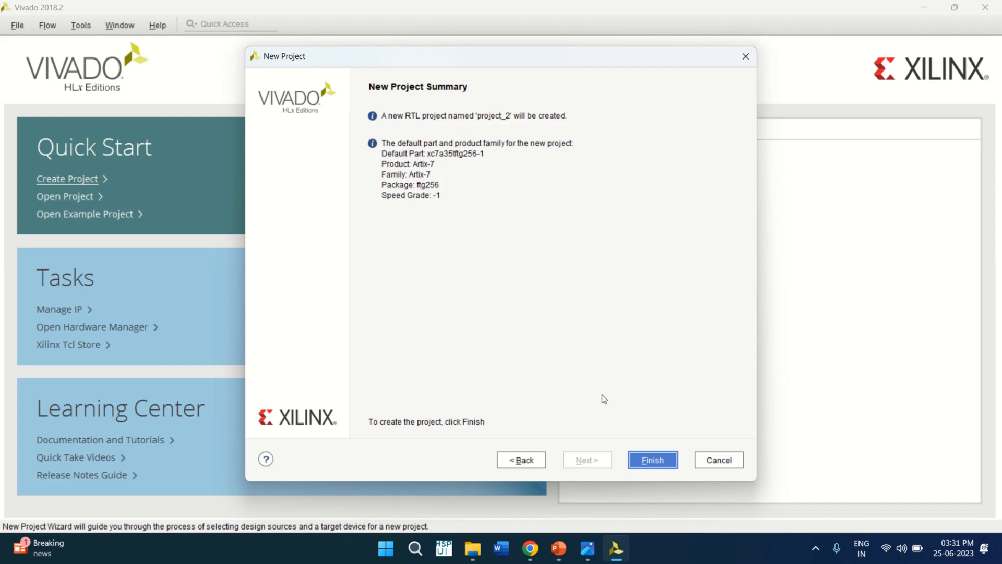
pyautogui.click(651, 459)
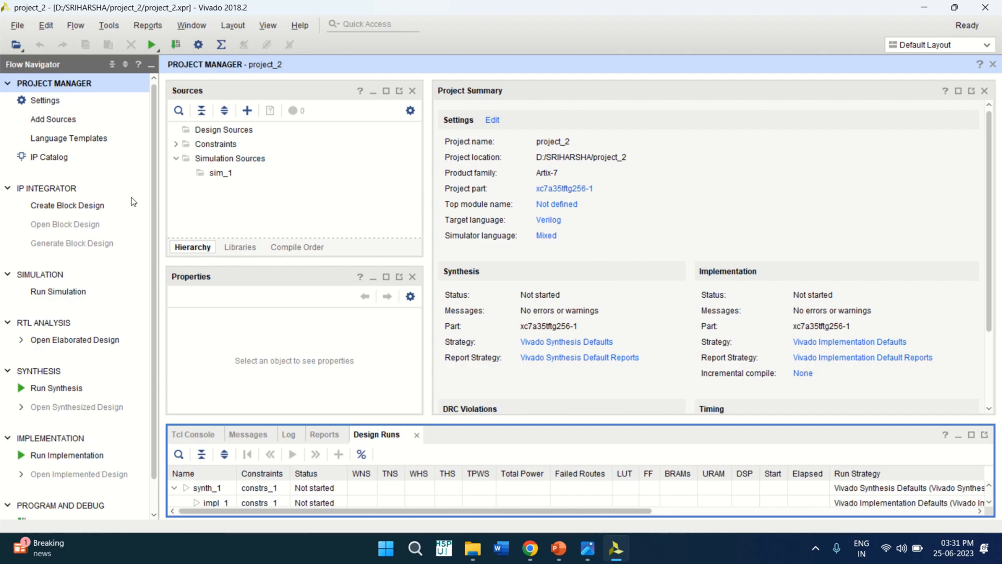
pyautogui.moveTo(246, 109)
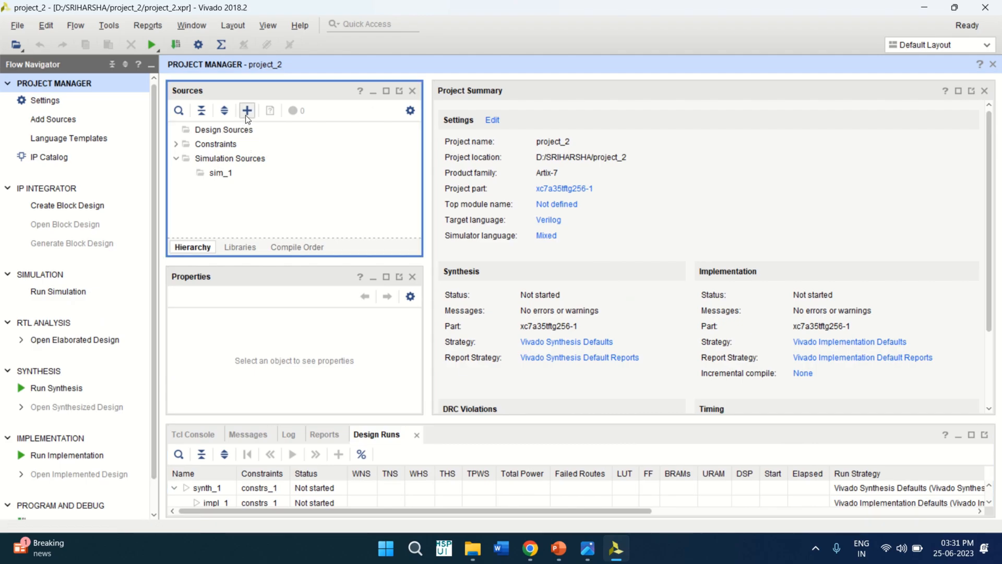
# Add a new Verilog design source file named and2 to the project
pyautogui.click(247, 111)
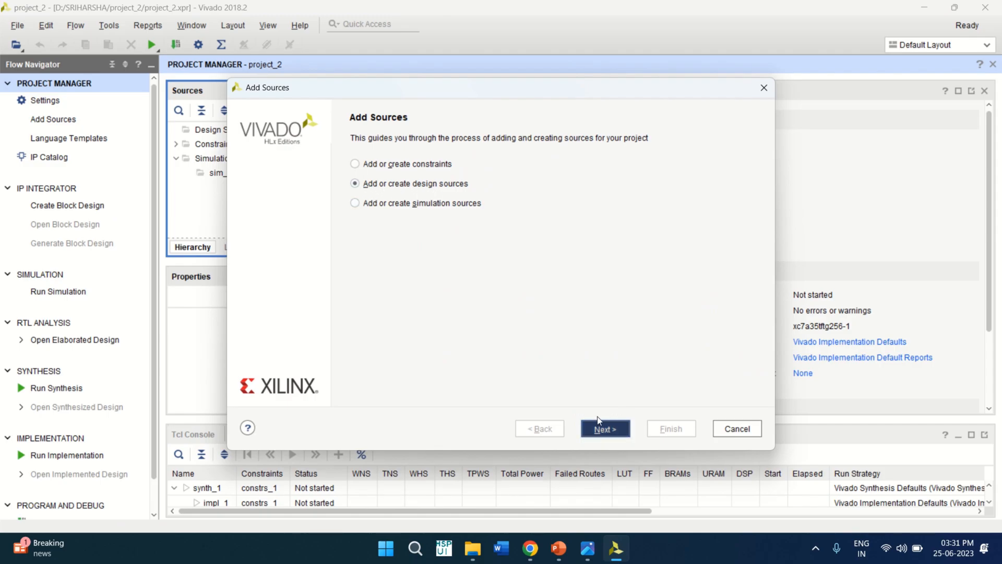
pyautogui.click(605, 428)
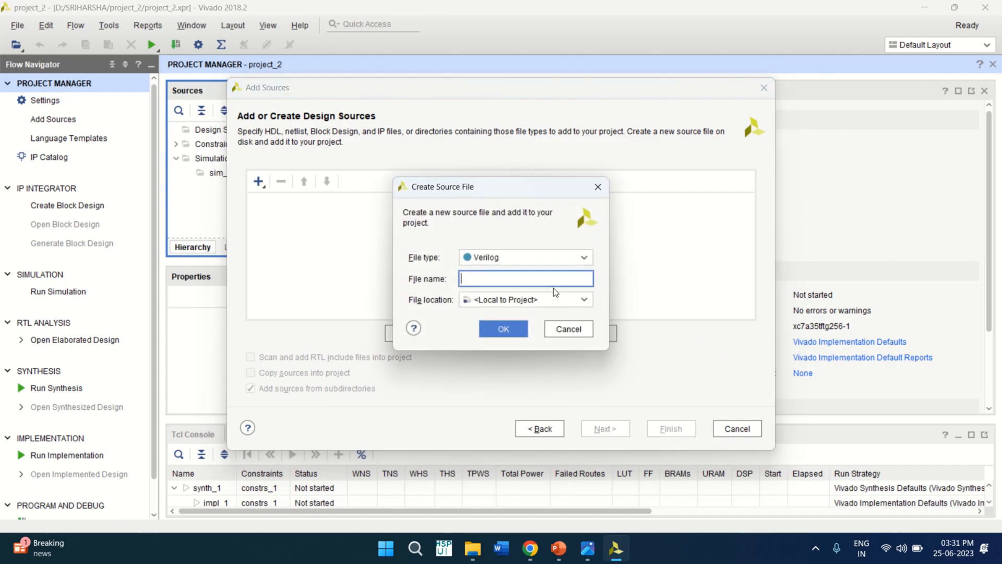
pyautogui.moveTo(491, 281)
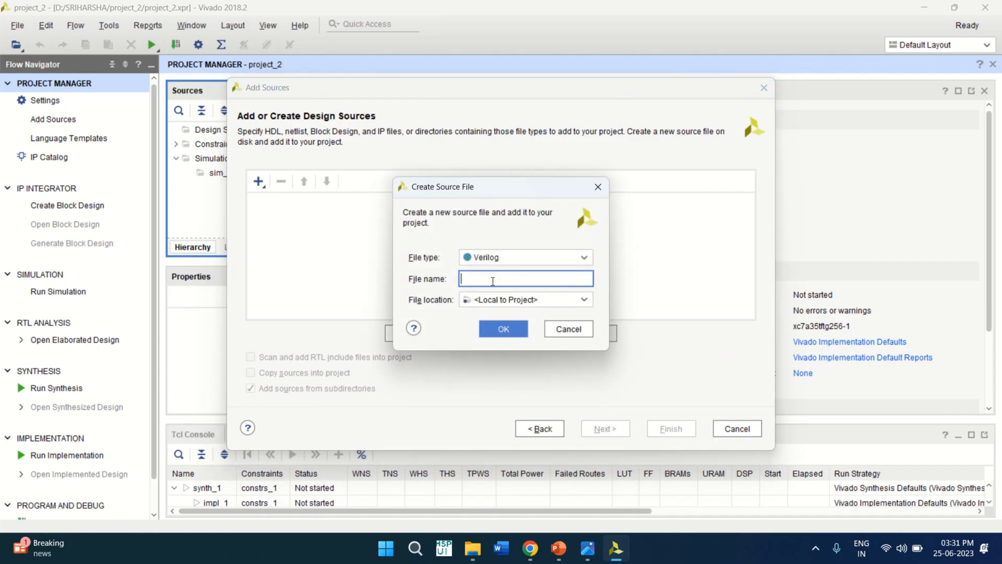
pyautogui.write('and')
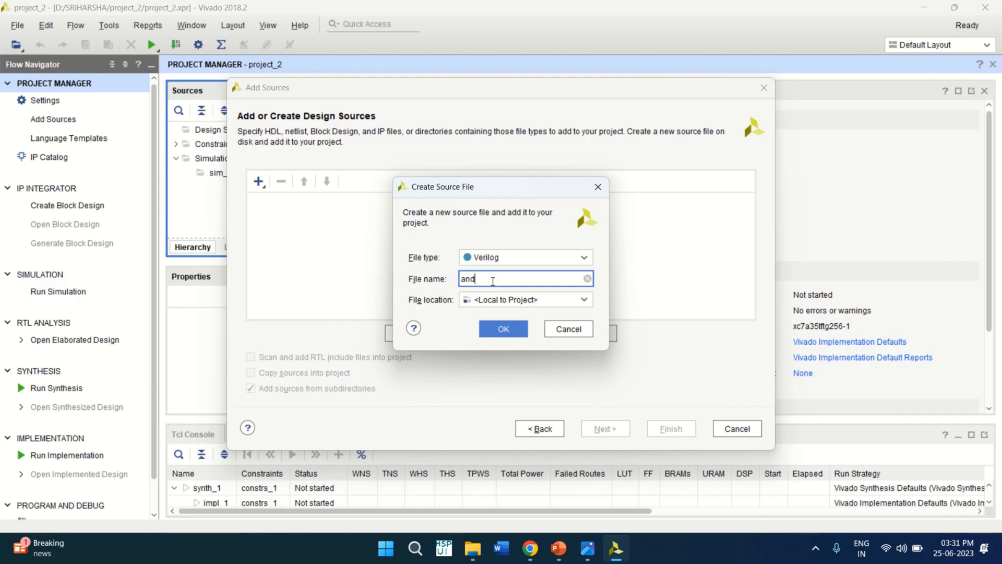
pyautogui.write('2')
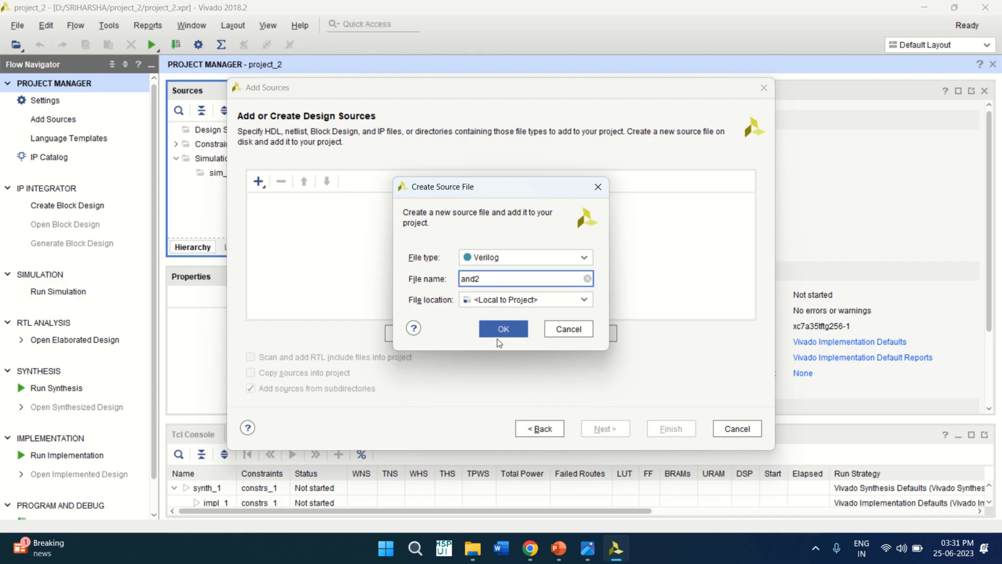
pyautogui.click(503, 329)
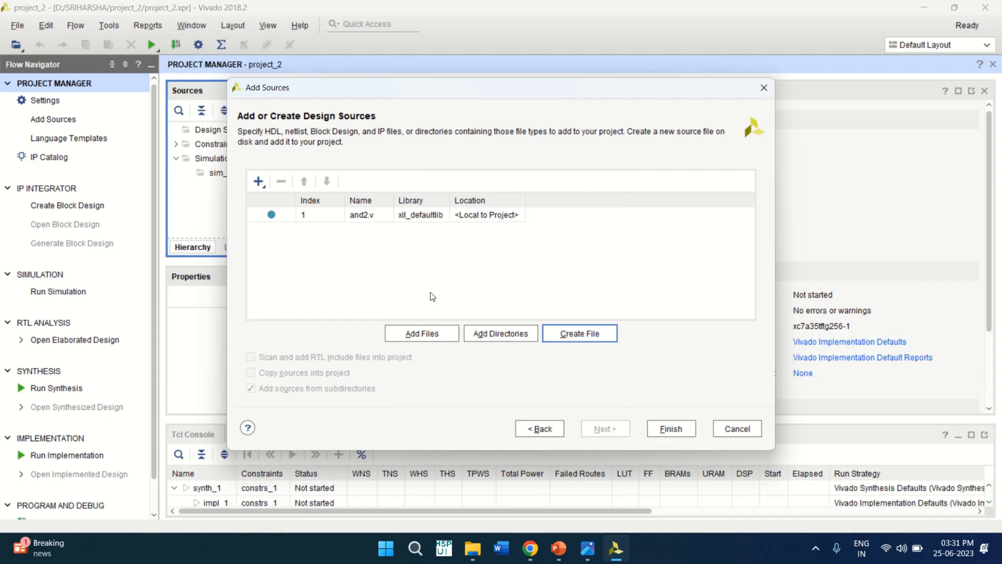
pyautogui.click(670, 428)
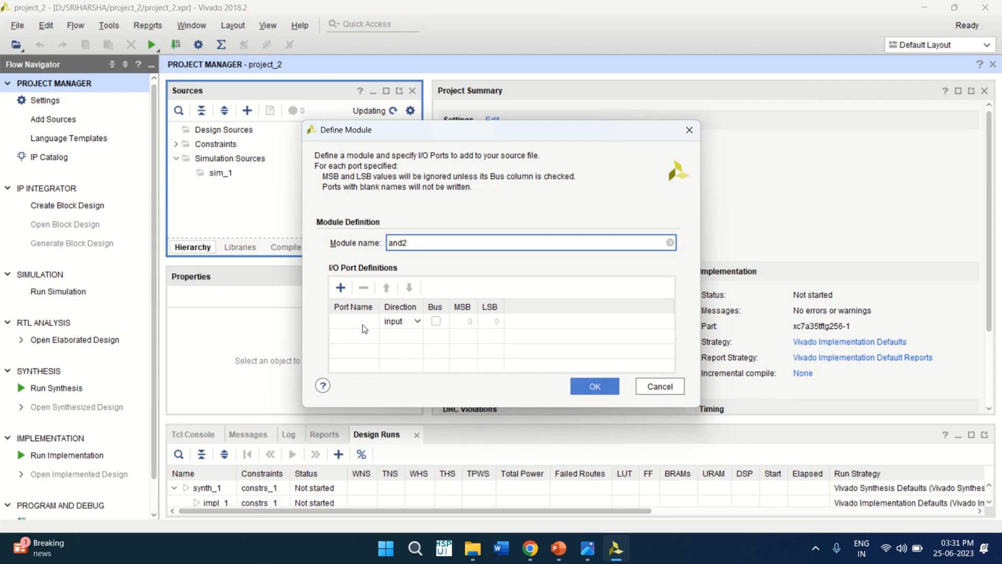
# Define module and2 with input ports a,b and output port y
pyautogui.write('a')
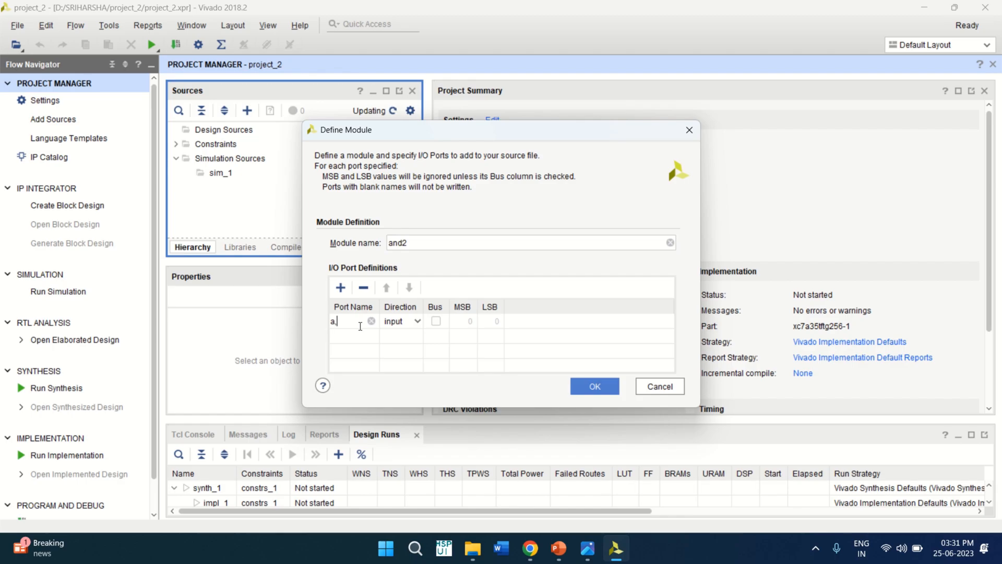
pyautogui.write(',b')
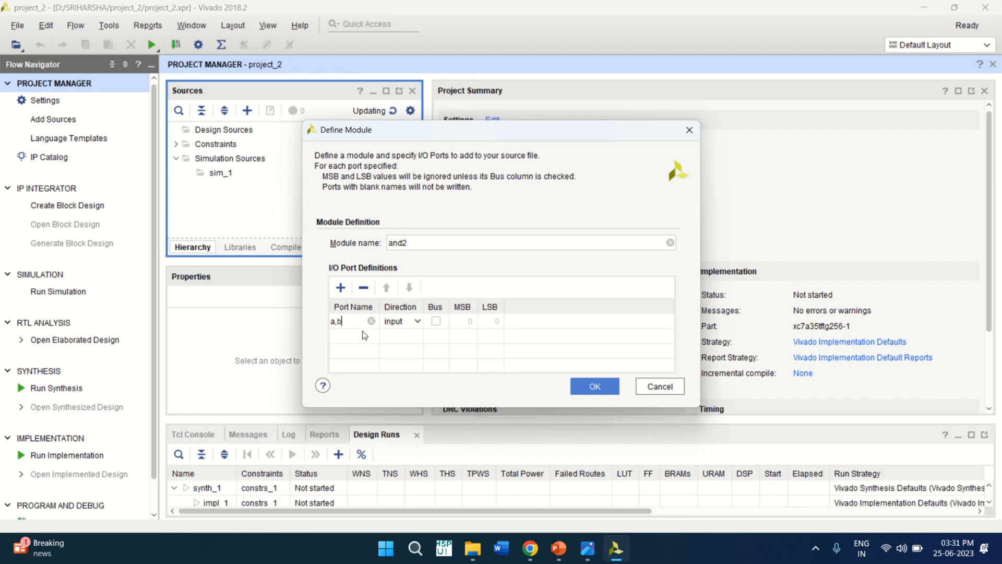
pyautogui.click(340, 287)
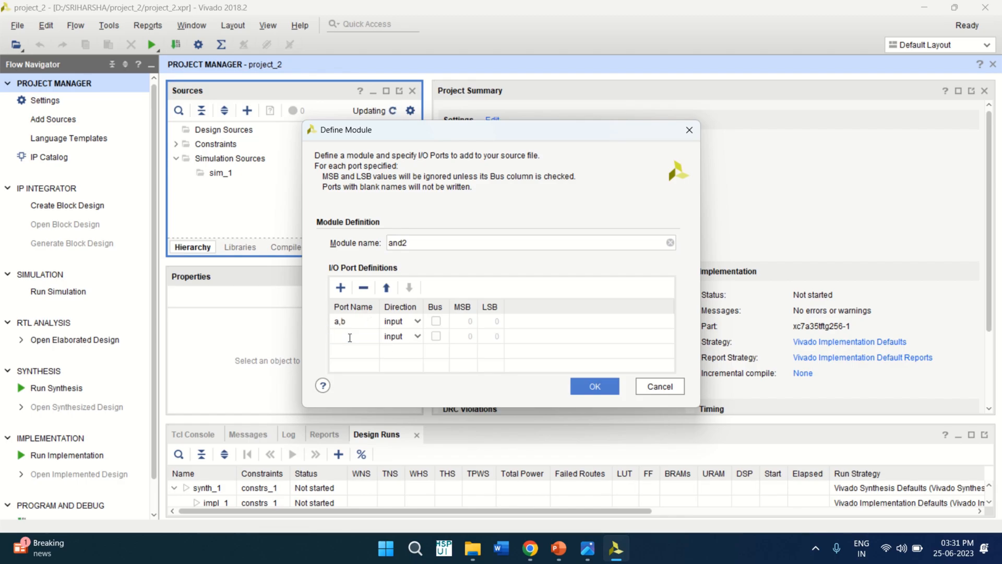
pyautogui.click(418, 335)
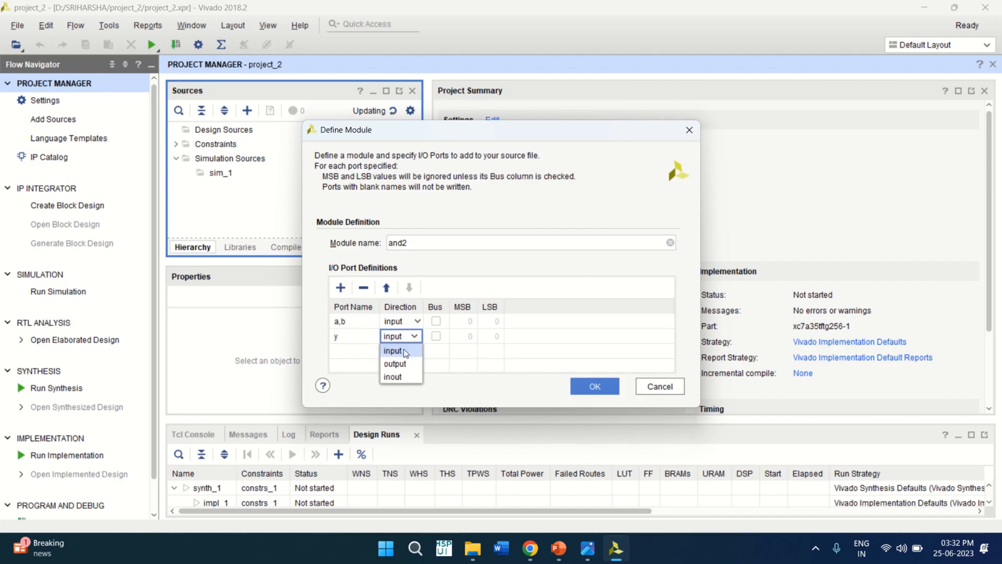
pyautogui.click(394, 363)
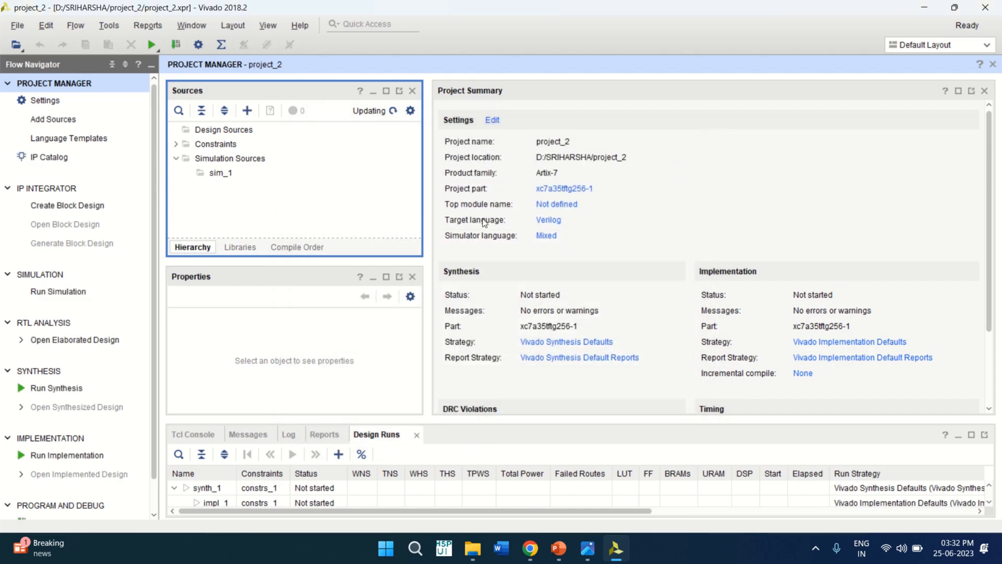
pyautogui.click(177, 129)
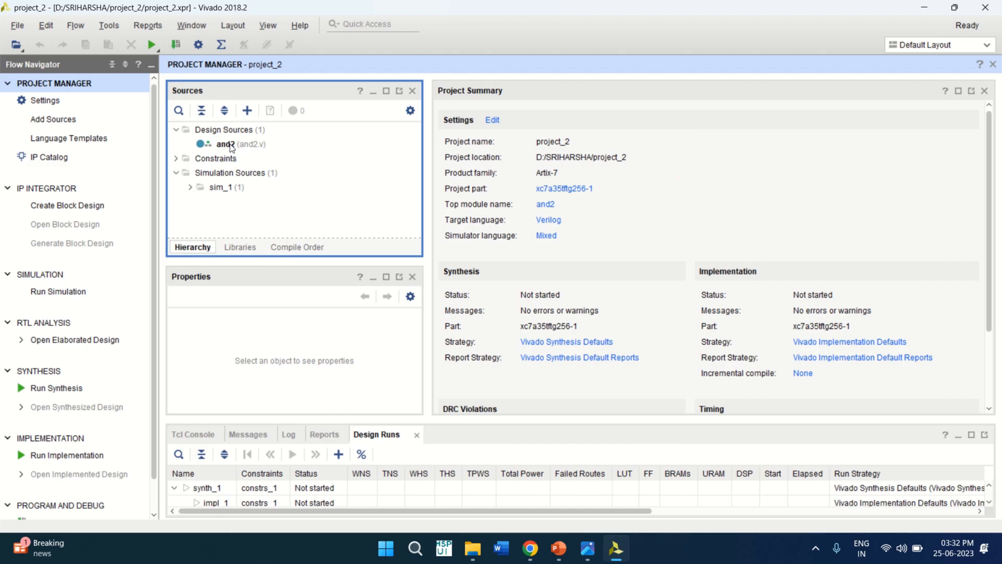
# Write 'assign y = a & b;' inside the and2 module in and2.v
pyautogui.doubleClick(225, 143)
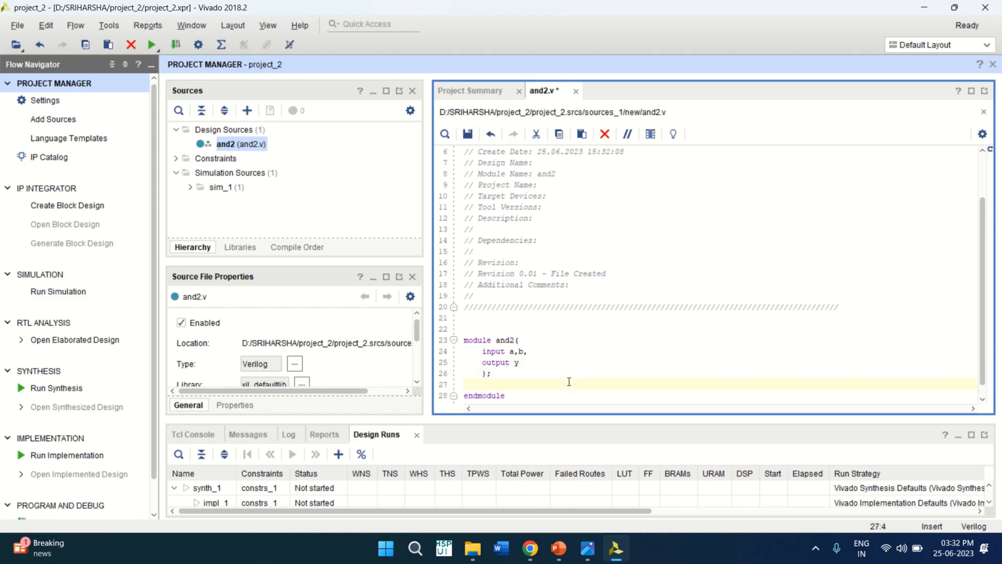
pyautogui.write('ass')
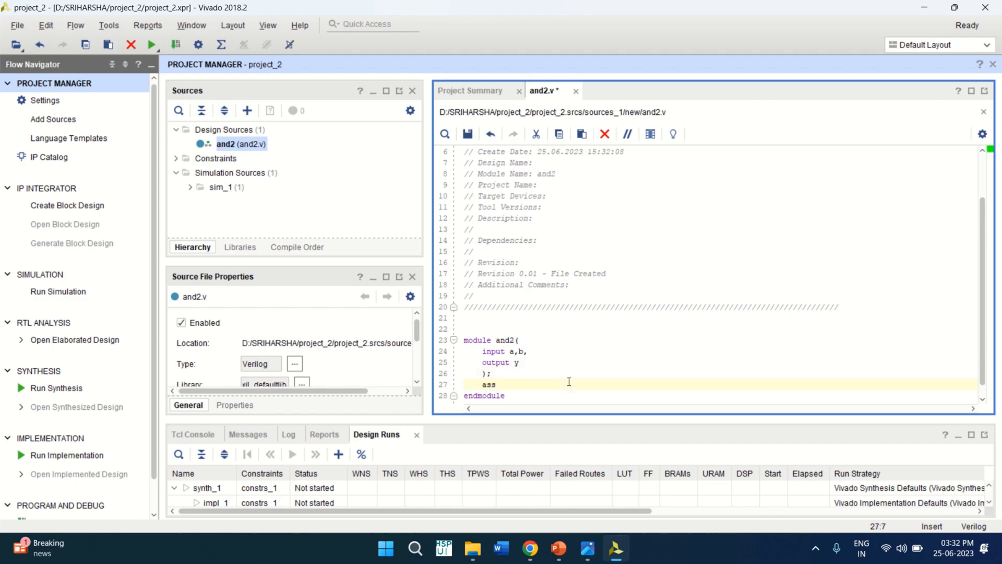
pyautogui.write('ign')
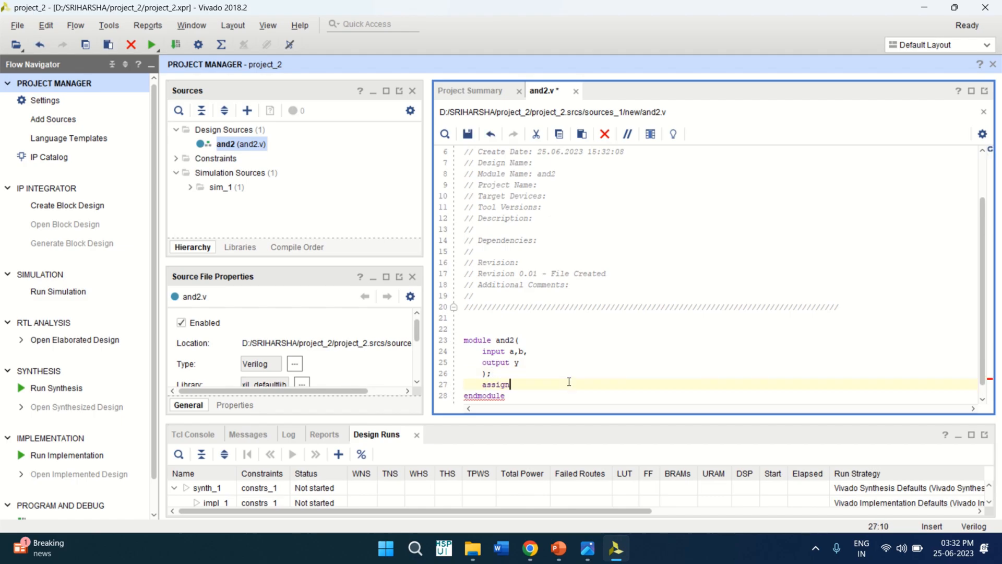
pyautogui.write('y')
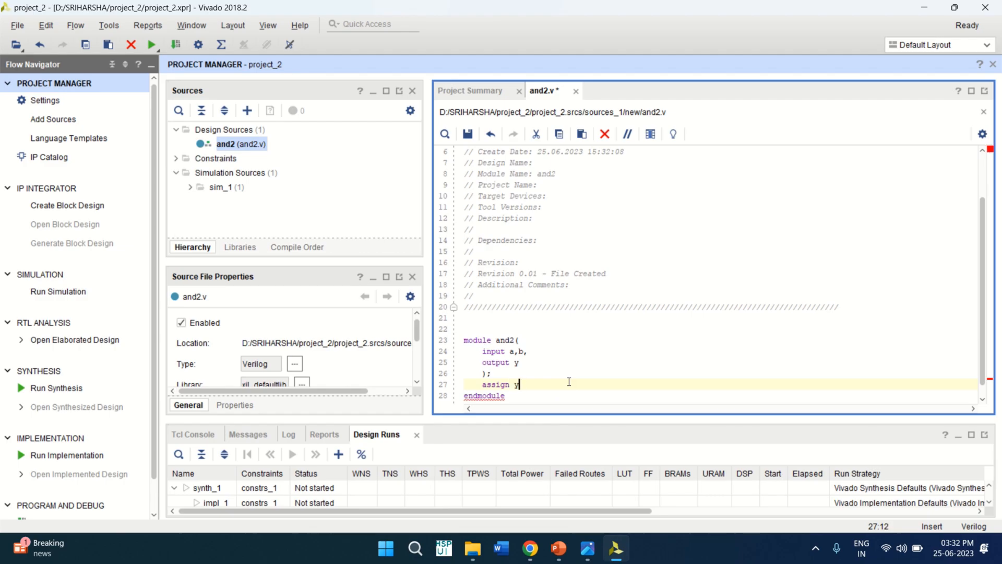
pyautogui.write('= a')
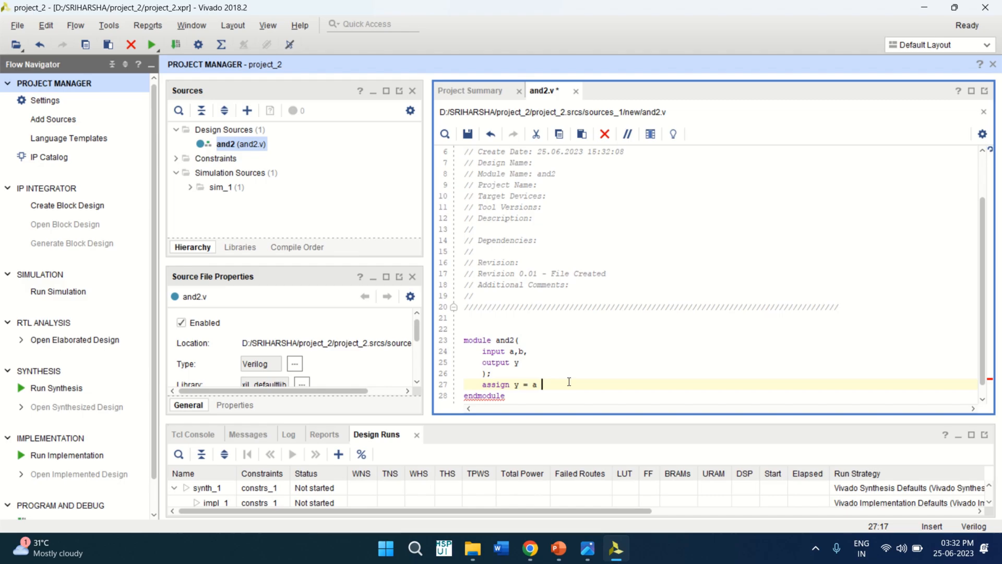
pyautogui.write('&')
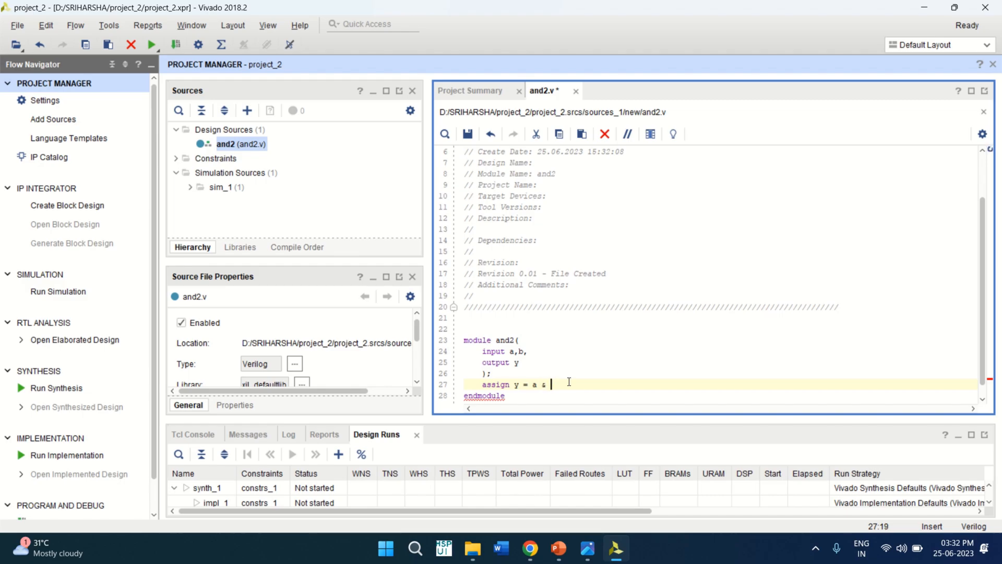
pyautogui.write('b;')
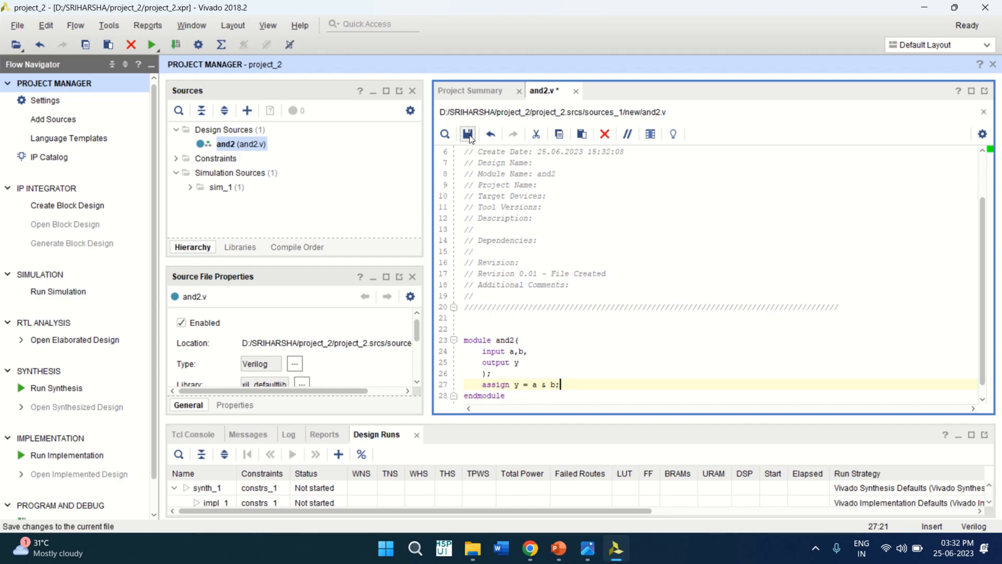
# Save and2.v with the AND logic 'assign y = a & b;'
pyautogui.click(467, 134)
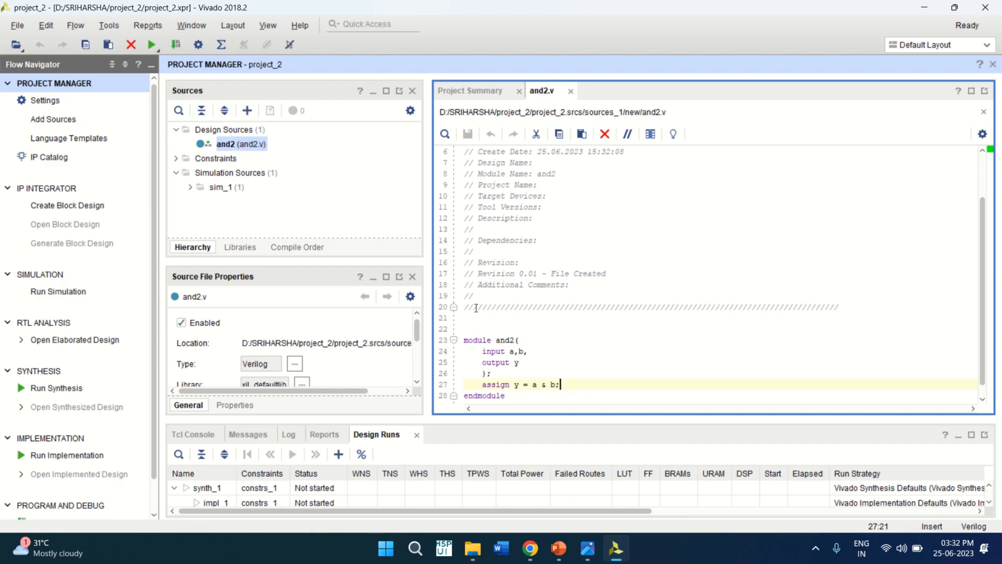
pyautogui.moveTo(523, 263)
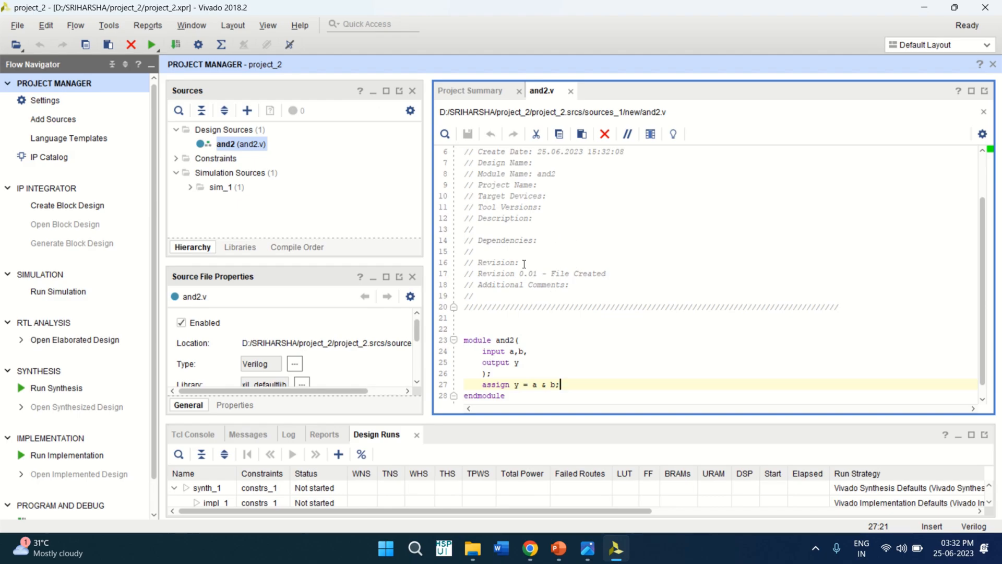
pyautogui.moveTo(564, 258)
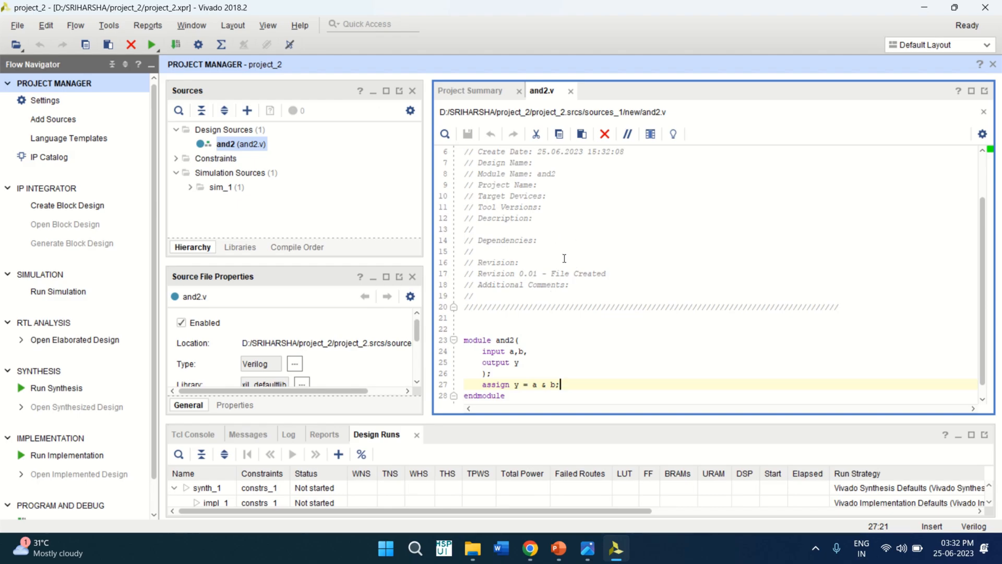
pyautogui.moveTo(50, 219)
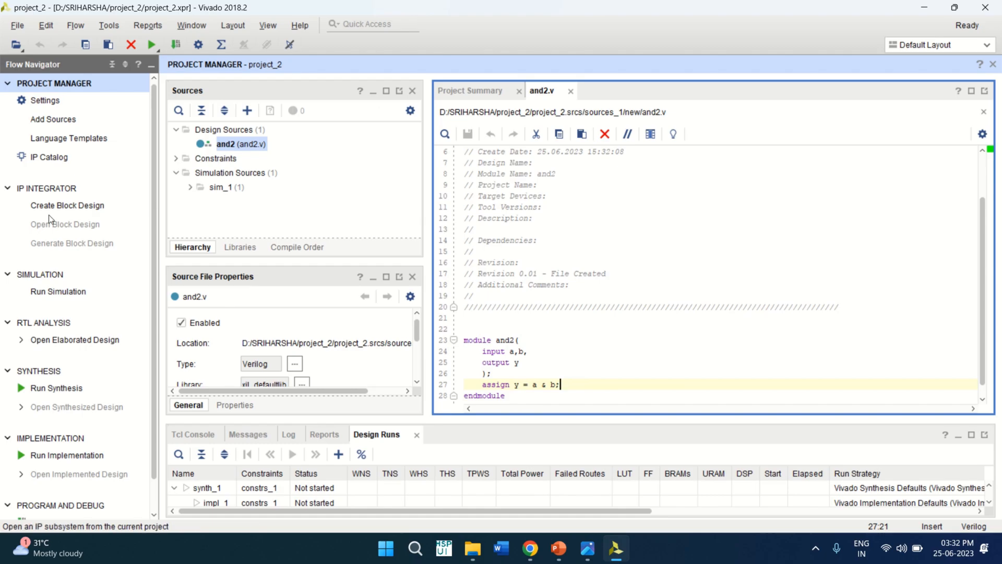
pyautogui.moveTo(66, 206)
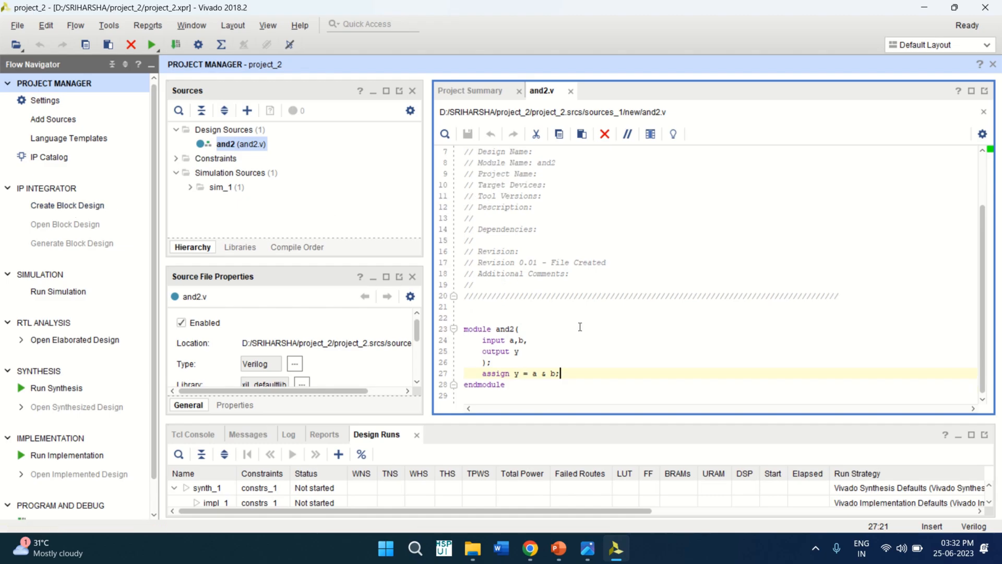
pyautogui.moveTo(67, 206)
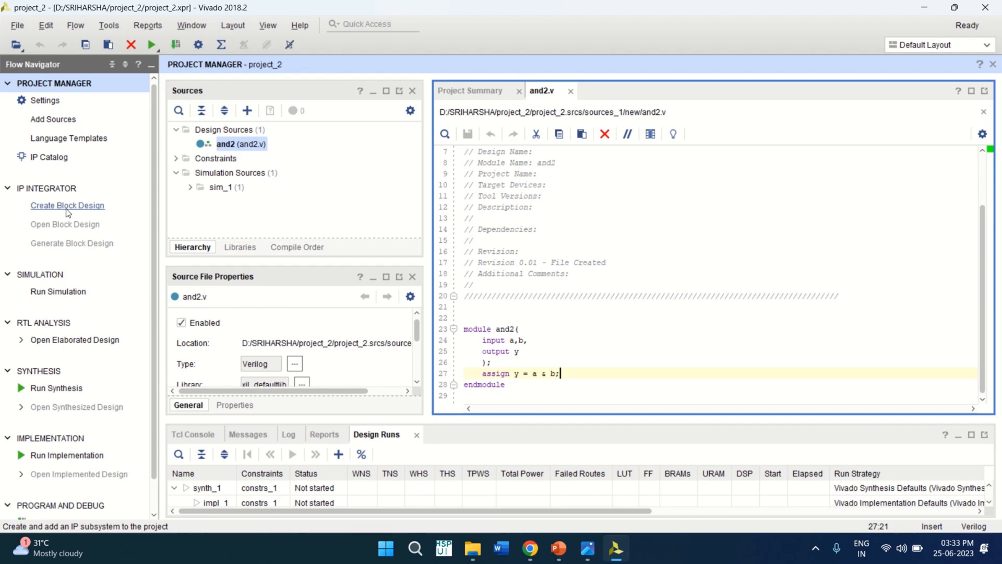
# Create an empty block design, keeping the default name design_1
pyautogui.click(67, 206)
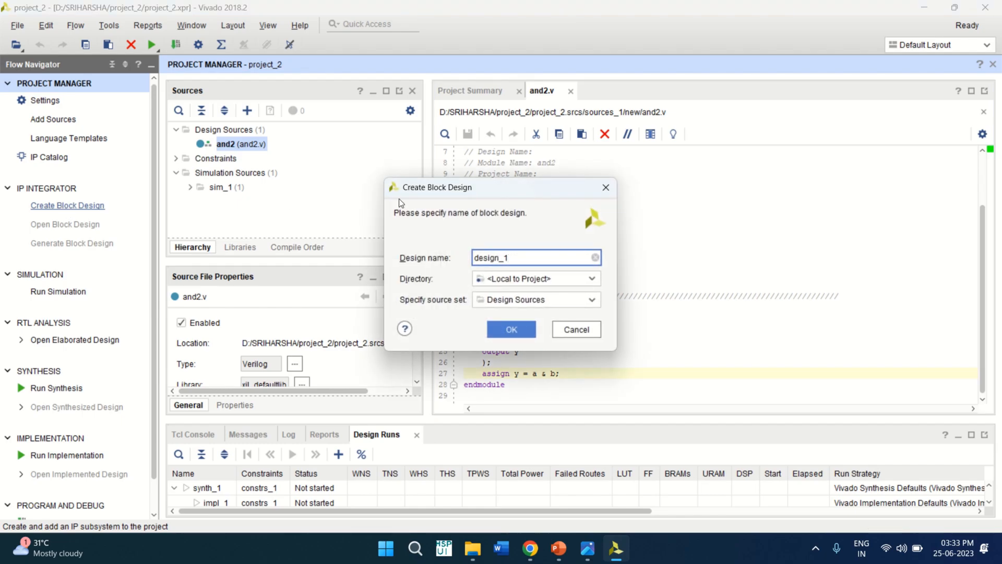
pyautogui.moveTo(413, 263)
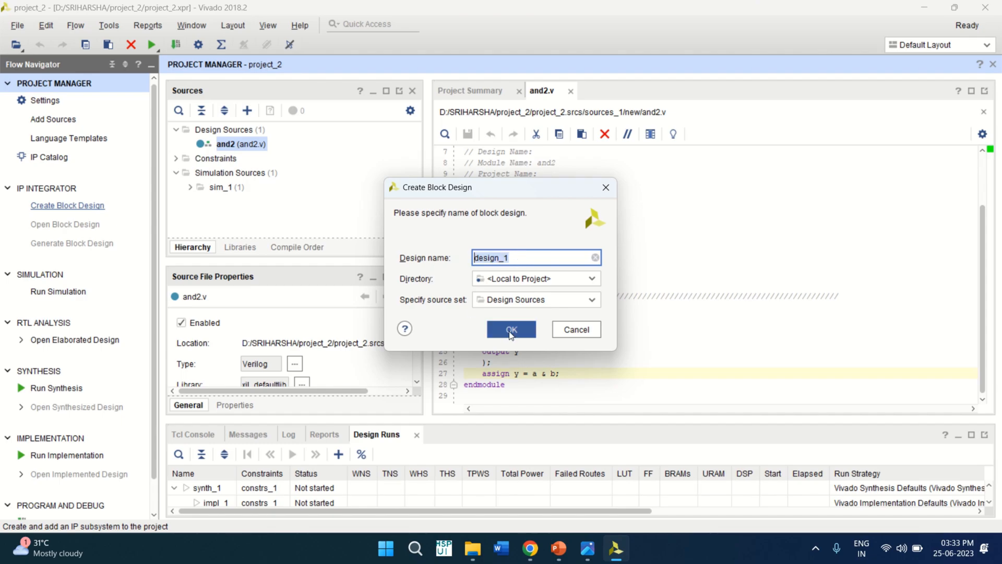
pyautogui.click(510, 329)
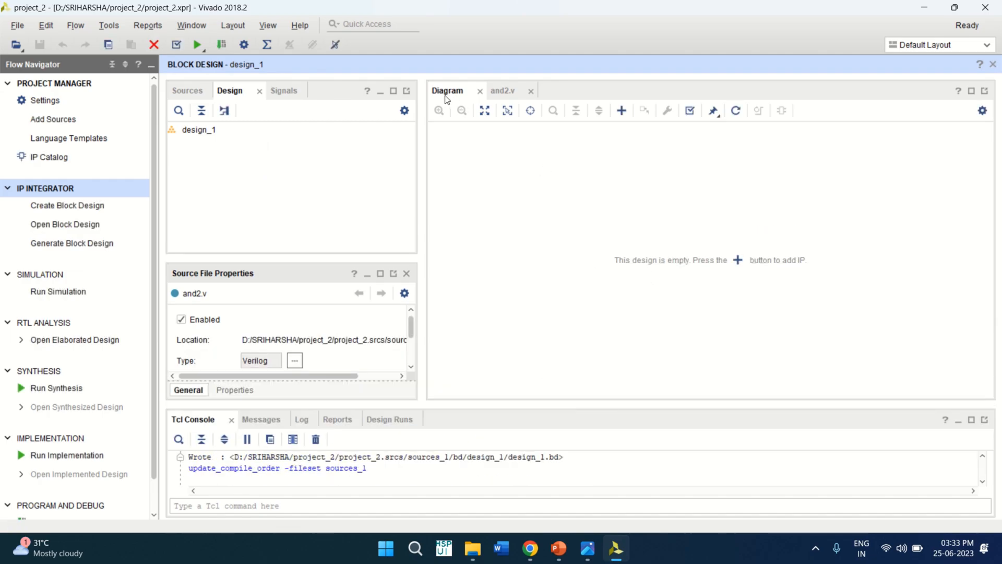
pyautogui.moveTo(572, 177)
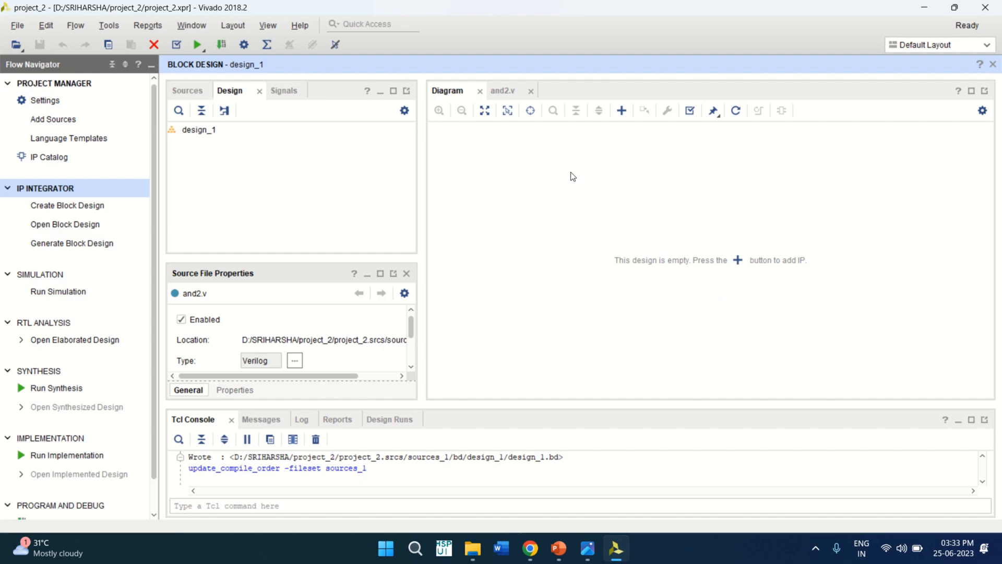
pyautogui.moveTo(767, 192)
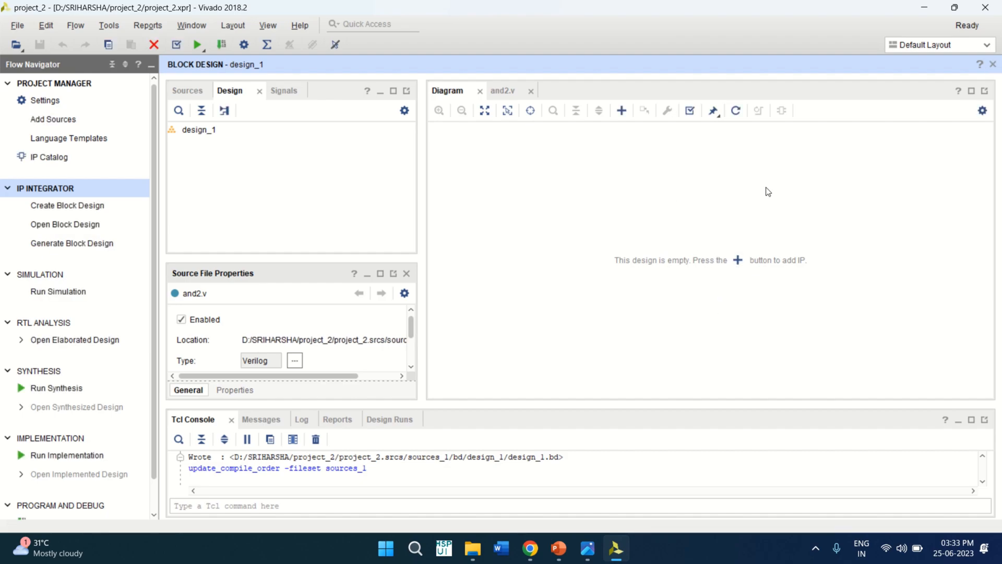
pyautogui.moveTo(675, 290)
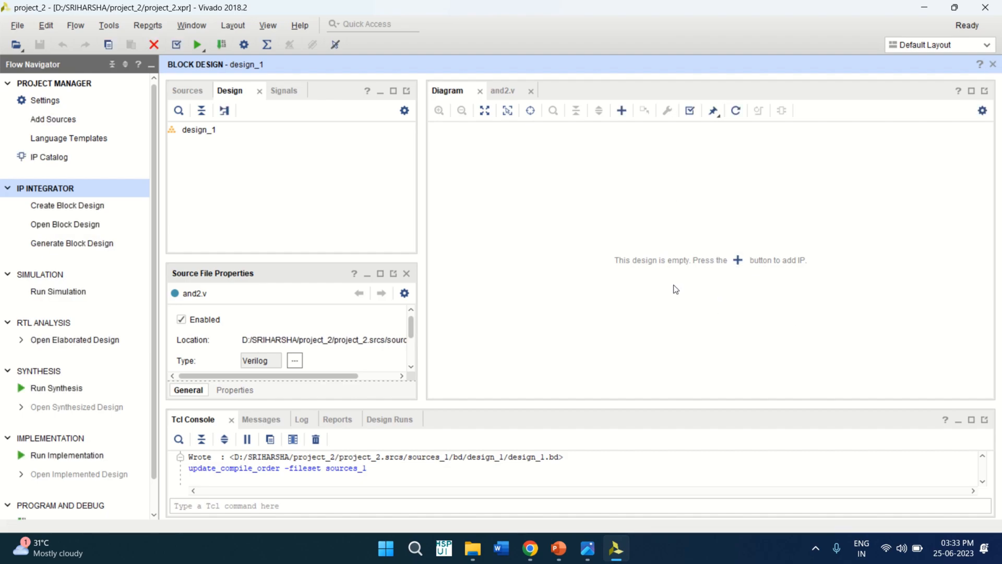
pyautogui.moveTo(690, 229)
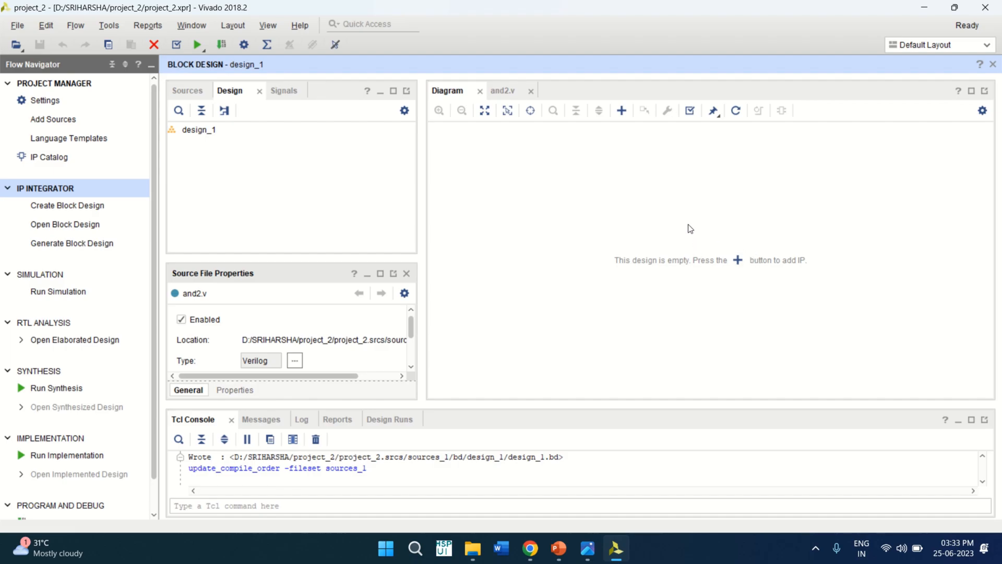
# Glance at the and2.v source, then return to the empty design_1 diagram
pyautogui.rightClick(650, 219)
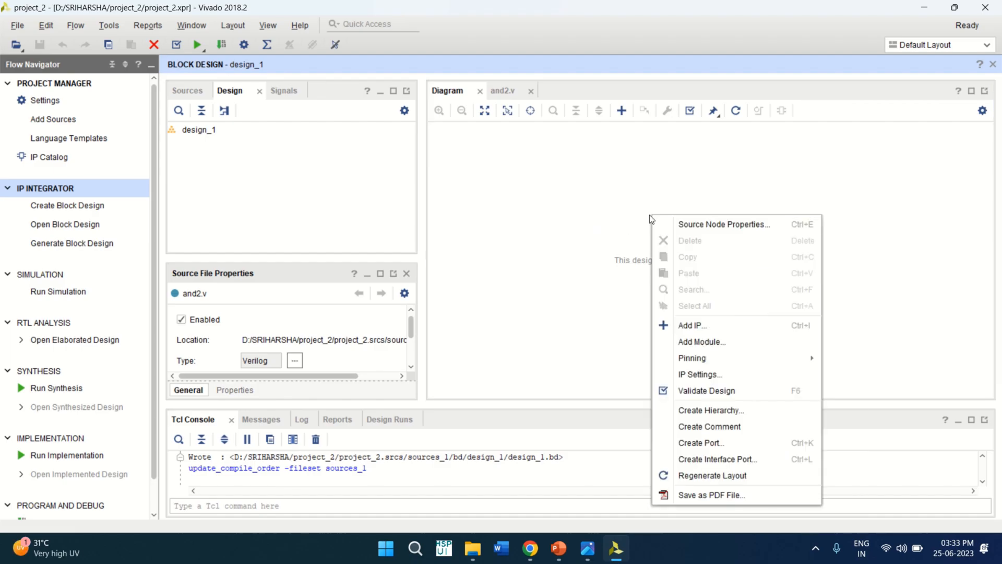
pyautogui.click(503, 90)
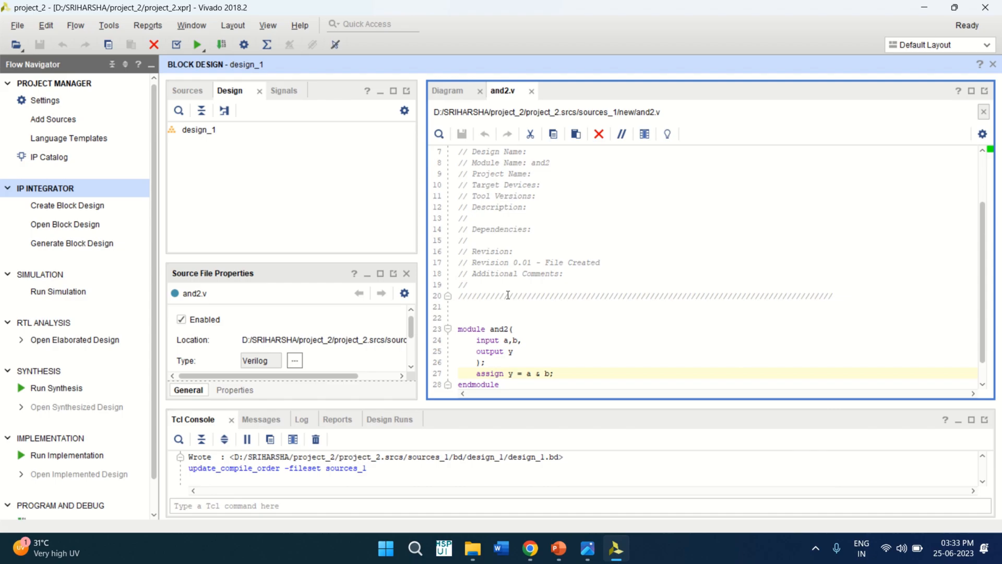
pyautogui.scroll(-3)
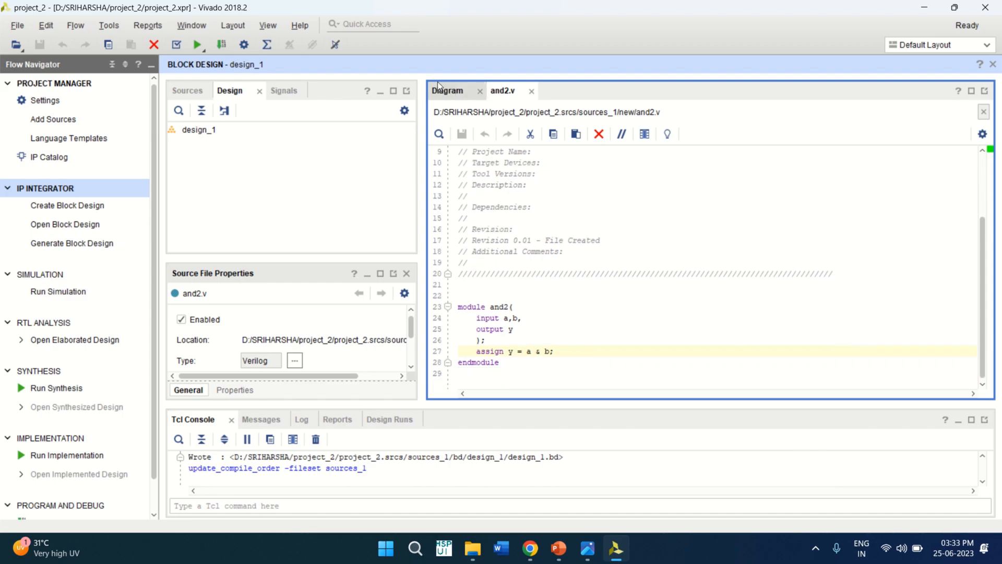
pyautogui.click(448, 90)
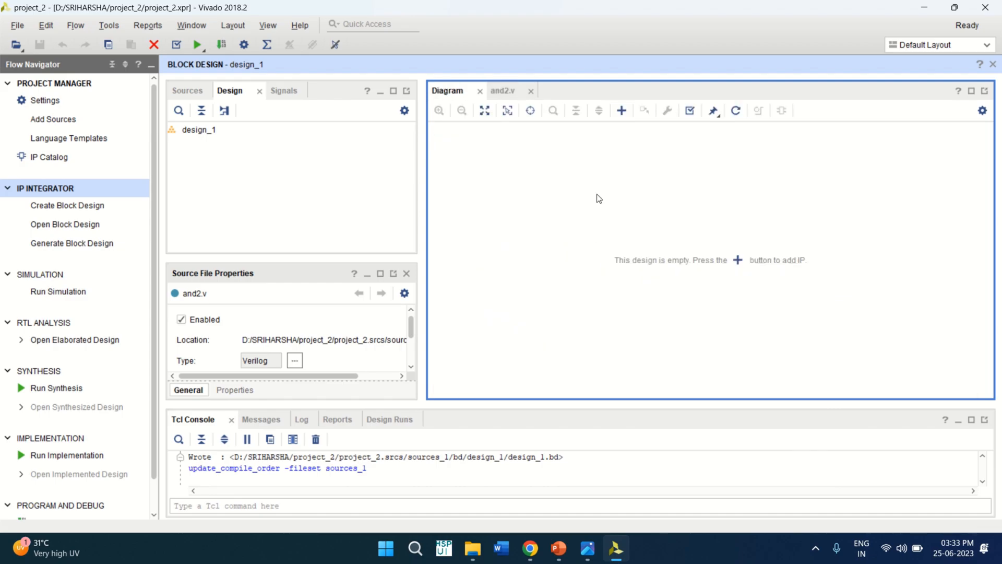
pyautogui.moveTo(608, 198)
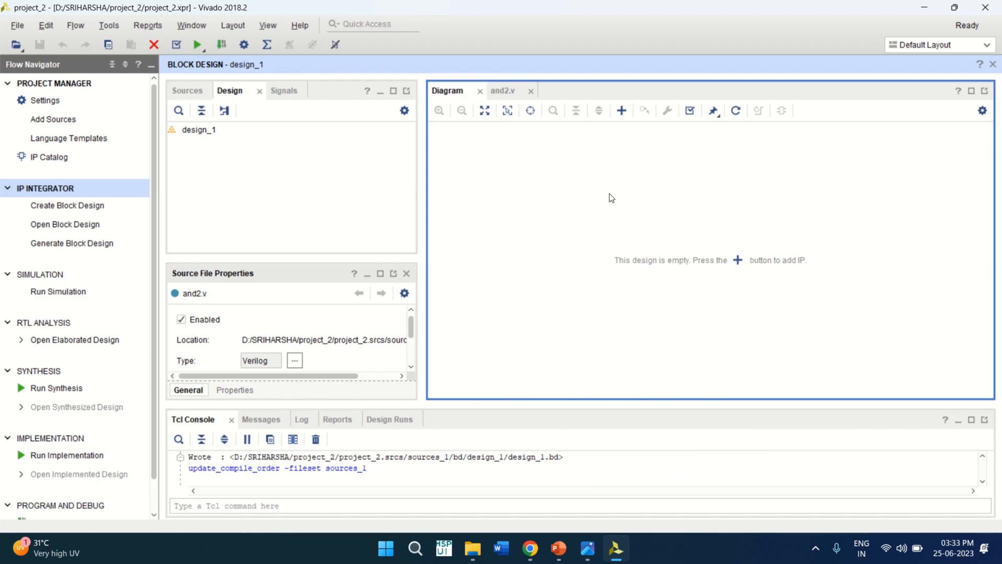
# Add the and2 RTL module to the diagram as block and2_0 via Add Module
pyautogui.rightClick(608, 197)
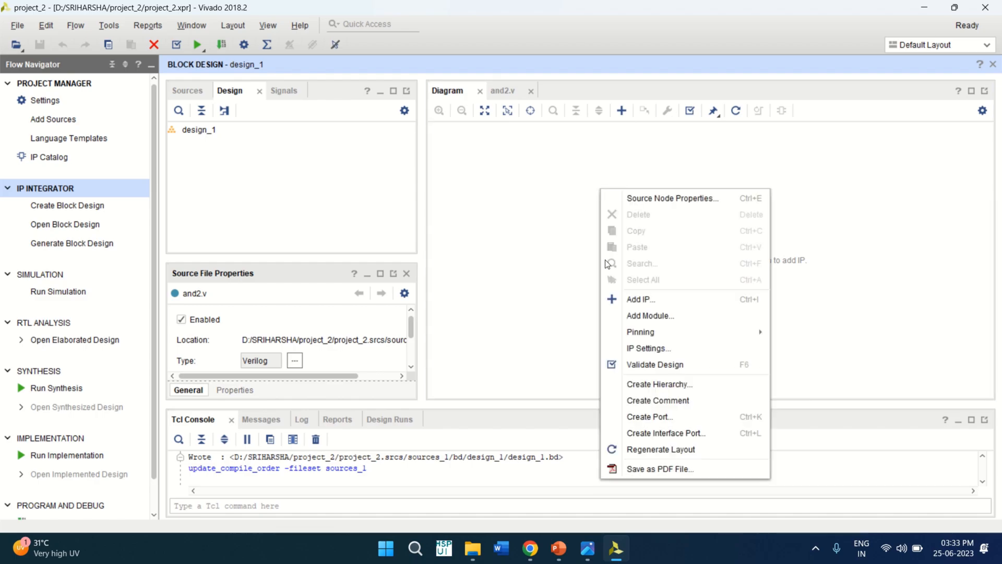
pyautogui.moveTo(651, 315)
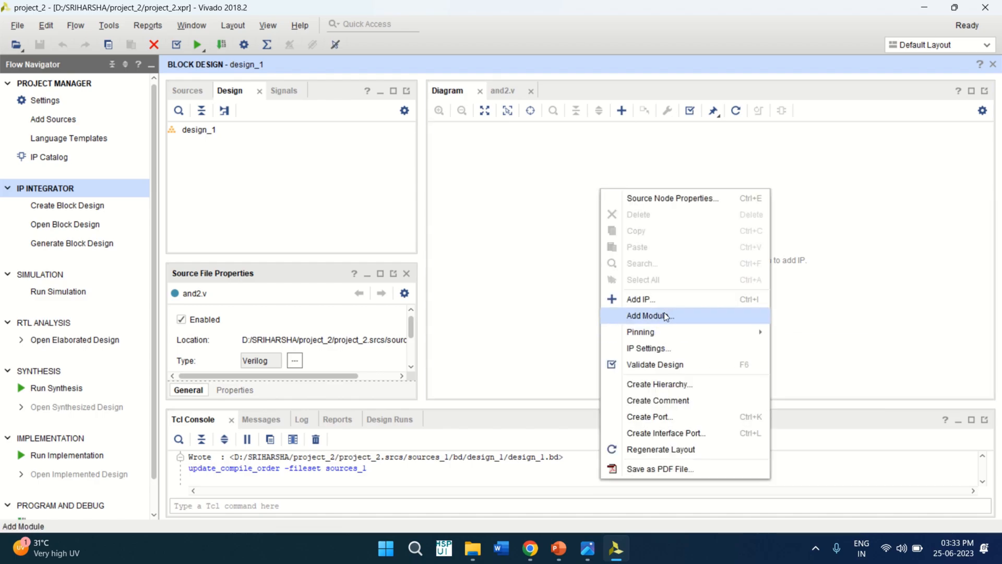
pyautogui.click(651, 315)
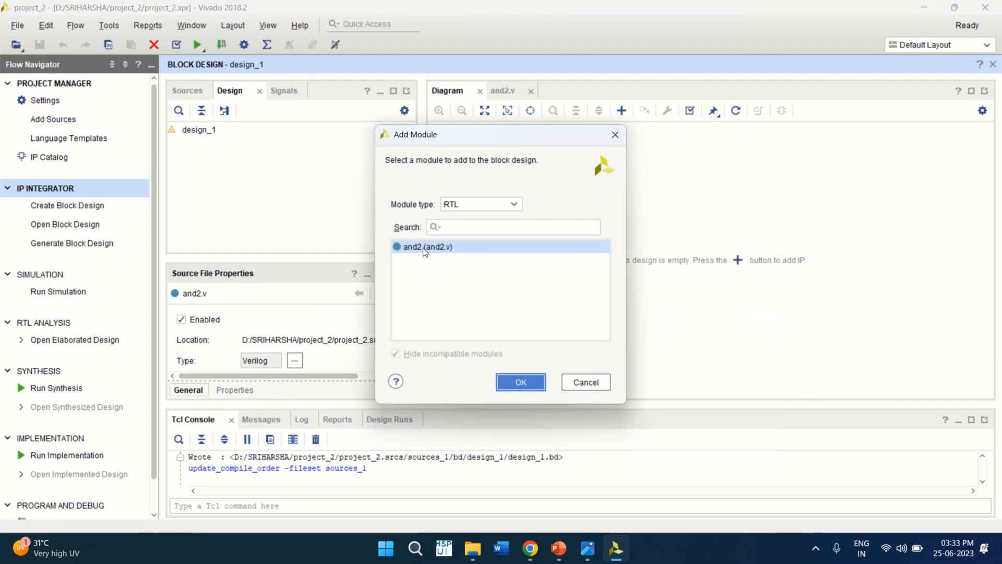
pyautogui.moveTo(435, 276)
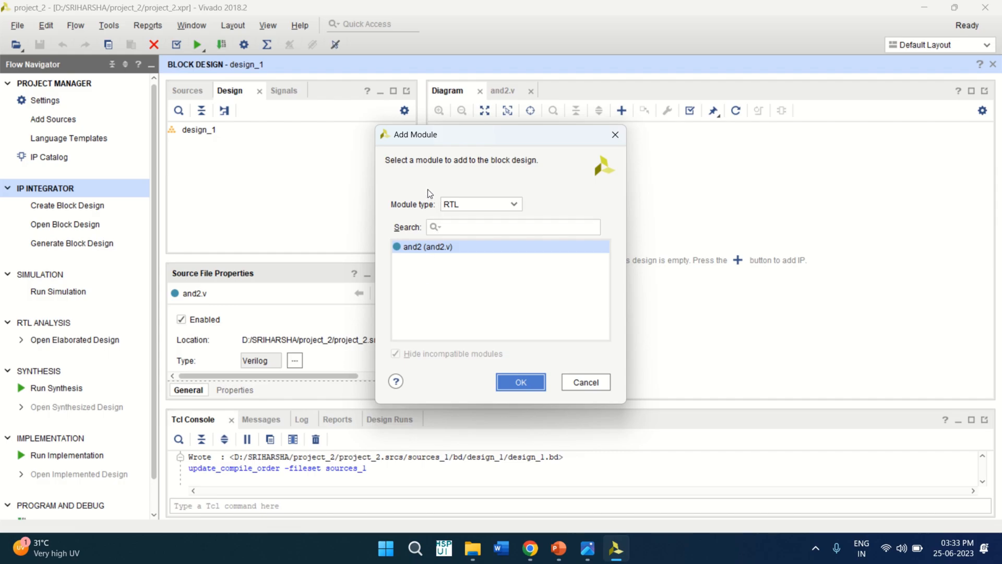
pyautogui.click(514, 204)
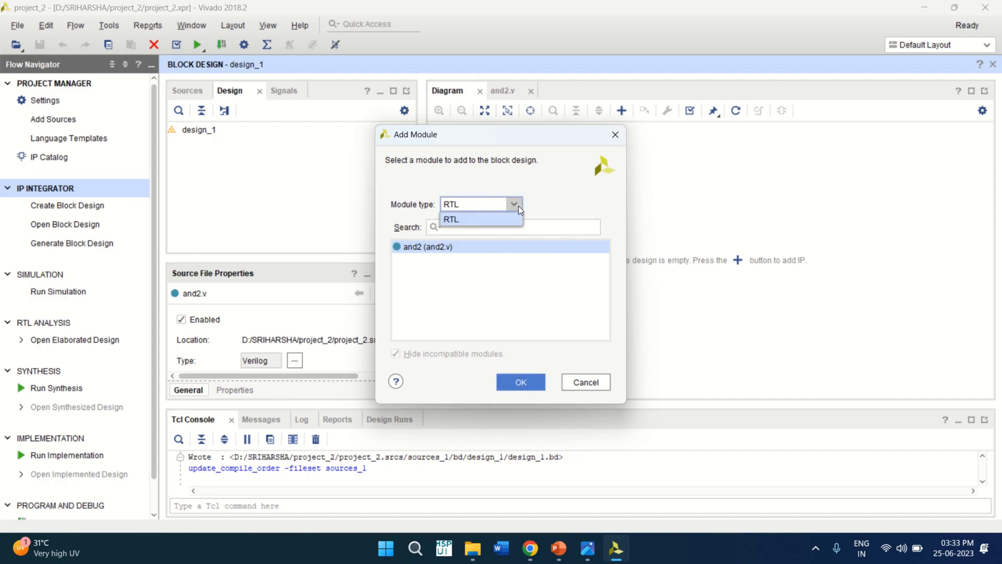
pyautogui.click(451, 219)
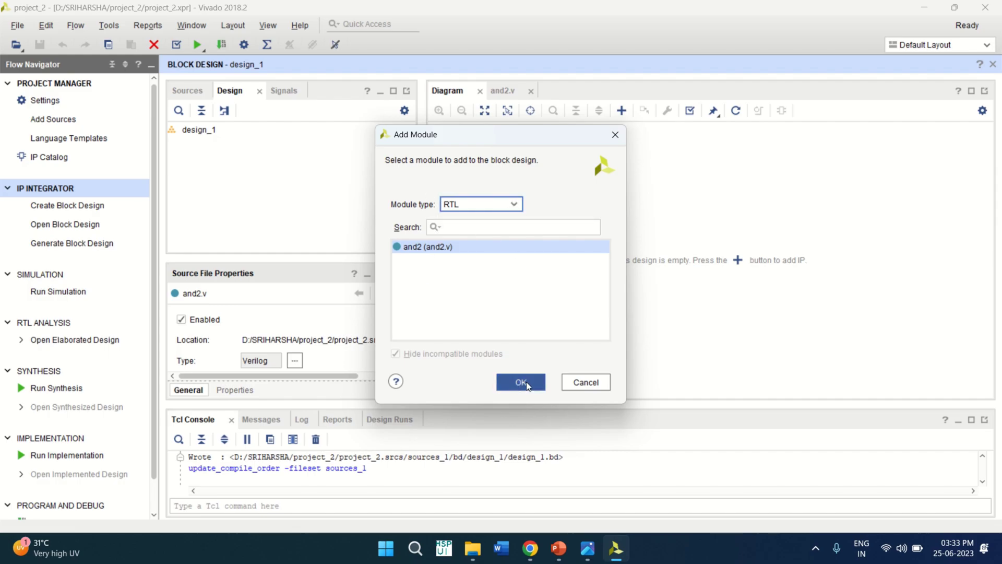
pyautogui.click(519, 382)
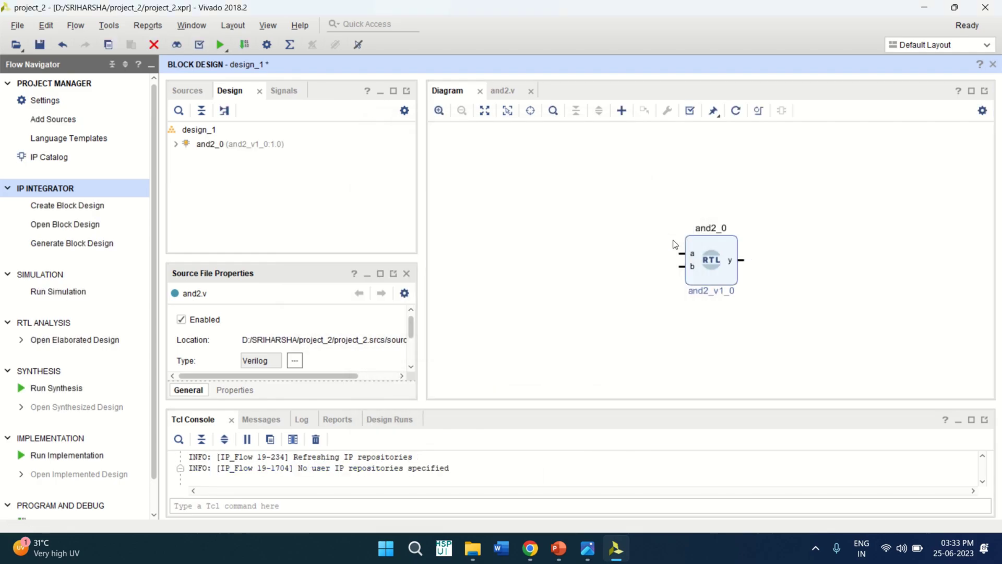
pyautogui.click(491, 117)
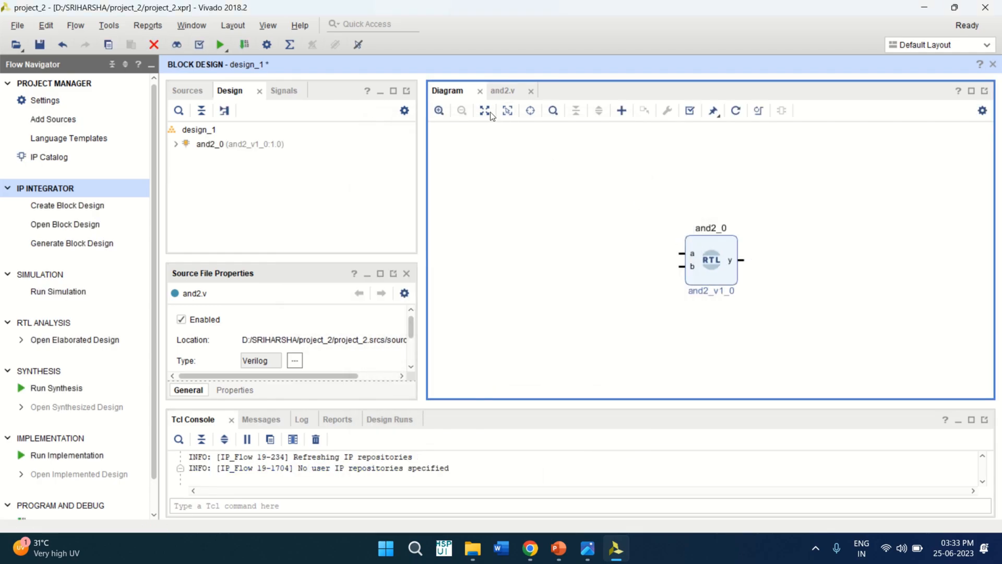
pyautogui.click(711, 260)
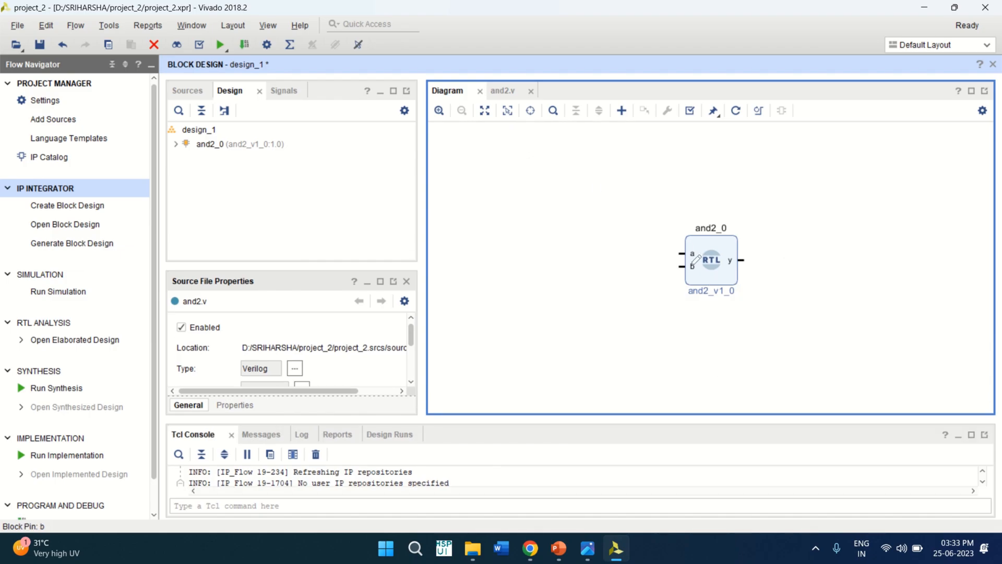
pyautogui.moveTo(748, 258)
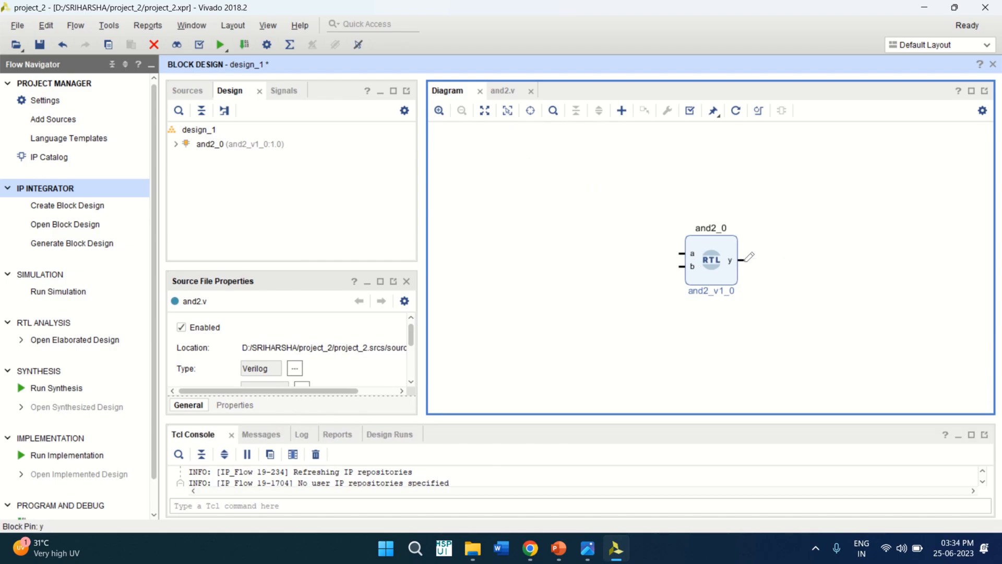
pyautogui.moveTo(702, 243)
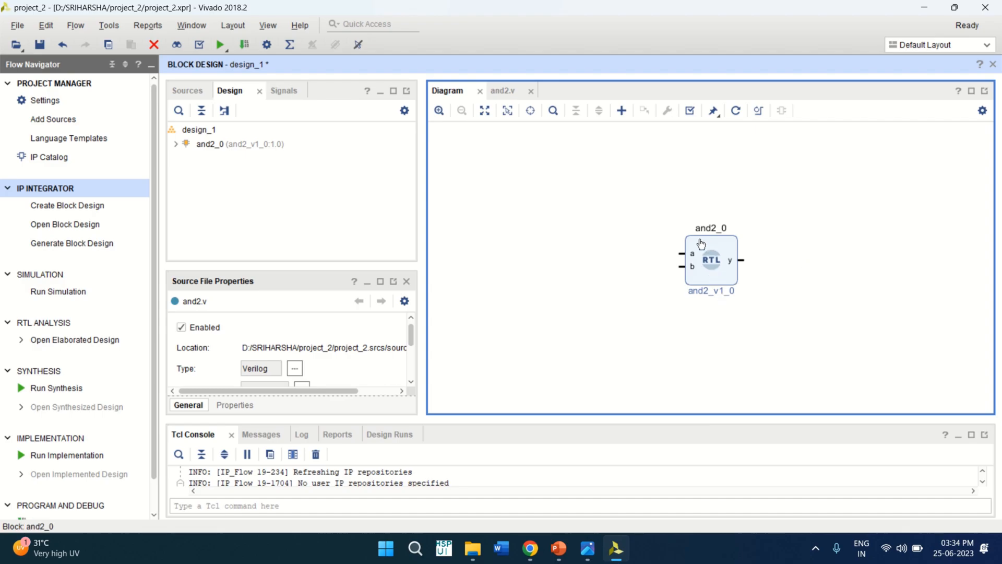
pyautogui.moveTo(714, 250)
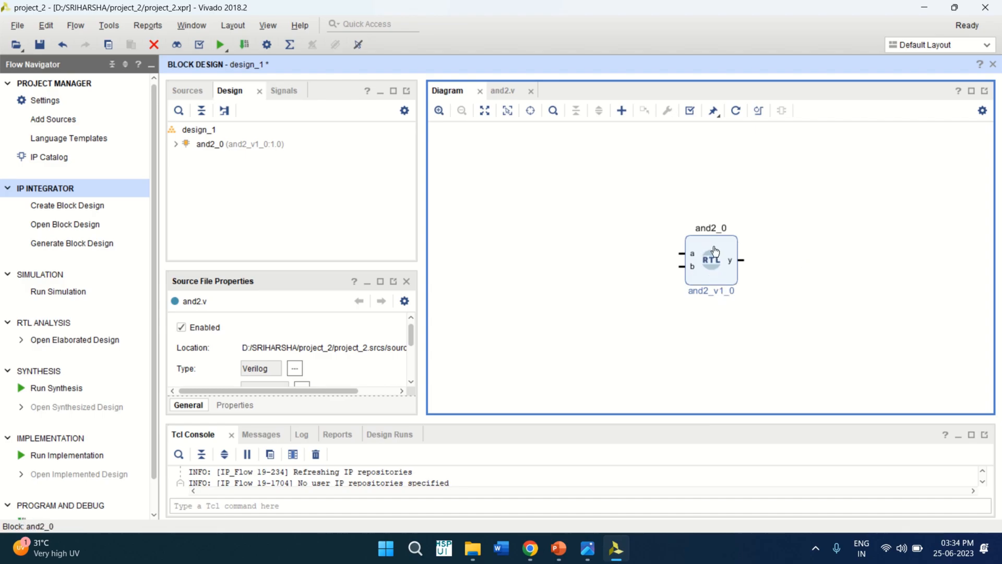
pyautogui.moveTo(620, 110)
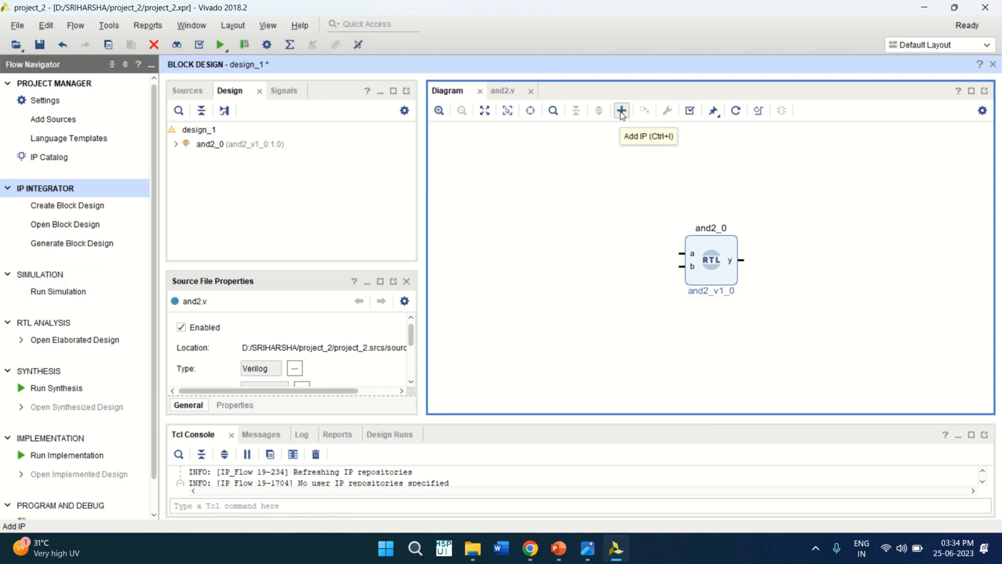
pyautogui.moveTo(621, 121)
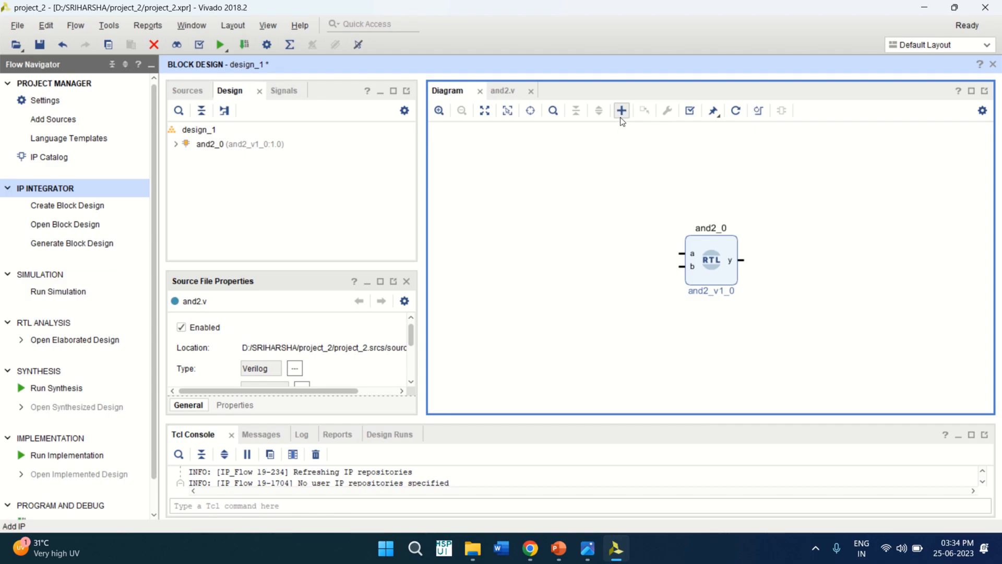
pyautogui.moveTo(620, 111)
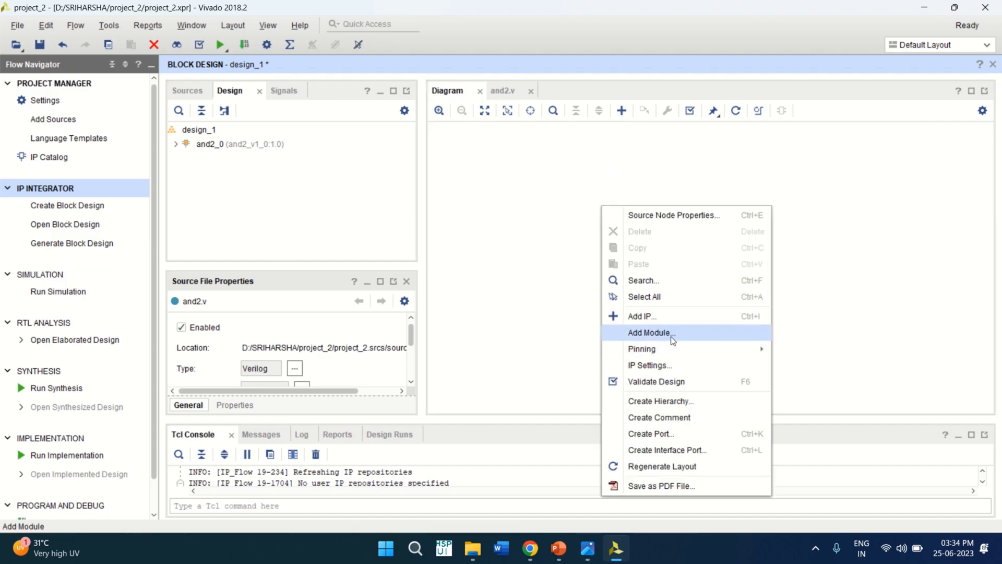
pyautogui.moveTo(680, 324)
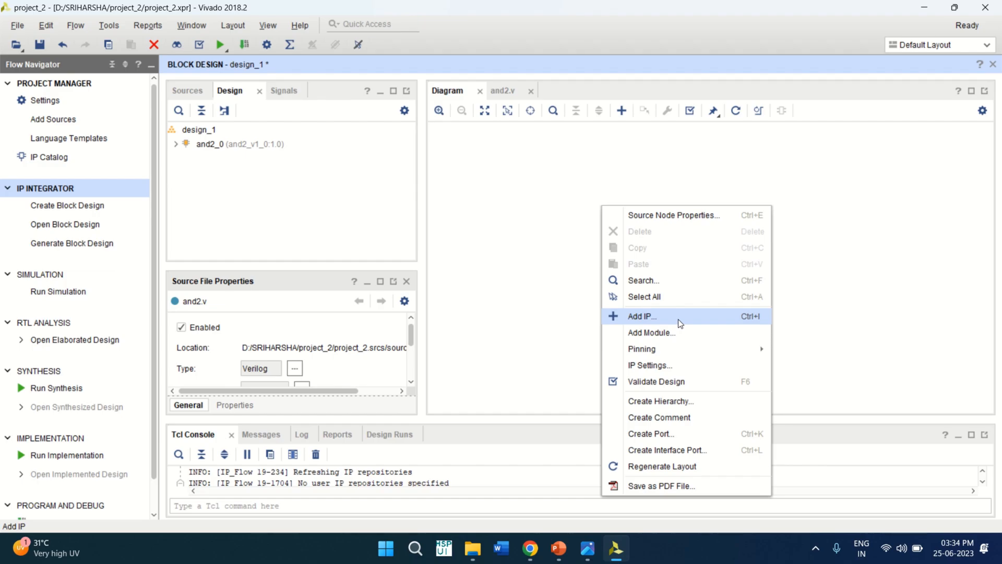
# Add the VIO (Virtual Input/Output) IP from the catalog, found by searching "vir"
pyautogui.click(641, 316)
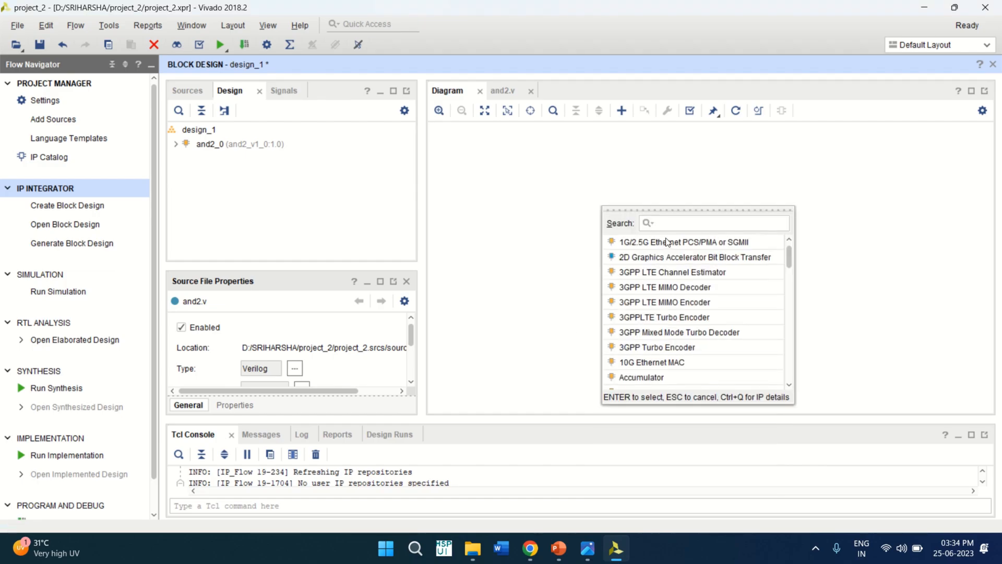
pyautogui.scroll(-3)
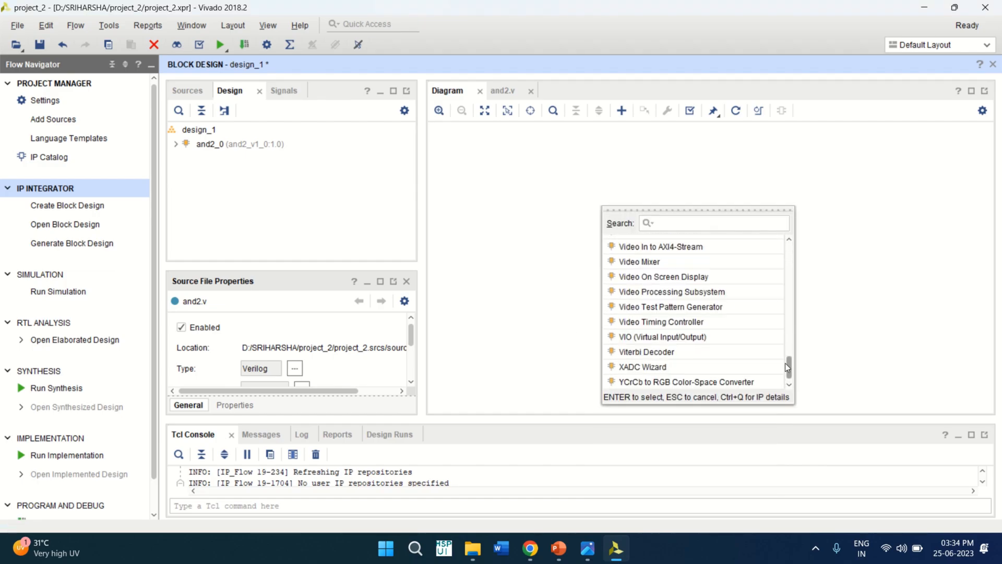
pyautogui.scroll(3)
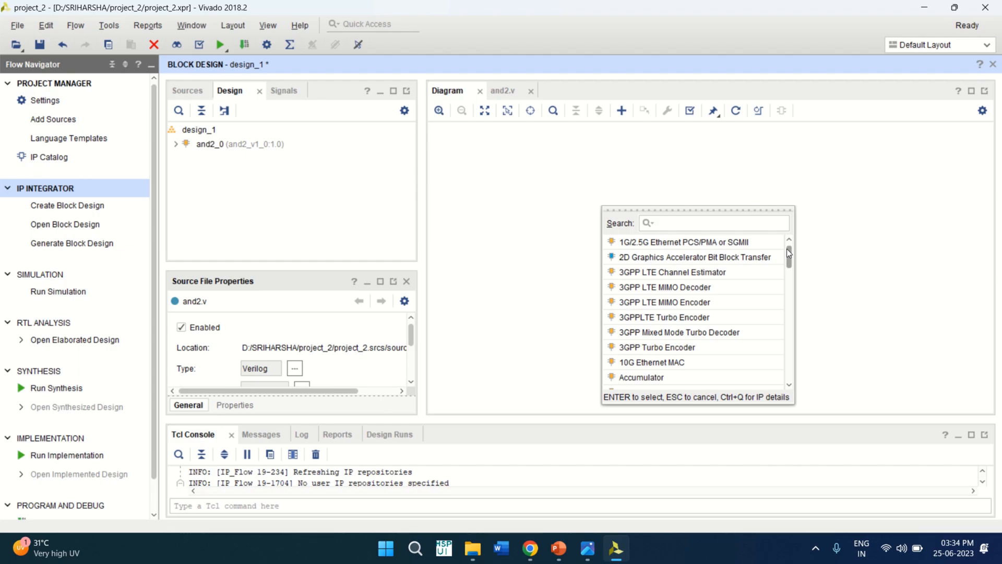
pyautogui.moveTo(709, 226)
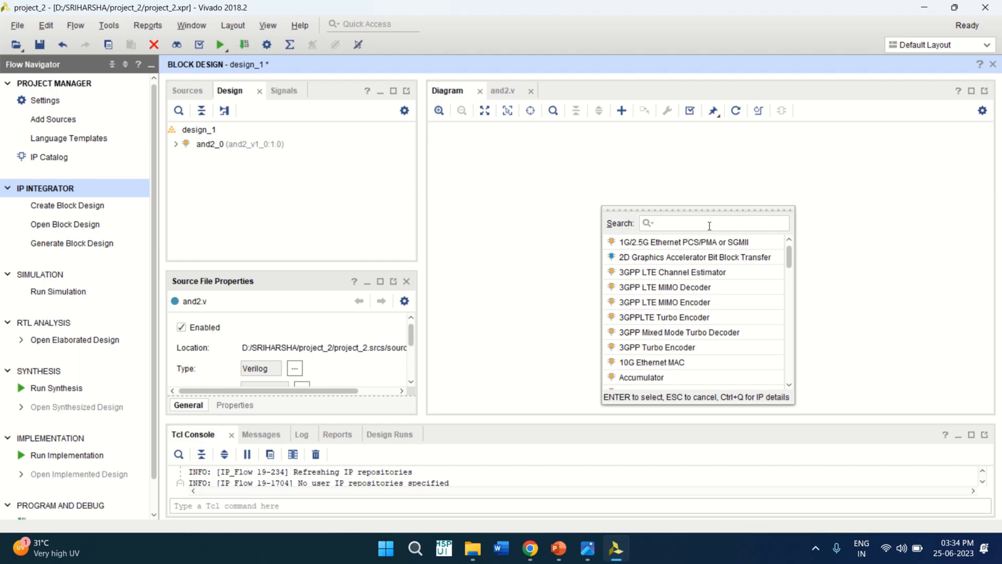
pyautogui.write('virt')
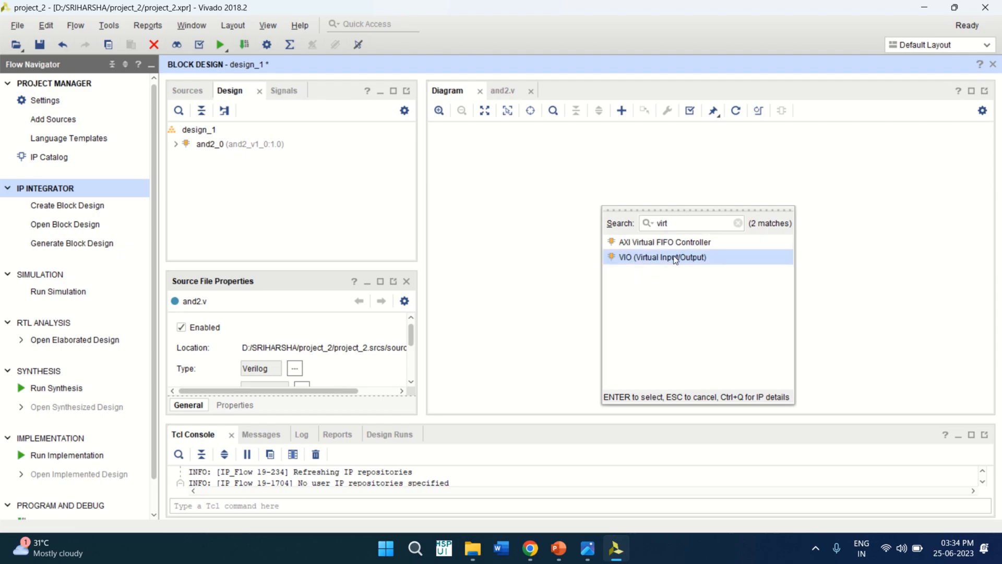
pyautogui.doubleClick(662, 257)
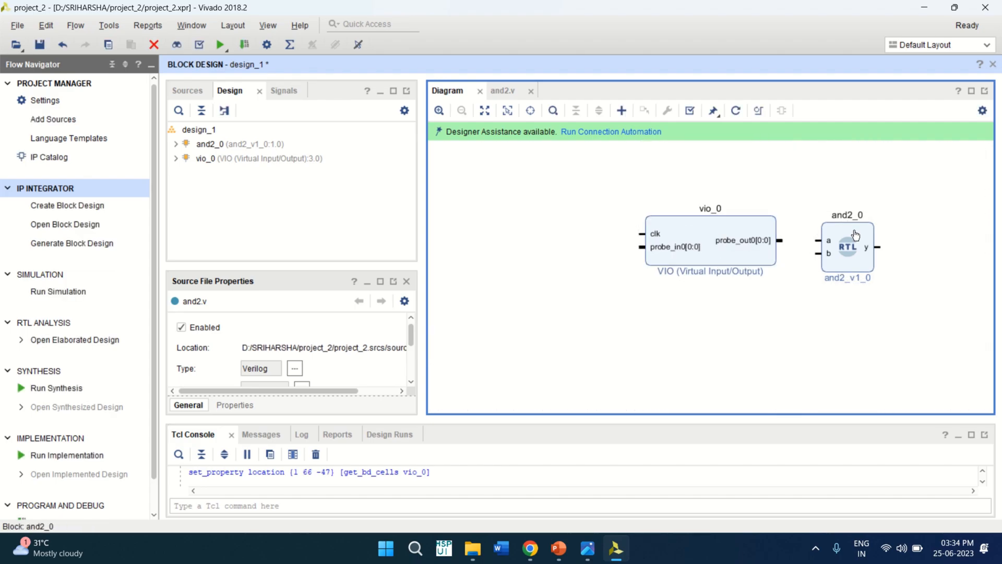
pyautogui.moveTo(849, 263)
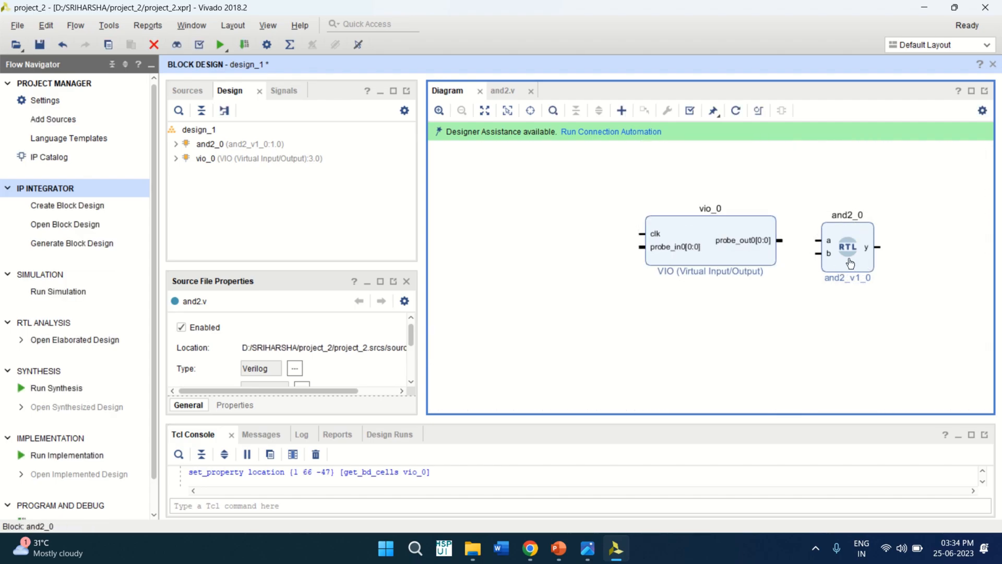
pyautogui.moveTo(838, 272)
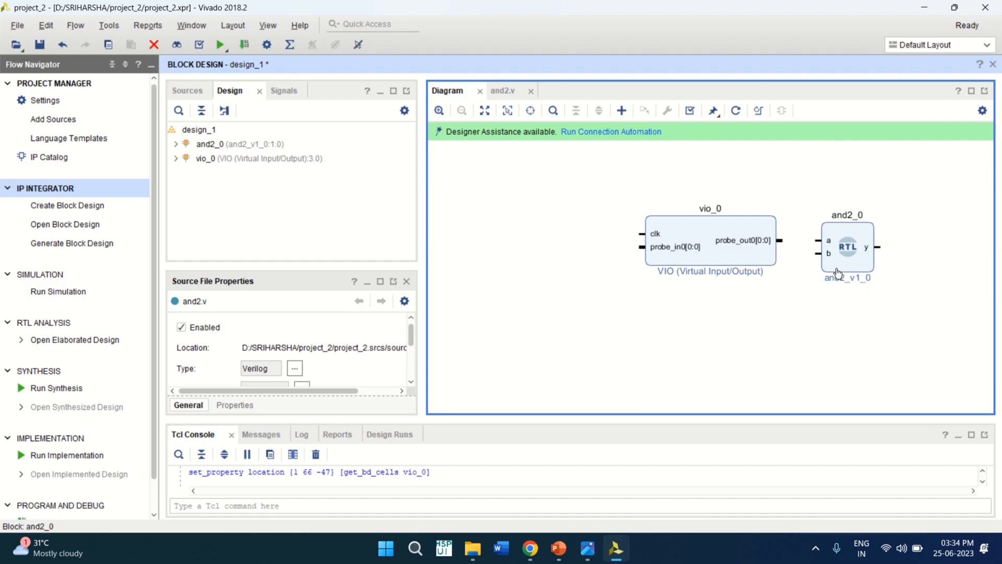
pyautogui.moveTo(830, 243)
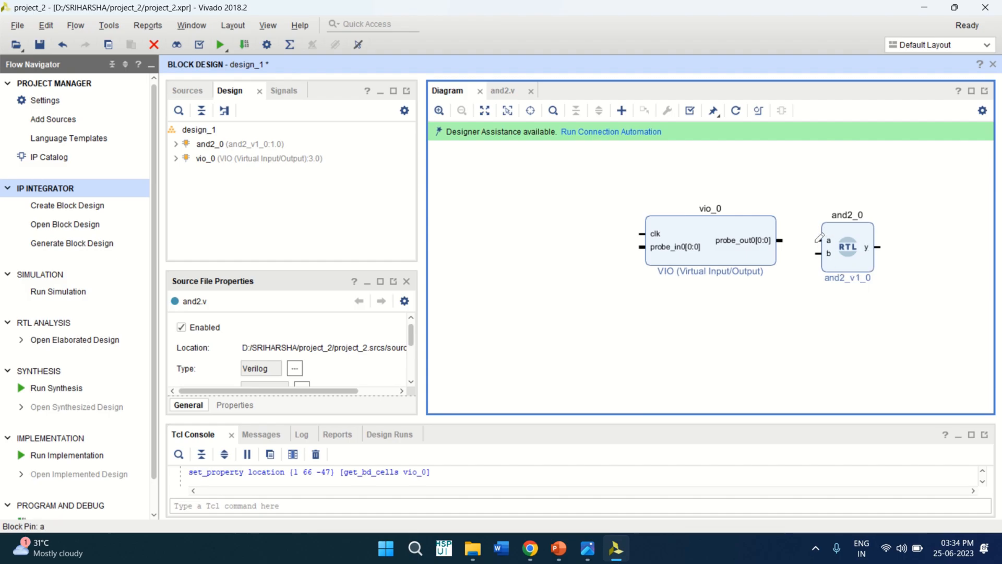
pyautogui.moveTo(735, 257)
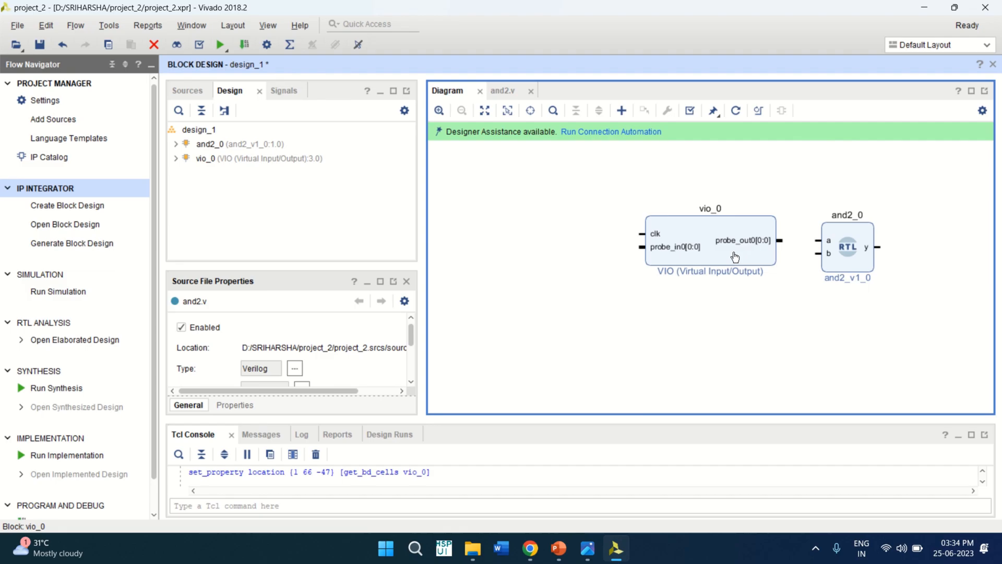
pyautogui.moveTo(728, 261)
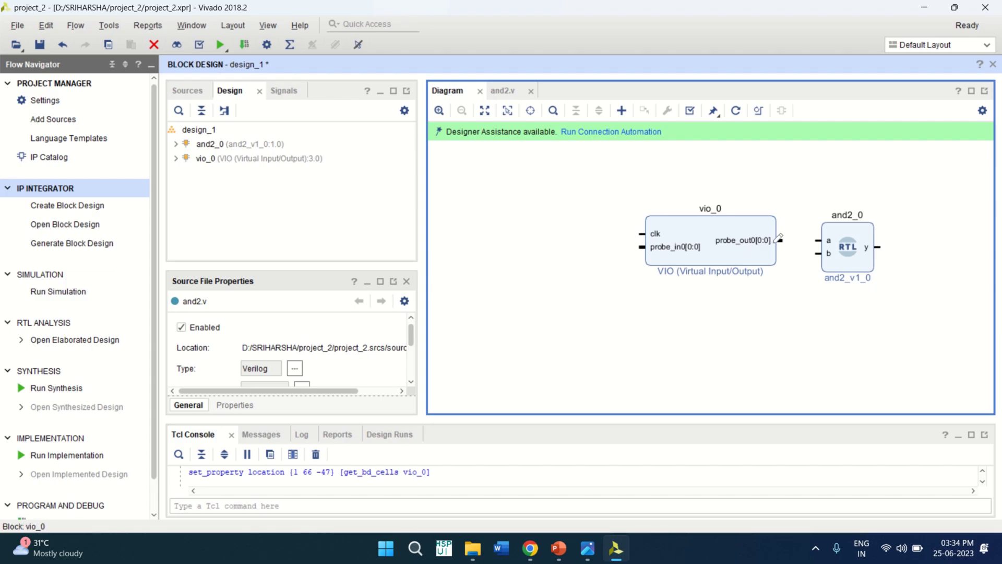
pyautogui.click(847, 247)
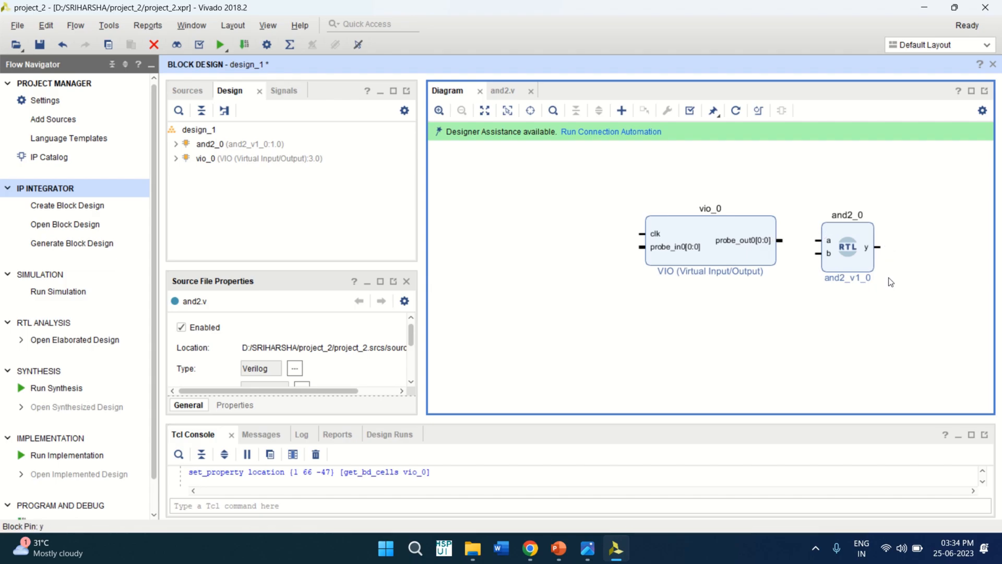
pyautogui.moveTo(642, 246)
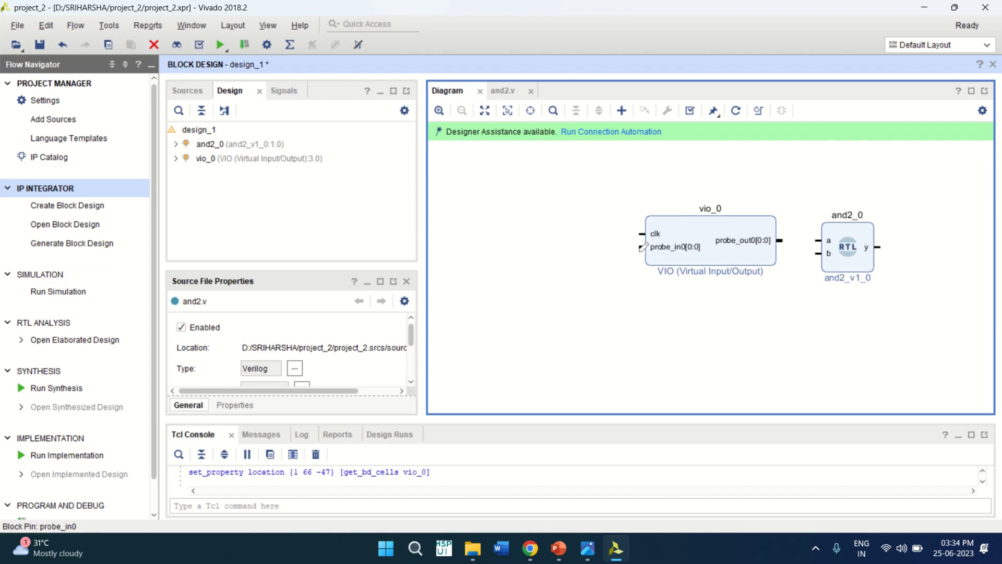
pyautogui.moveTo(726, 229)
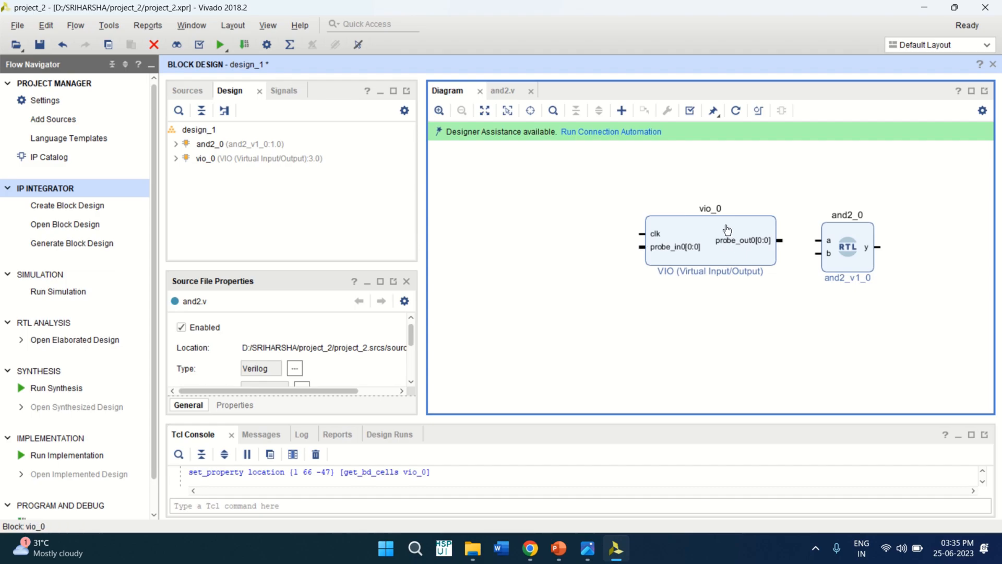
pyautogui.click(709, 240)
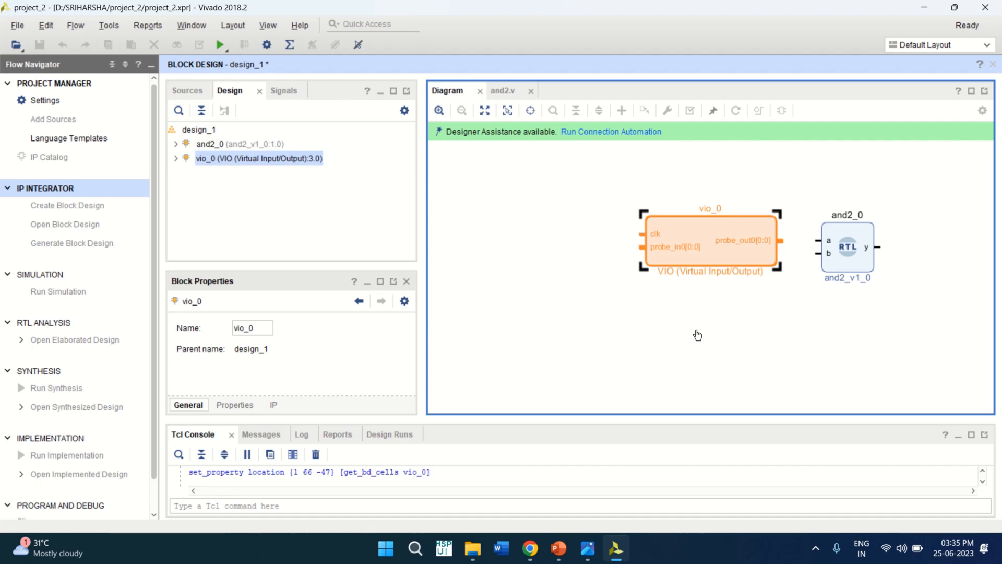
pyautogui.moveTo(691, 234)
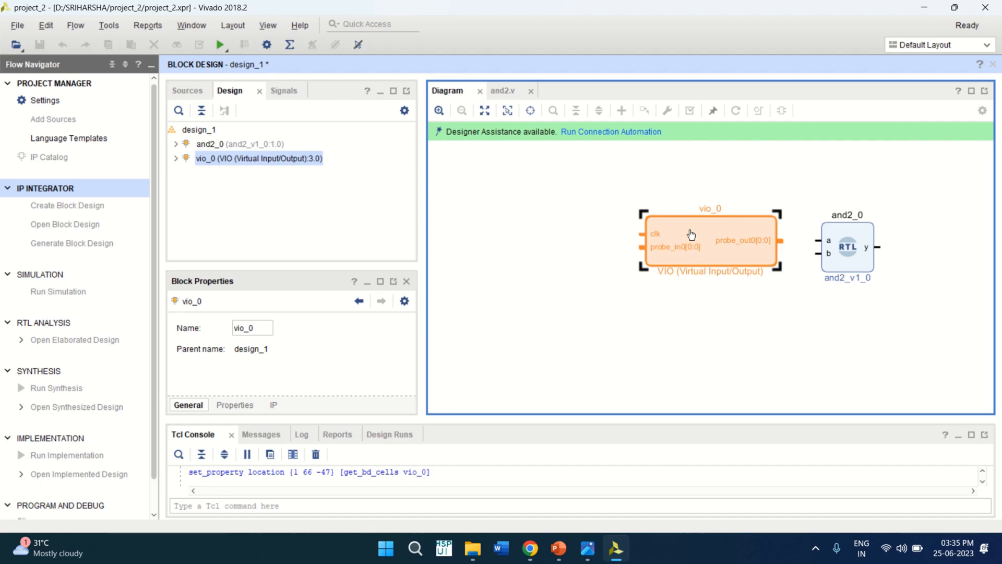
# Re-customize vio_0 with Output Probe Count 2, giving probe_out0 and probe_out1
pyautogui.doubleClick(710, 240)
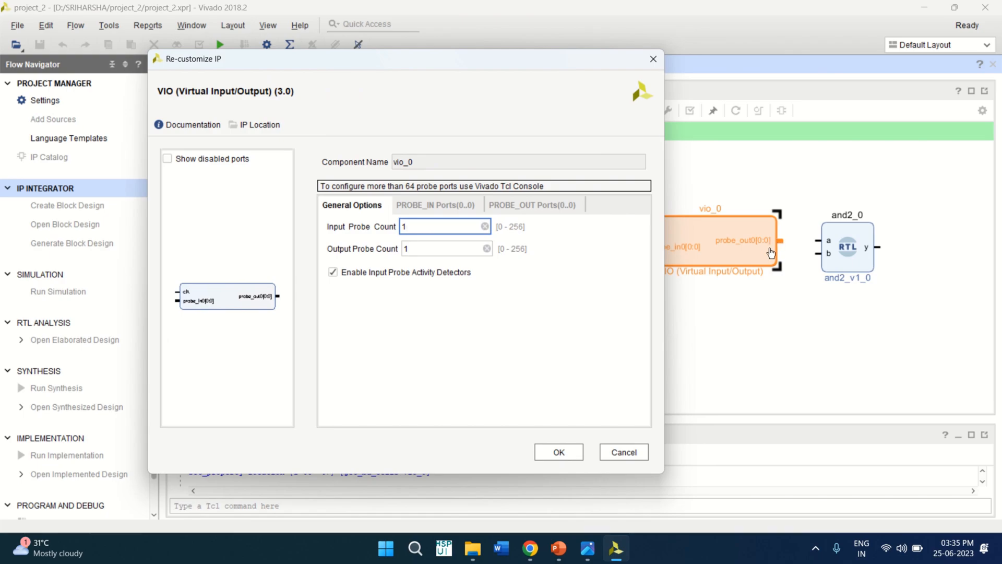
pyautogui.click(445, 226)
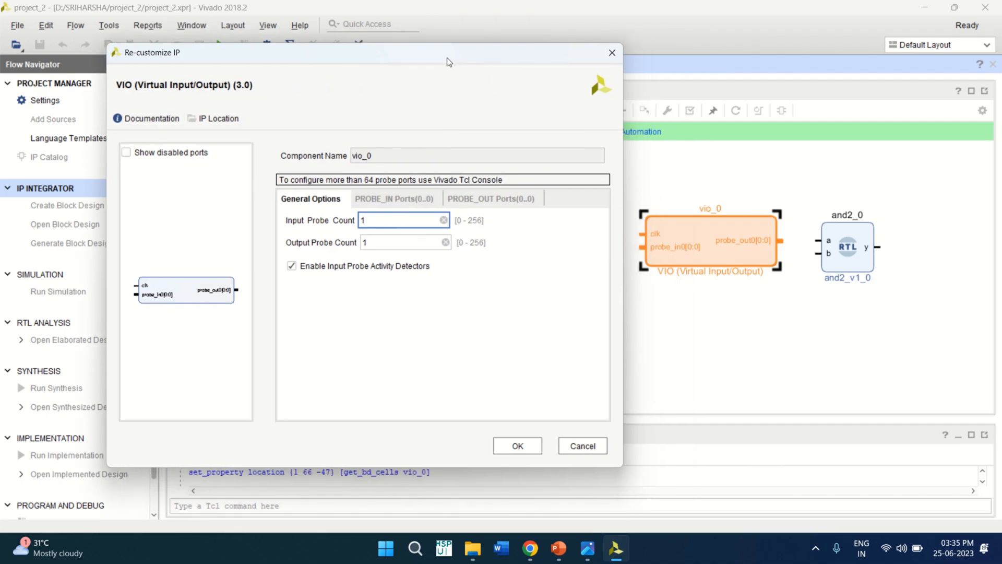
pyautogui.click(403, 243)
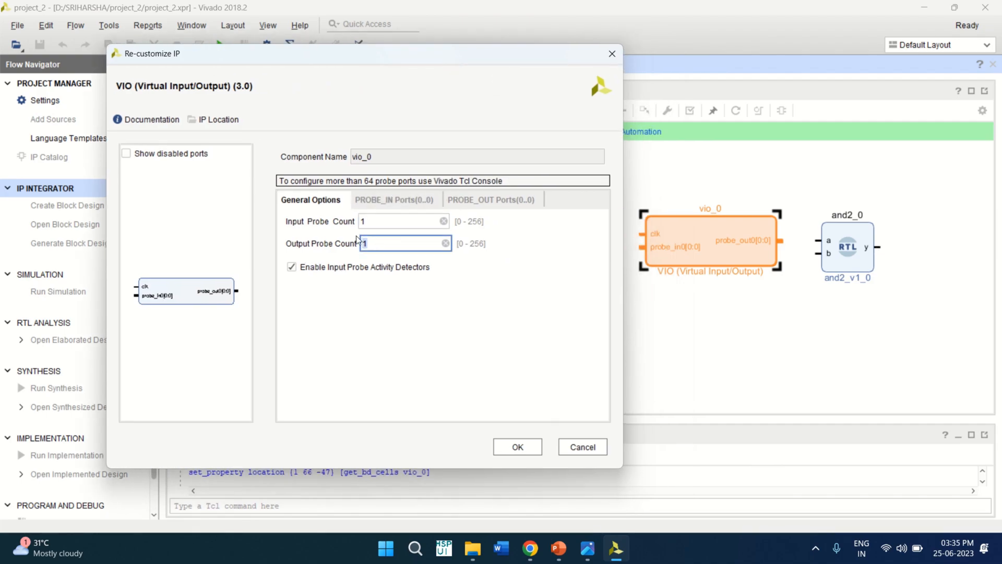
pyautogui.write('2')
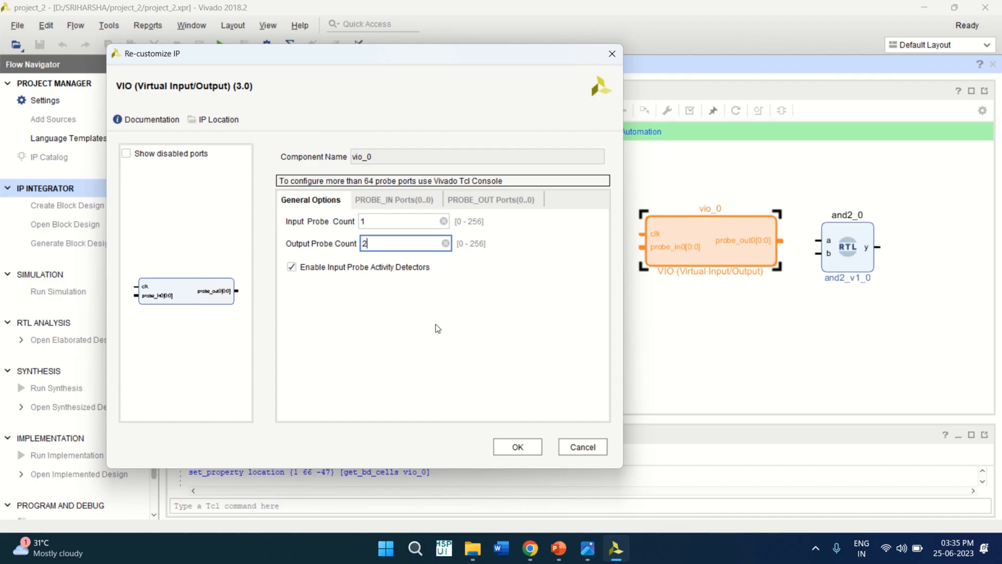
pyautogui.moveTo(639, 345)
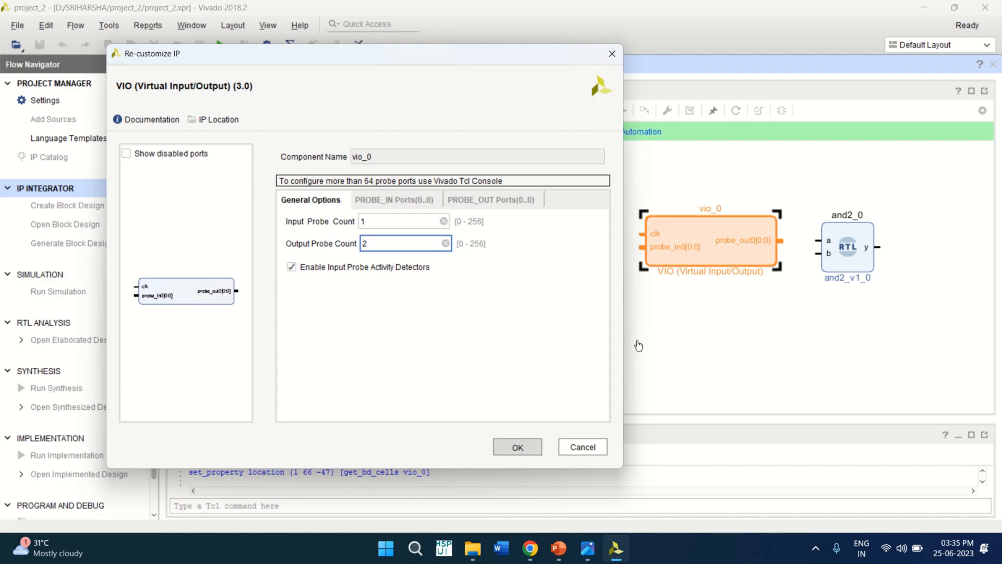
pyautogui.click(517, 447)
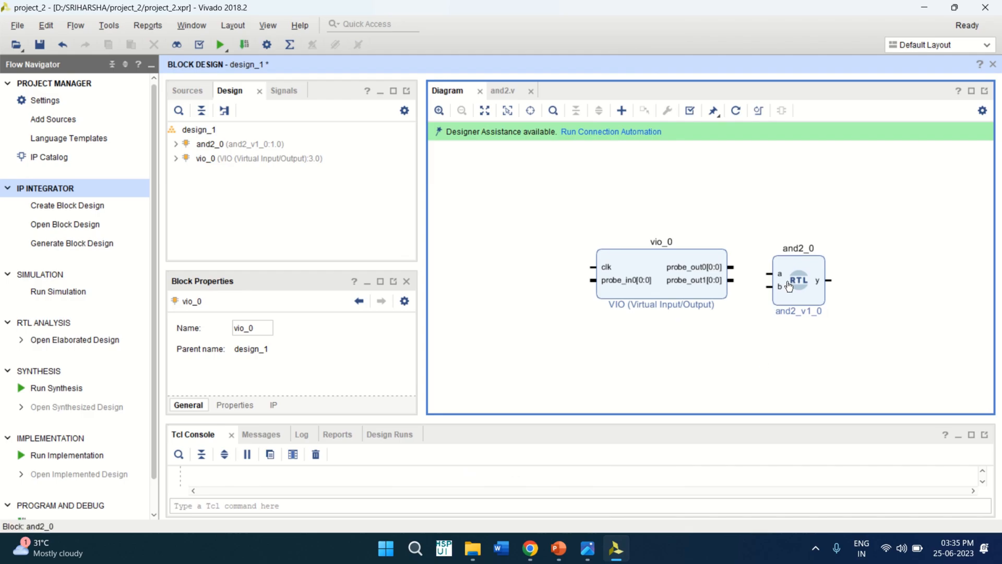
# Wire probe_out0 to a, probe_out1 to b, and y back to probe_in0
pyautogui.click(798, 280)
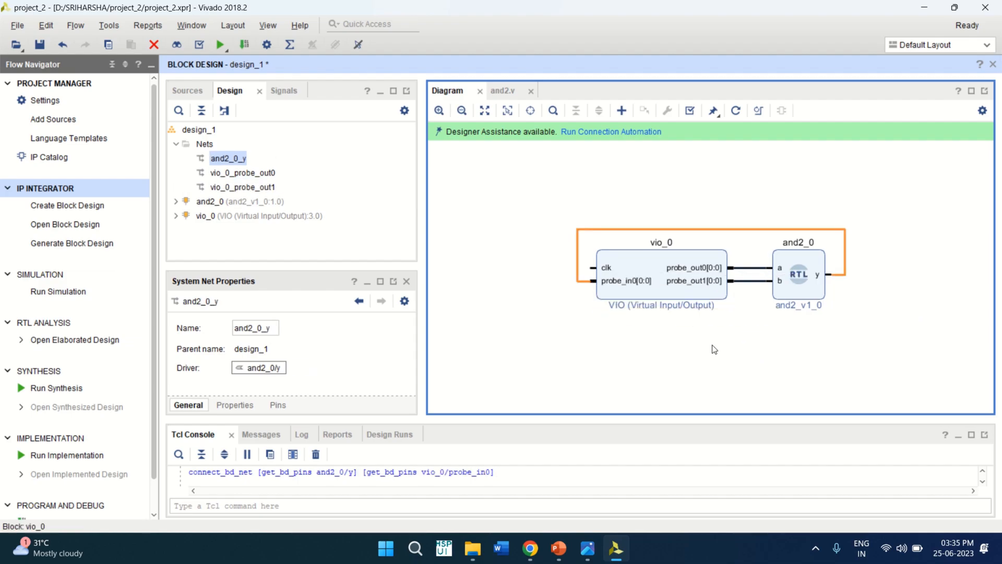
pyautogui.moveTo(619, 281)
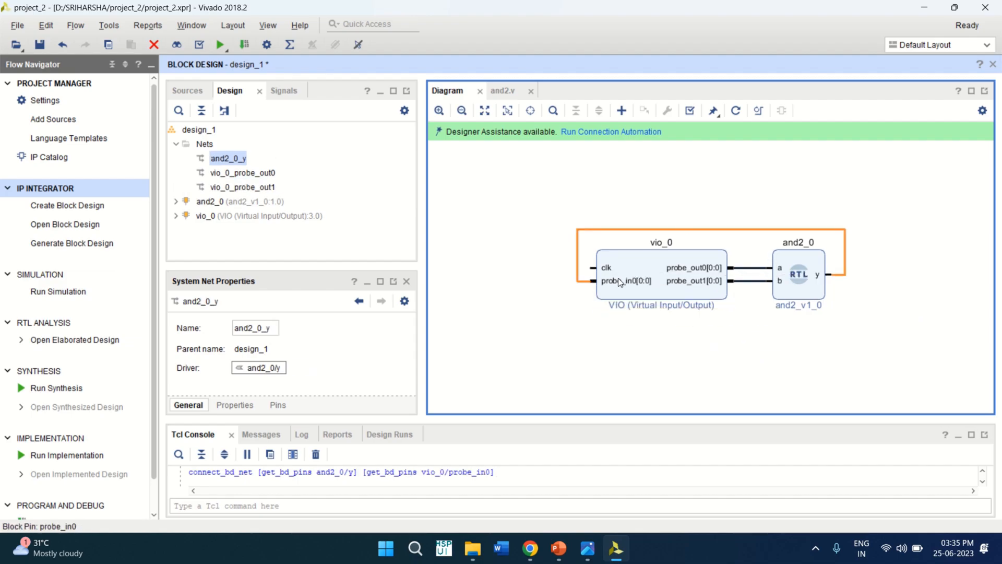
pyautogui.moveTo(594, 265)
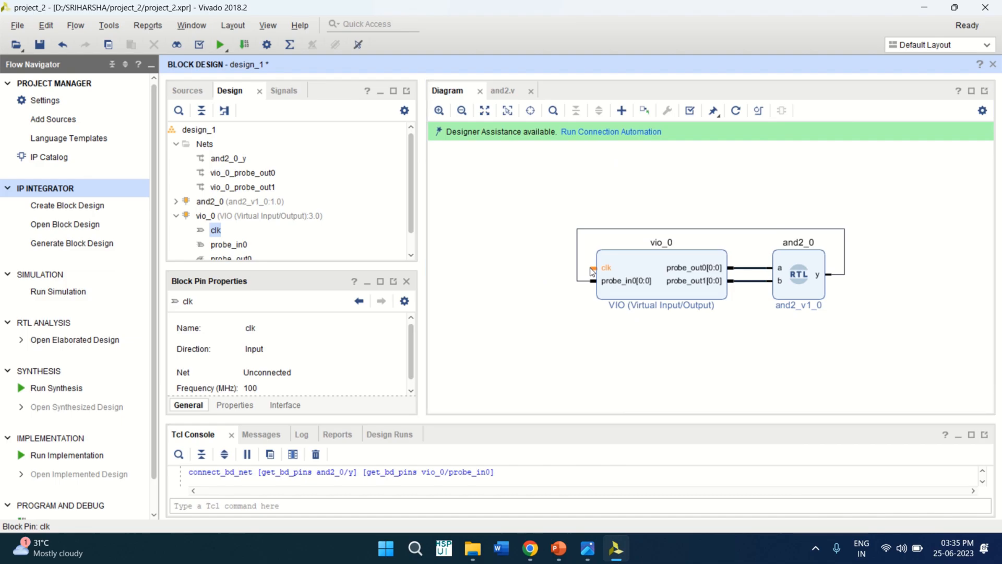
# Make the vio_0 clk pin external as port clk_0
pyautogui.rightClick(591, 271)
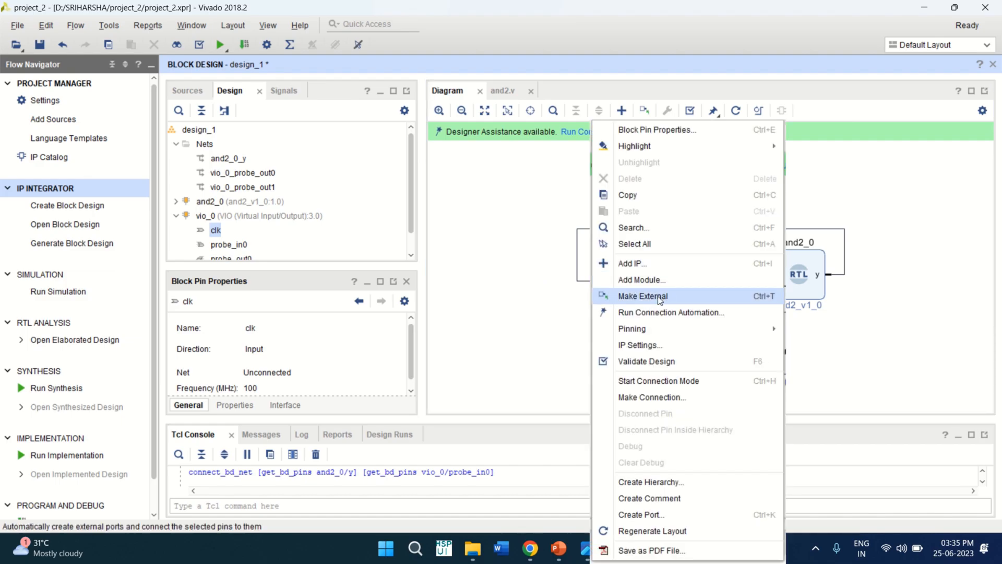
pyautogui.click(644, 295)
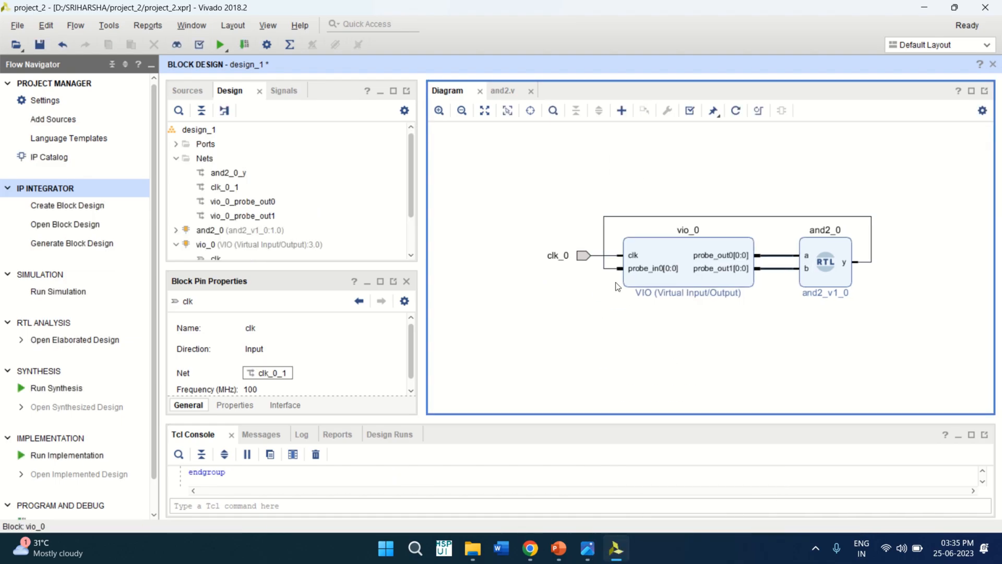
pyautogui.moveTo(640, 260)
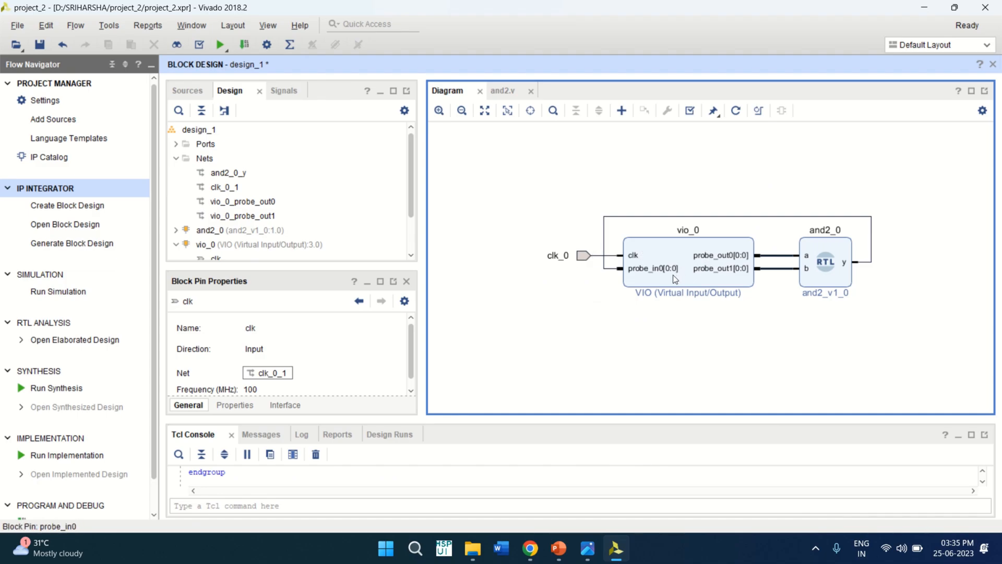
pyautogui.moveTo(827, 268)
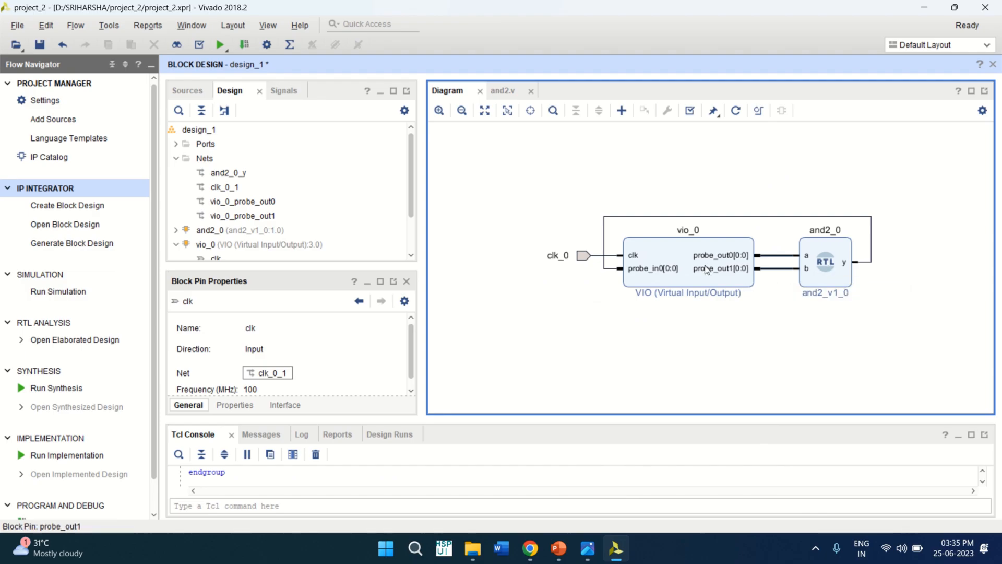
pyautogui.click(484, 110)
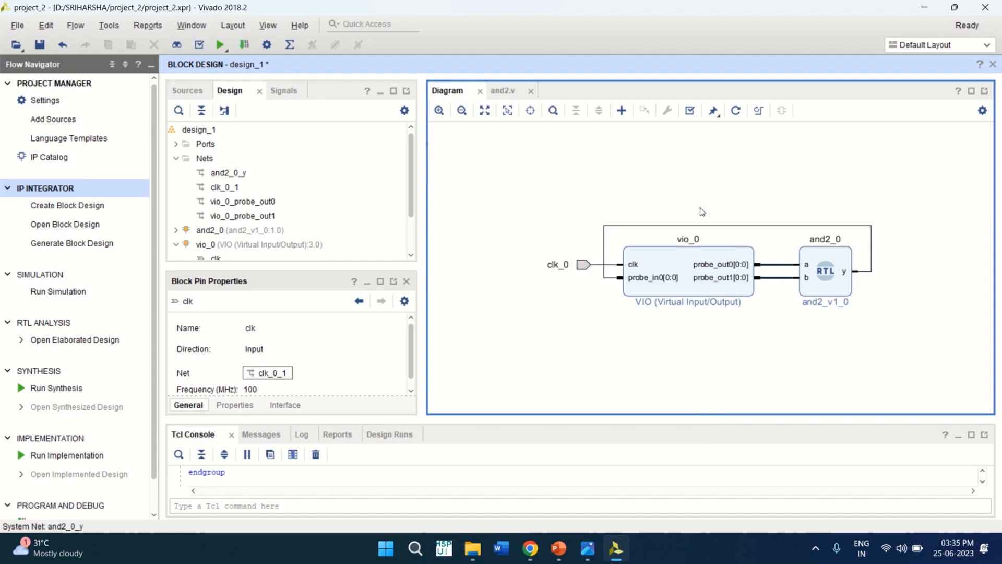
pyautogui.moveTo(700, 250)
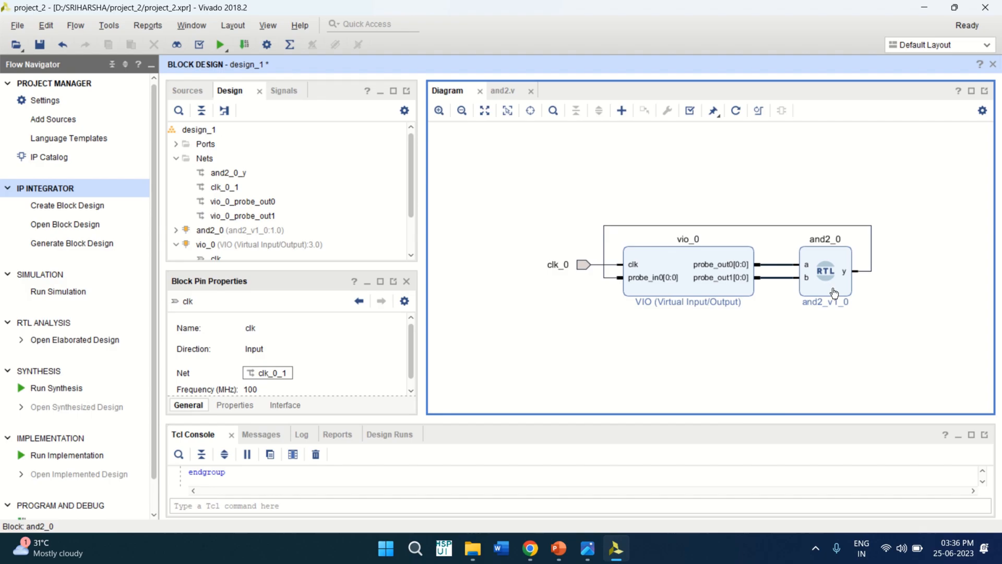
pyautogui.moveTo(690, 110)
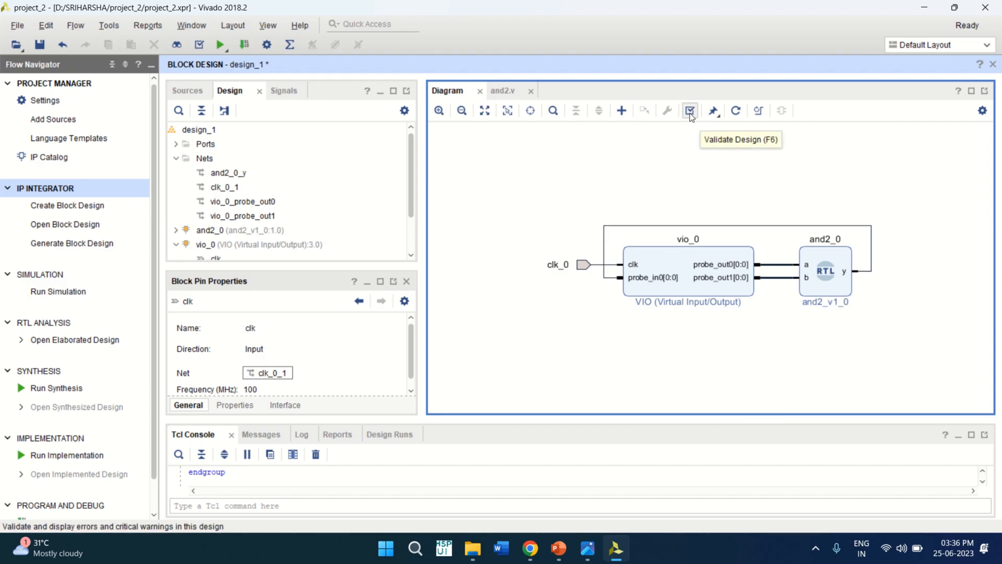
pyautogui.moveTo(691, 111)
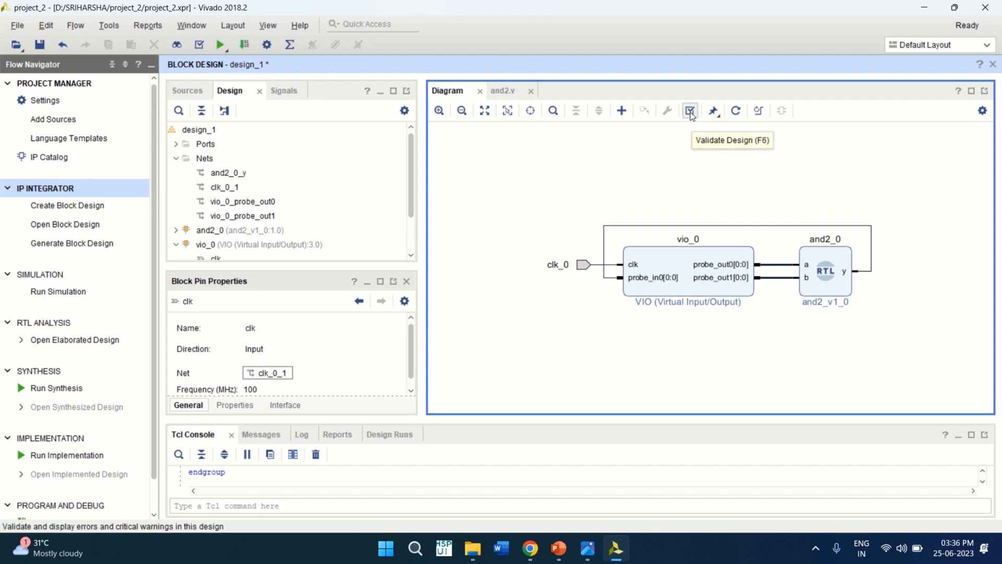
# Validate design_1 with no errors, then regenerate the diagram layout
pyautogui.click(689, 110)
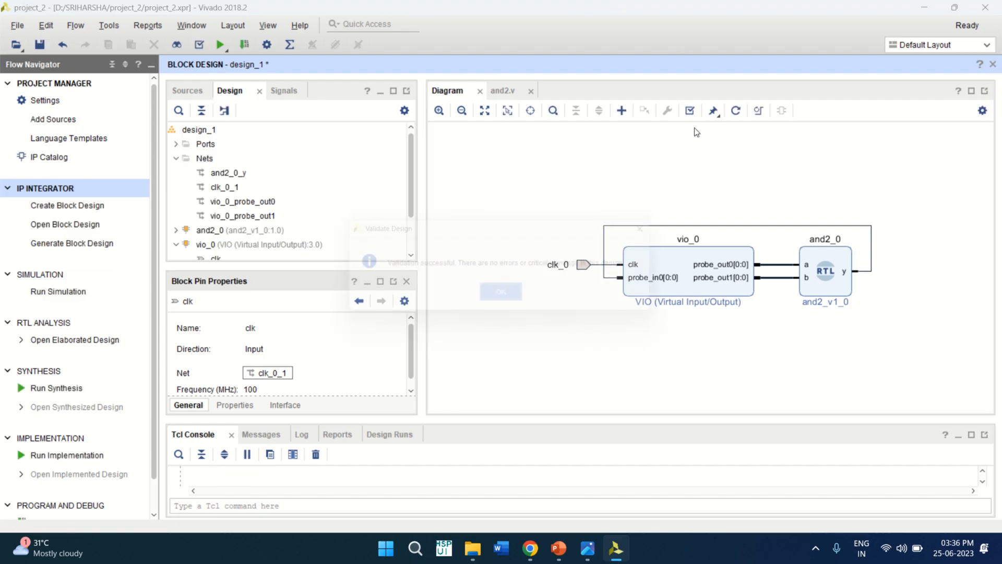
pyautogui.click(690, 110)
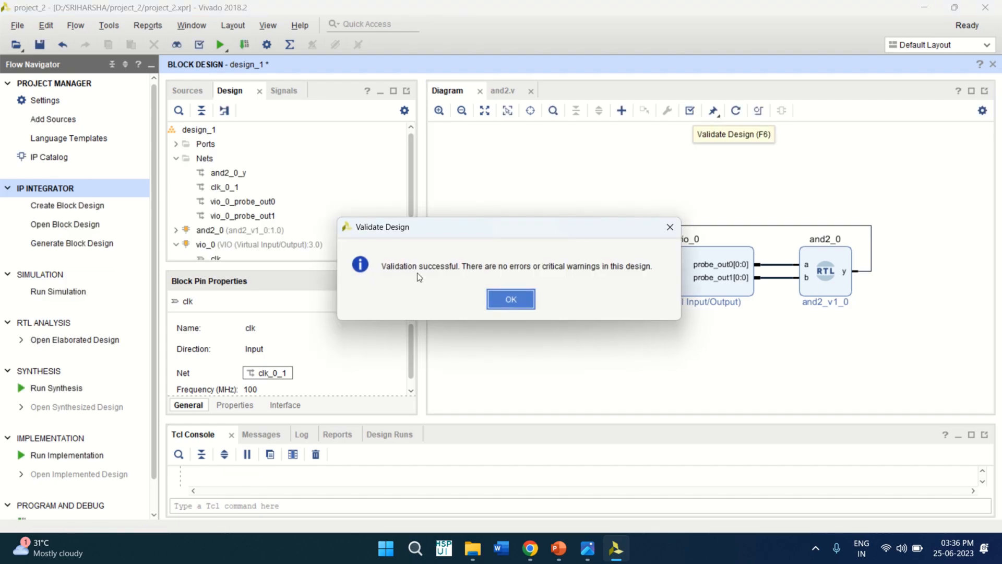
pyautogui.moveTo(510, 299)
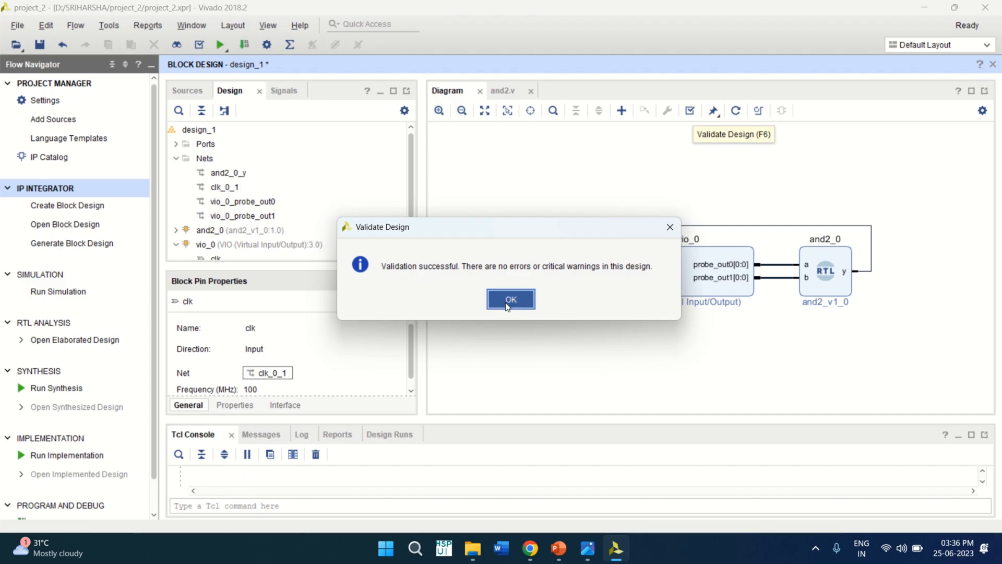
pyautogui.click(510, 299)
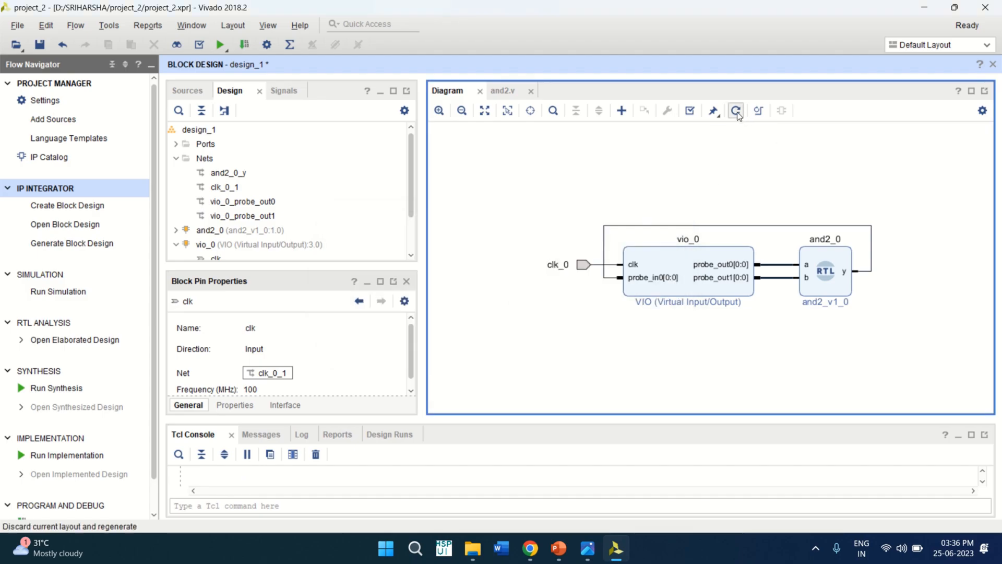
pyautogui.moveTo(736, 111)
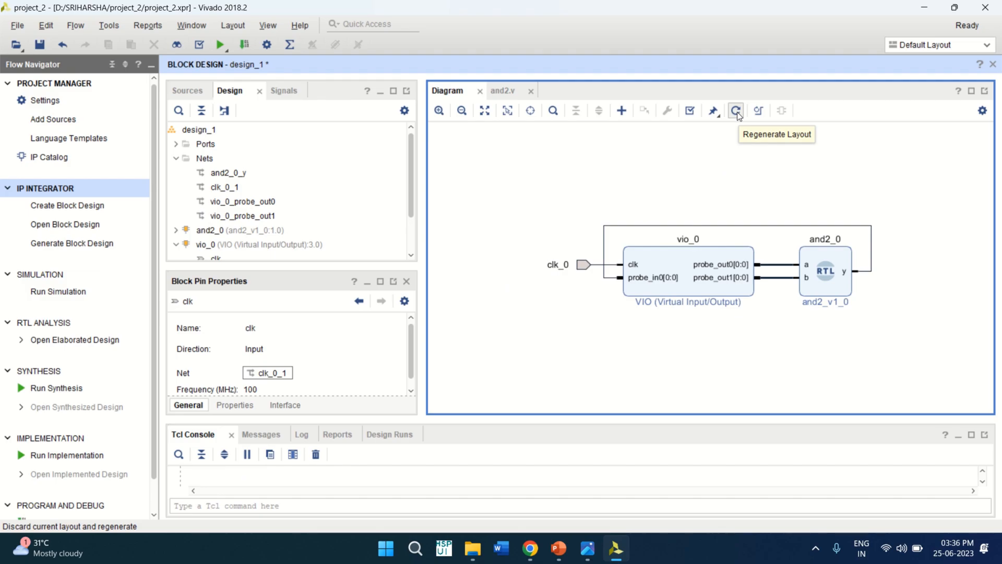
pyautogui.click(736, 110)
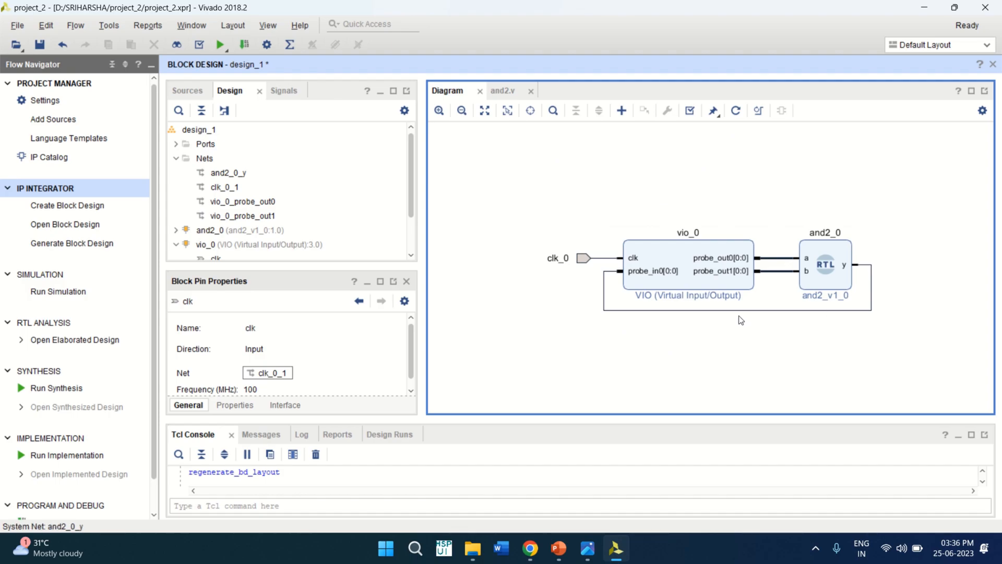
pyautogui.moveTo(326, 170)
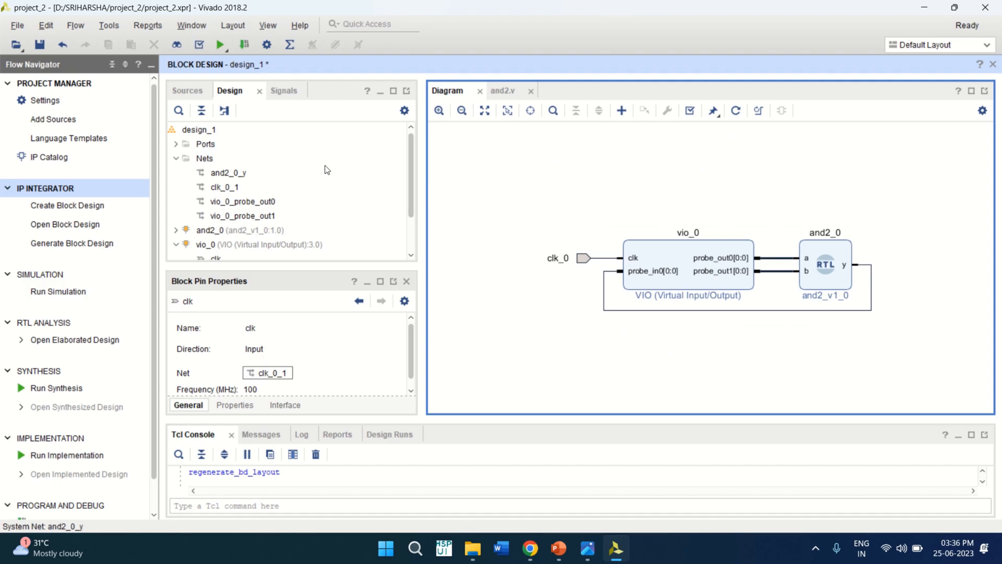
# Create an auto-managed HDL wrapper for design_1, making design_1_wrapper.v the top source
pyautogui.click(187, 90)
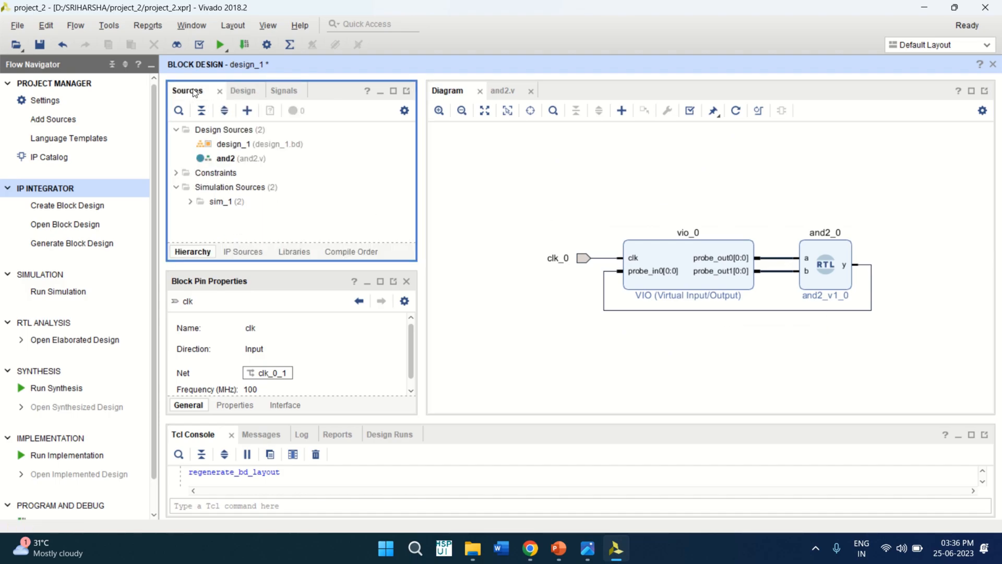
pyautogui.moveTo(281, 271); pyautogui.dragTo(281, 283)
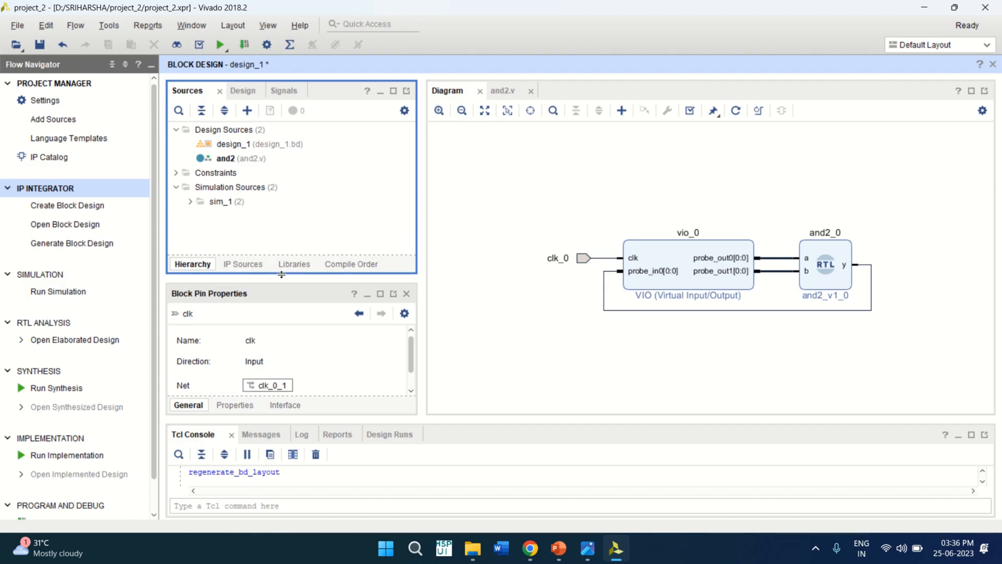
pyautogui.click(252, 144)
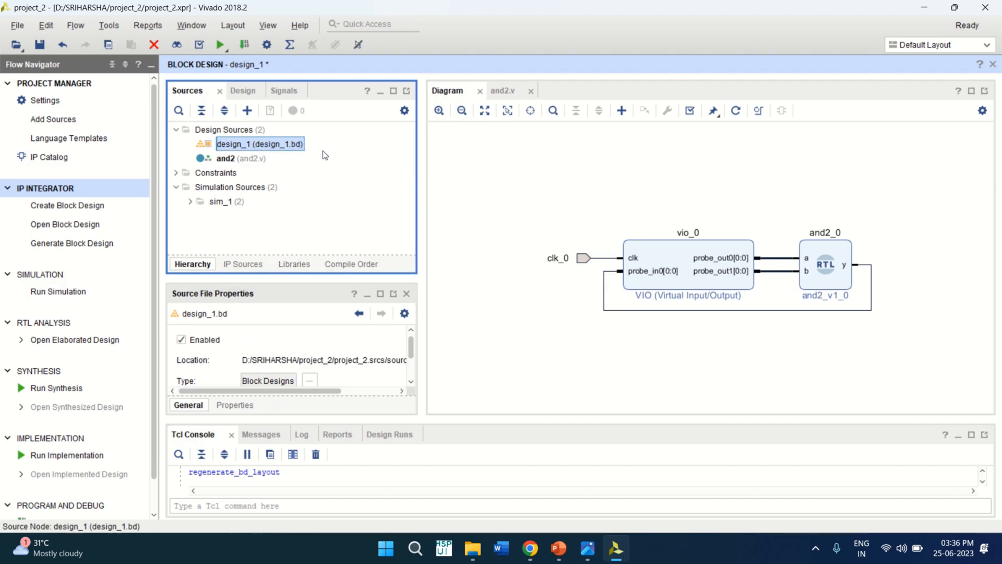
pyautogui.moveTo(204, 147)
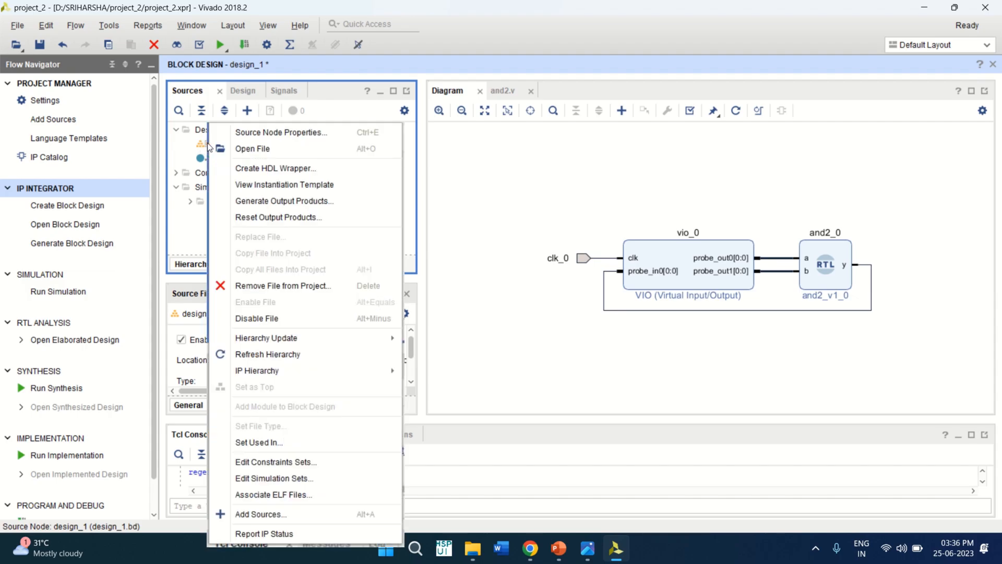
pyautogui.moveTo(275, 168)
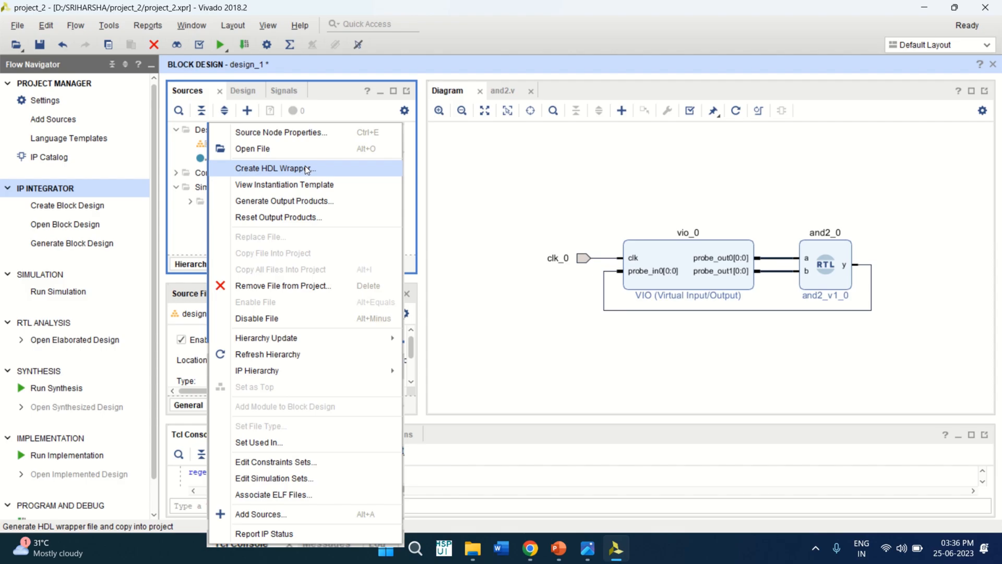
pyautogui.click(276, 168)
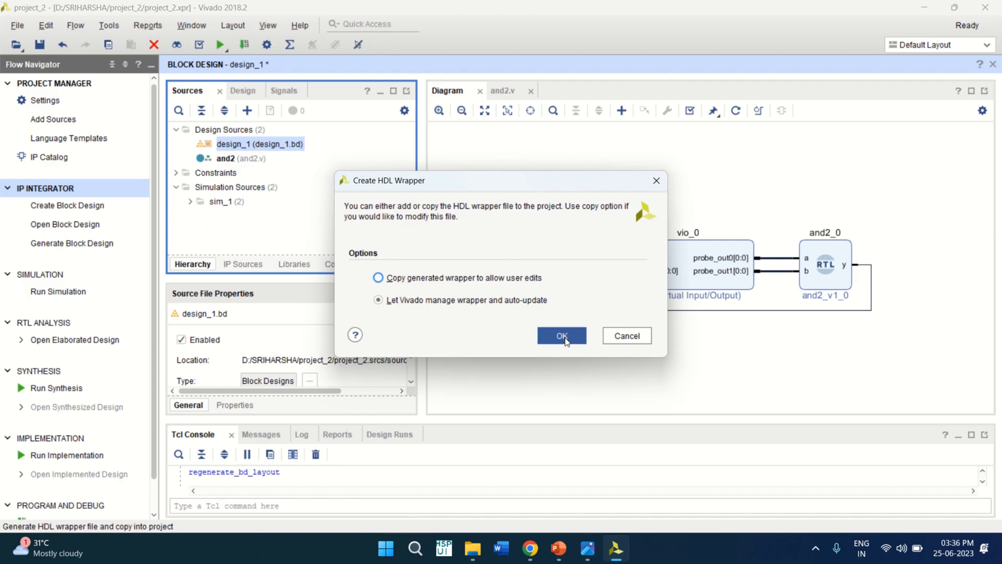
pyautogui.moveTo(535, 186)
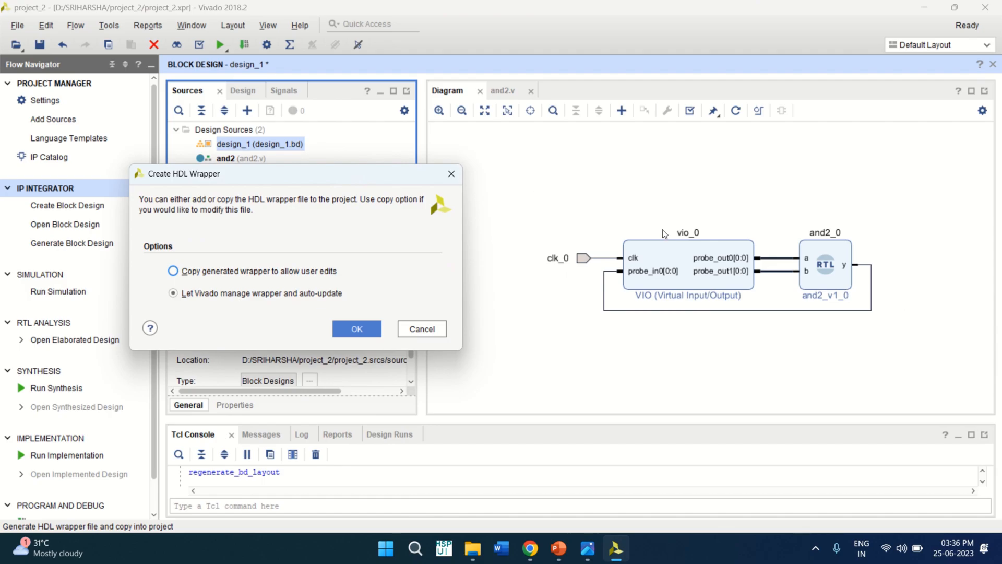
pyautogui.moveTo(831, 245)
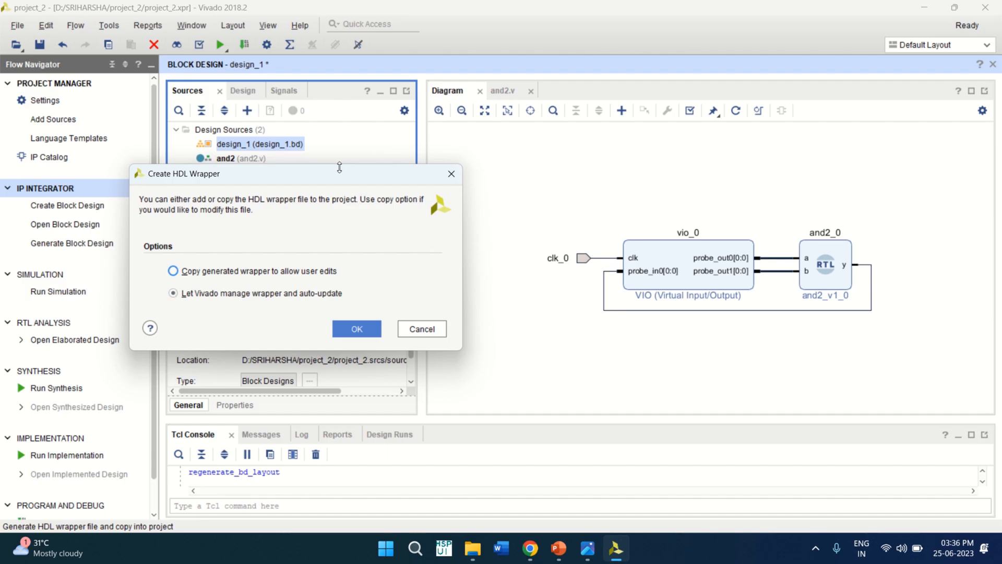
pyautogui.click(356, 328)
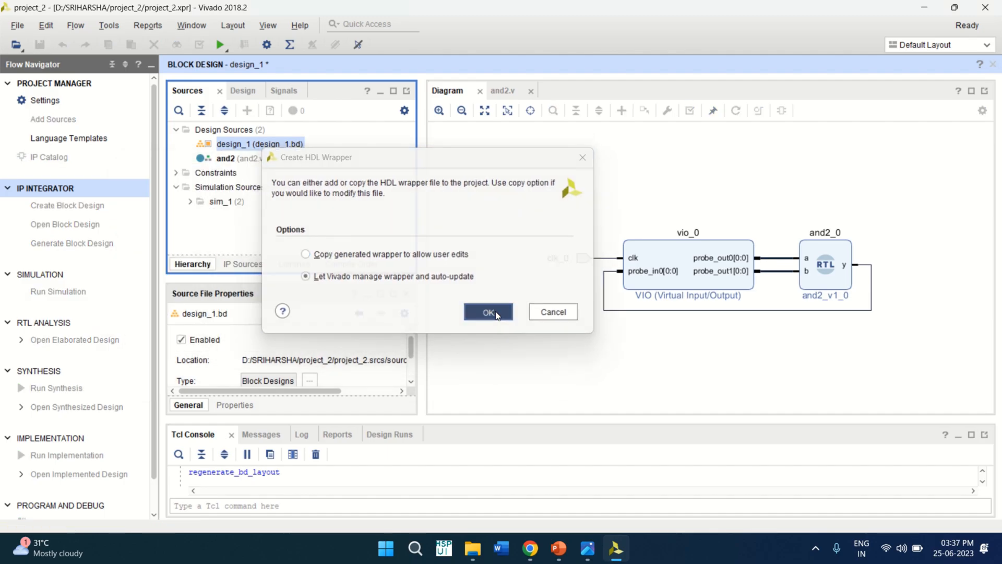
pyautogui.click(488, 311)
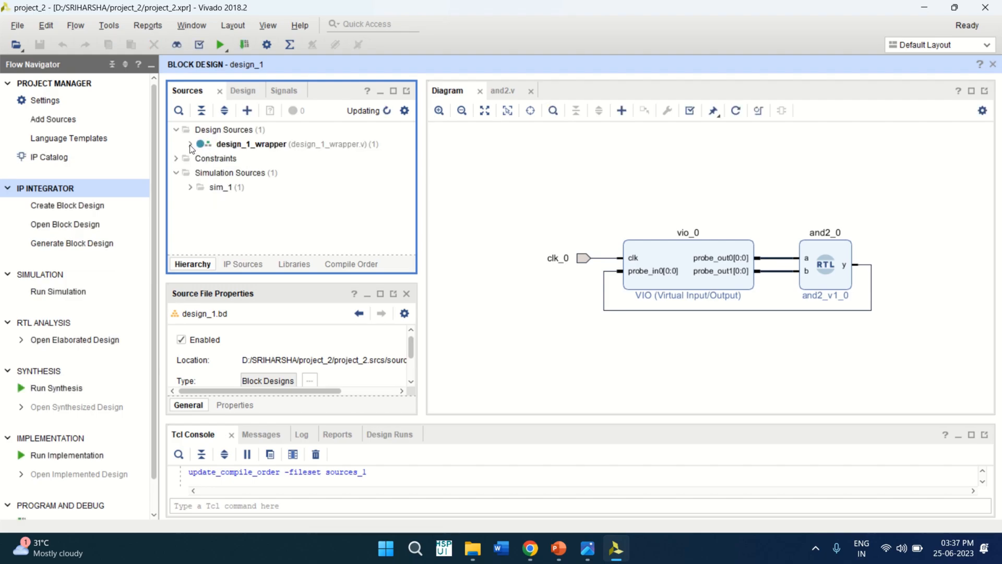
# Expand design_1_wrapper and design_1 to reveal the and2_0 and vio_0 instances
pyautogui.click(190, 144)
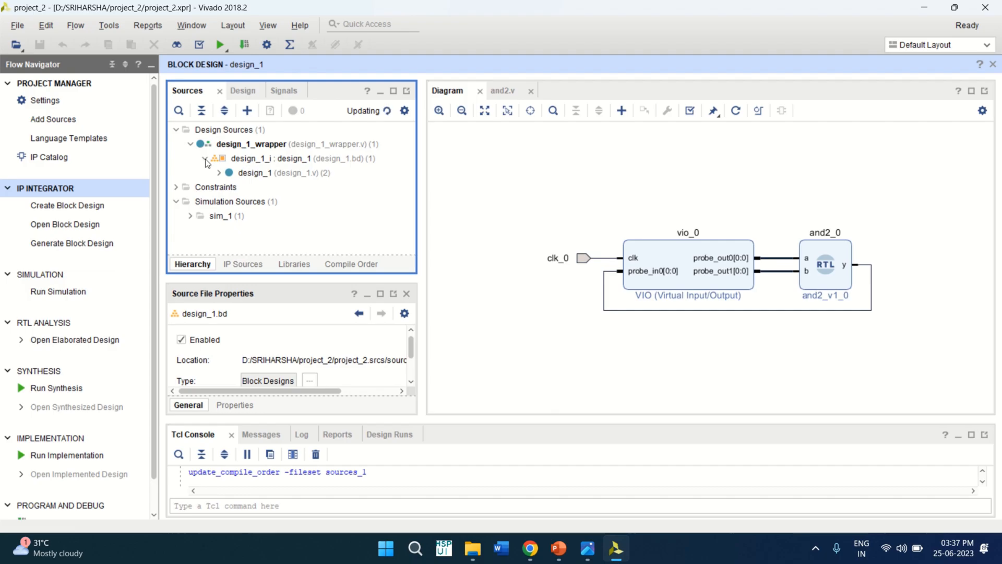
pyautogui.click(217, 172)
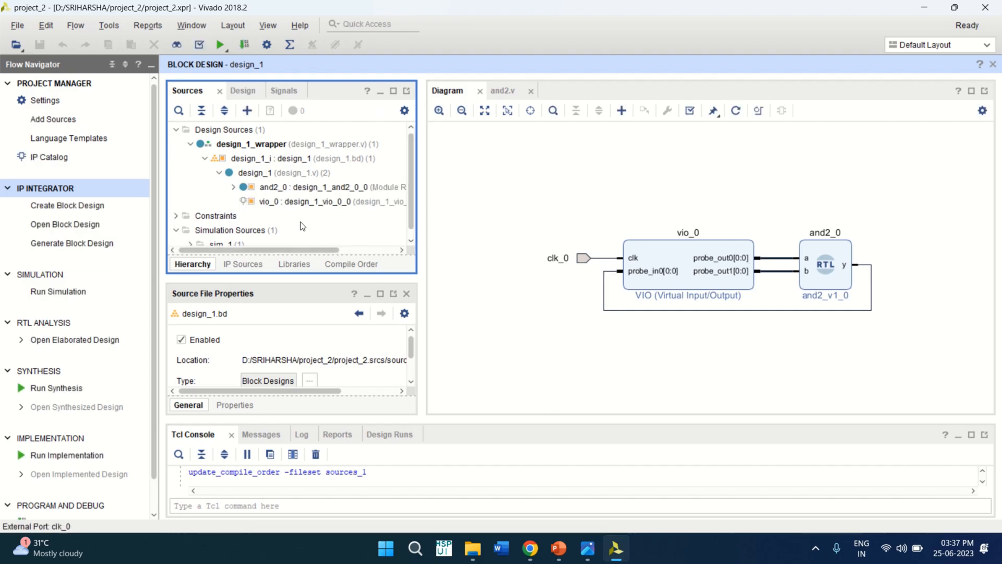
pyautogui.click(320, 187)
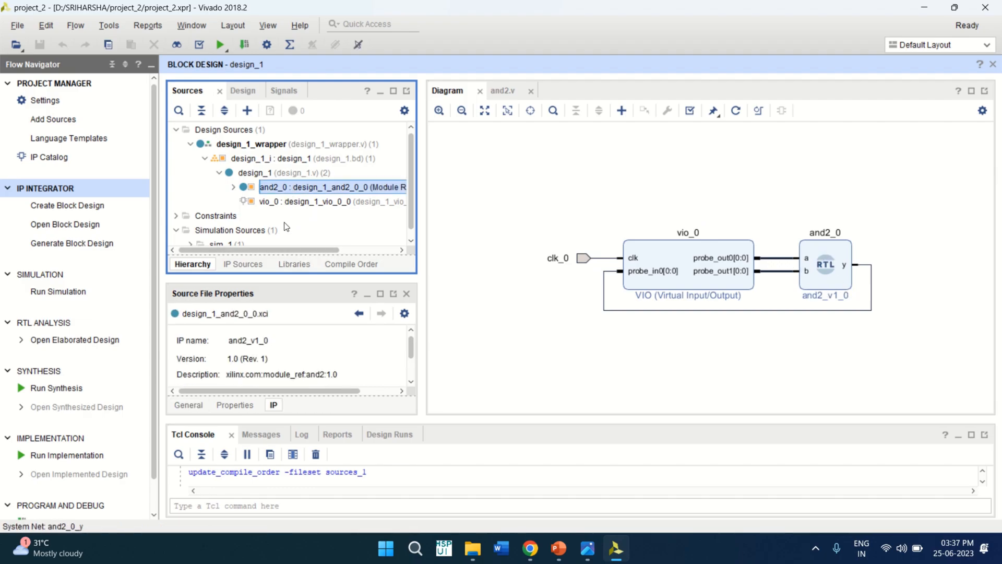
pyautogui.click(314, 202)
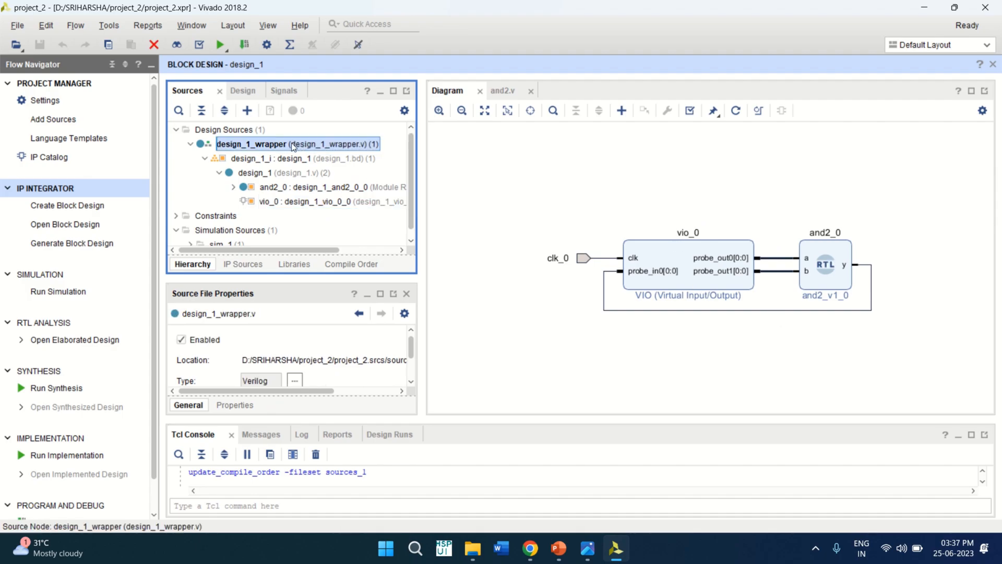
# Review design_1_wrapper.v's clk_0 declaration against the diagram, then close the wrapper file
pyautogui.doubleClick(296, 145)
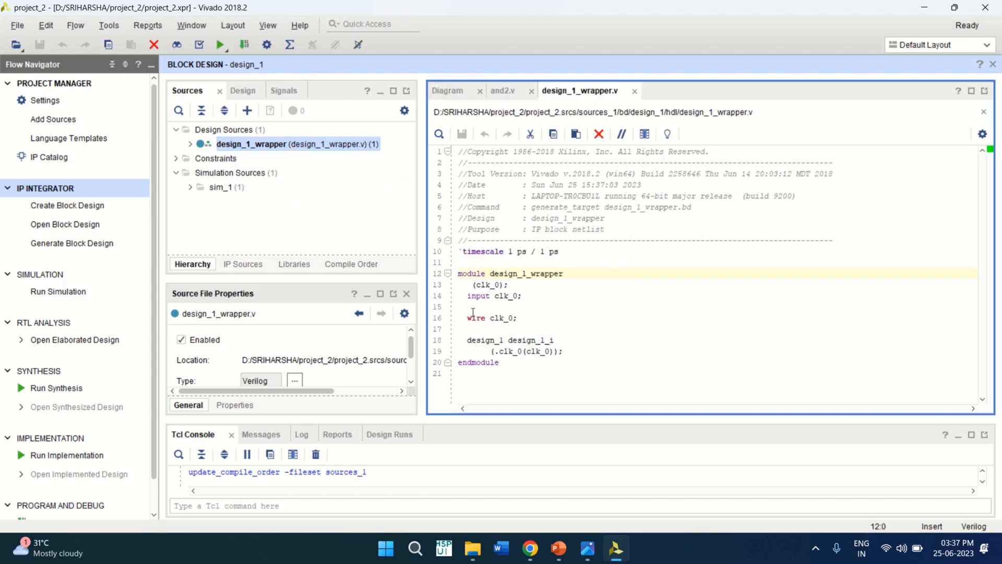
pyautogui.doubleClick(490, 317)
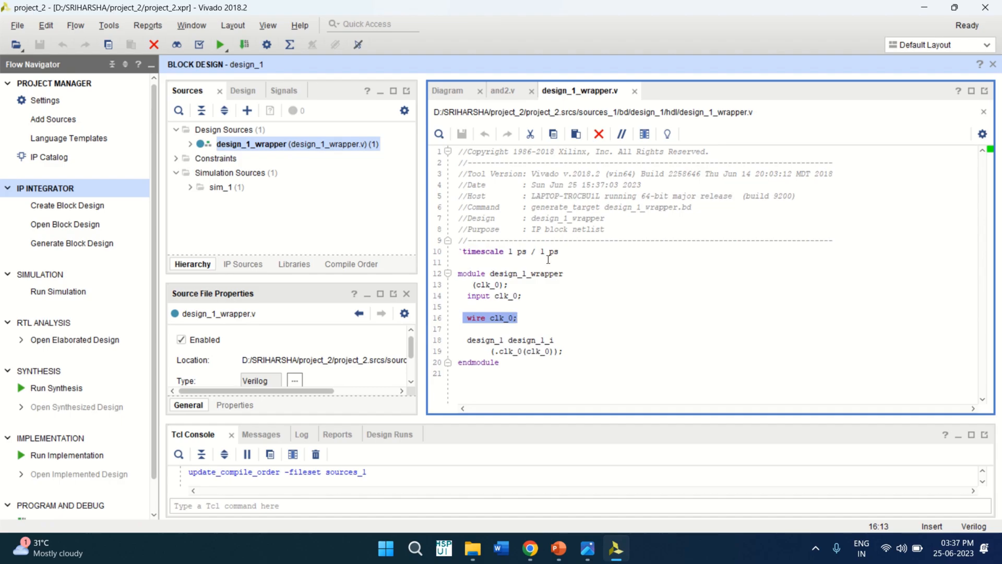
pyautogui.click(448, 90)
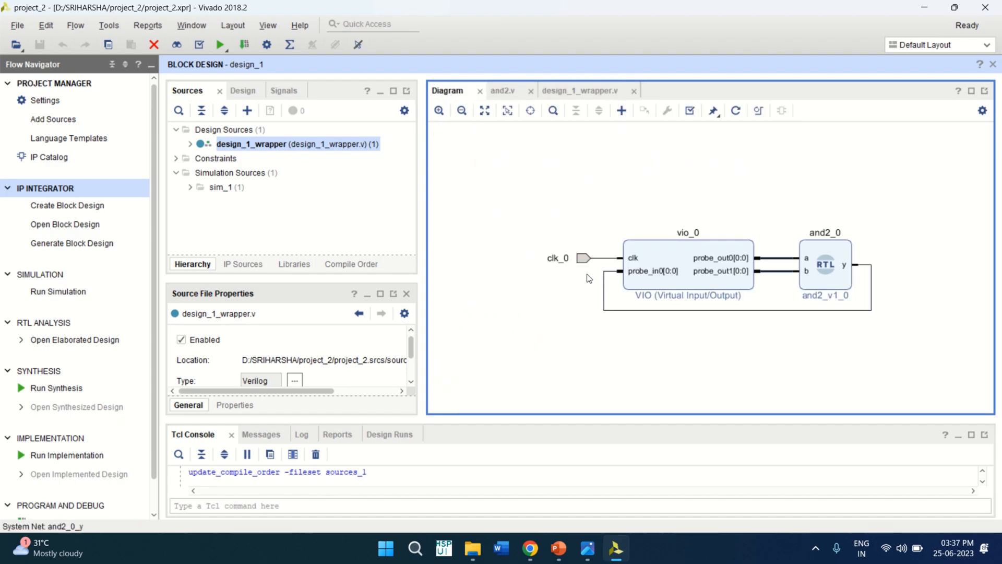
pyautogui.moveTo(571, 257)
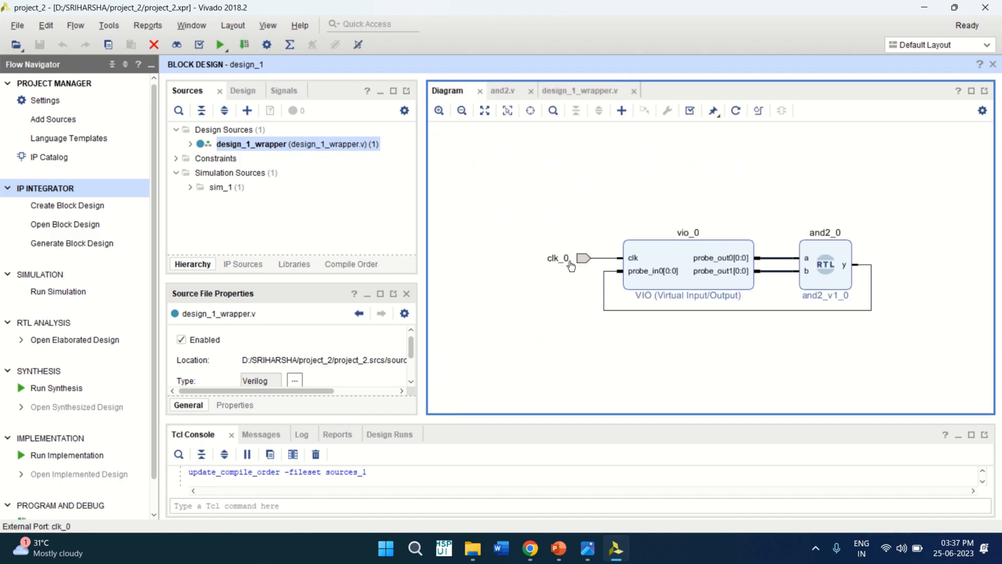
pyautogui.click(579, 90)
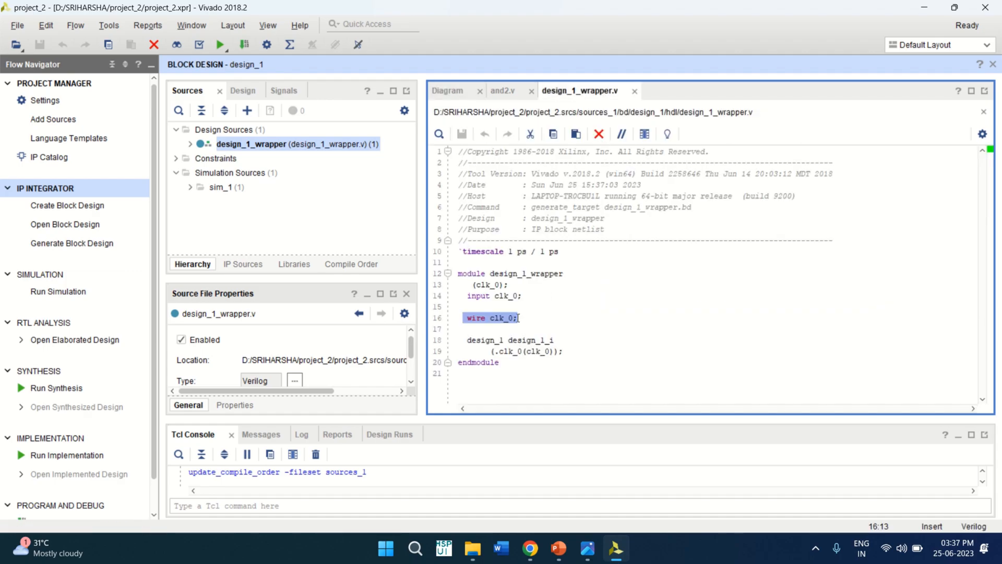
pyautogui.moveTo(449, 315)
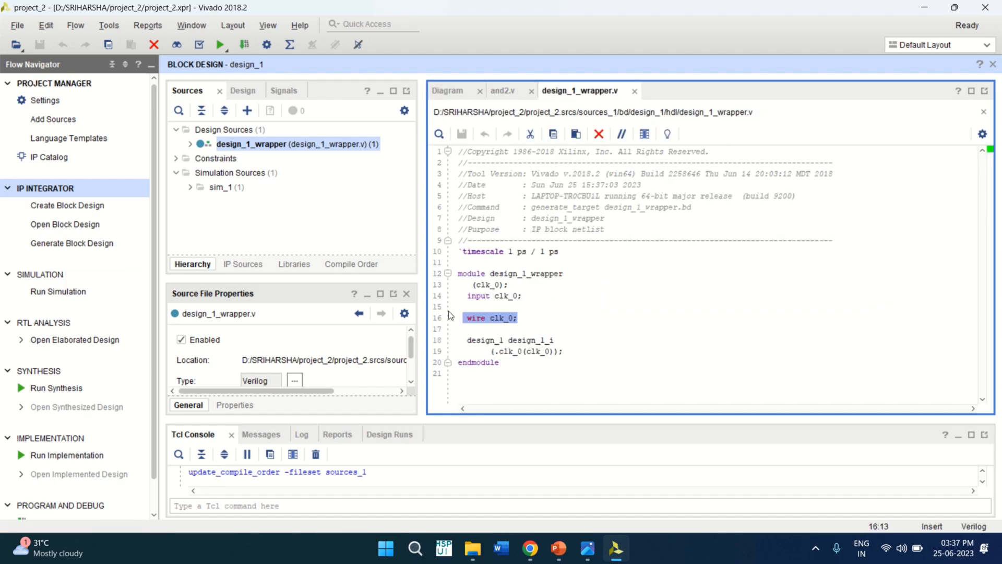
pyautogui.click(448, 90)
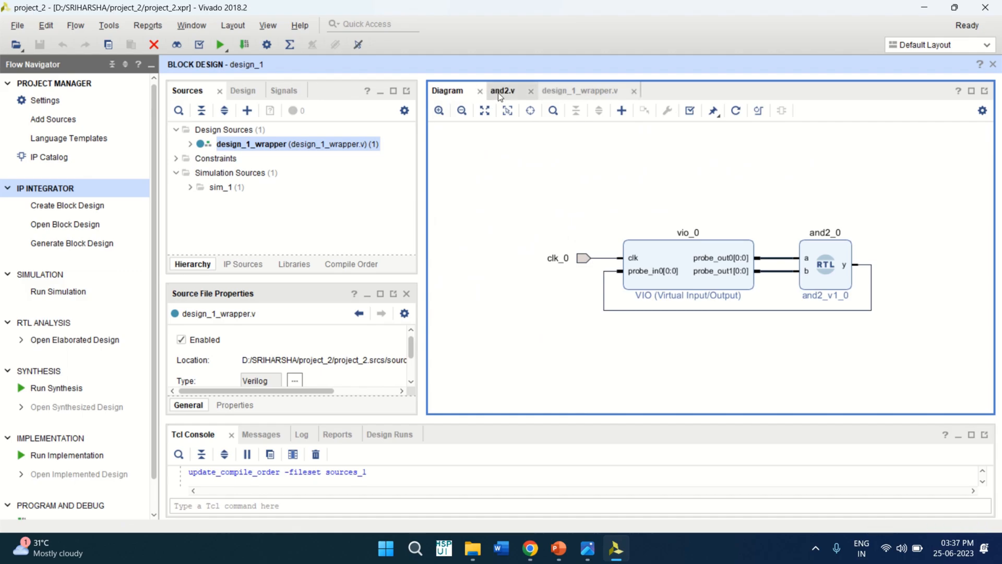
pyautogui.click(578, 90)
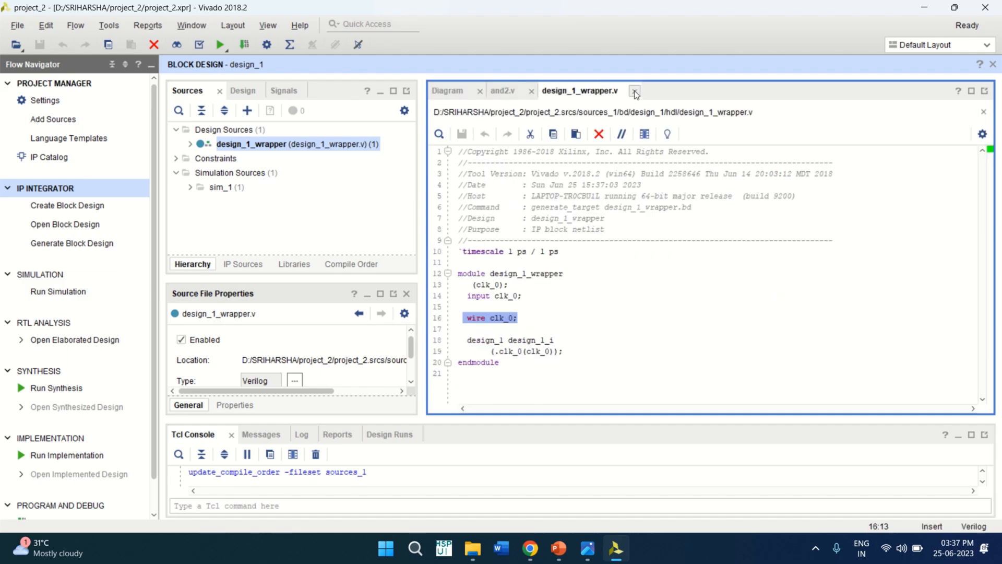
pyautogui.click(634, 91)
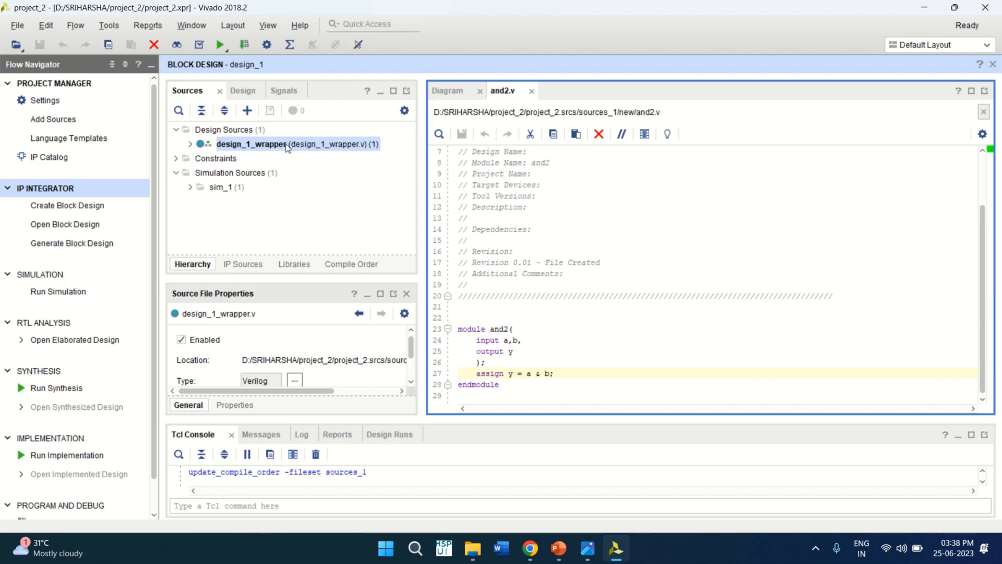
pyautogui.moveTo(57, 388)
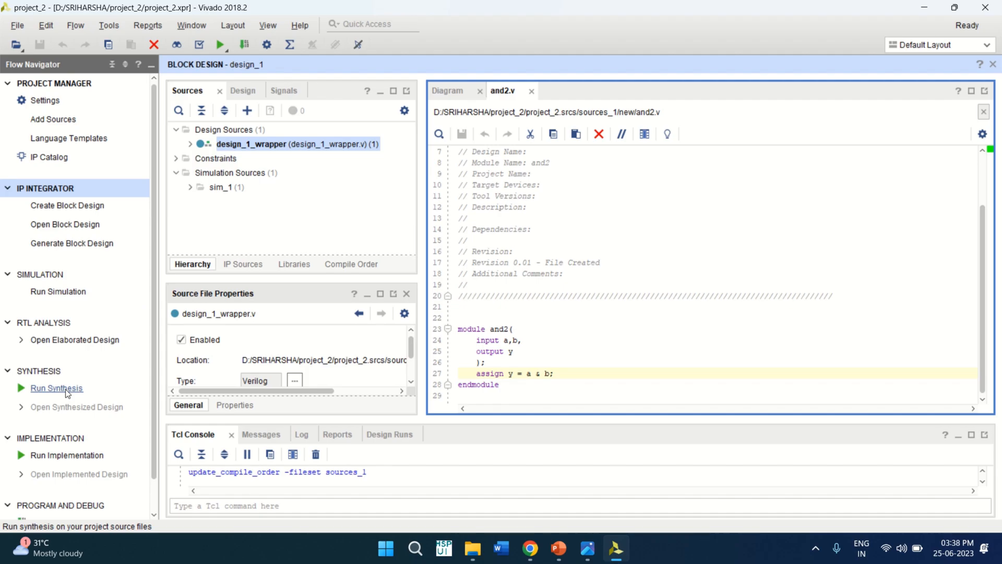
# Launch synthesis in the background and return to the enlarged design_1 diagram
pyautogui.click(56, 389)
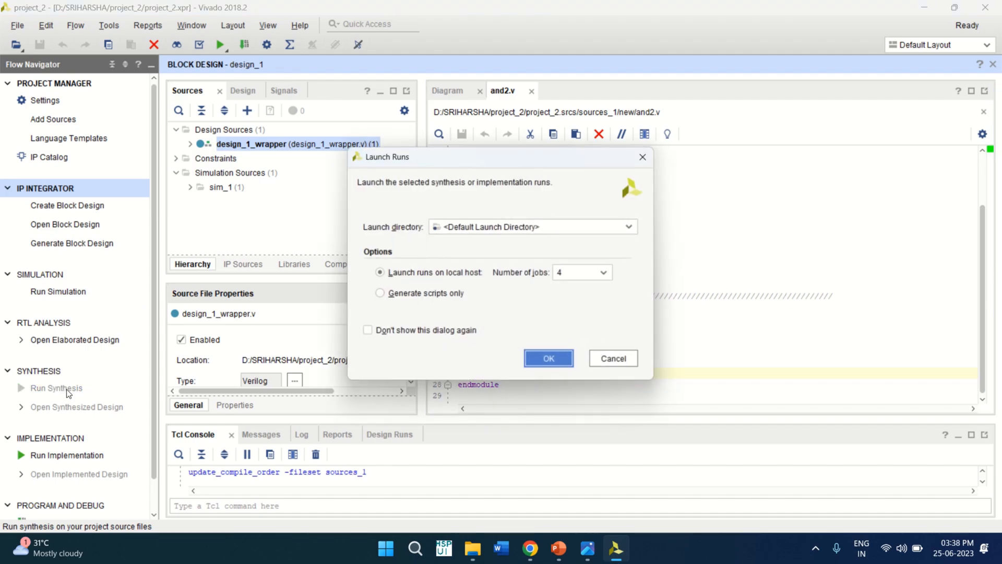
pyautogui.moveTo(548, 358)
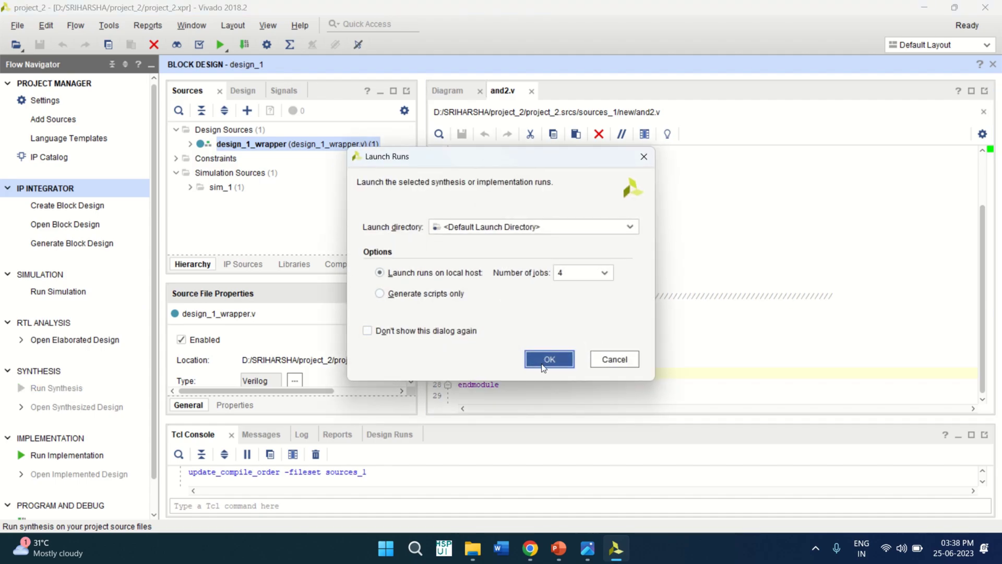
pyautogui.click(548, 358)
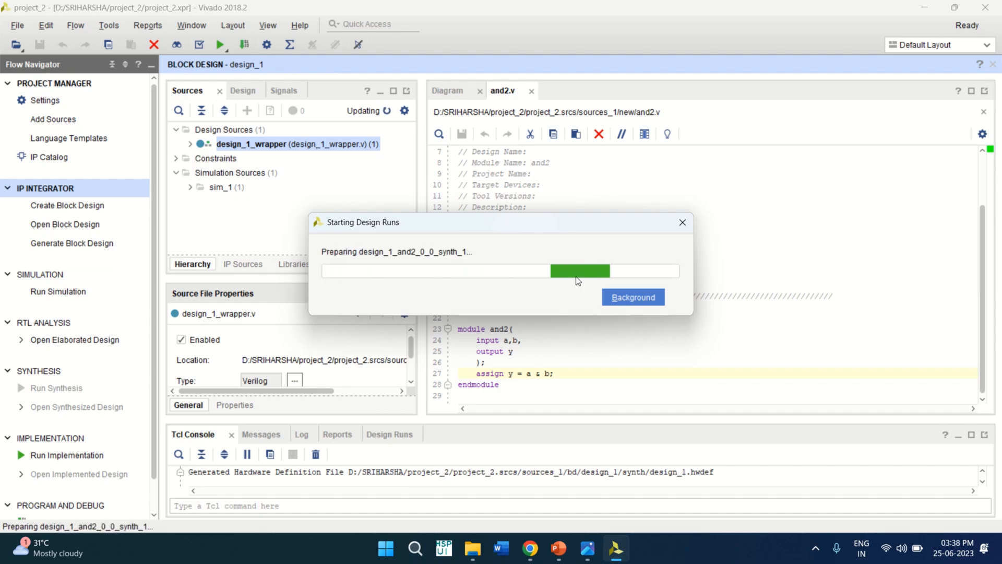
pyautogui.click(632, 297)
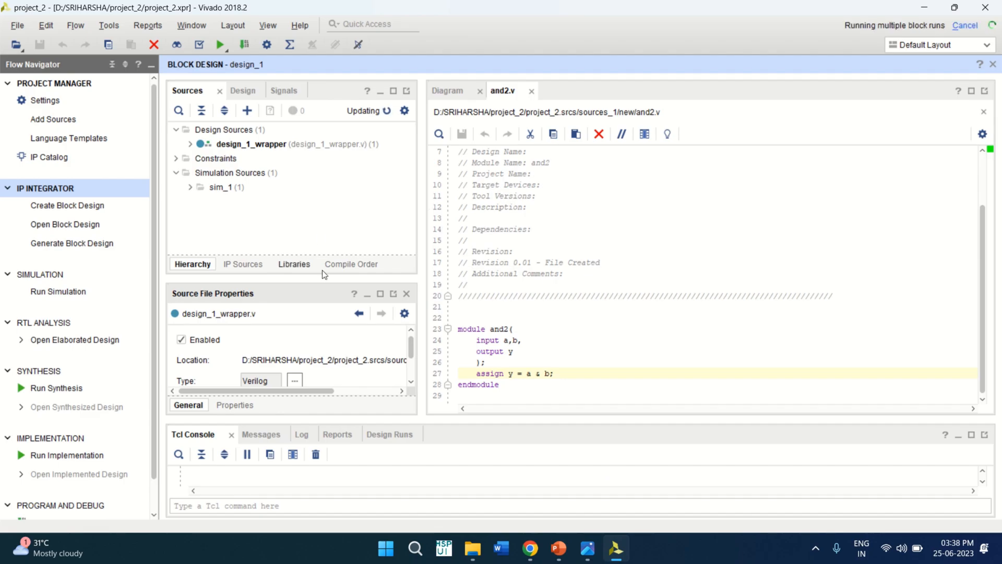
pyautogui.moveTo(488, 229)
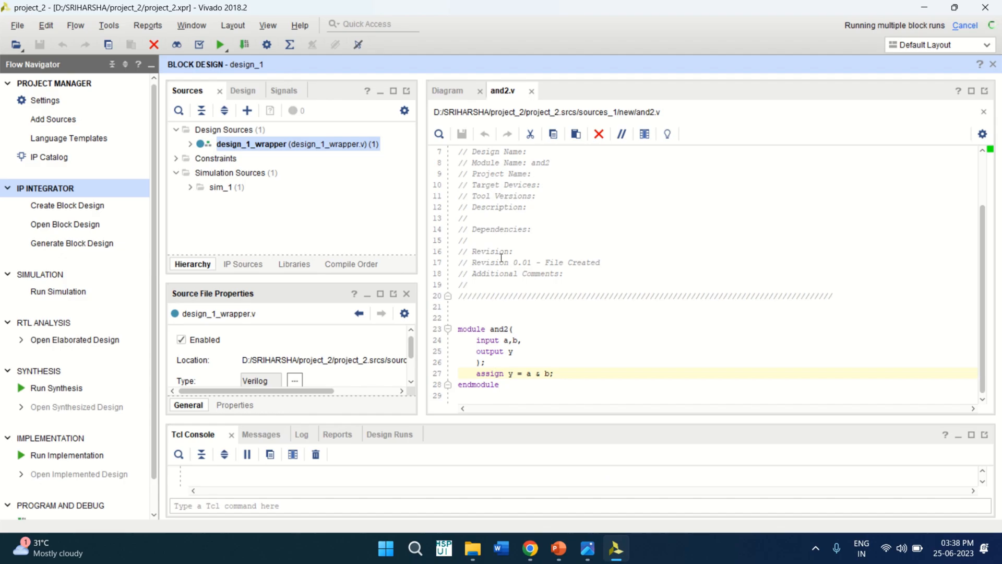
pyautogui.moveTo(448, 91)
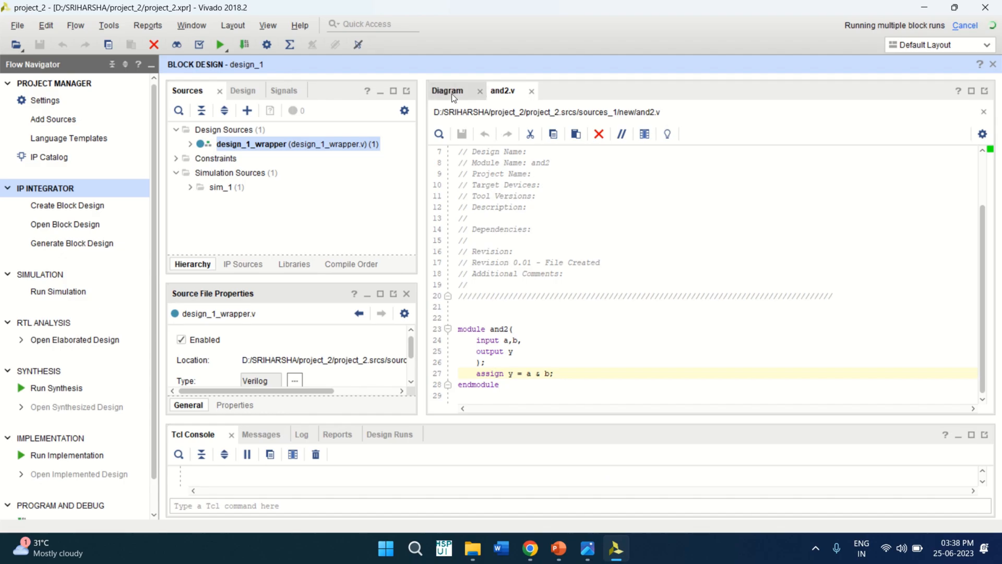
pyautogui.click(448, 90)
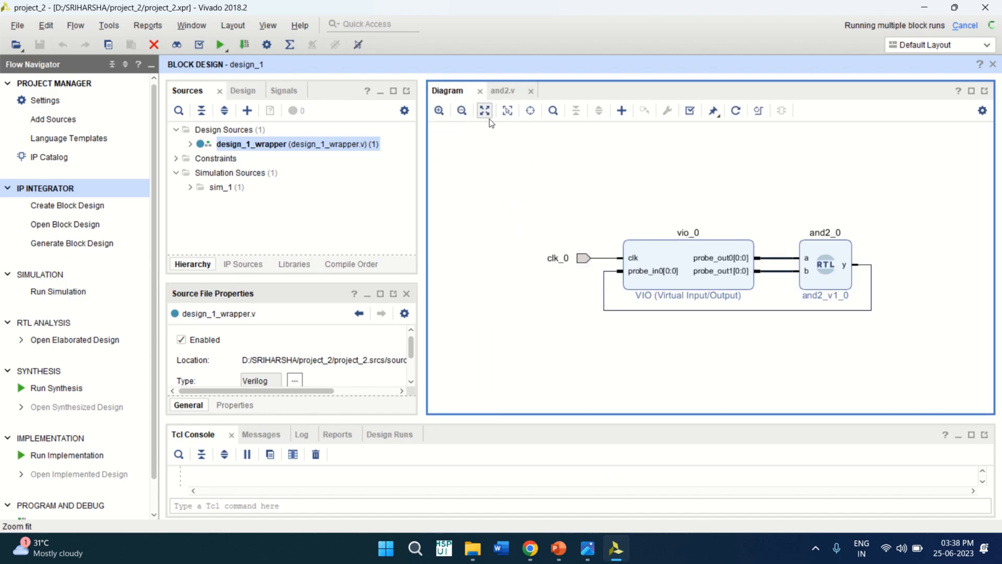
pyautogui.moveTo(462, 111)
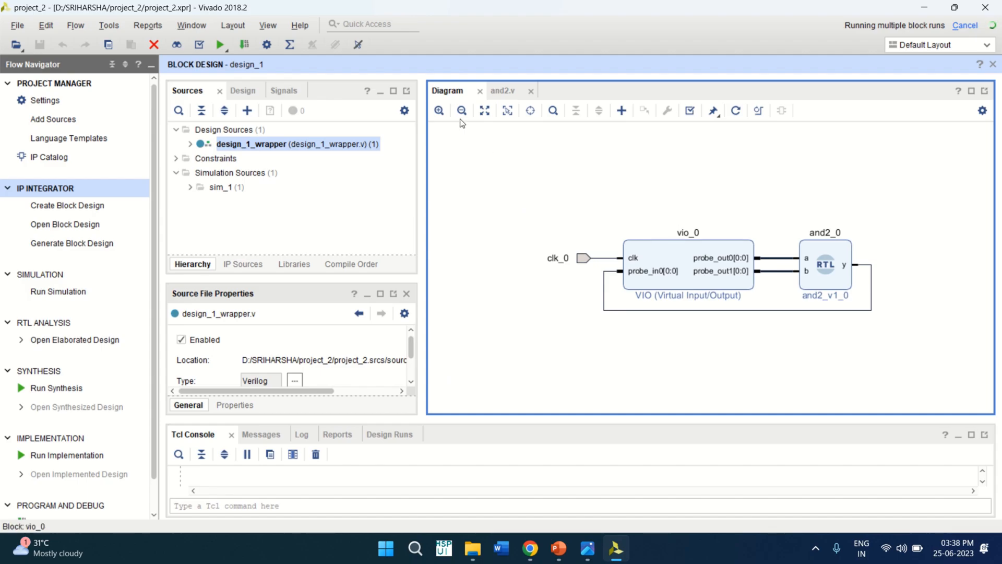
pyautogui.click(439, 110)
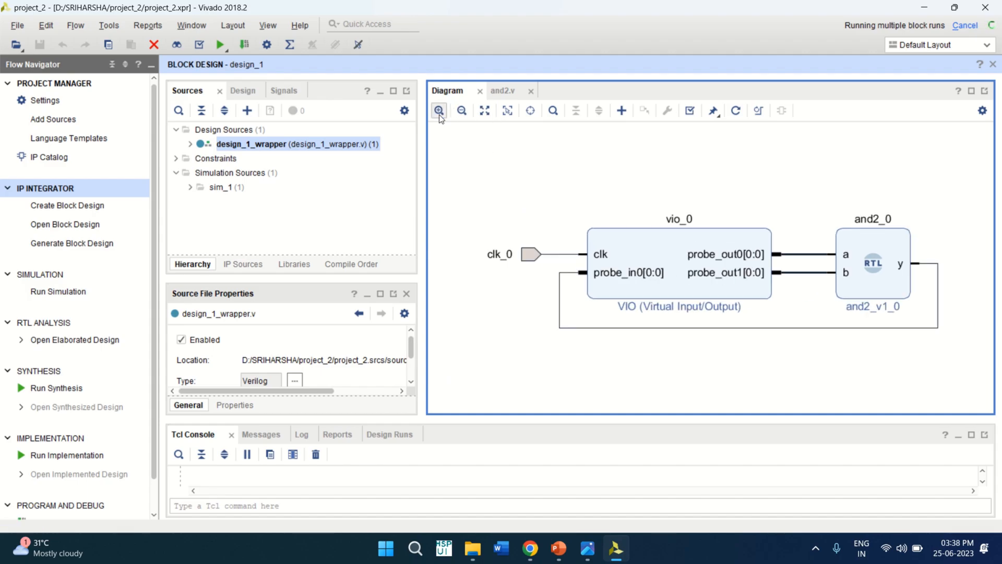
pyautogui.moveTo(692, 415)
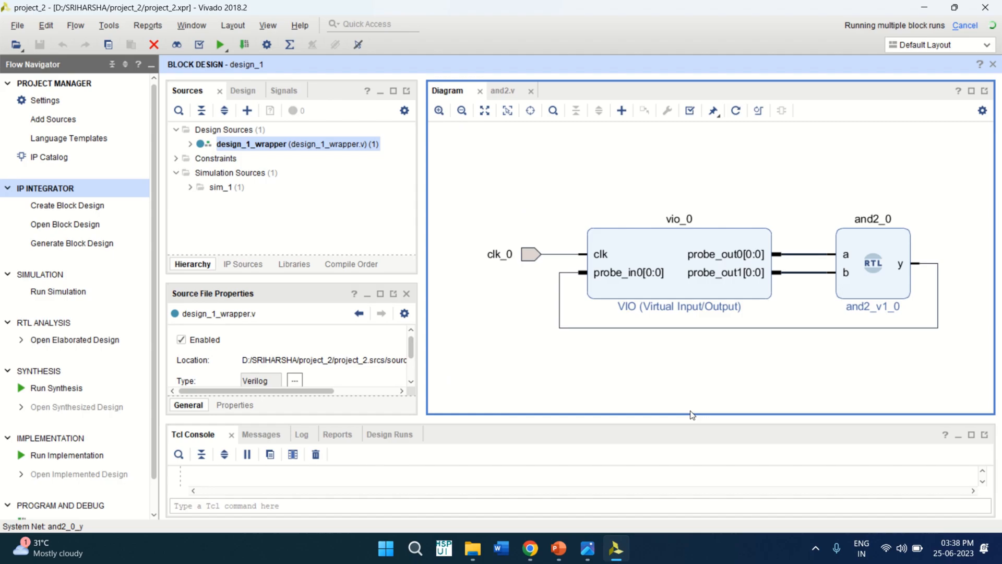
pyautogui.moveTo(638, 196)
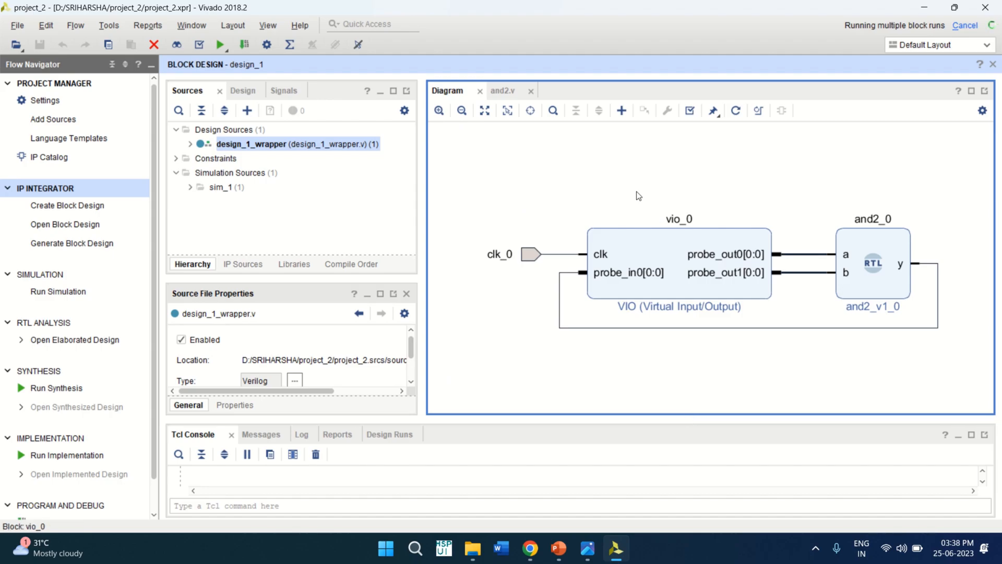
pyautogui.moveTo(464, 140)
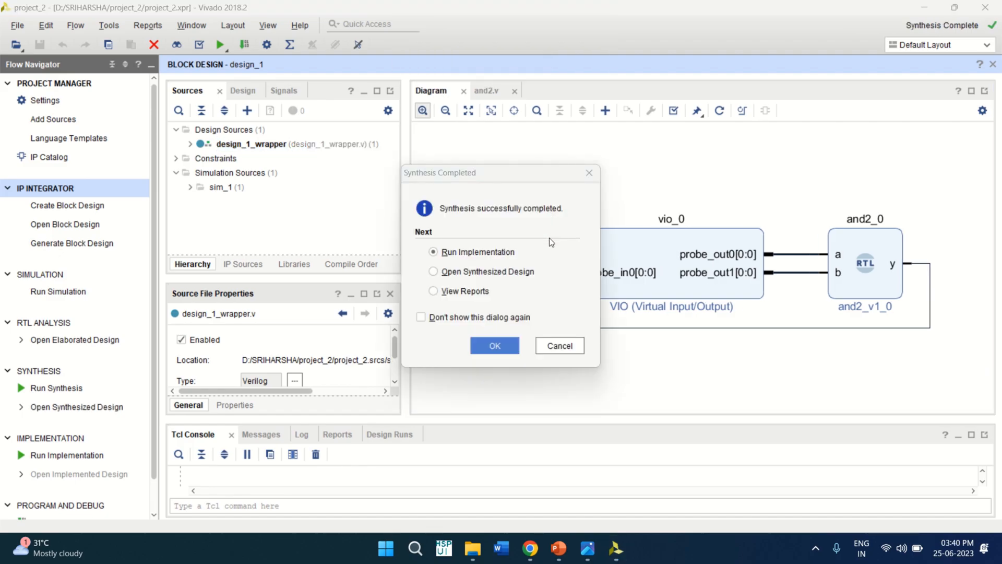
pyautogui.moveTo(481, 213)
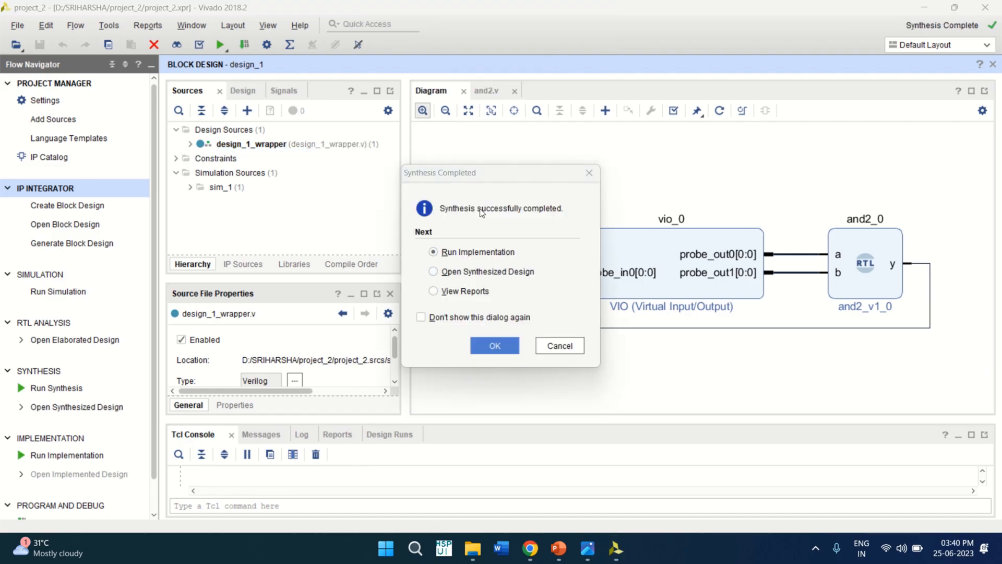
pyautogui.moveTo(435, 271)
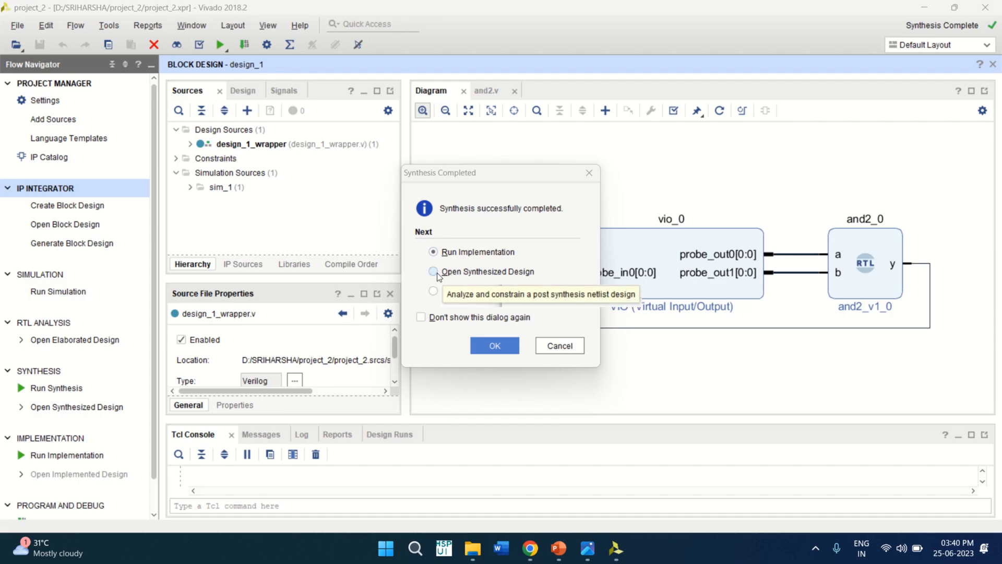
# Choose Open Synthesized Design in the Synthesis Completed dialog
pyautogui.click(433, 271)
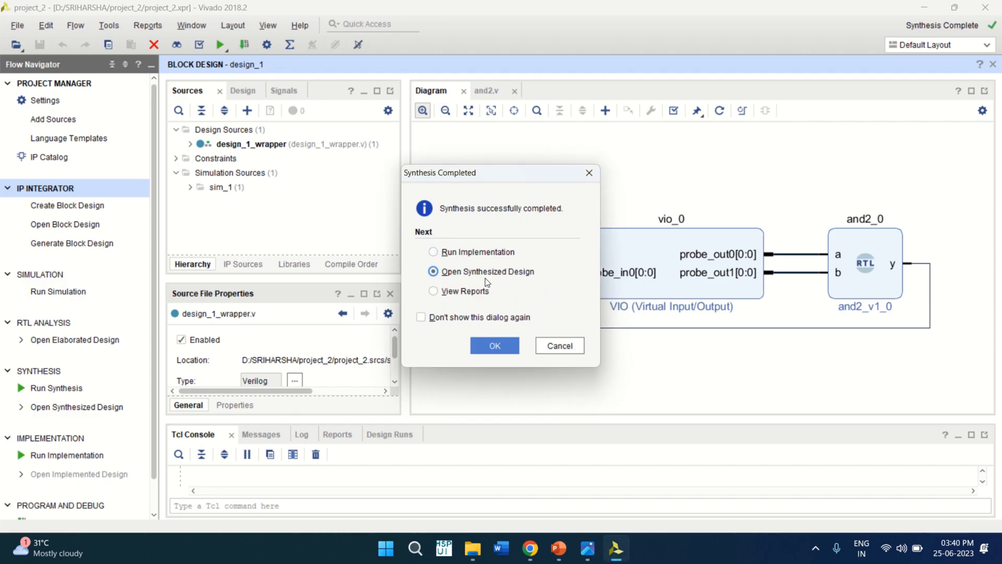
pyautogui.click(494, 346)
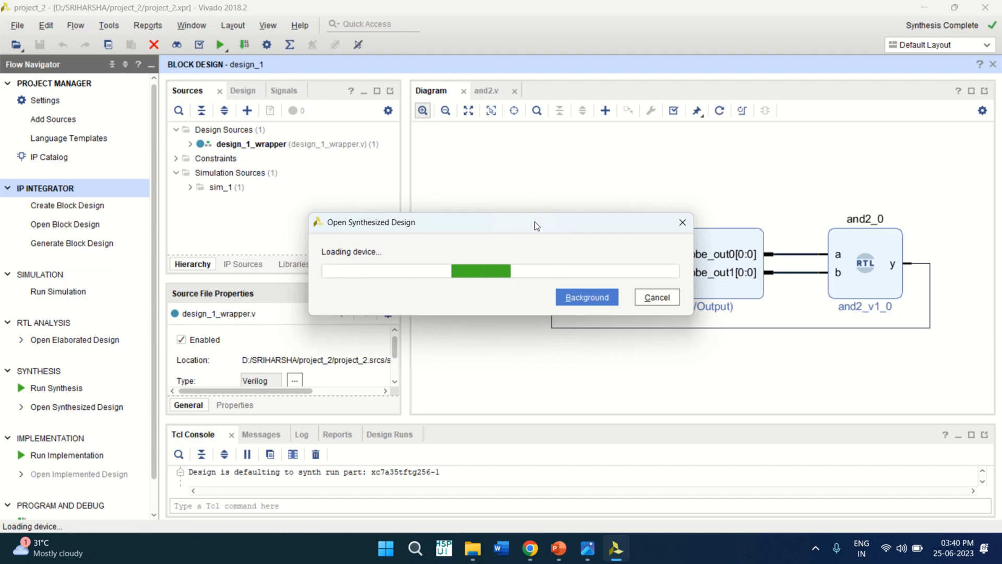
pyautogui.moveTo(529, 229)
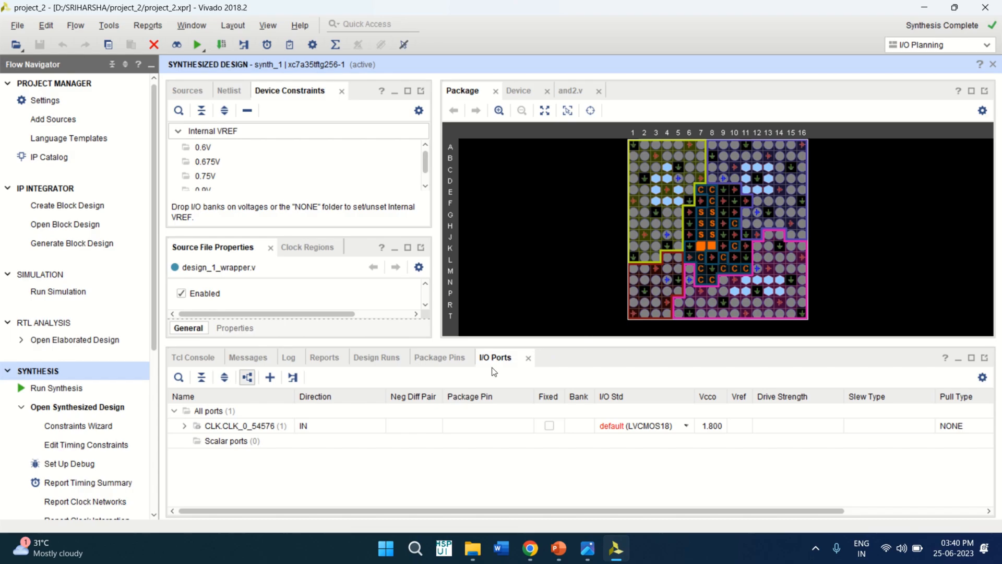
pyautogui.moveTo(237, 388)
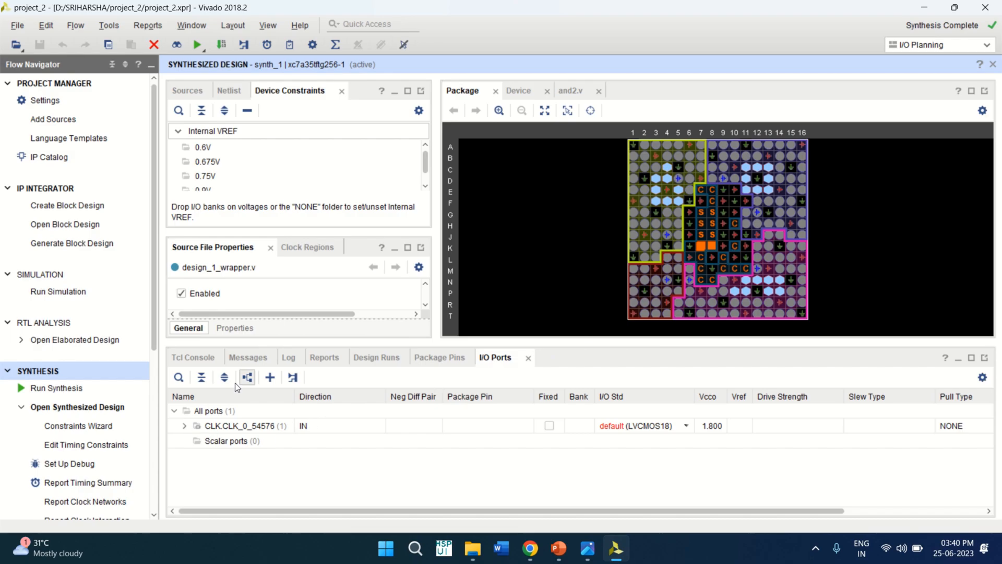
pyautogui.moveTo(228, 440)
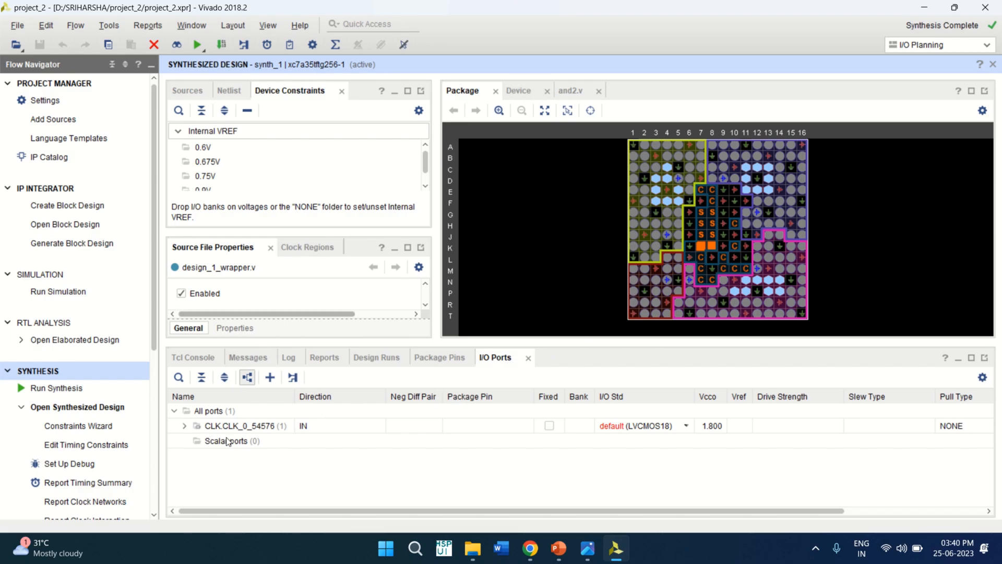
# Expand the CLK port group and select clk_0's empty Package Pin cell
pyautogui.click(184, 426)
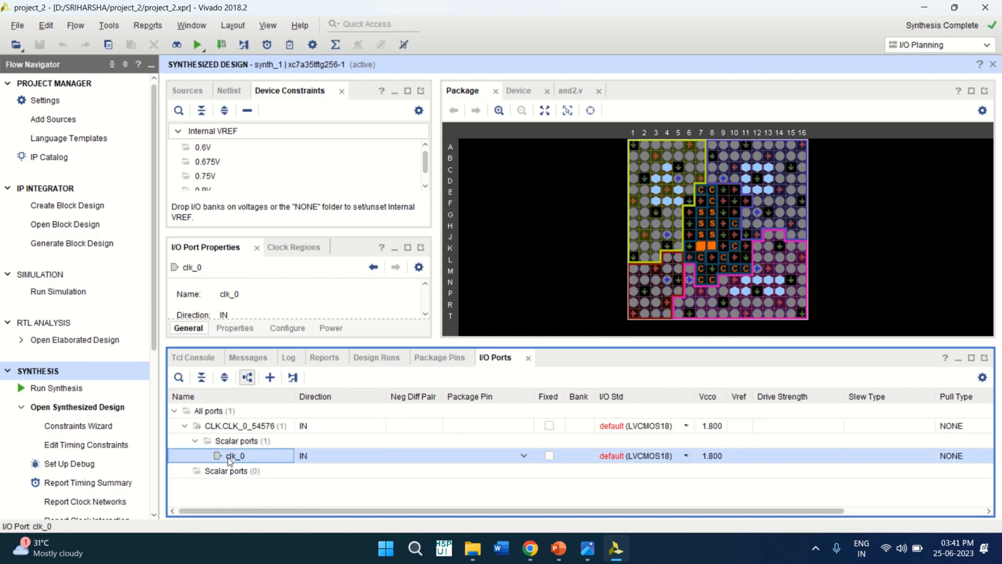
pyautogui.click(488, 455)
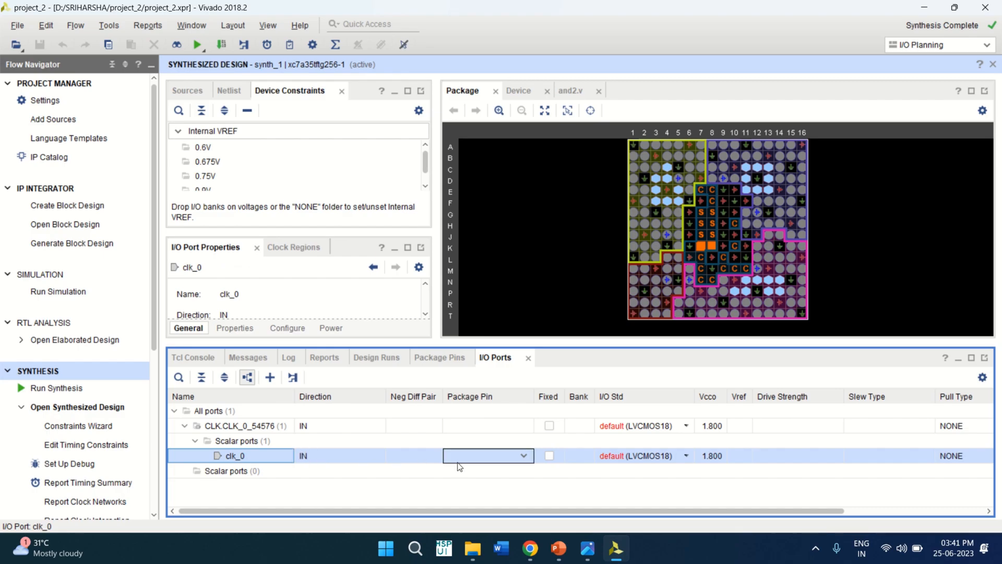
pyautogui.moveTo(522, 462)
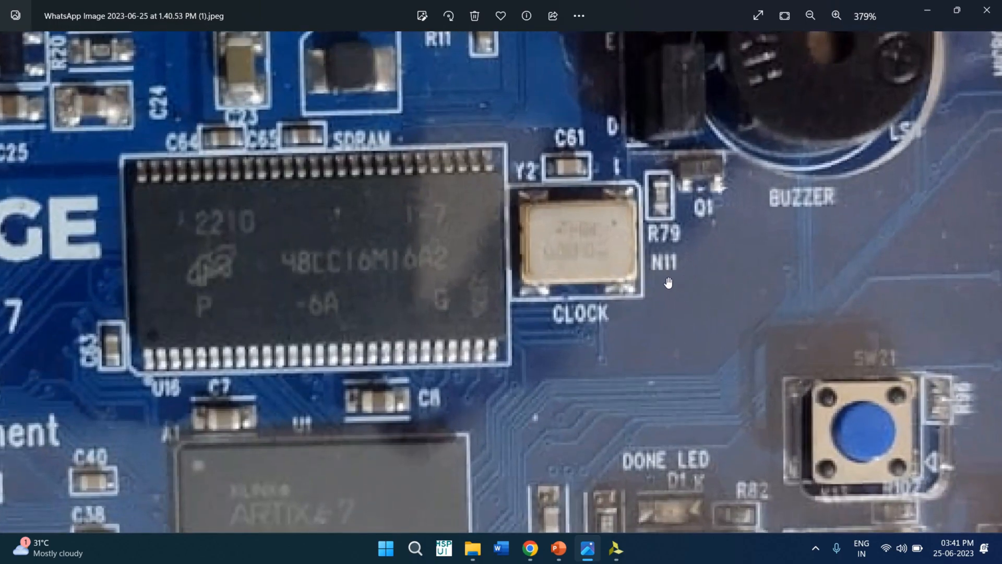
# View the board photo in Windows Photos to read the clock oscillator pin N11
pyautogui.click(811, 15)
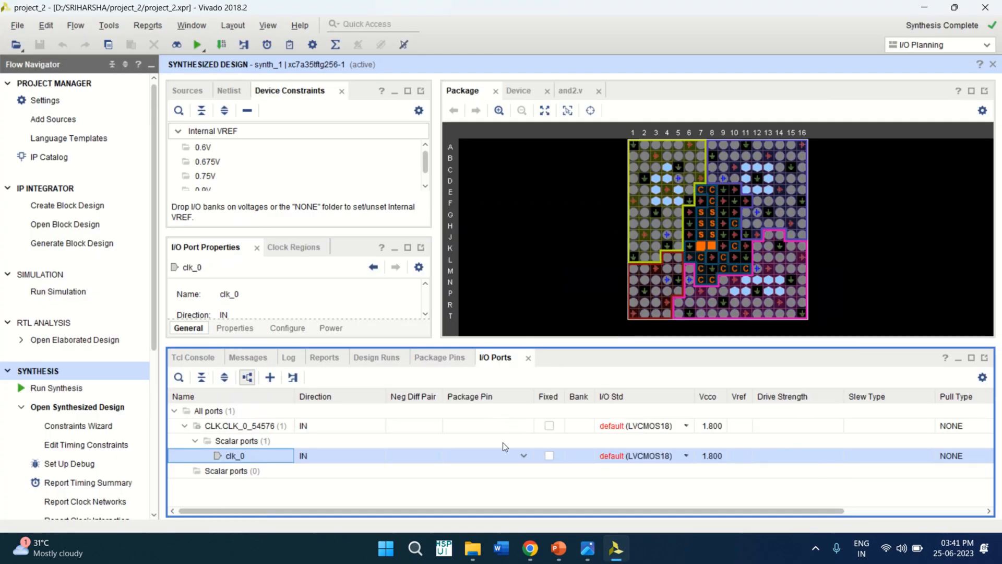
# Set clk_0 to package pin N11 with the LVCMOS33 I/O standard
pyautogui.click(486, 457)
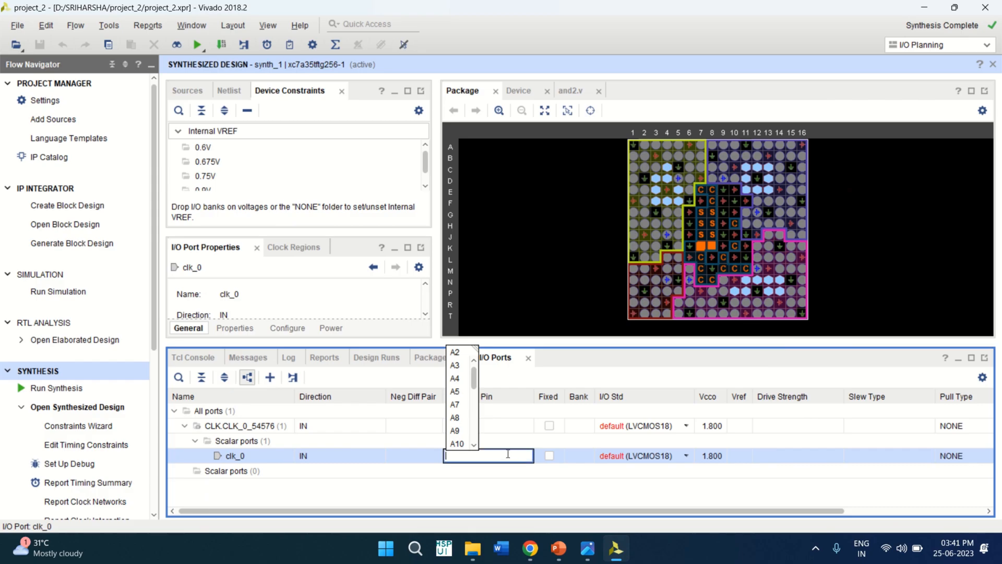
pyautogui.write('n')
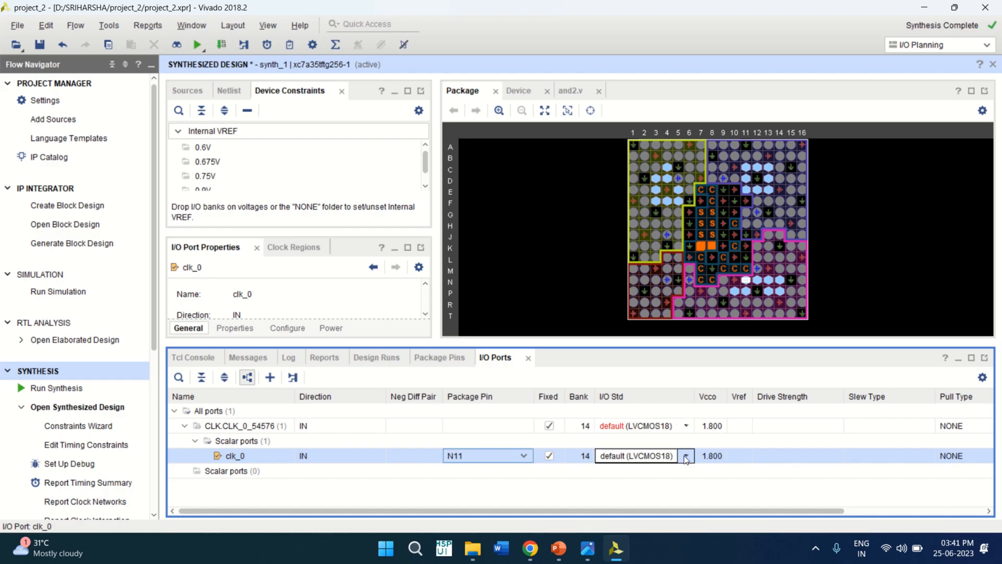
pyautogui.click(685, 456)
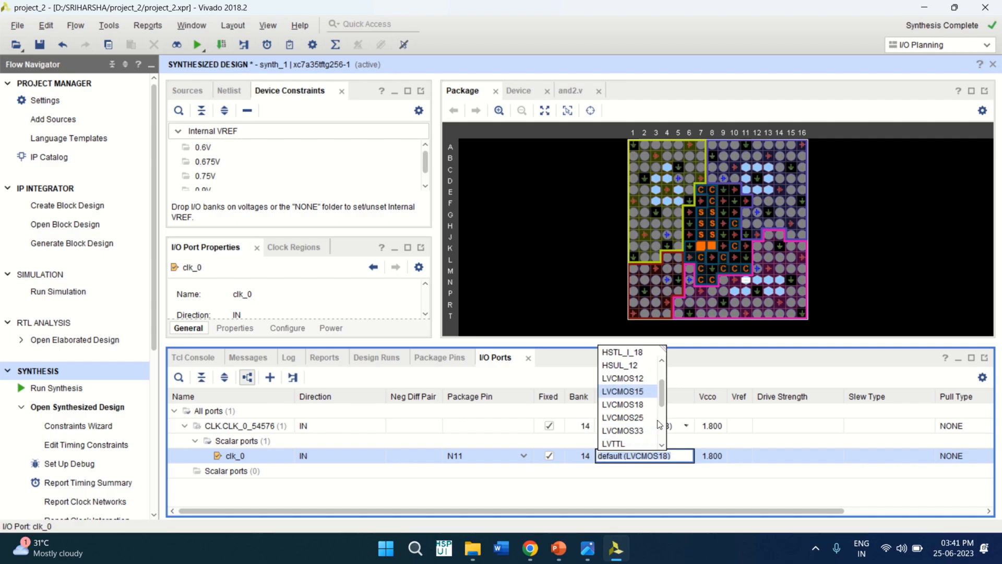
pyautogui.moveTo(626, 430)
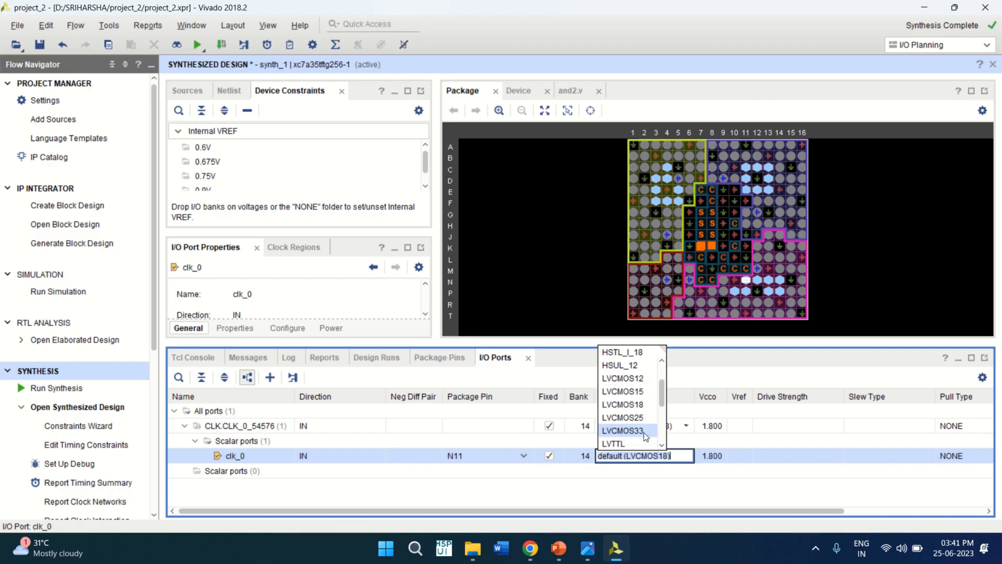
pyautogui.click(623, 431)
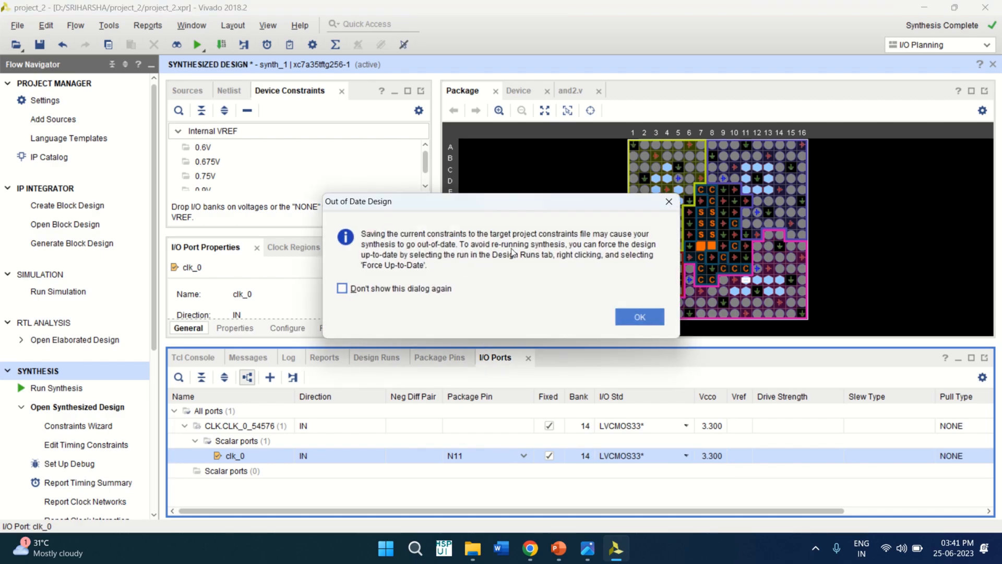
# Accept the out-of-date warning and save the constraints to a new XDC file named pinsandgate
pyautogui.click(639, 317)
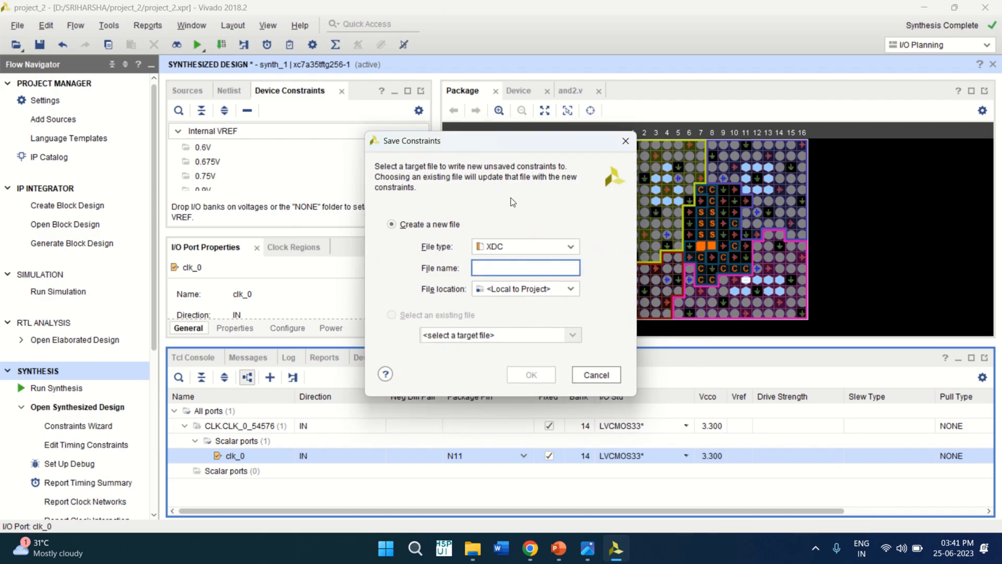
pyautogui.click(524, 267)
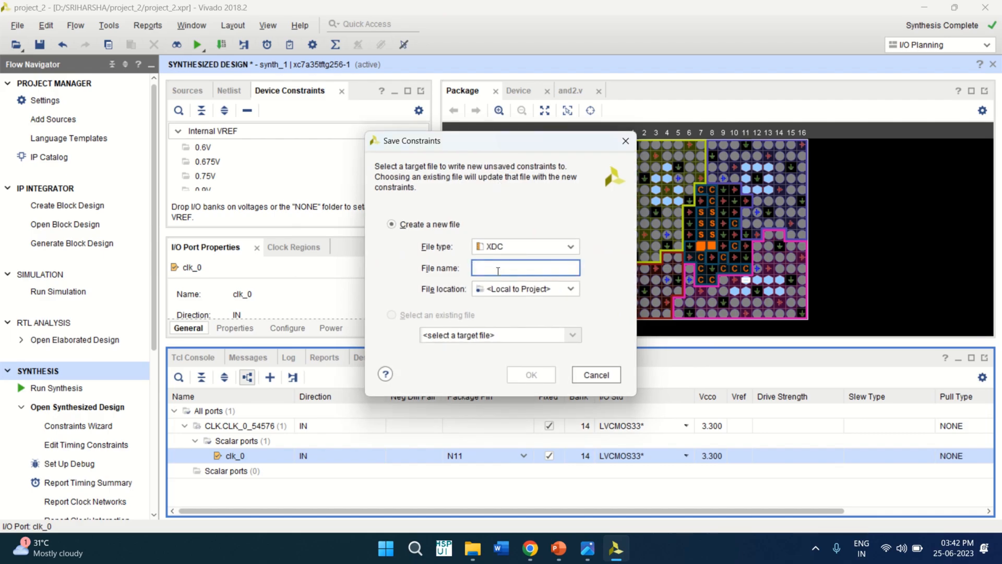
pyautogui.write('pin')
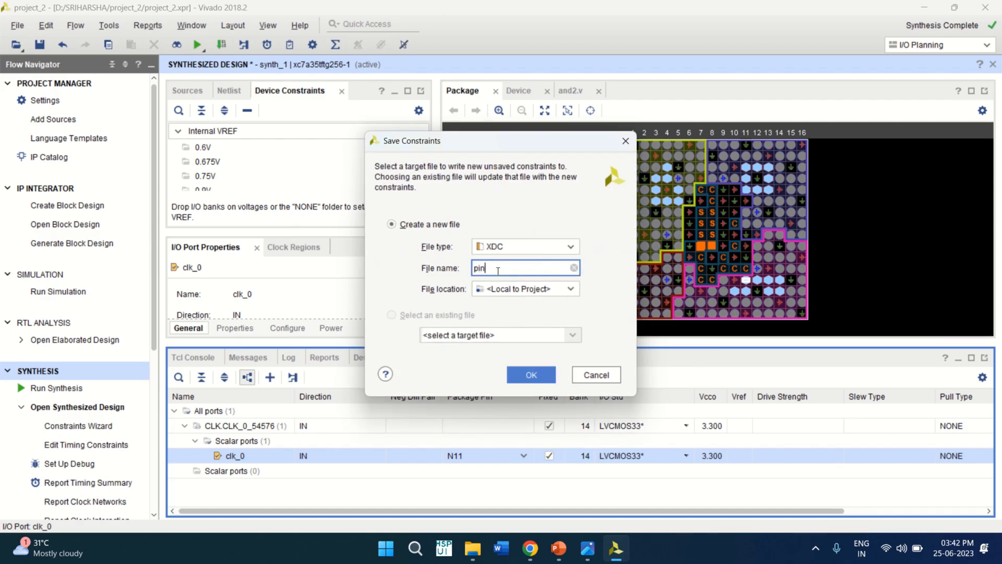
pyautogui.write('s')
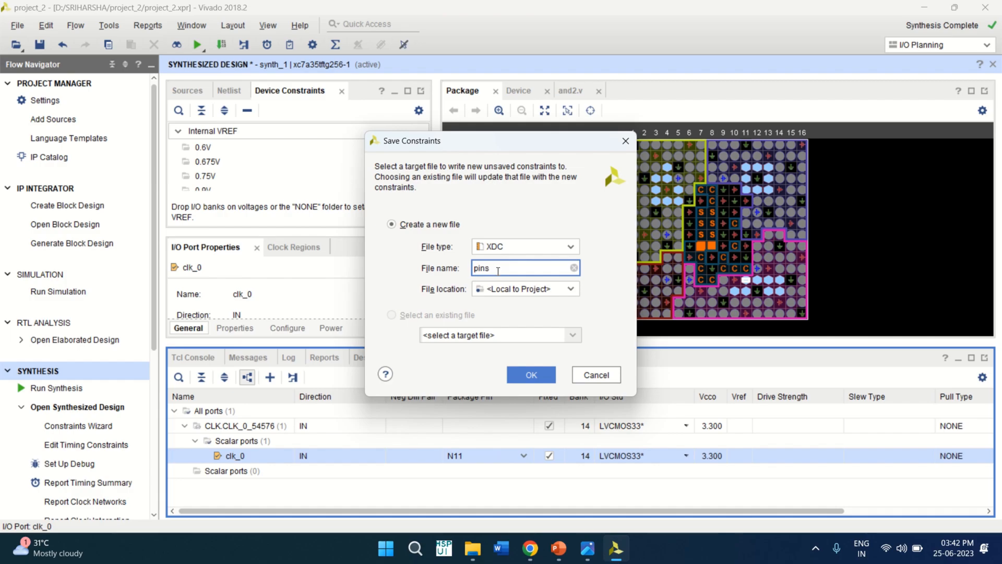
pyautogui.write('andg')
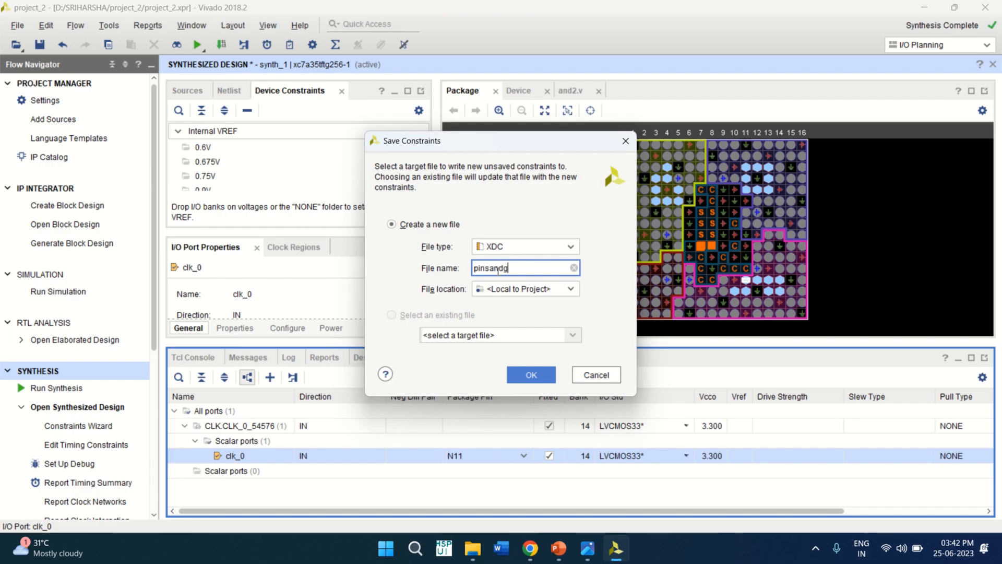
pyautogui.write('ate')
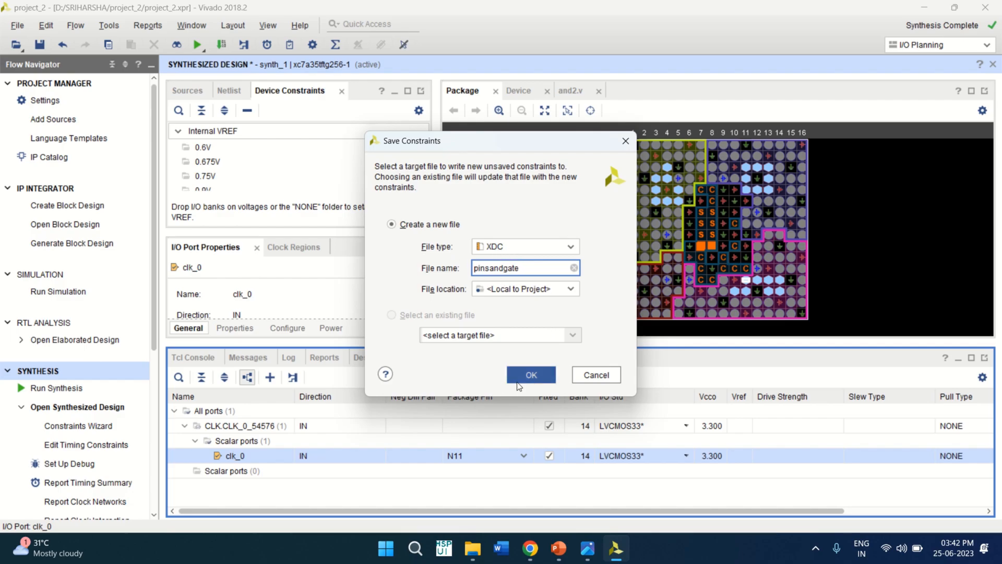
pyautogui.click(530, 374)
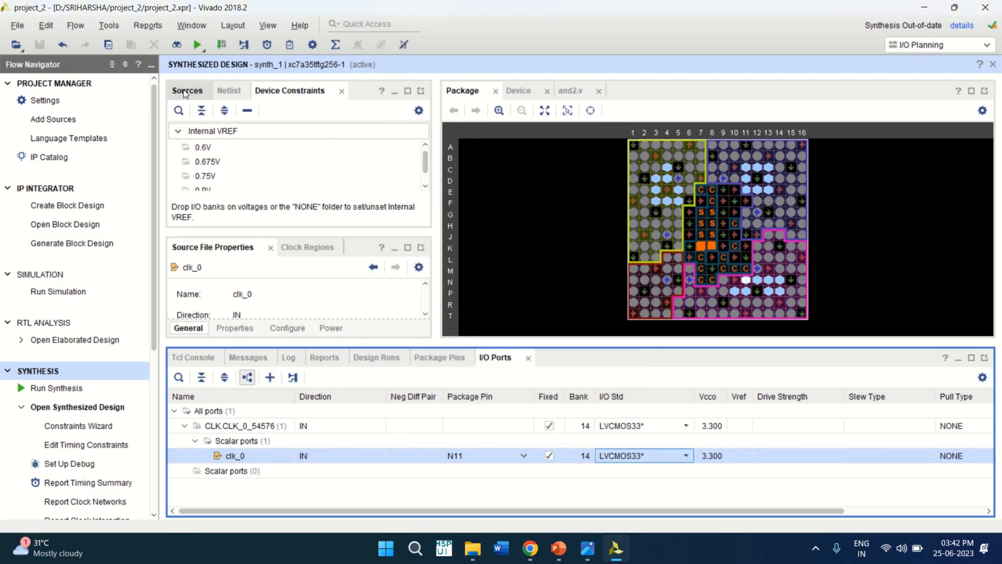
# View pinsandgate.xdc from Sources to confirm N11 and LVCMOS33 for clk_0, then close it
pyautogui.click(187, 90)
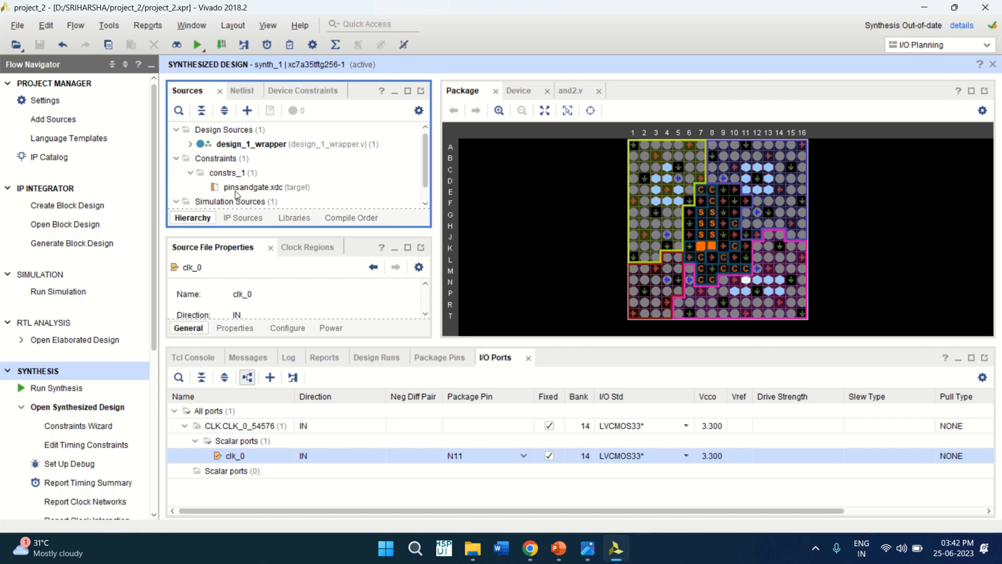
pyautogui.doubleClick(267, 187)
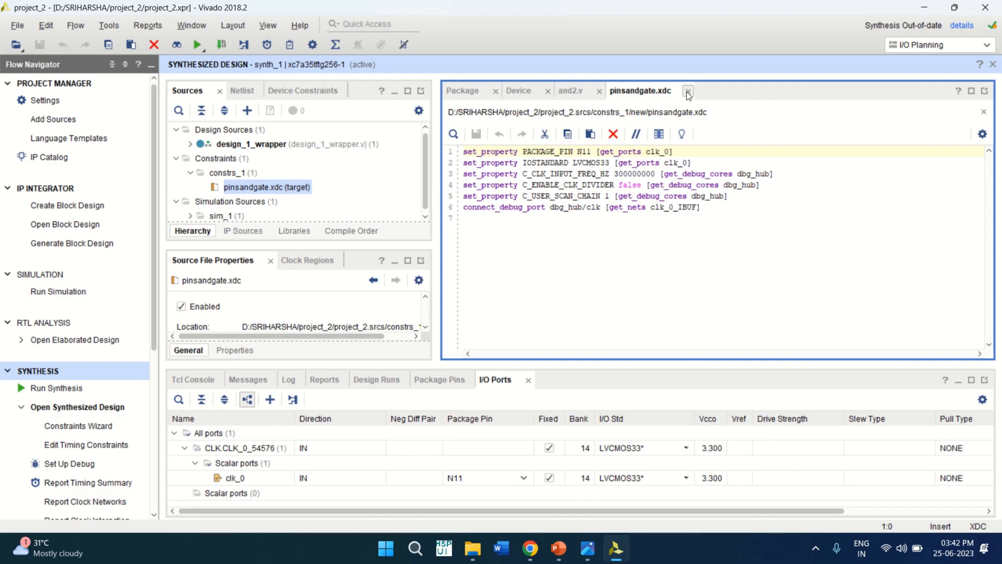
pyautogui.click(688, 91)
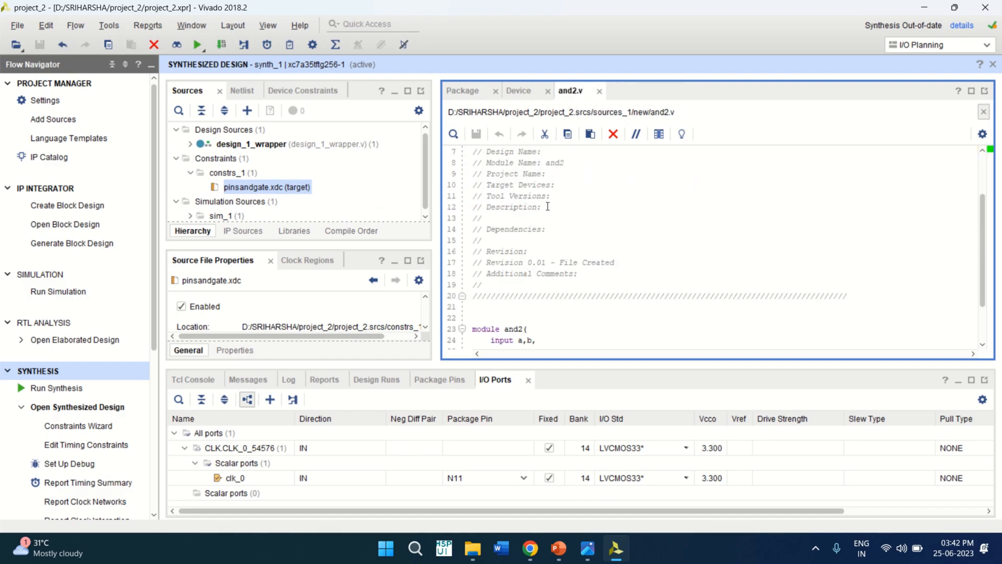
pyautogui.scroll(-3)
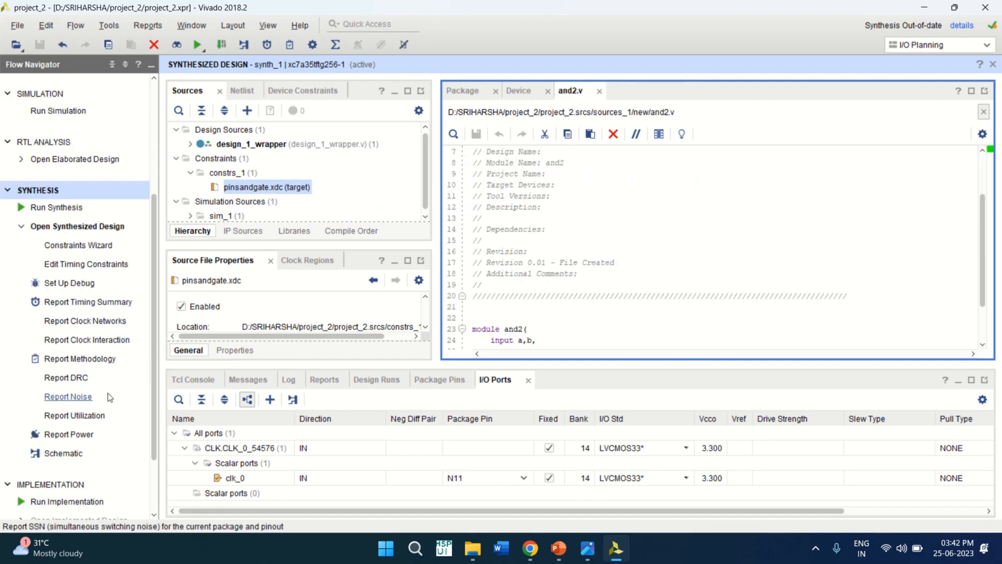
pyautogui.moveTo(159, 399)
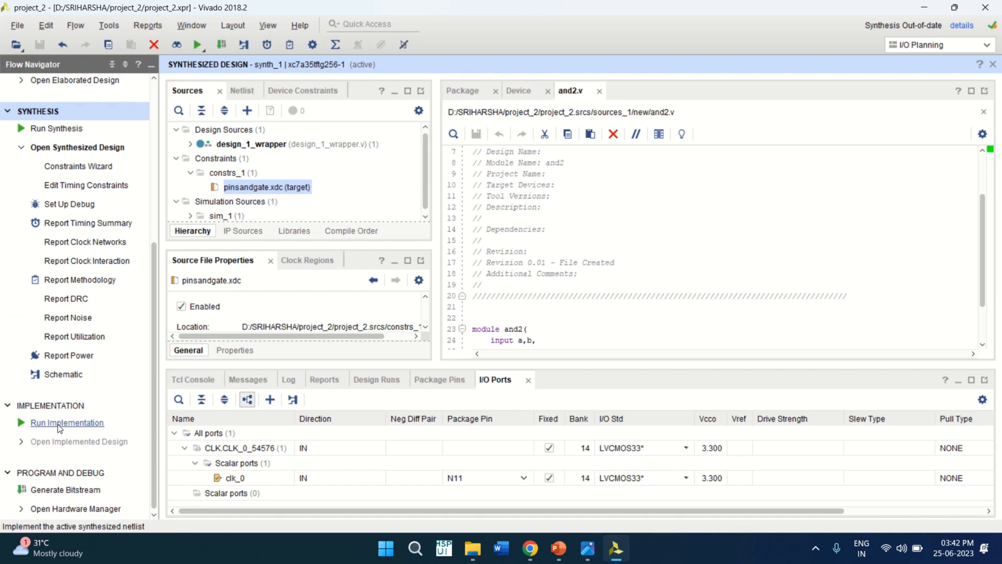
# Launch implementation, re-running synthesis, and accept the completion dialog
pyautogui.click(67, 421)
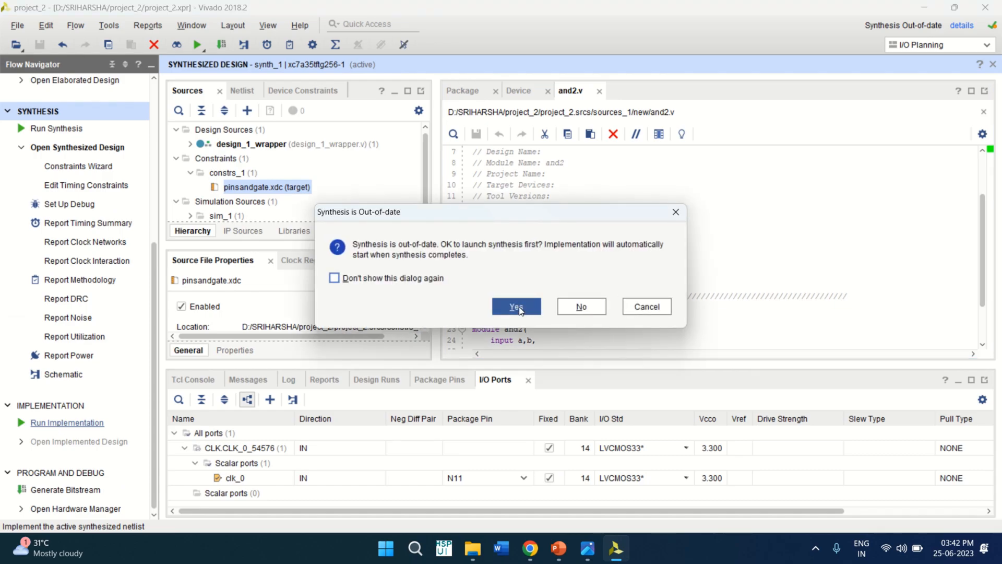
pyautogui.click(516, 306)
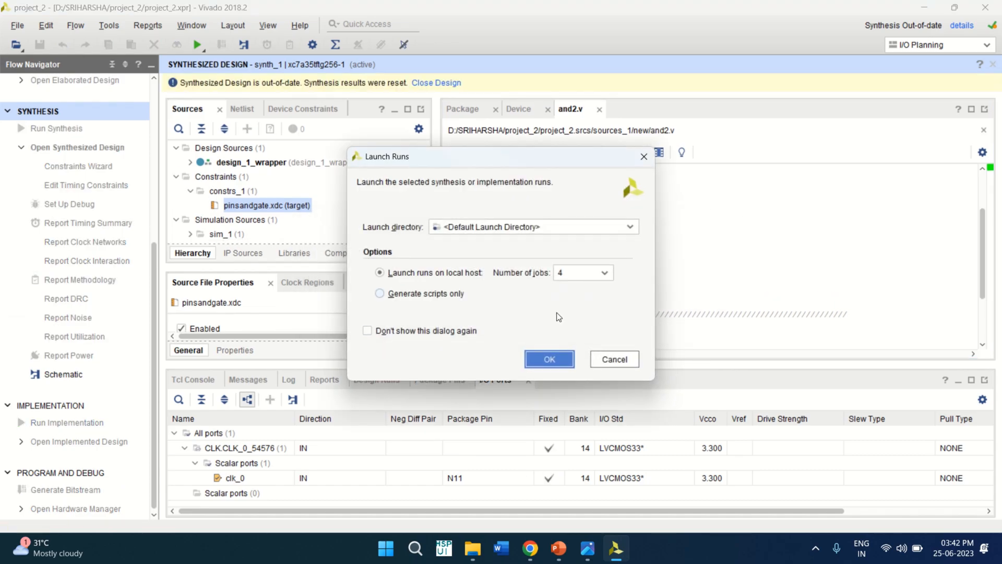
pyautogui.click(548, 358)
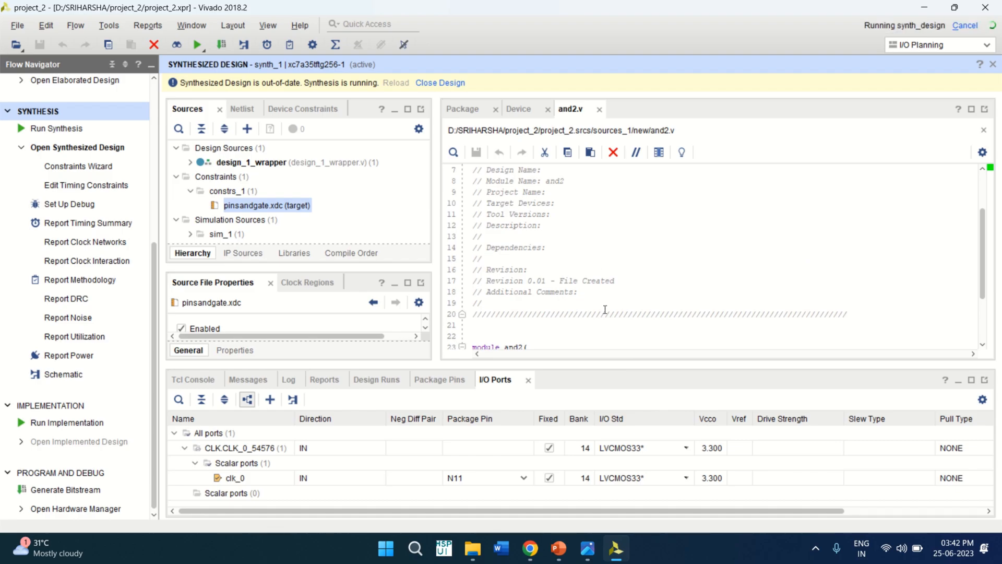
pyautogui.moveTo(624, 246)
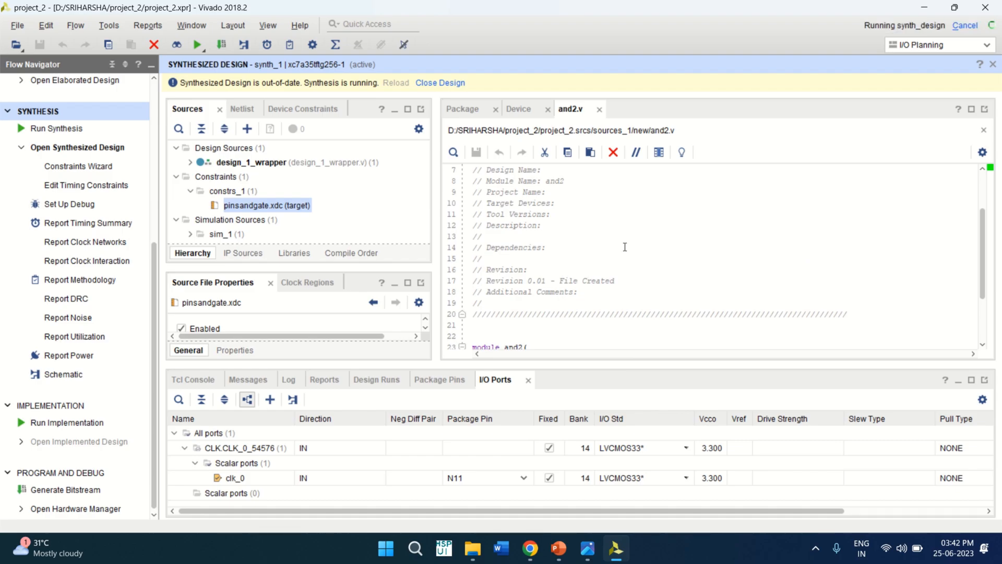
pyautogui.moveTo(517, 4)
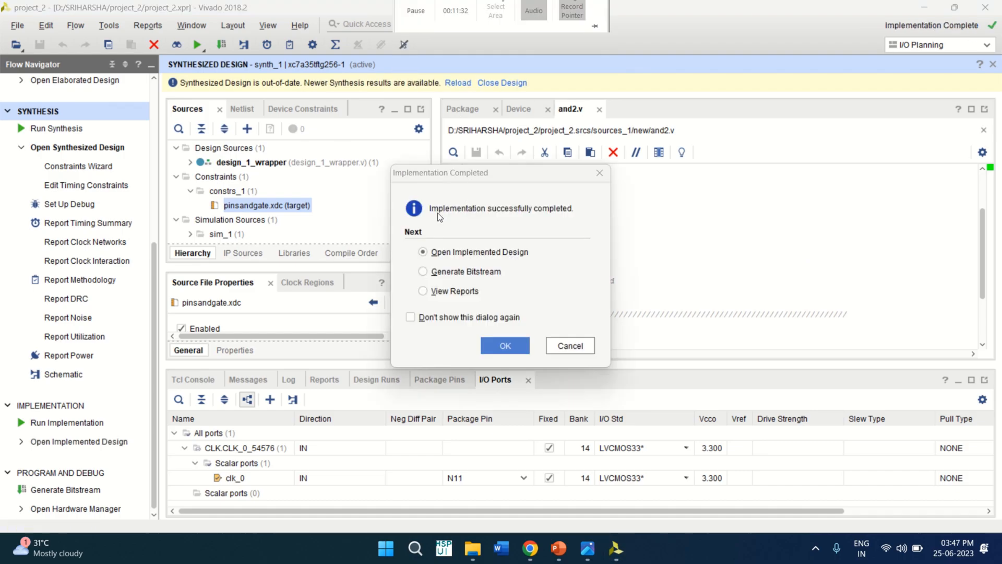
pyautogui.moveTo(536, 235)
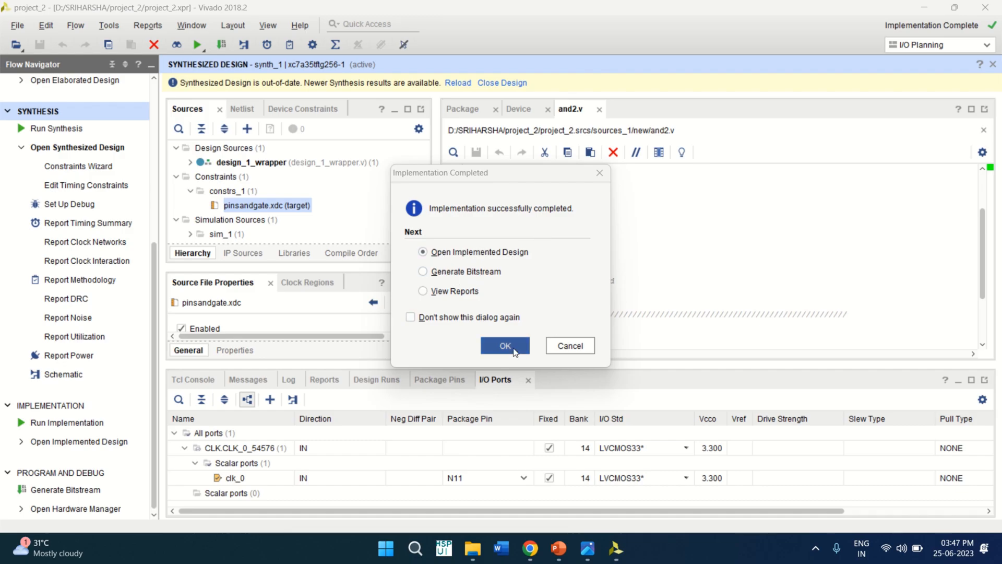
pyautogui.click(504, 346)
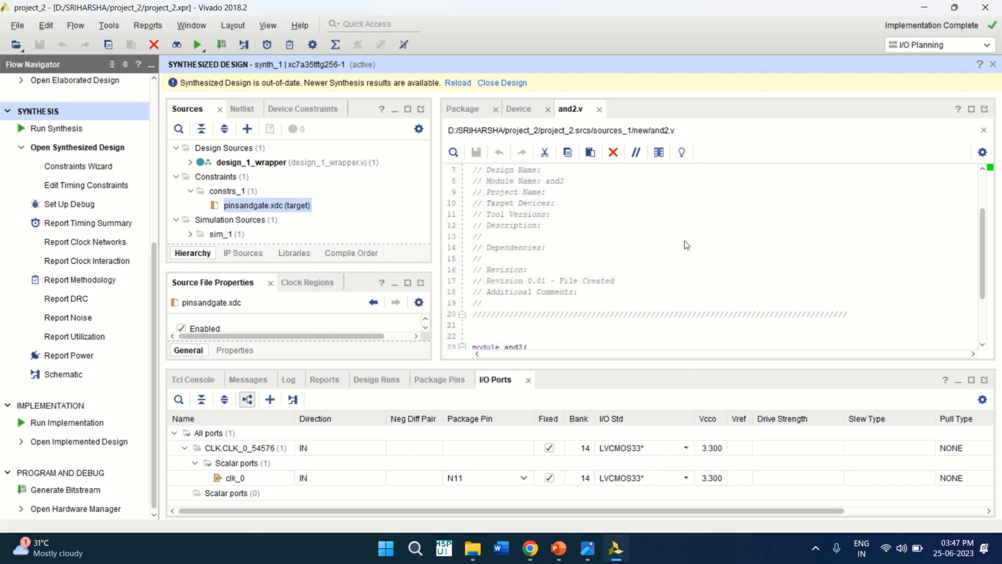
# Review the implemented design's timing summary (WNS 27.458 ns) and 0.07 W on-chip power report
pyautogui.click(78, 440)
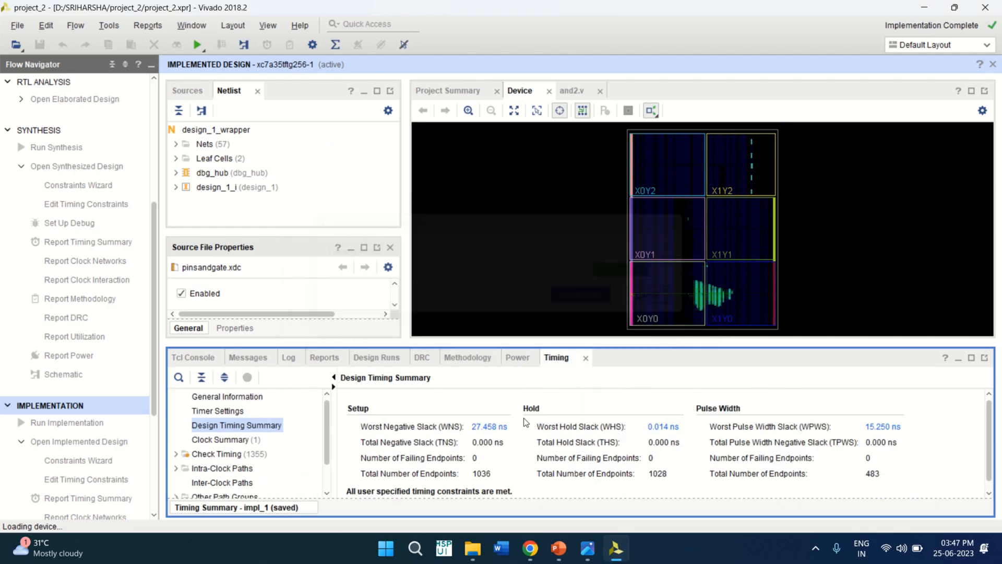
pyautogui.click(426, 357)
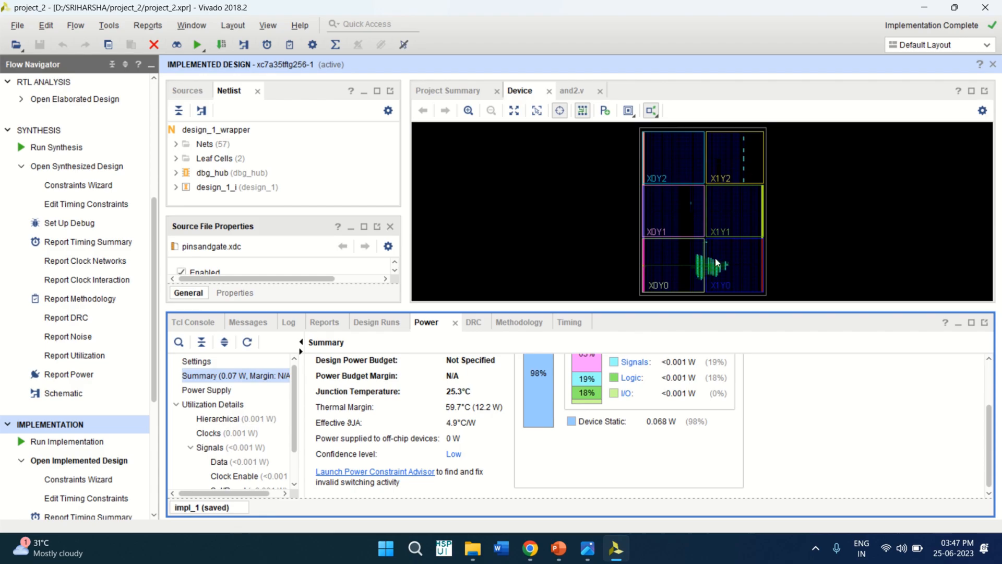
pyautogui.moveTo(472, 323)
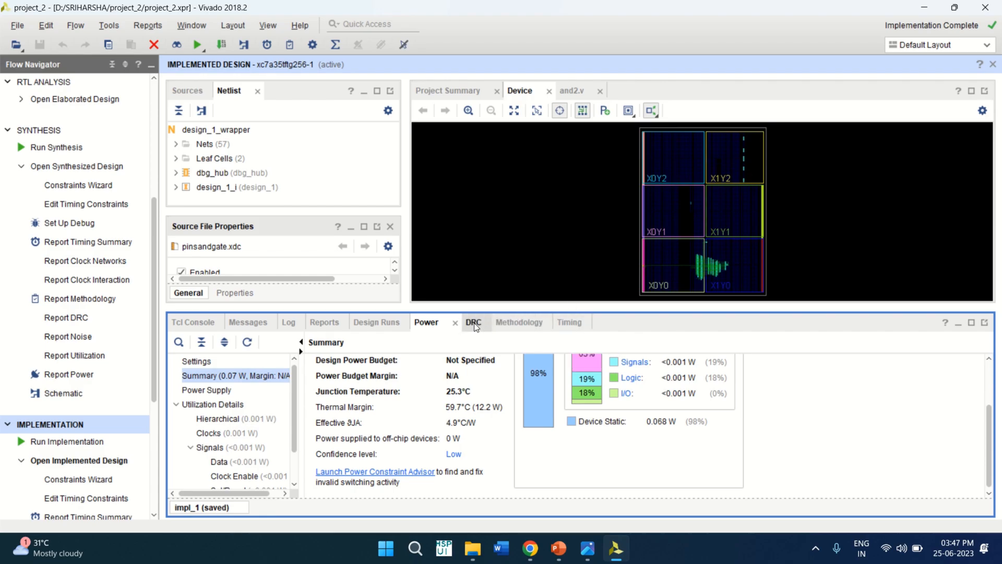
pyautogui.click(556, 321)
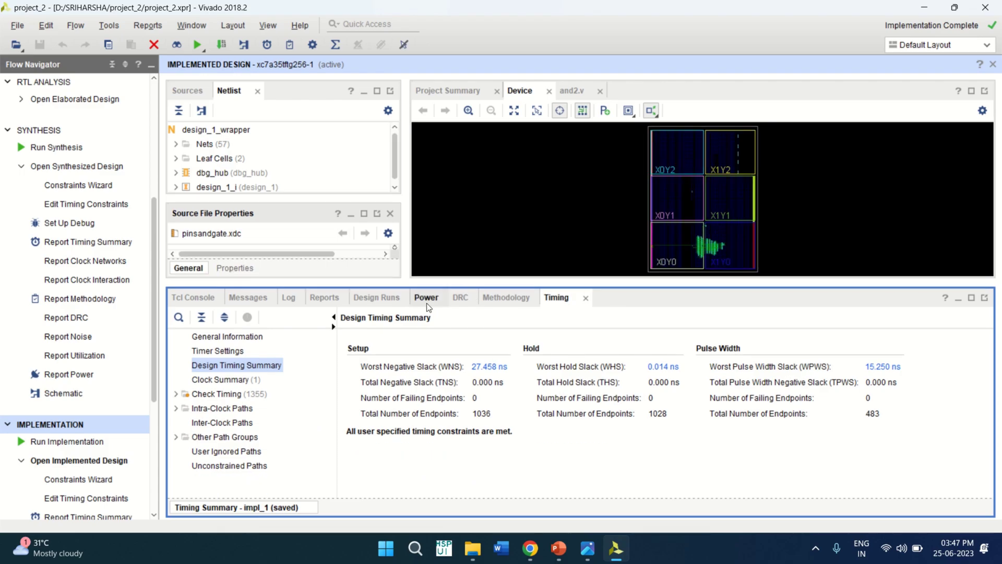
pyautogui.click(426, 298)
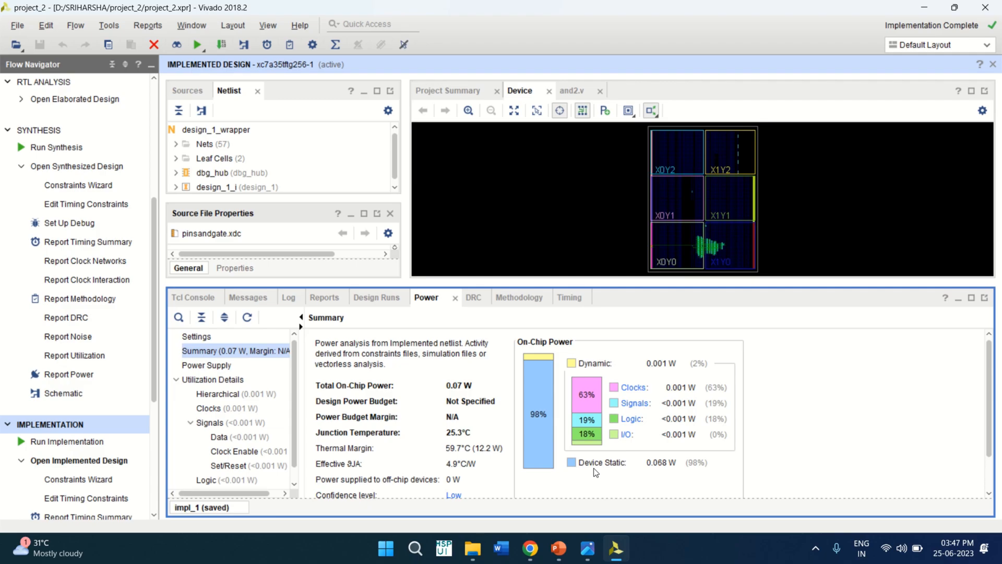
pyautogui.moveTo(675, 461)
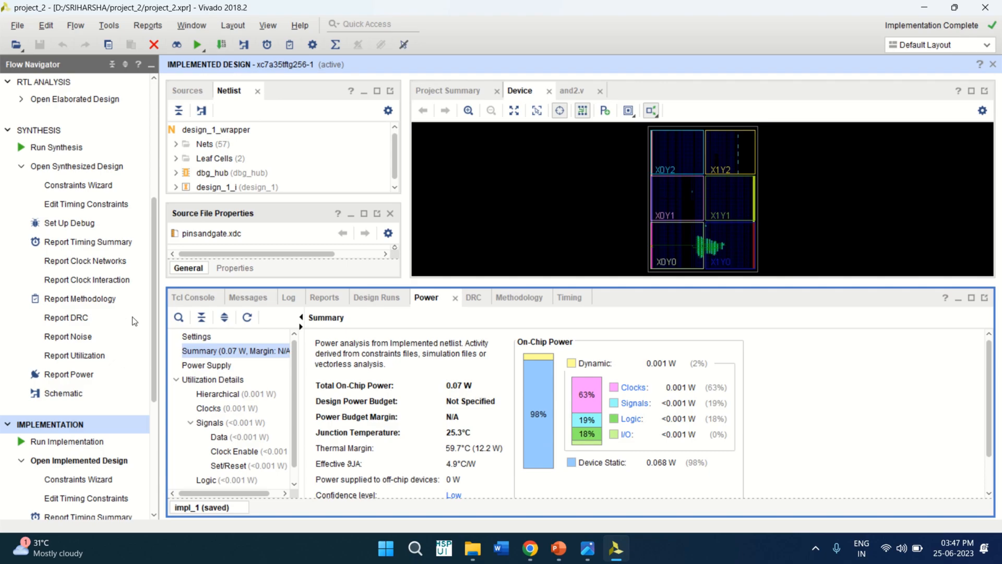
pyautogui.scroll(-3)
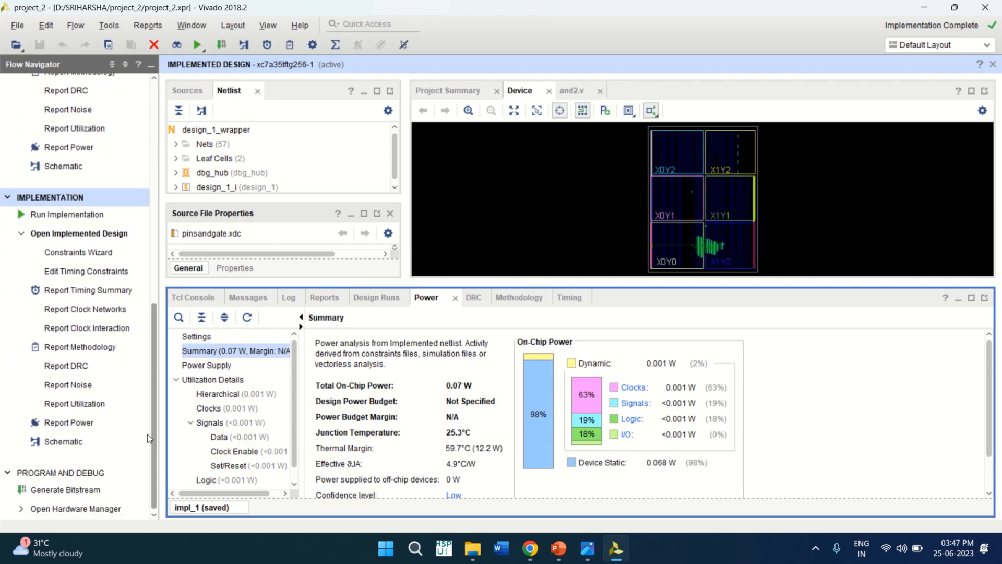
pyautogui.moveTo(65, 489)
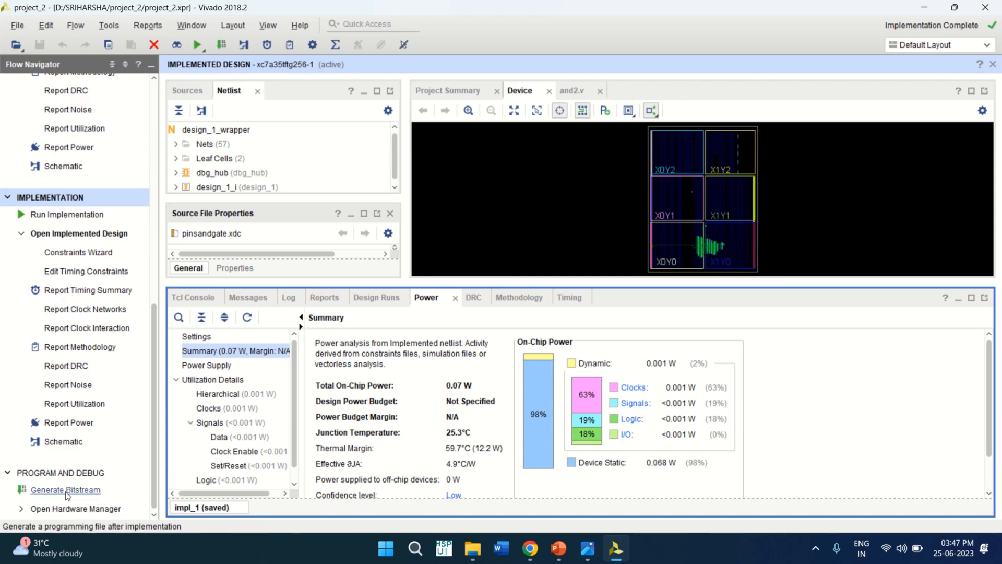
# Launch Generate Bitstream and browse the design_1_wrapper sources while write_bitstream completes
pyautogui.click(64, 490)
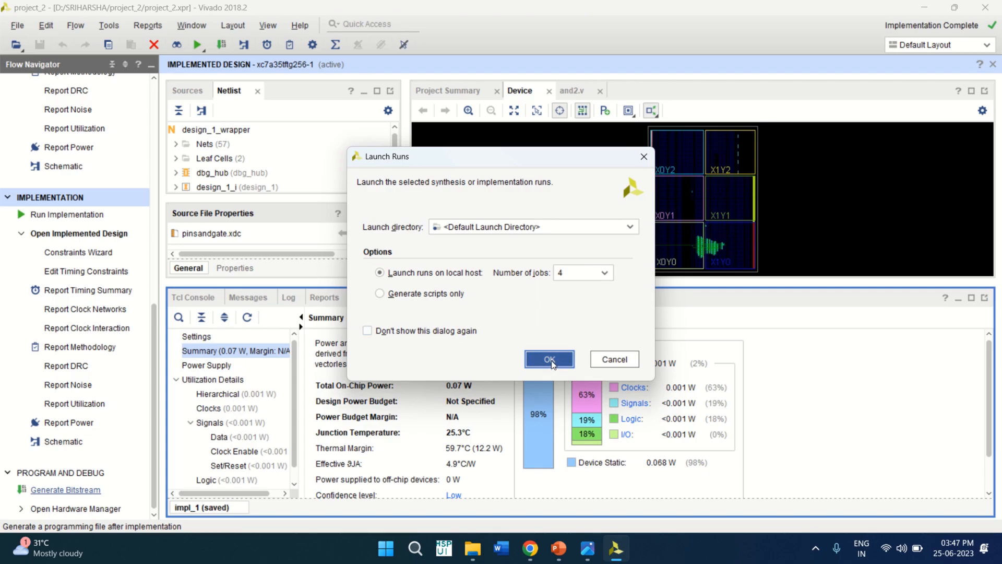
pyautogui.click(548, 358)
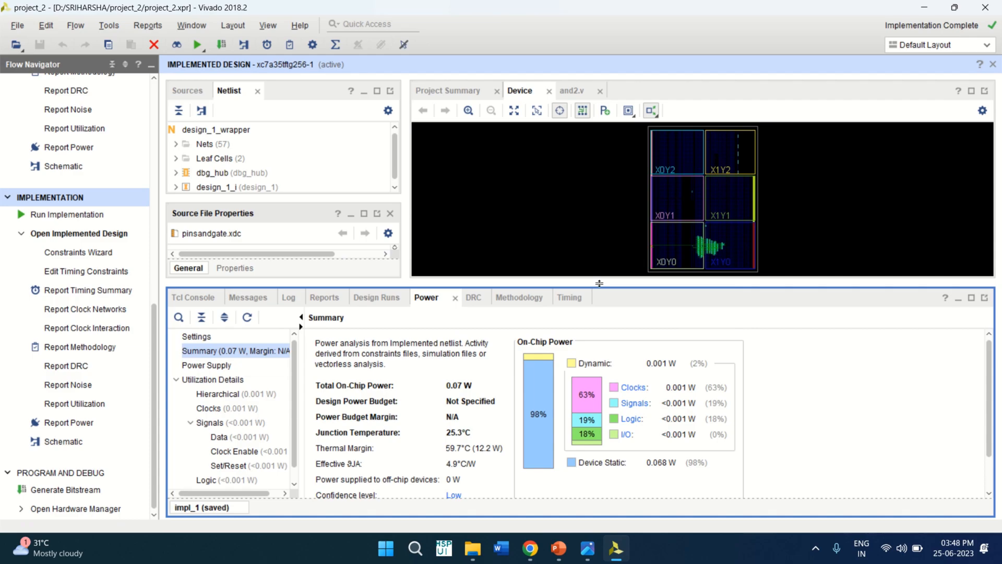
pyautogui.click(65, 489)
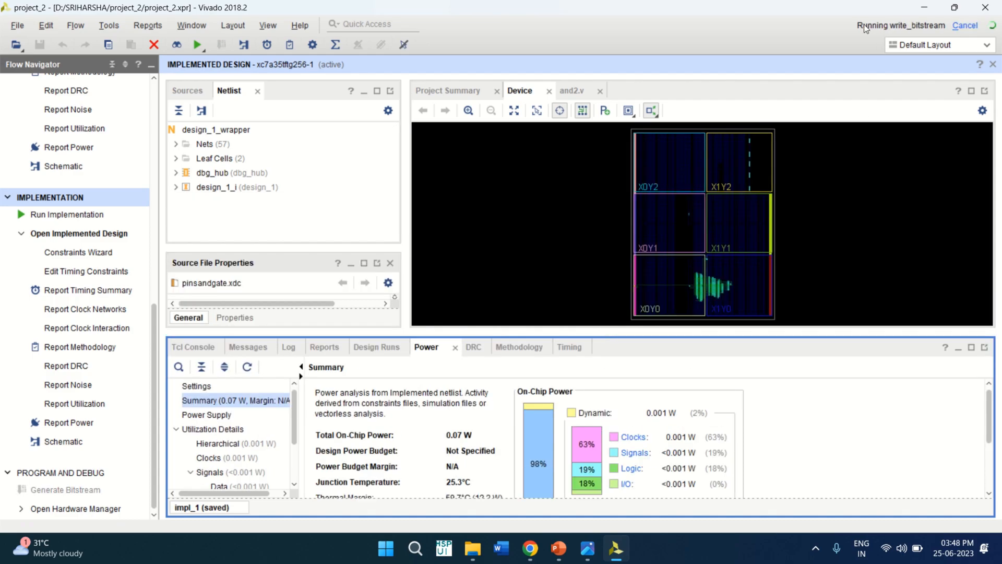
pyautogui.moveTo(918, 35)
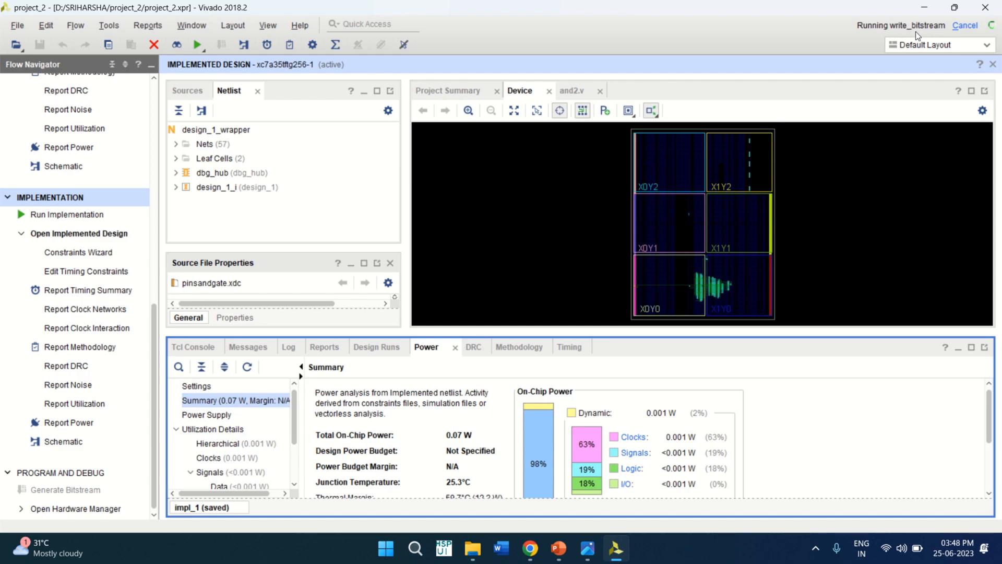
pyautogui.moveTo(710, 130)
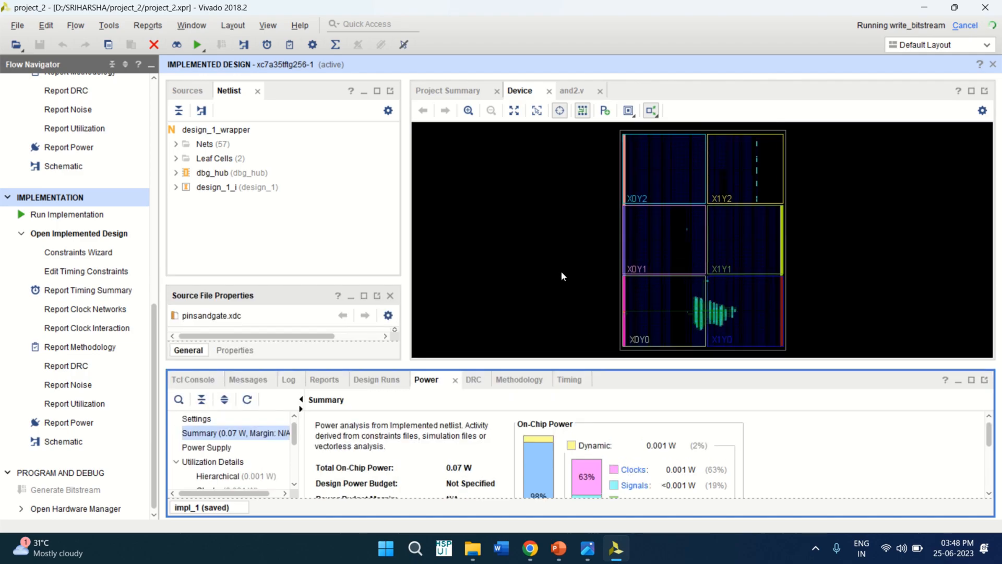
pyautogui.moveTo(547, 248)
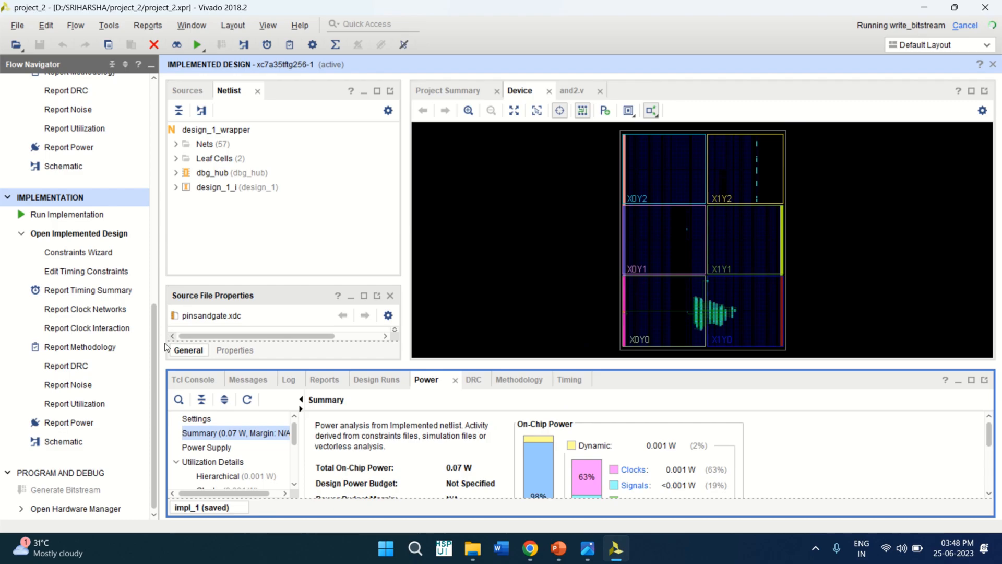
pyautogui.scroll(3)
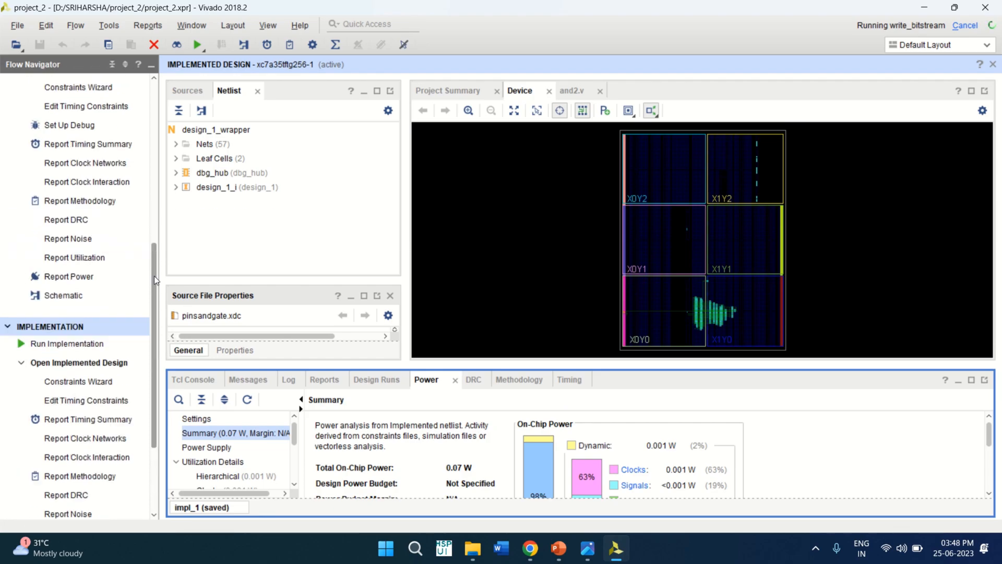
pyautogui.scroll(3)
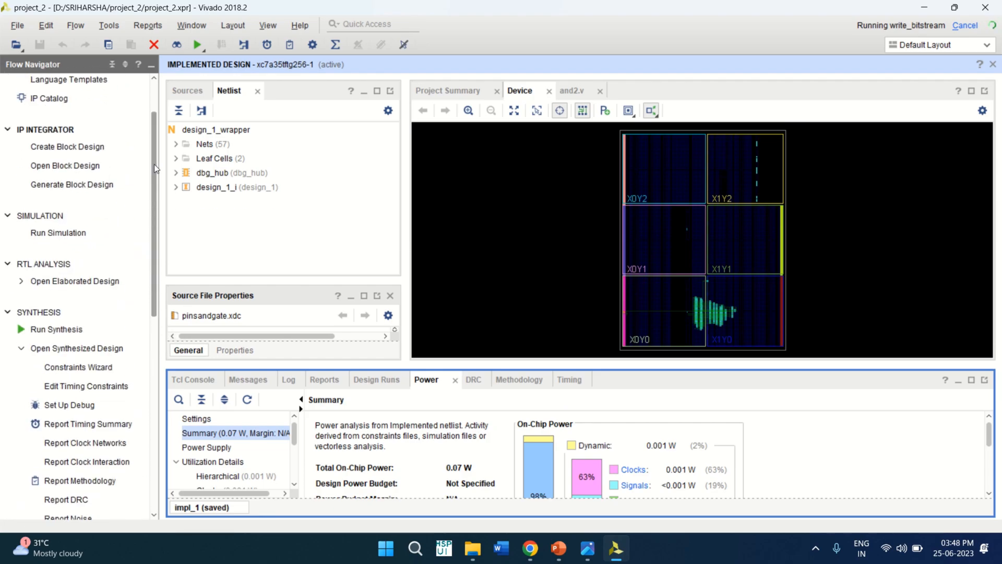
pyautogui.click(187, 90)
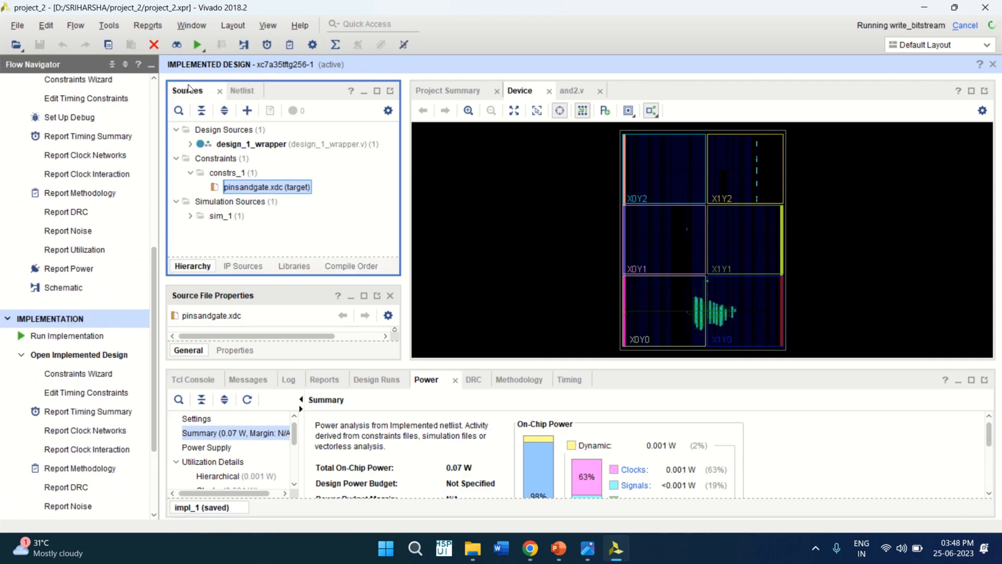
pyautogui.click(190, 144)
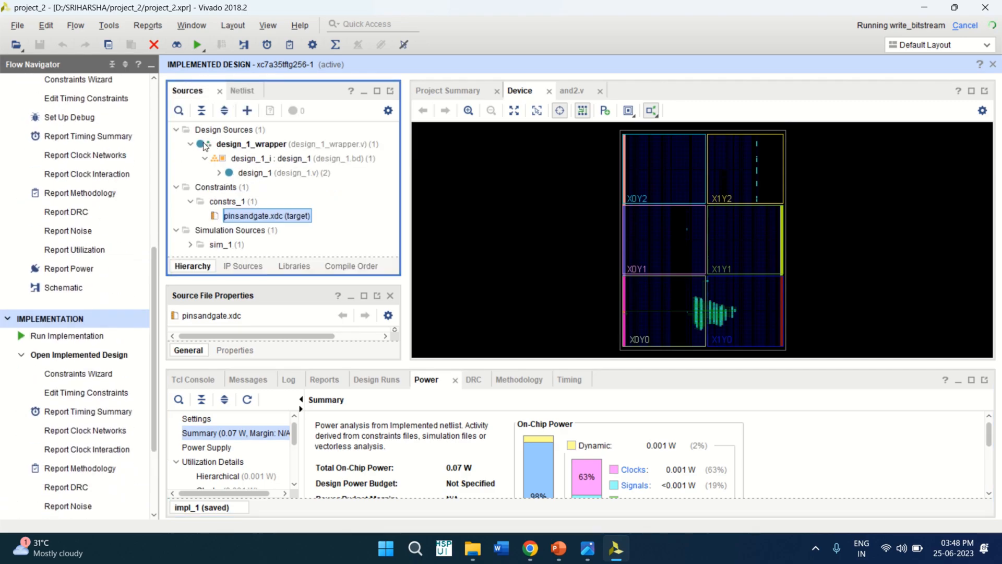
pyautogui.click(241, 90)
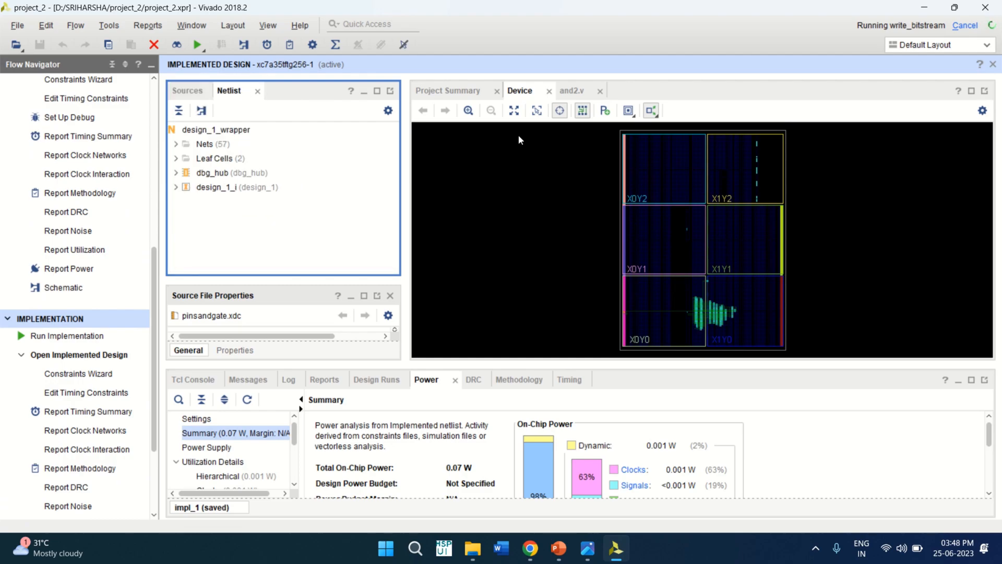
pyautogui.moveTo(885, 222)
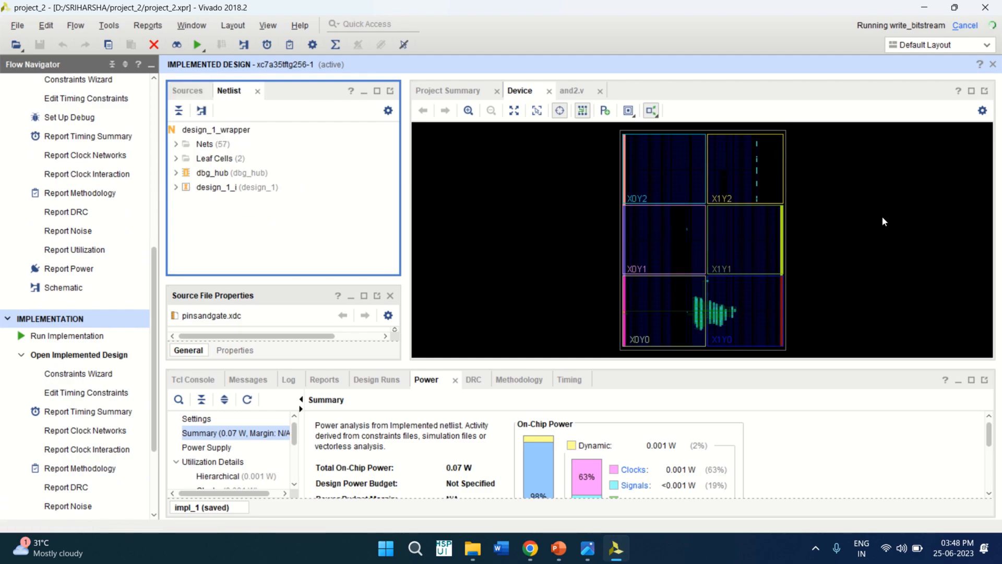
pyautogui.moveTo(480, 199)
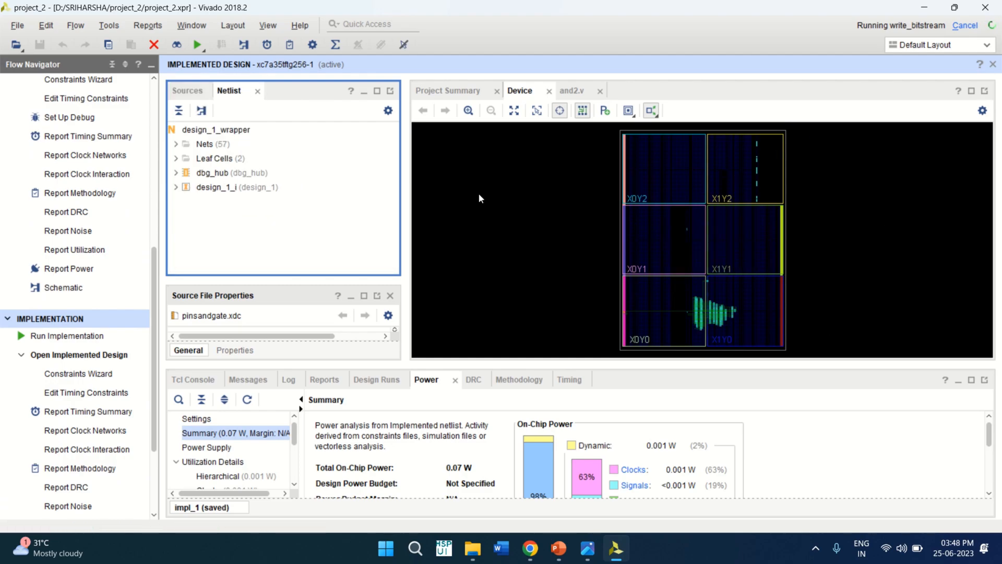
pyautogui.moveTo(468, 109)
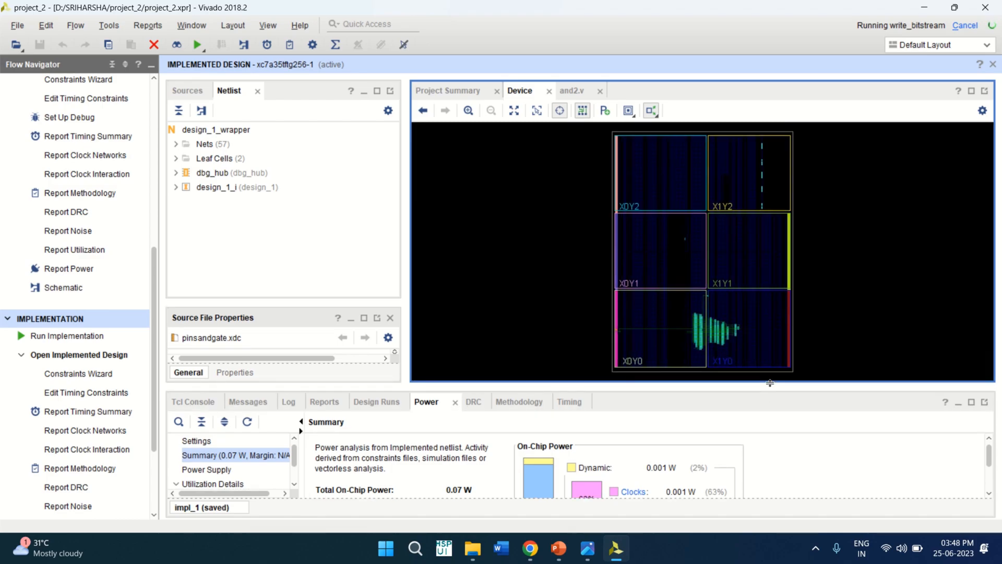
pyautogui.moveTo(650, 352)
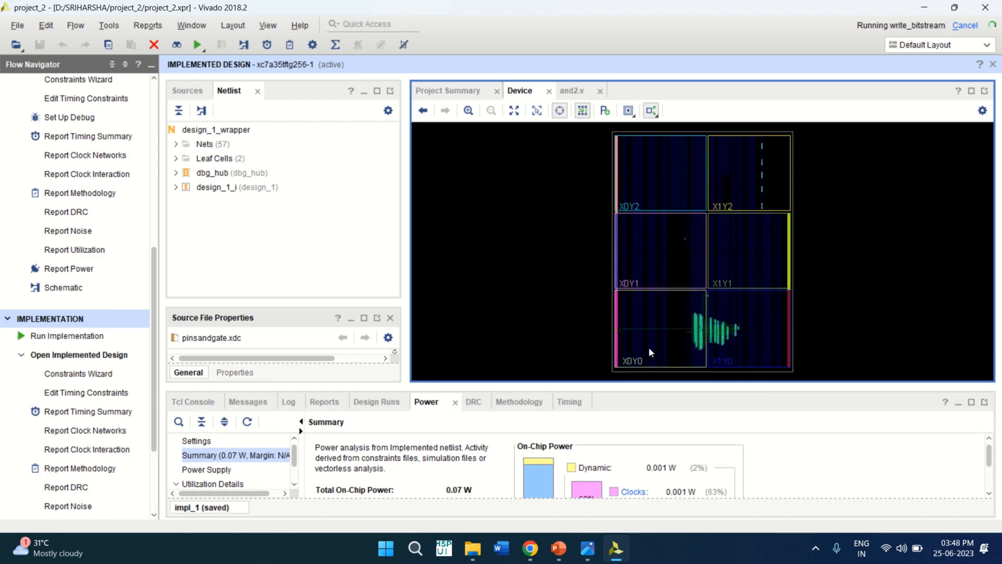
pyautogui.moveTo(732, 341)
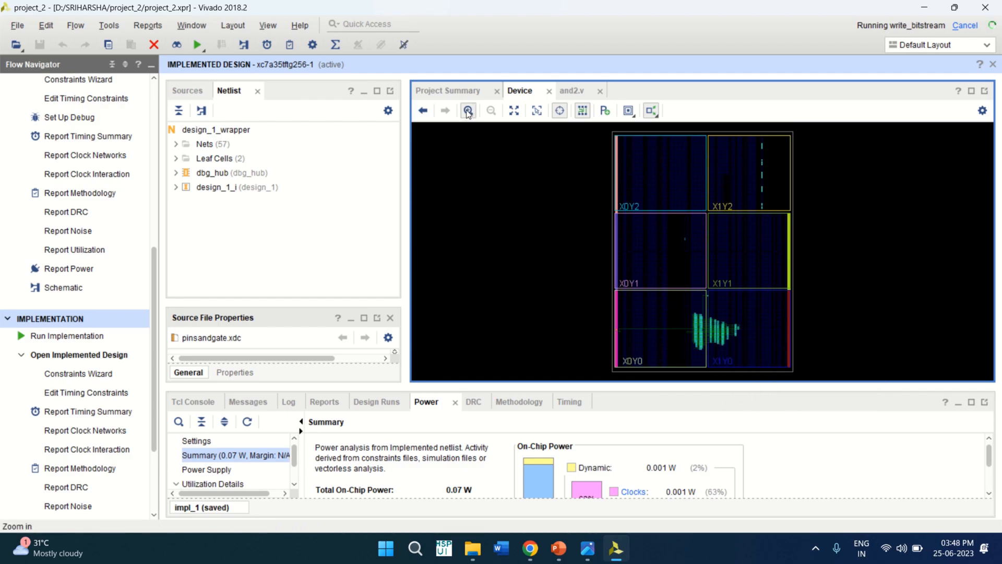
pyautogui.moveTo(542, 128)
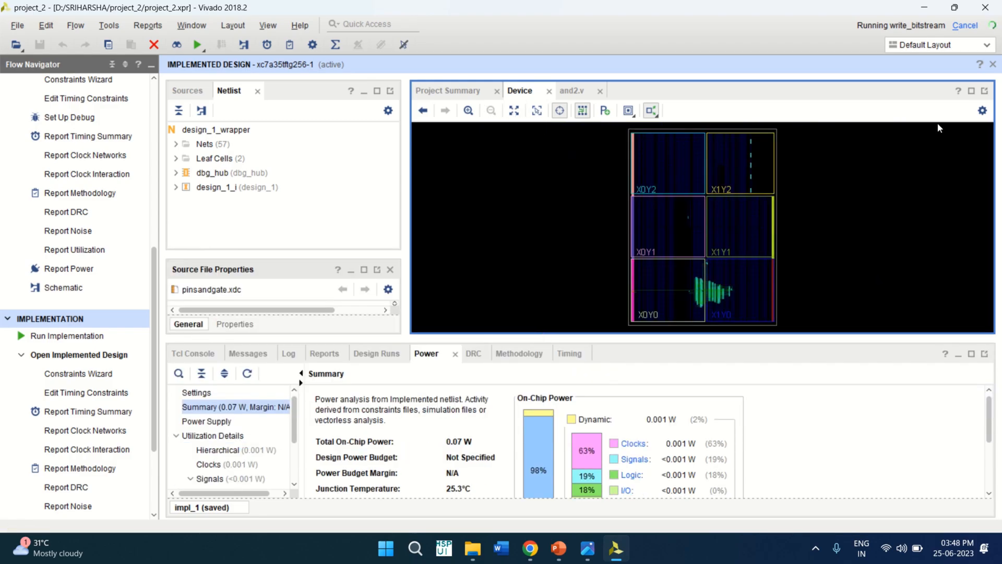
pyautogui.moveTo(905, 32)
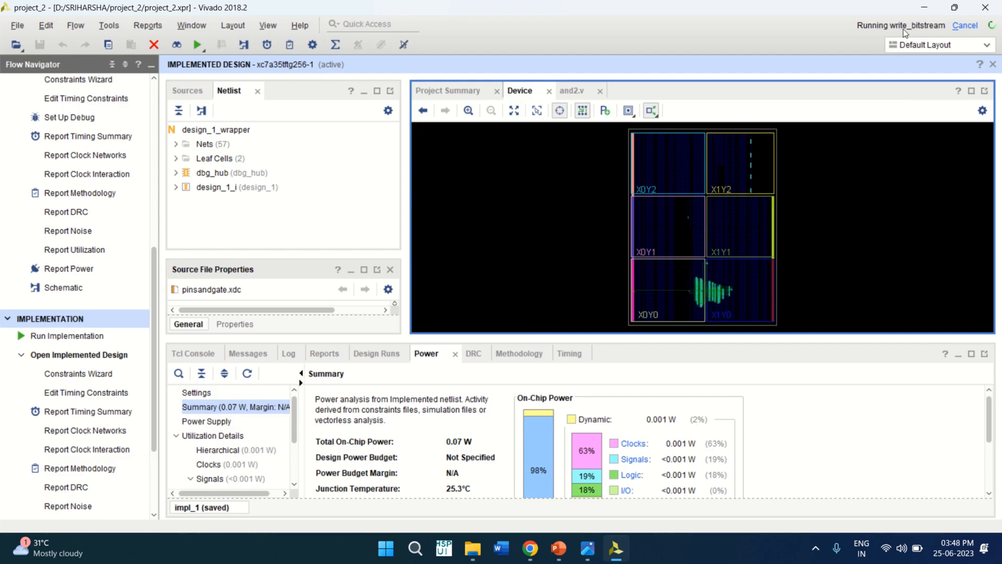
pyautogui.moveTo(779, 260)
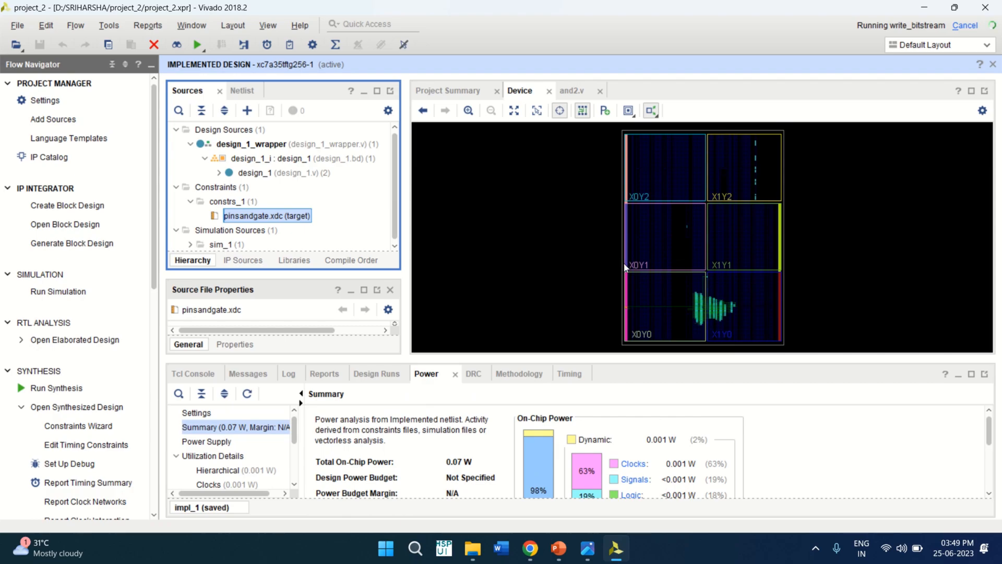
pyautogui.moveTo(472, 357)
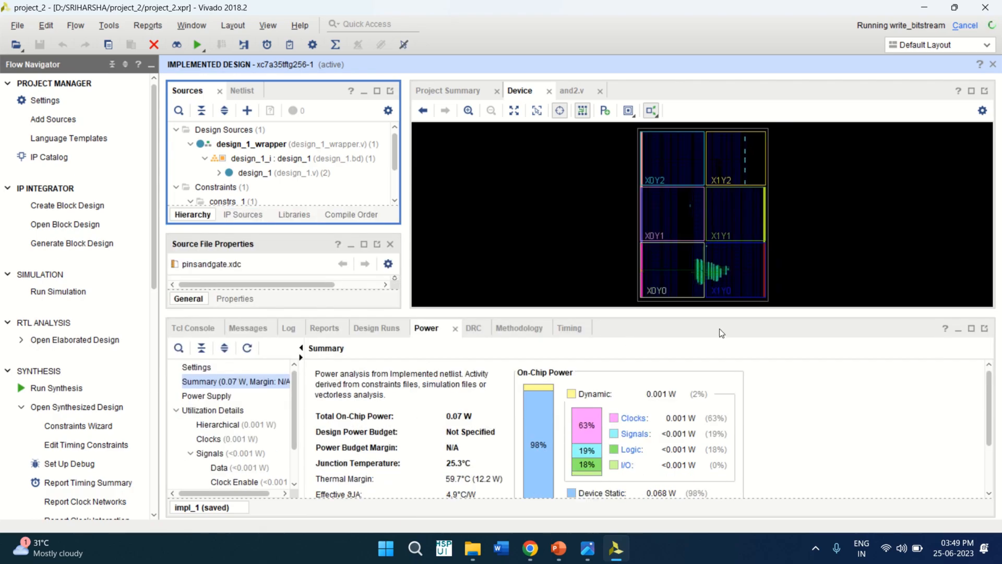
pyautogui.scroll(-3)
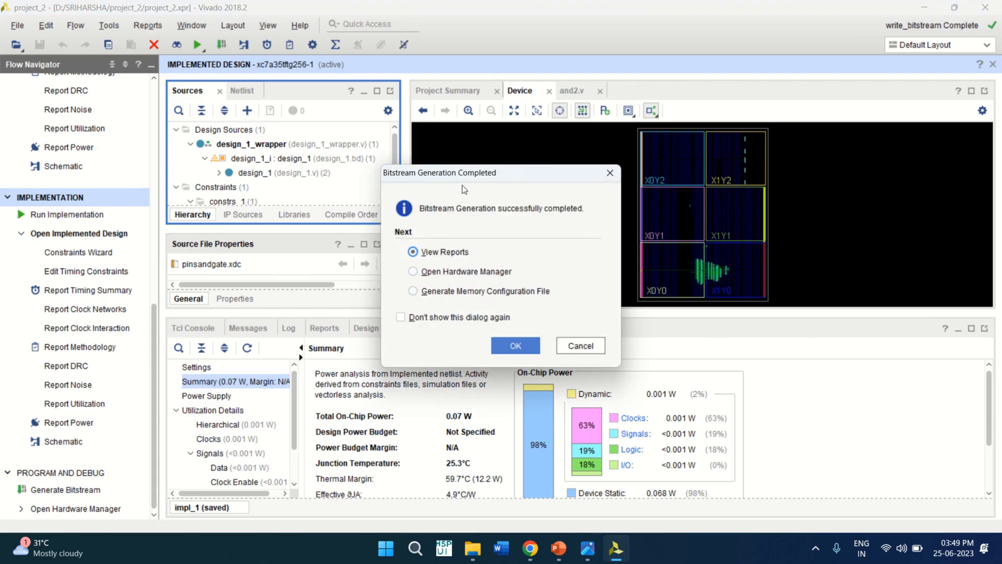
pyautogui.moveTo(519, 204)
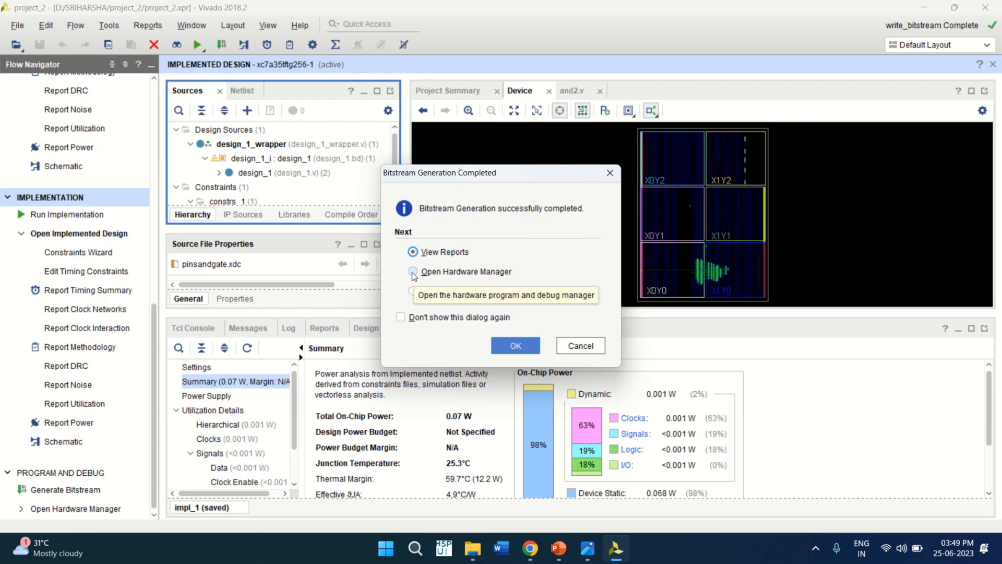
# Choose Open Hardware Manager in the completion dialog to enter the unconnected Hardware Manager
pyautogui.click(414, 272)
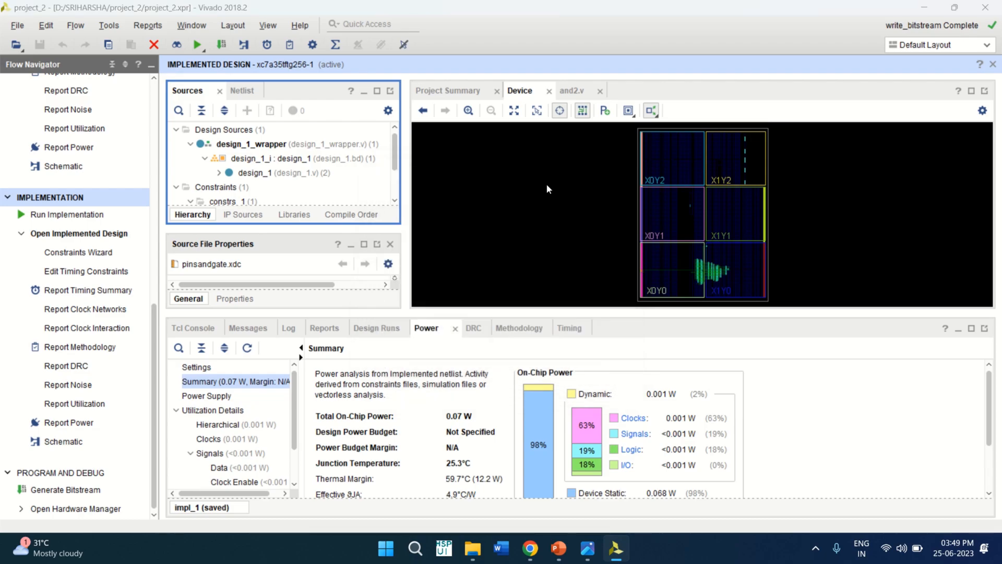
pyautogui.click(77, 508)
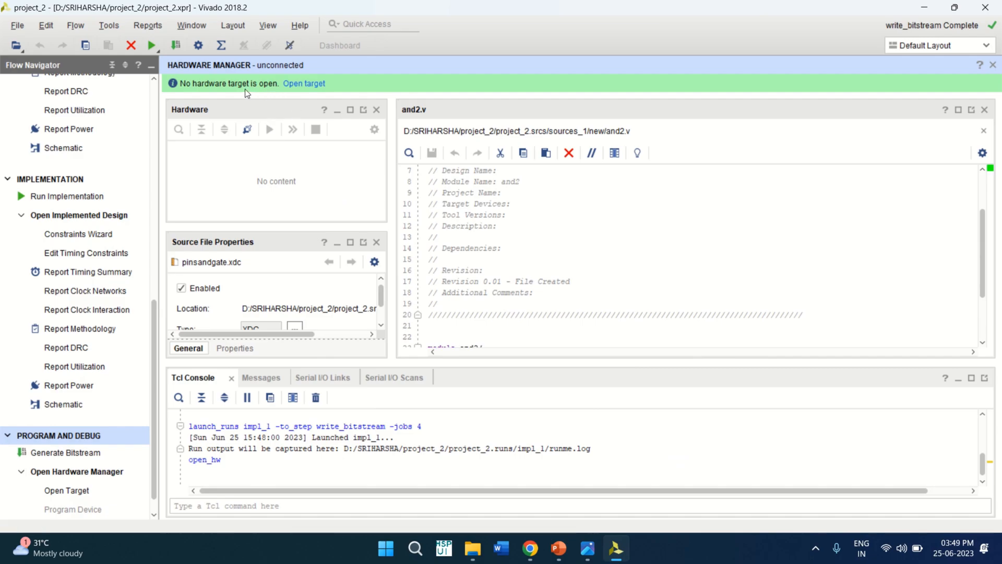
pyautogui.moveTo(274, 95)
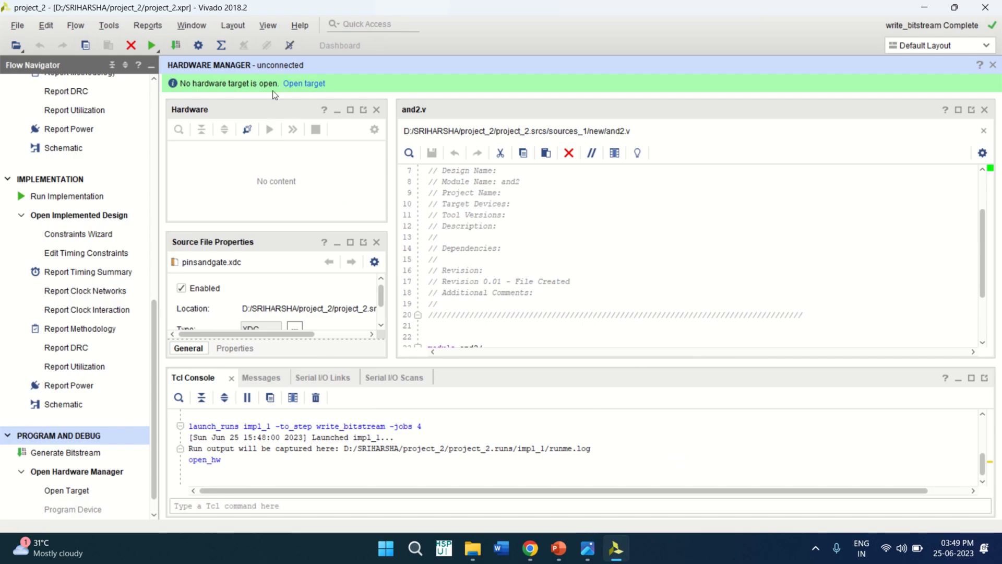
pyautogui.moveTo(517, 359)
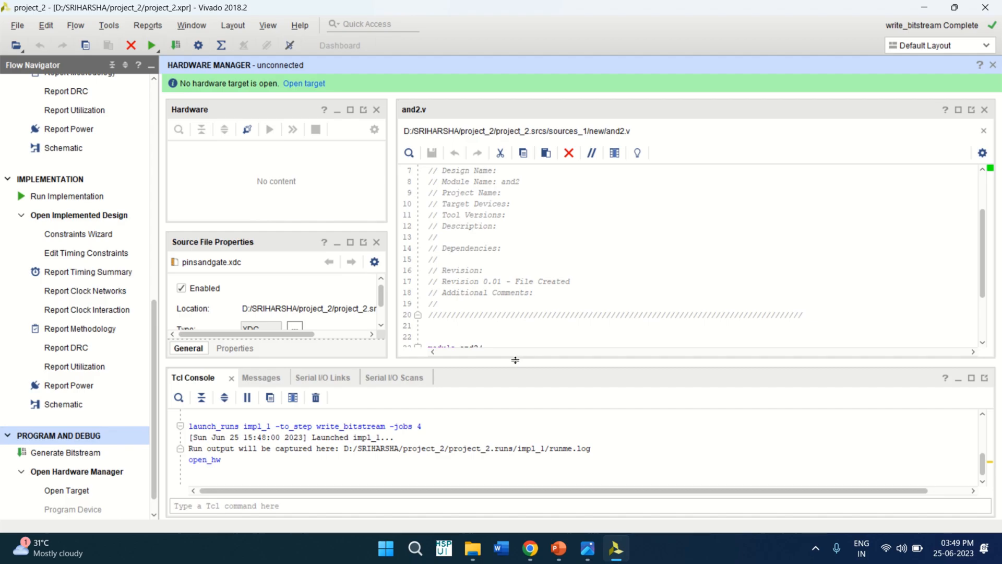
pyautogui.moveTo(619, 491)
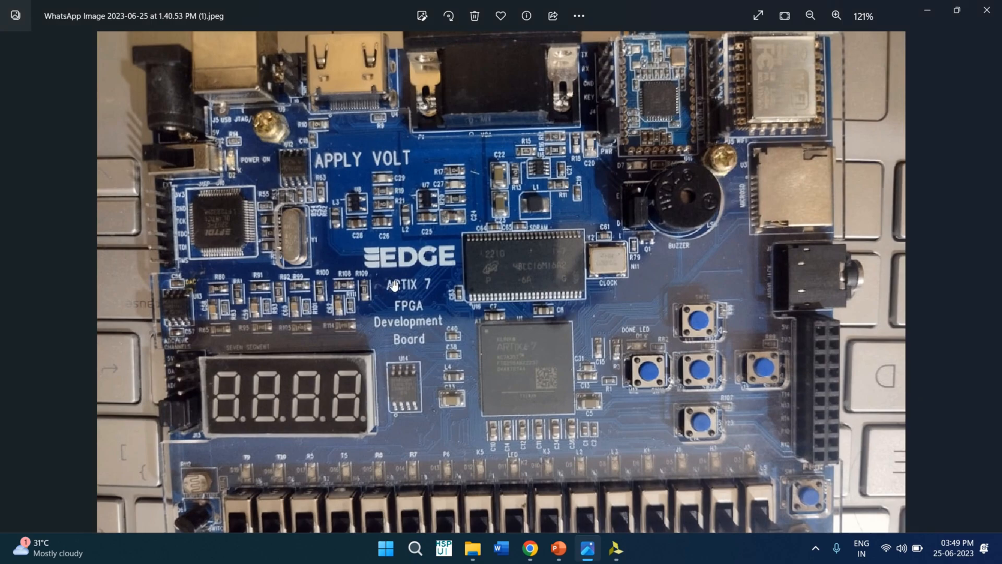
pyautogui.moveTo(452, 346)
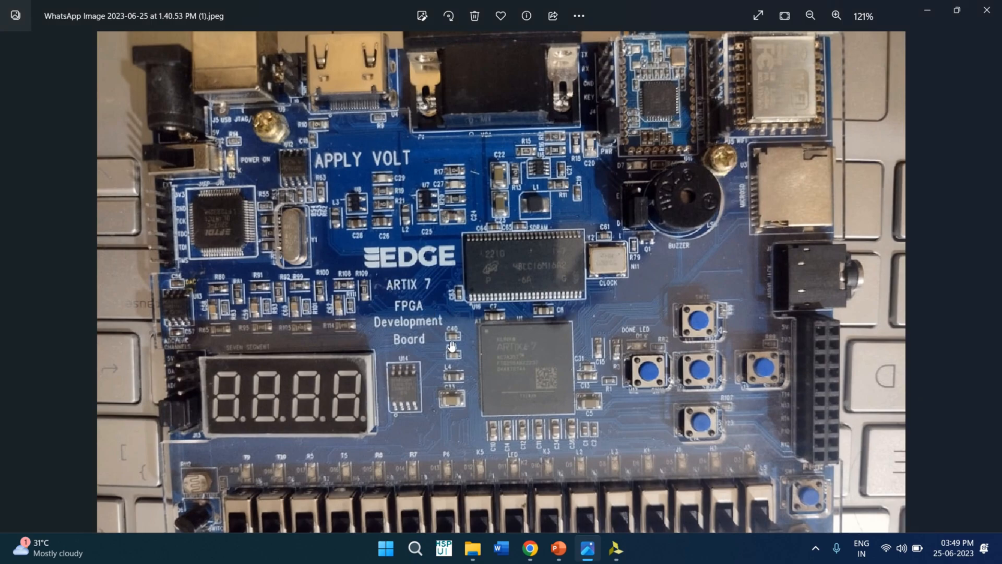
# Show the EDGE Artix-7 FPGA development board photo in Windows Photos
pyautogui.click(615, 548)
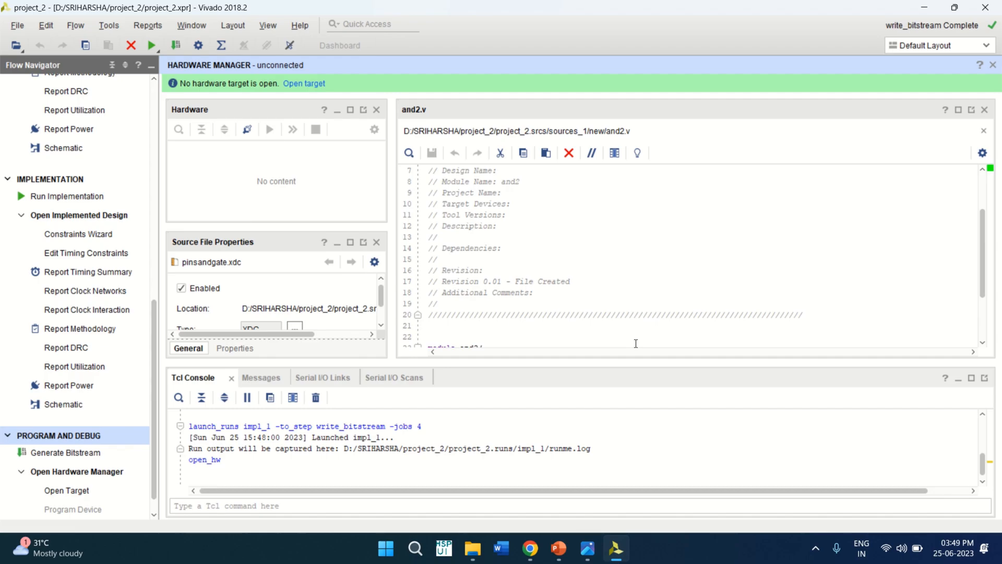
pyautogui.moveTo(782, 264)
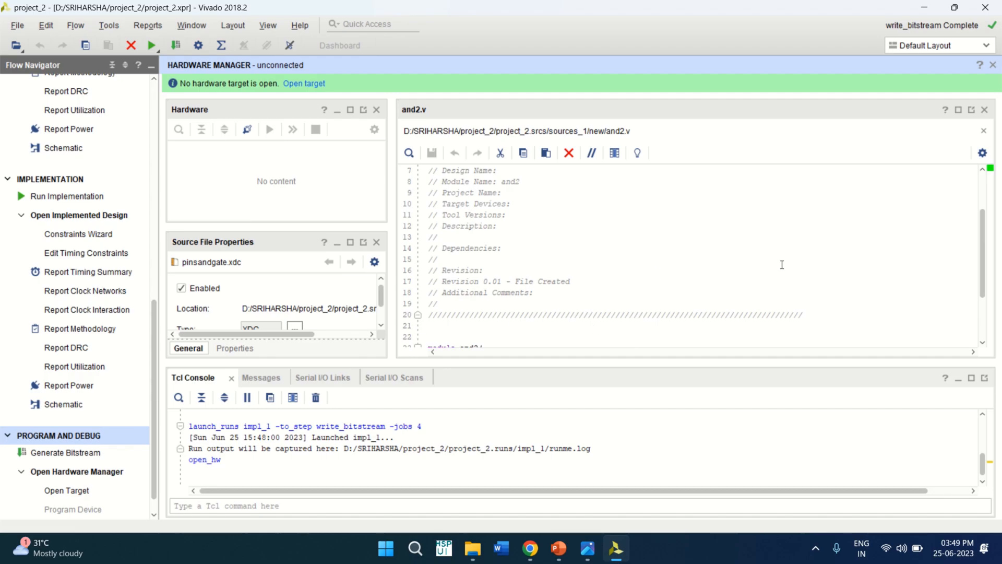
pyautogui.moveTo(446, 333)
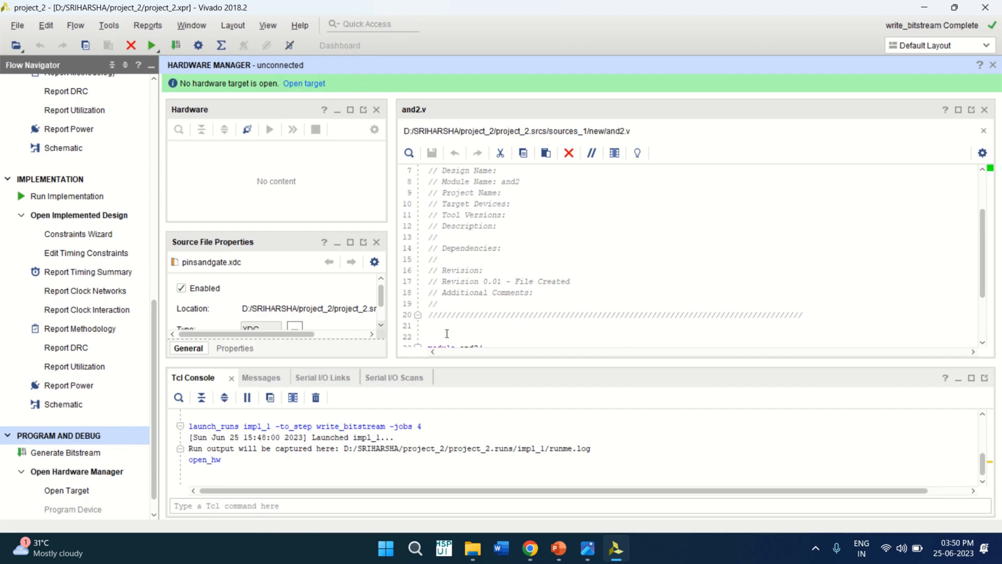
pyautogui.moveTo(625, 272)
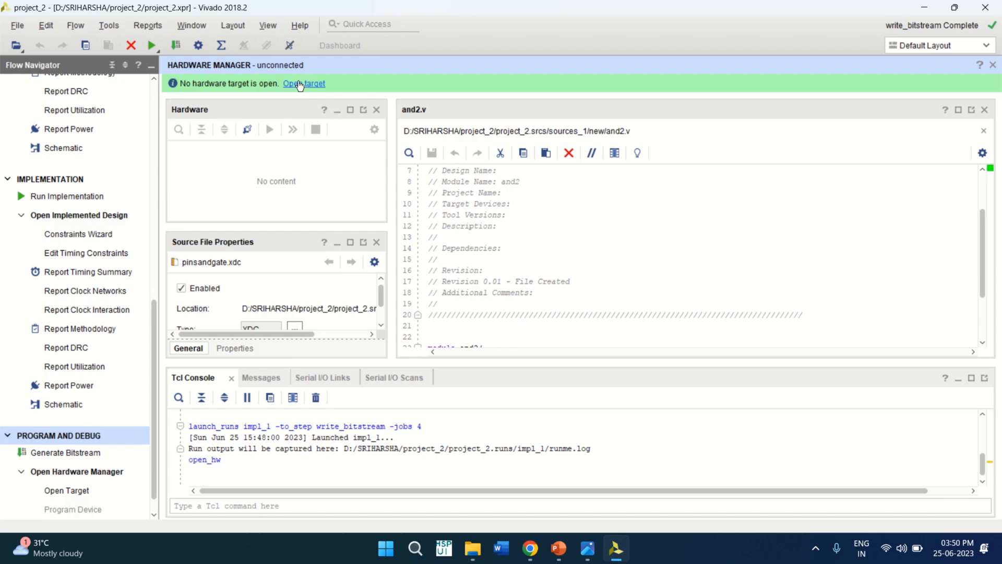
# Auto-connect the Hardware Manager to the local Digilent target, listing xc7a35t_0 as not programmed
pyautogui.click(302, 84)
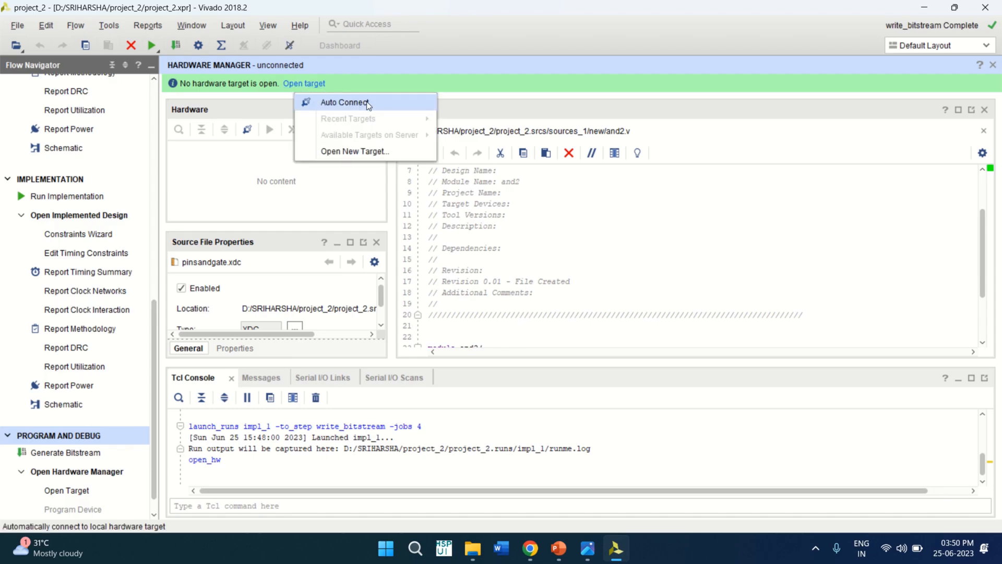
pyautogui.click(345, 102)
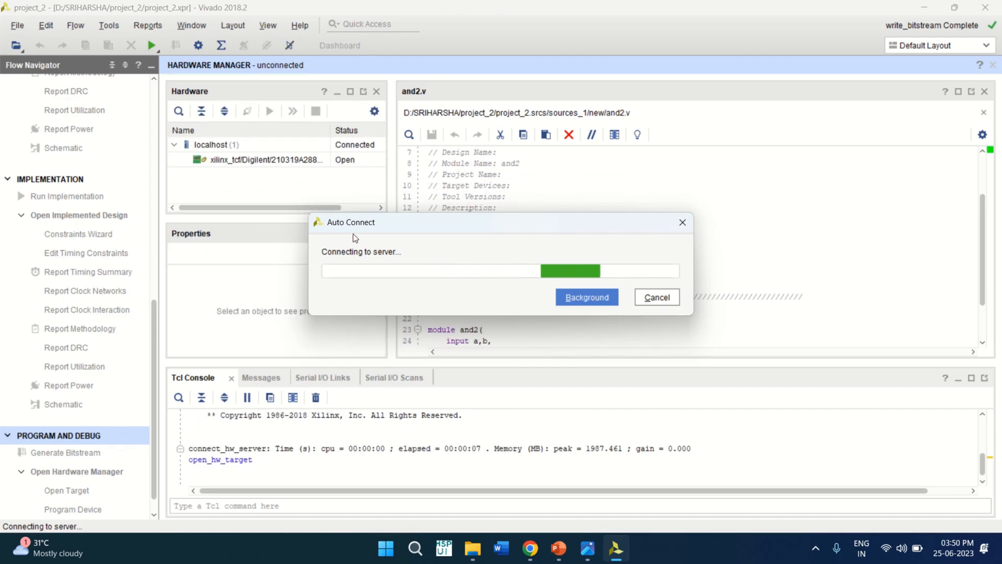
pyautogui.moveTo(247, 171)
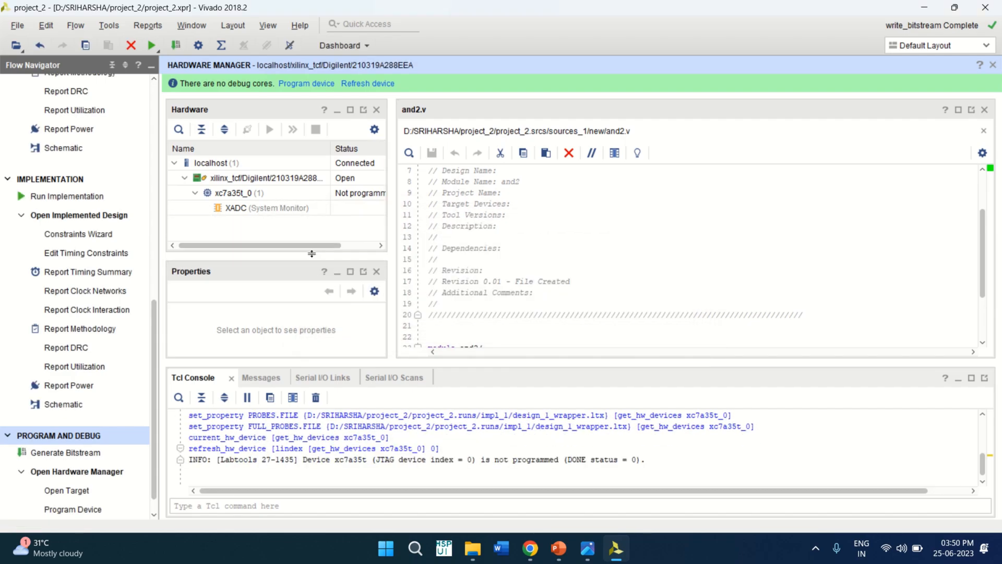
pyautogui.click(262, 178)
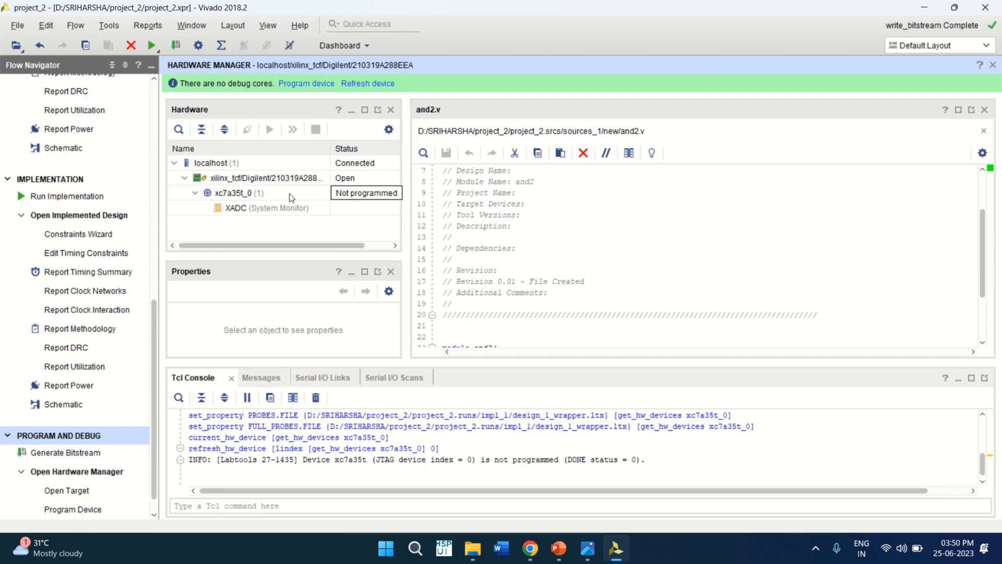
pyautogui.moveTo(295, 153)
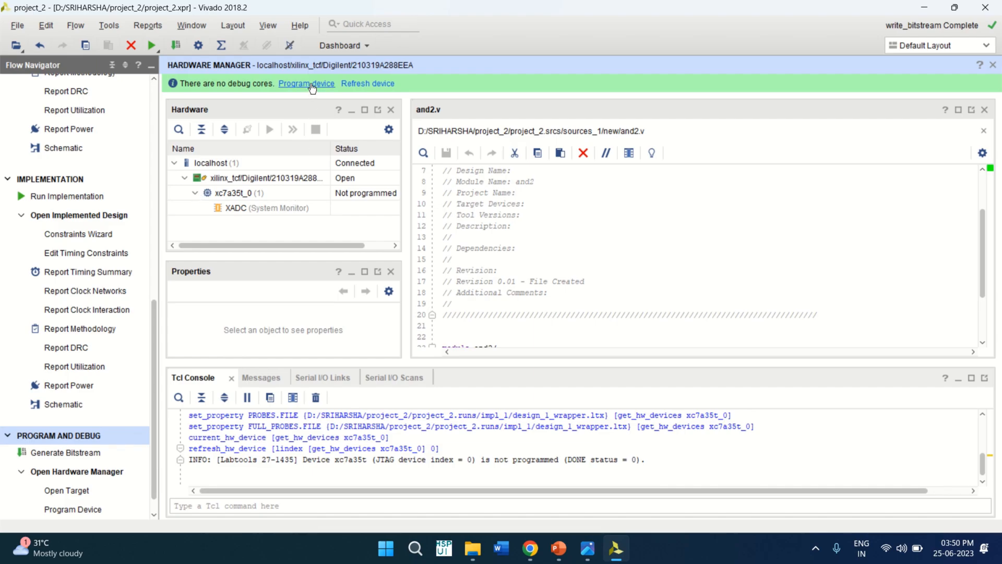
pyautogui.moveTo(340, 45)
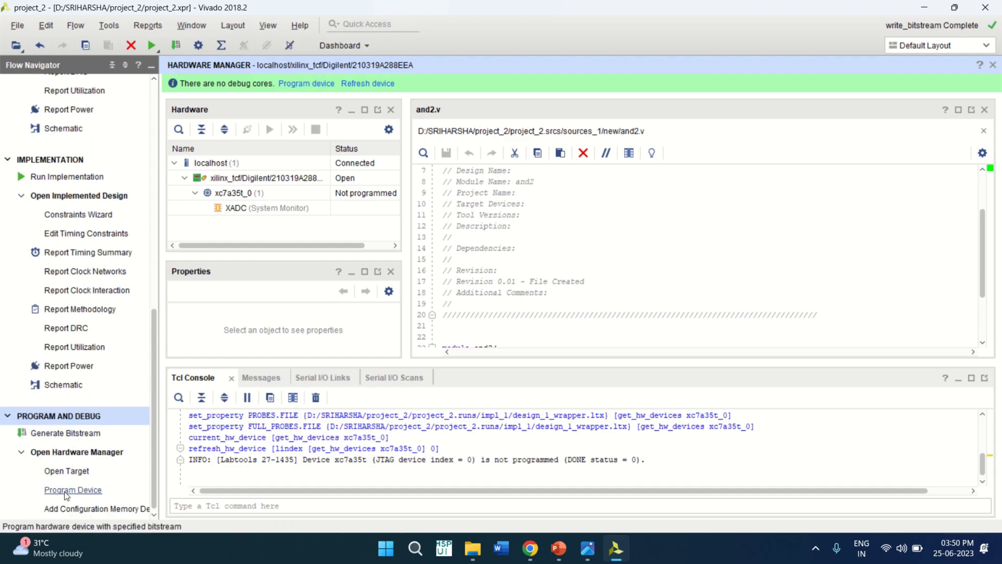
pyautogui.moveTo(305, 84)
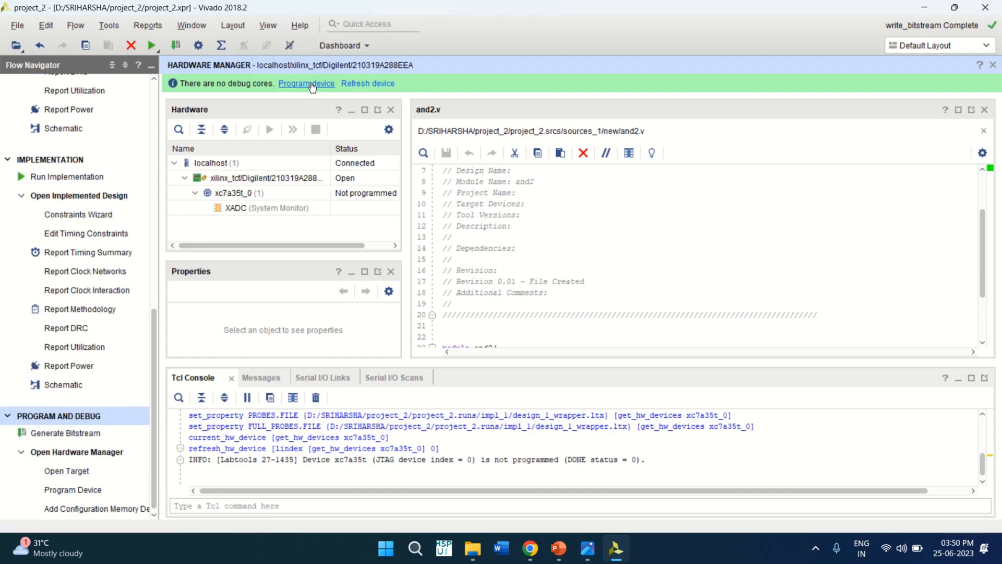
# Program xc7a35t_0 with the design_1_wrapper .bit and .ltx debug probes file
pyautogui.click(306, 84)
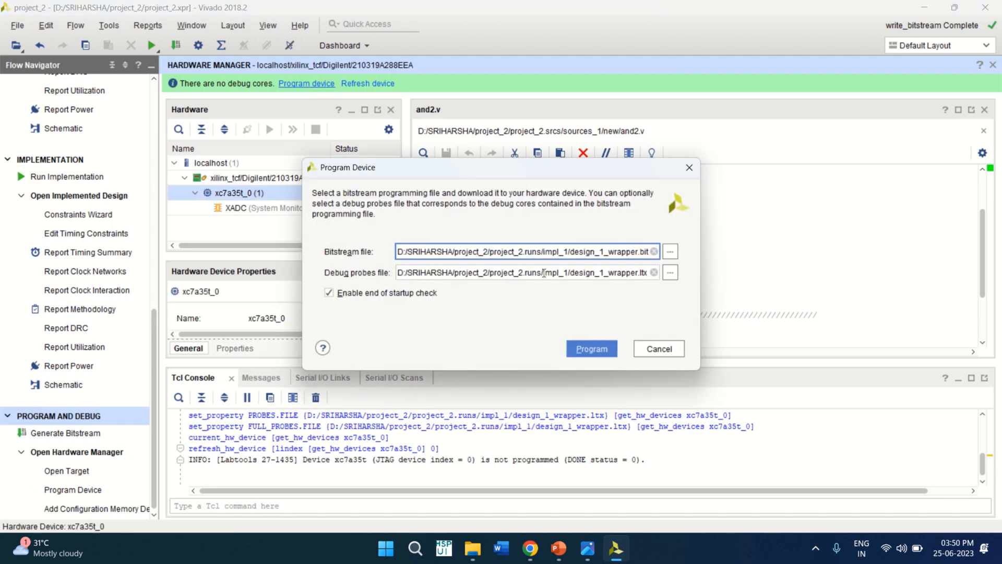
pyautogui.moveTo(367, 280)
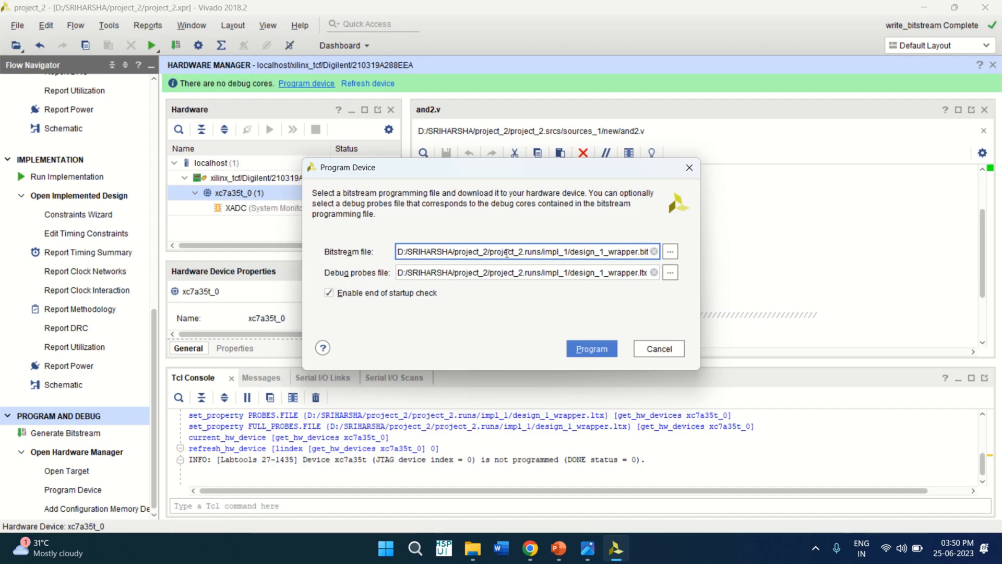
pyautogui.moveTo(590, 349)
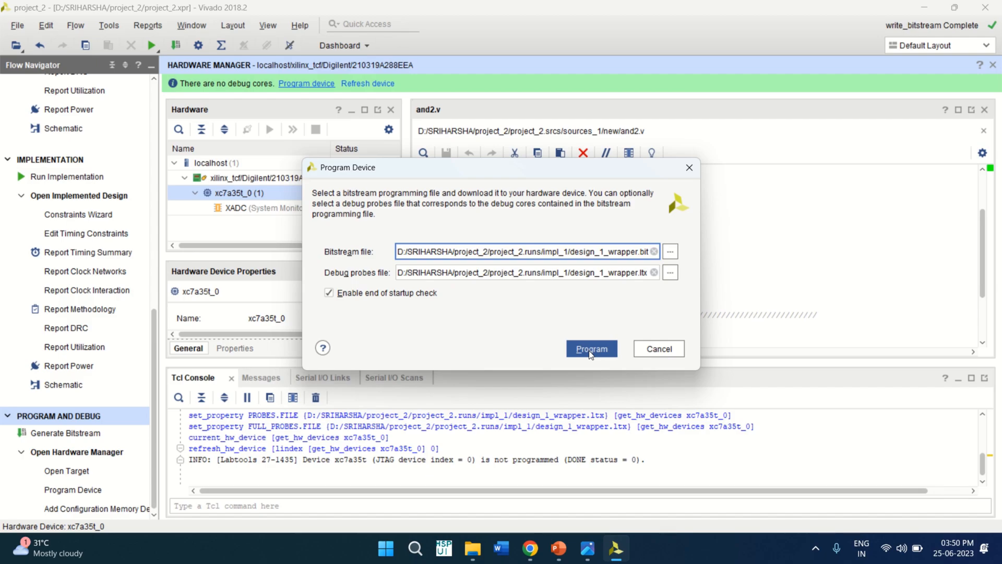
pyautogui.click(590, 349)
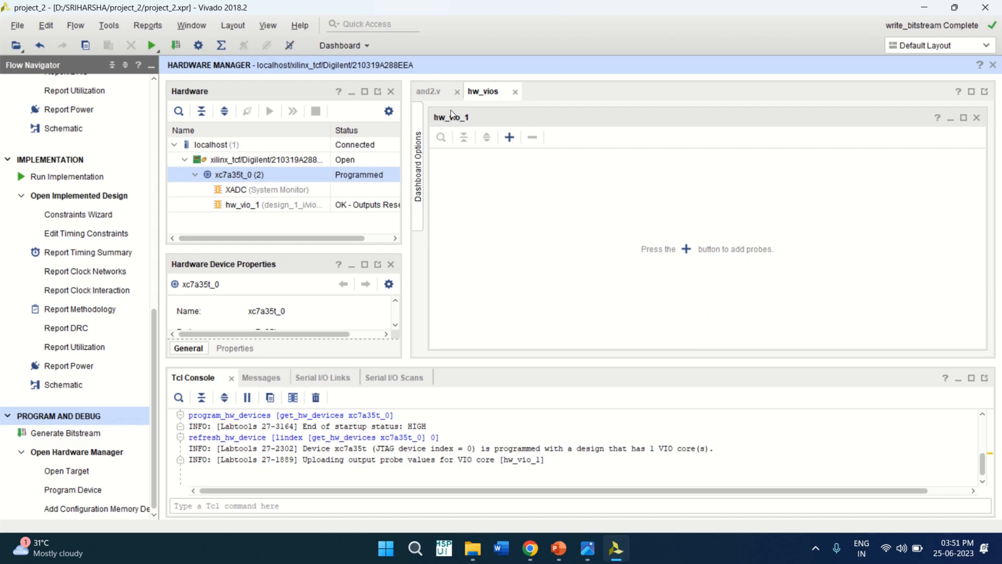
pyautogui.moveTo(470, 101)
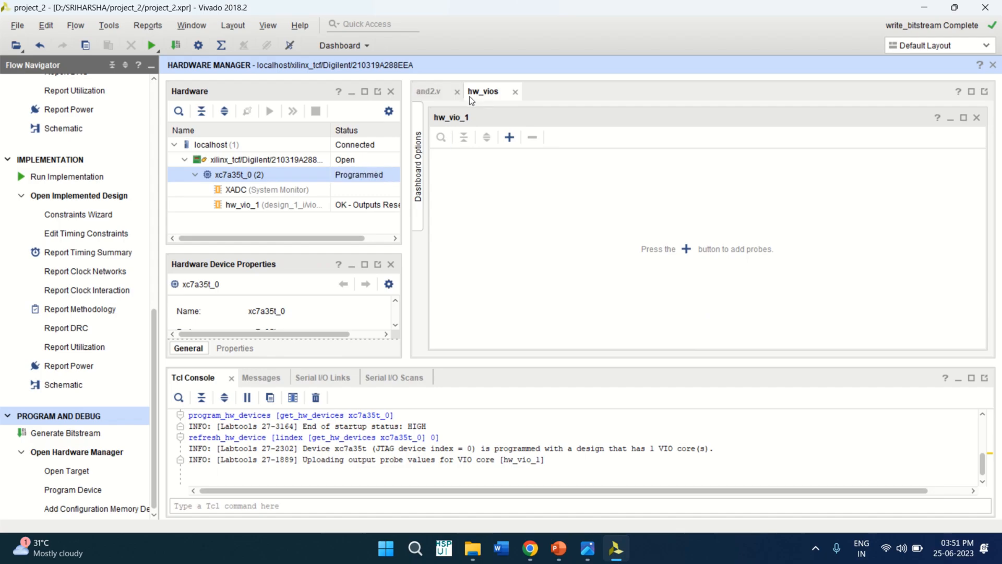
pyautogui.moveTo(491, 99)
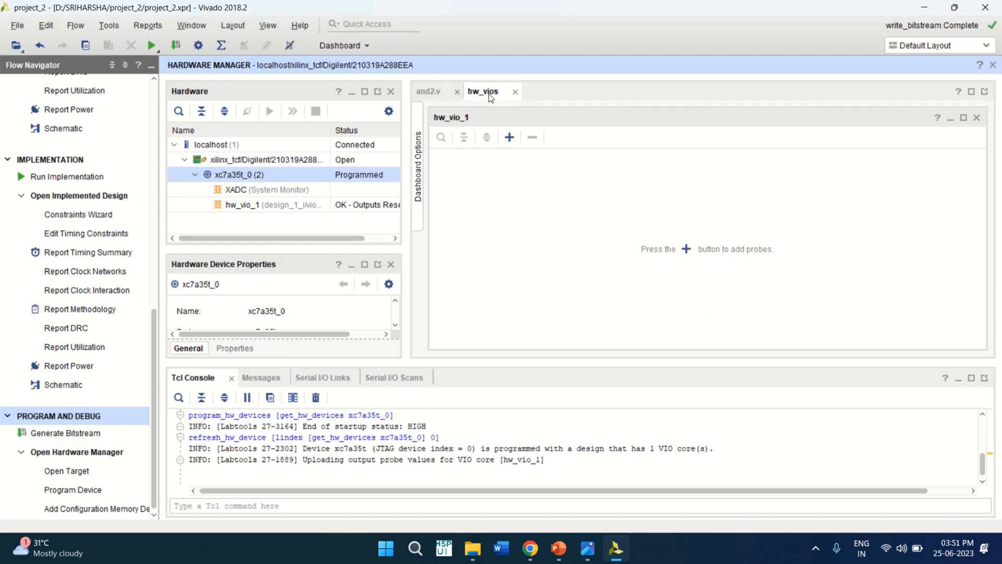
pyautogui.moveTo(612, 358)
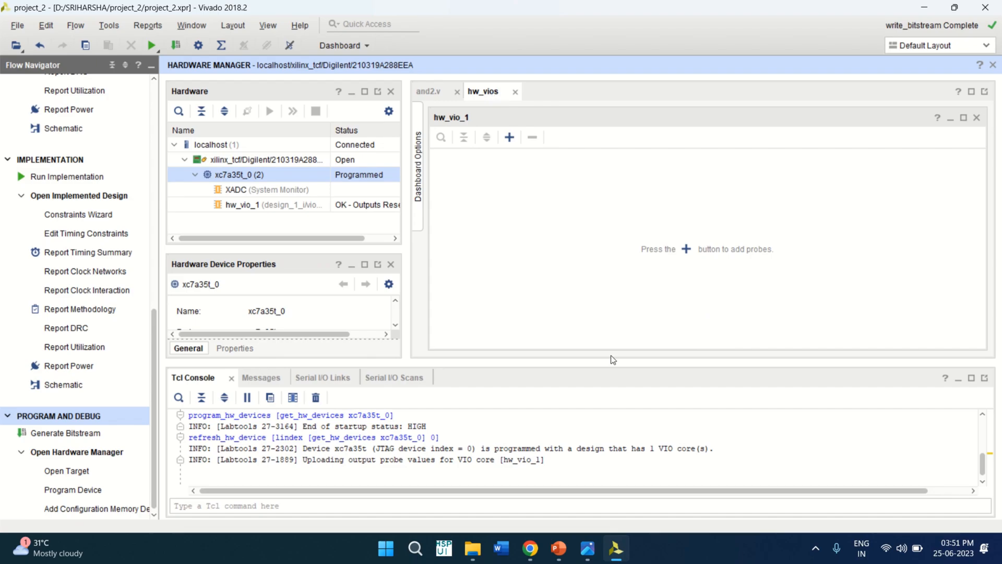
pyautogui.moveTo(632, 360)
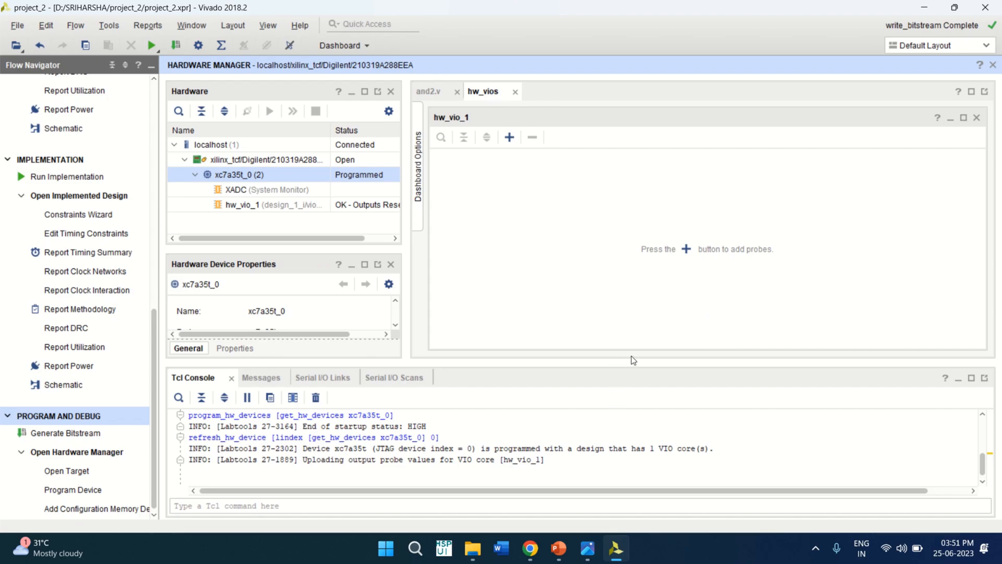
# Add probes and2_0_y, probe_out0 and probe_out1 to the hw_vio_1 dashboard
pyautogui.click(568, 249)
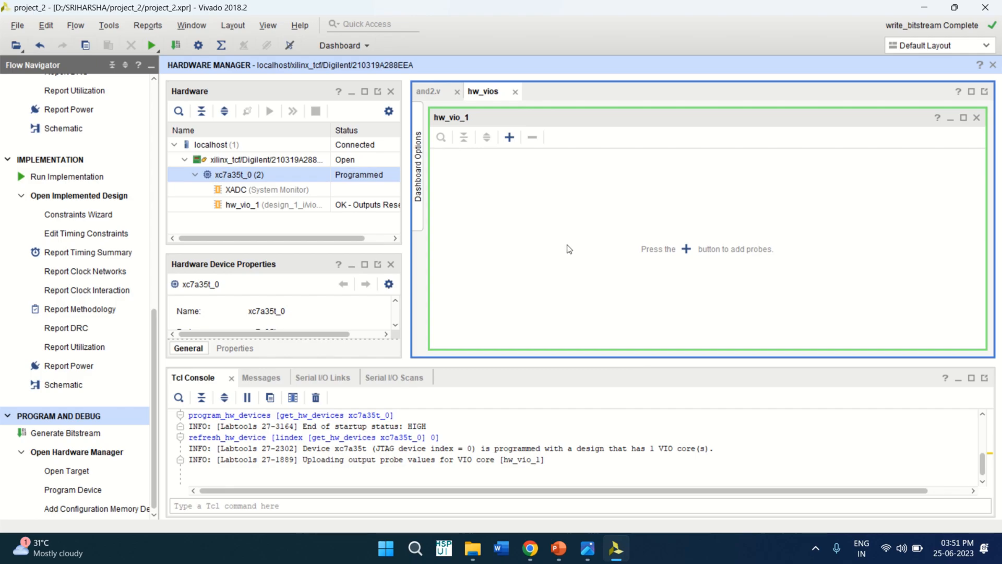
pyautogui.moveTo(508, 137)
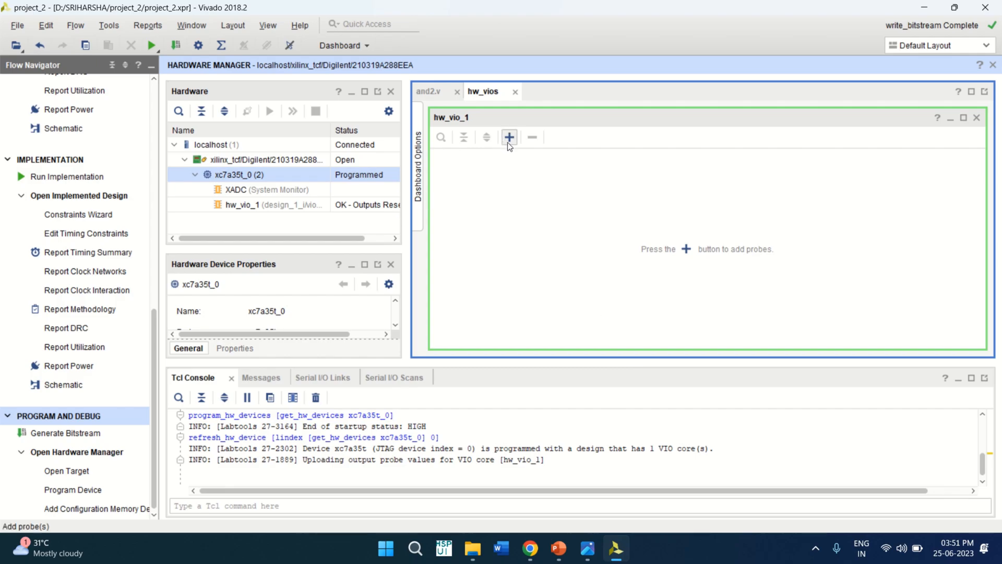
pyautogui.moveTo(509, 137)
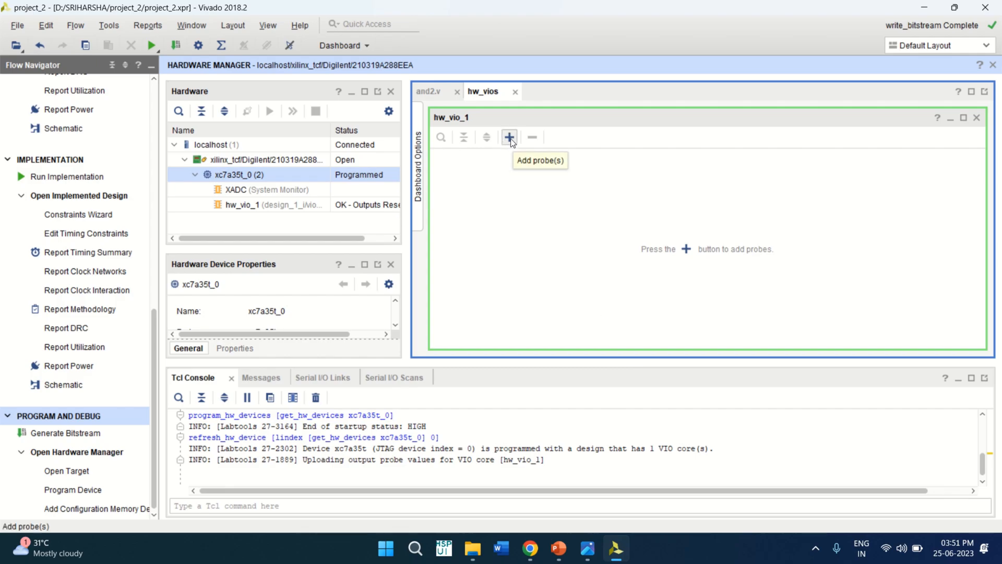
pyautogui.click(509, 136)
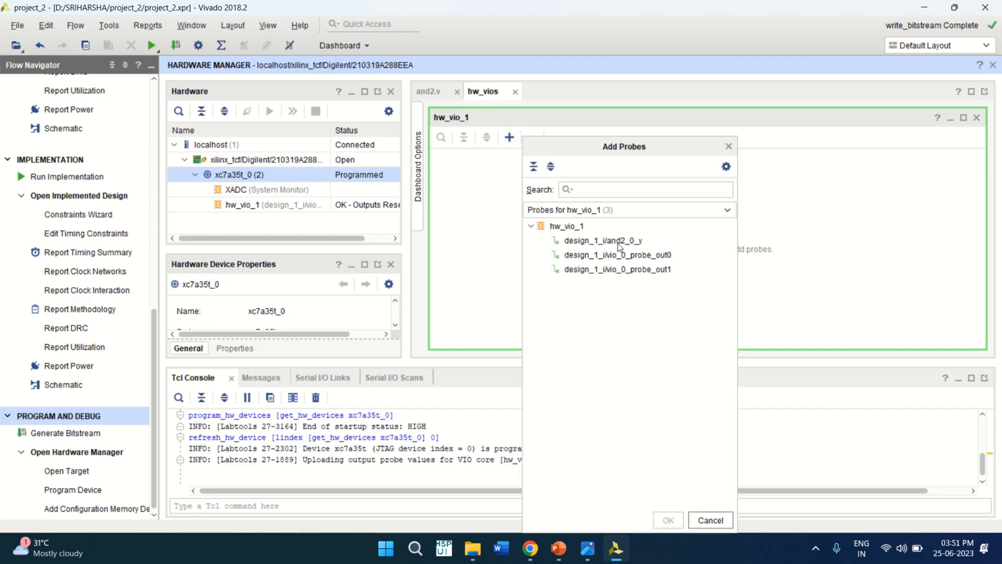
pyautogui.moveTo(648, 259)
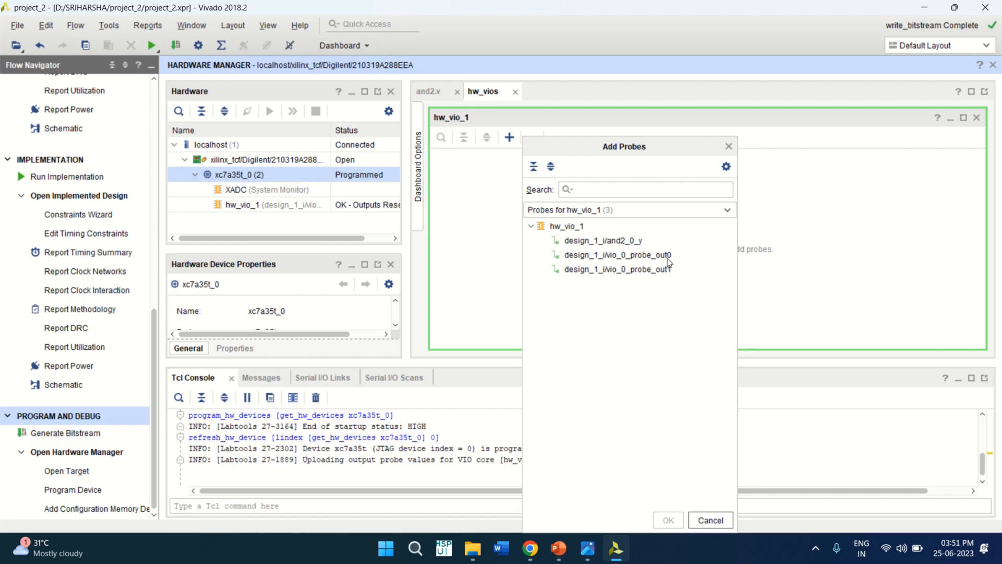
pyautogui.moveTo(626, 249)
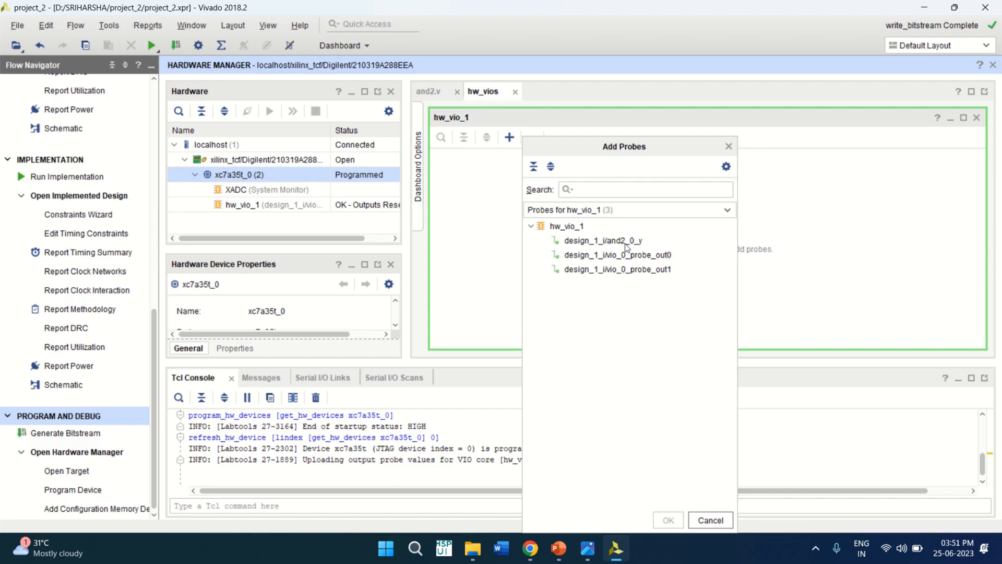
pyautogui.moveTo(628, 246)
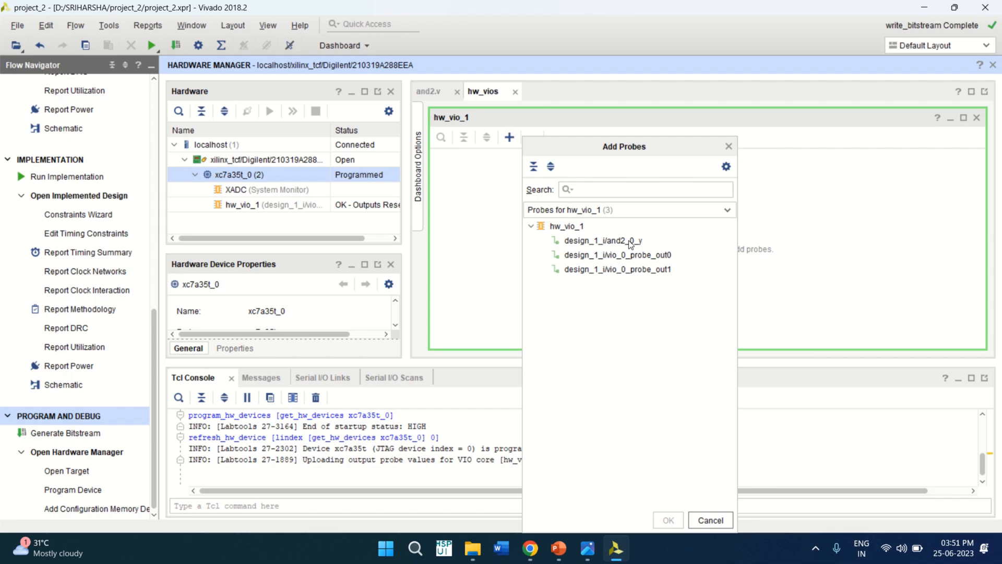
pyautogui.click(602, 240)
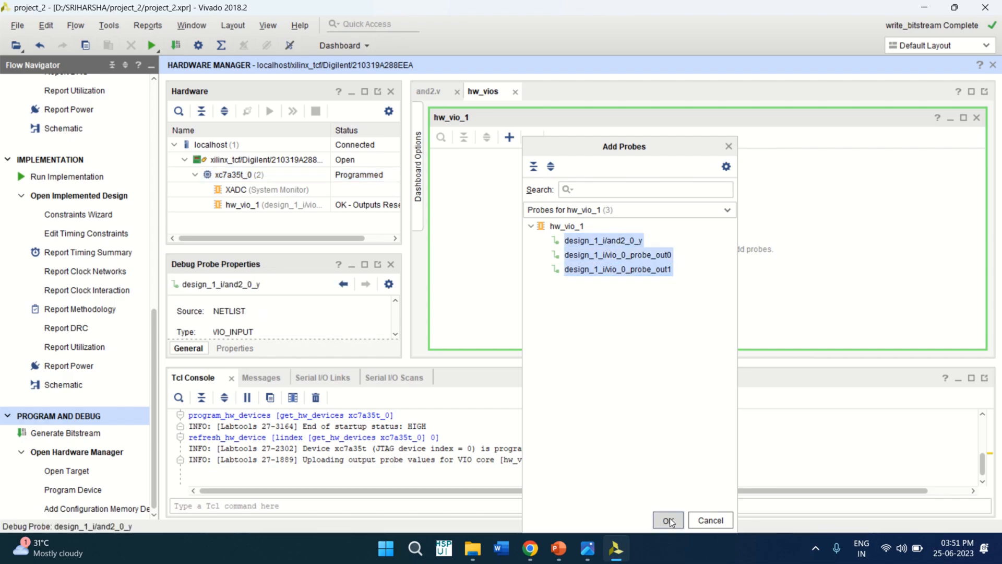
pyautogui.click(667, 520)
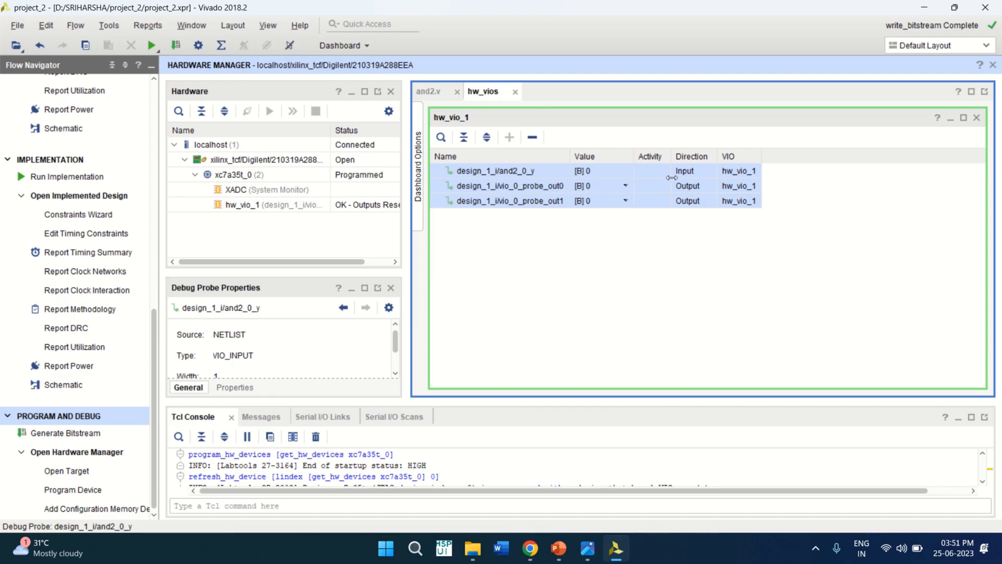
pyautogui.moveTo(690, 176)
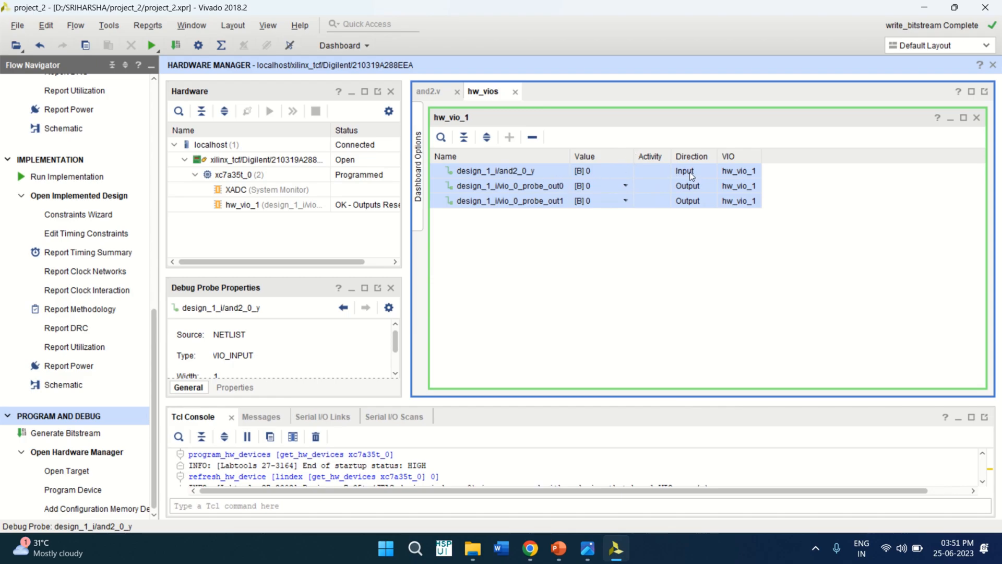
pyautogui.moveTo(690, 205)
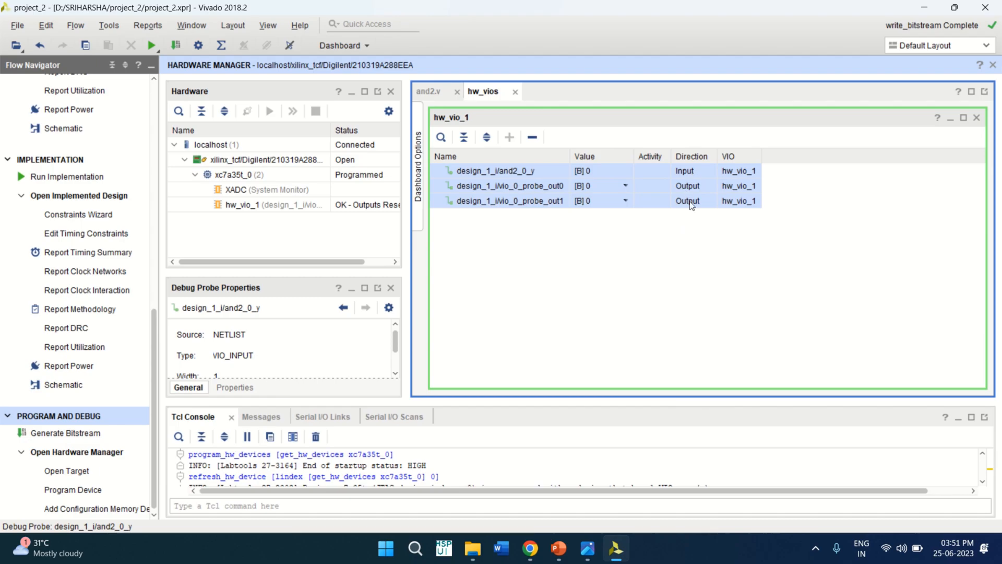
pyautogui.moveTo(613, 175)
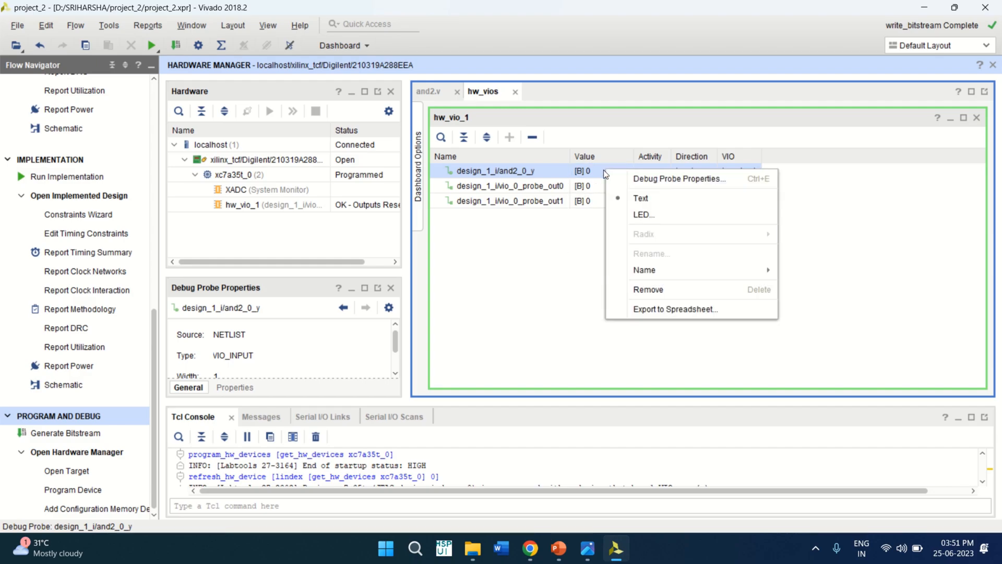
pyautogui.moveTo(642, 215)
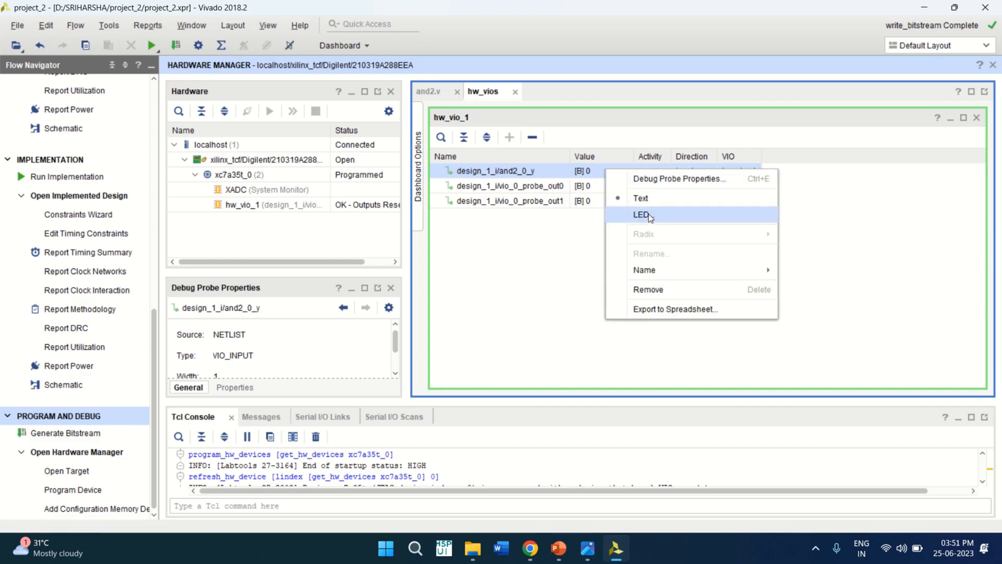
# Display and2_0_y as an LED with Red low value and Green high value
pyautogui.click(642, 215)
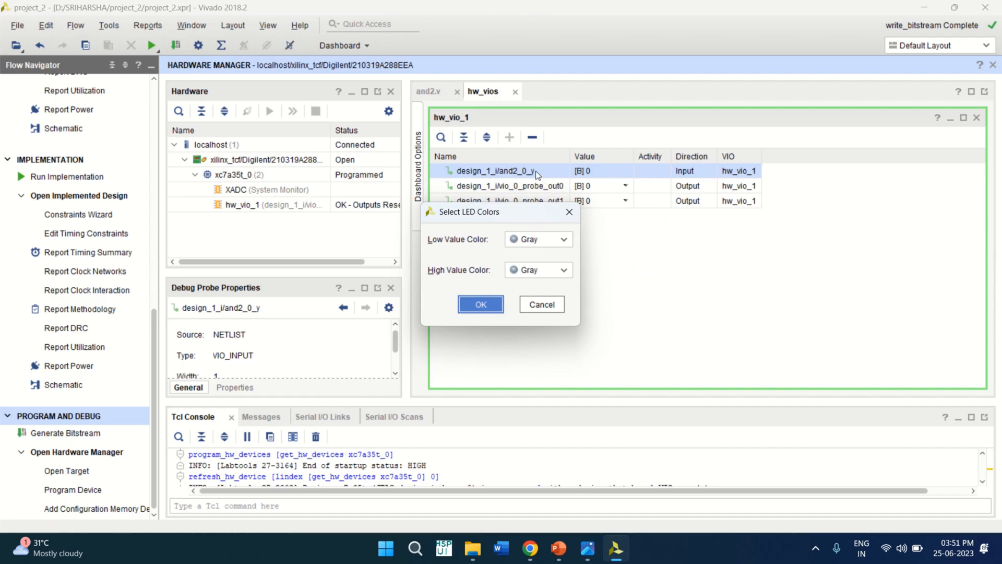
pyautogui.click(562, 238)
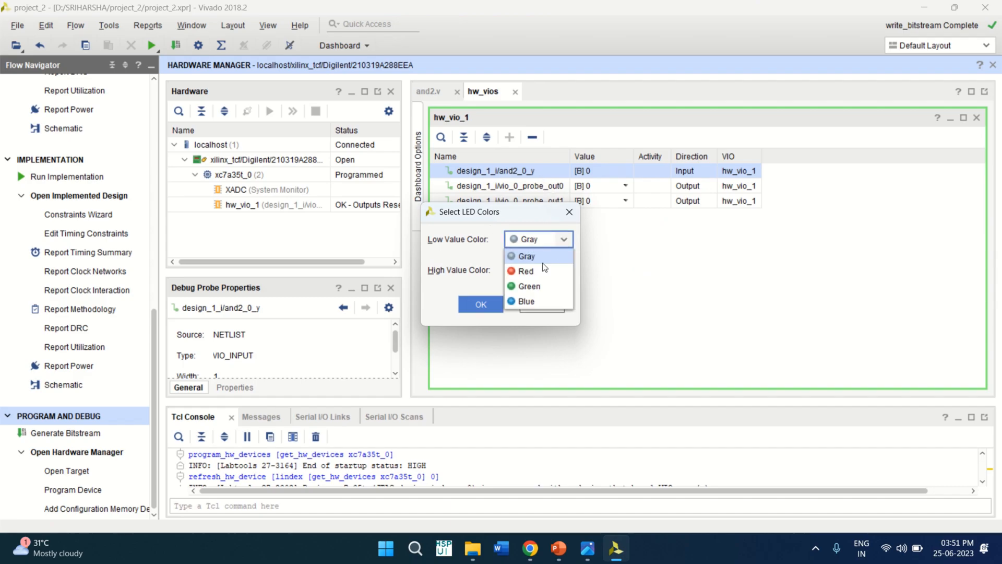
pyautogui.click(525, 271)
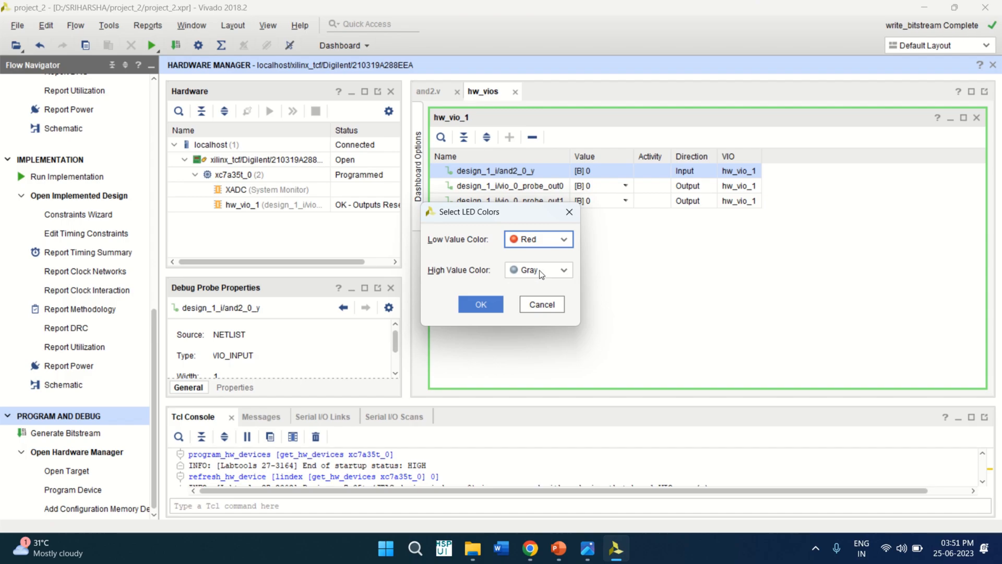
pyautogui.click(562, 269)
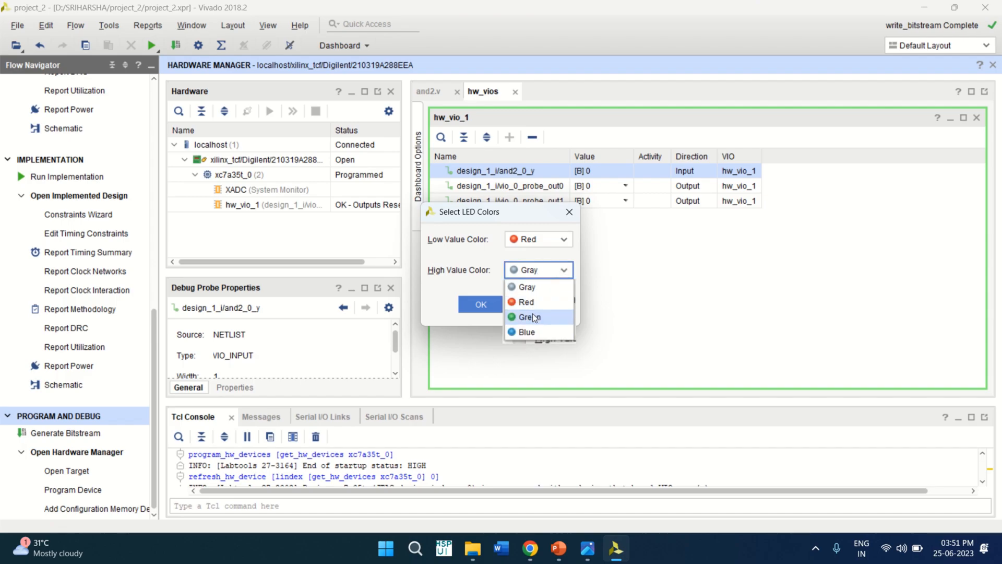
pyautogui.click(531, 317)
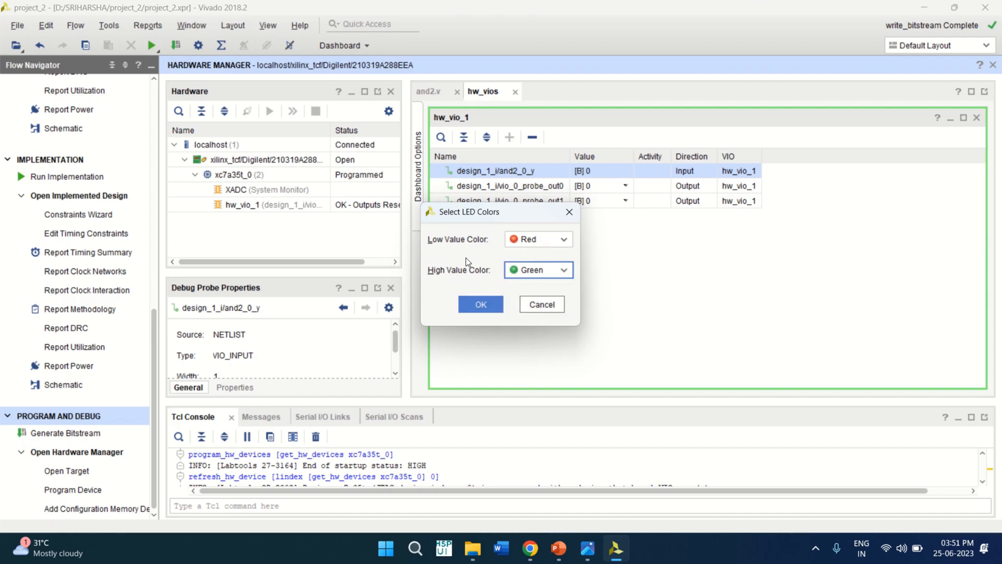
pyautogui.click(480, 304)
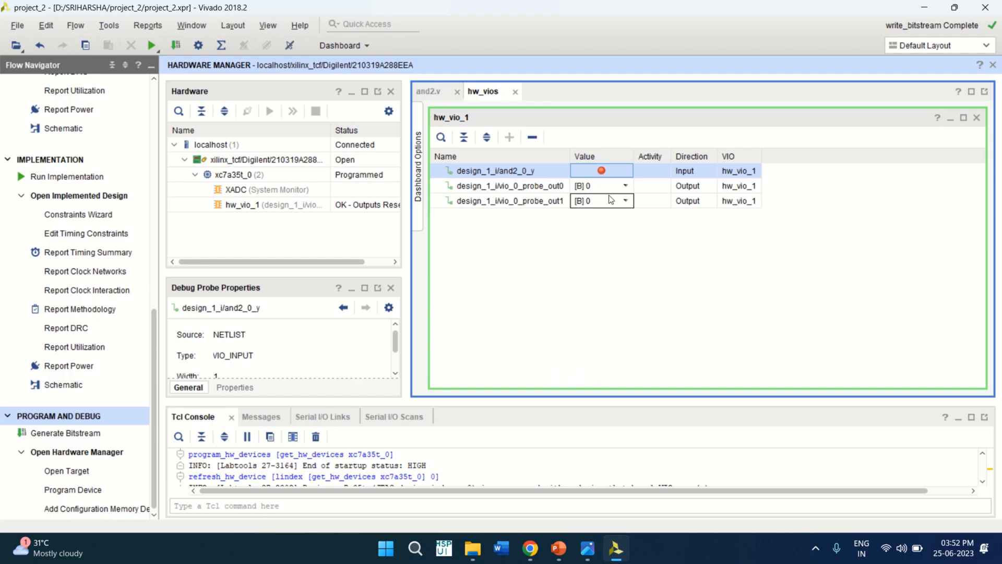
pyautogui.rightClick(509, 186)
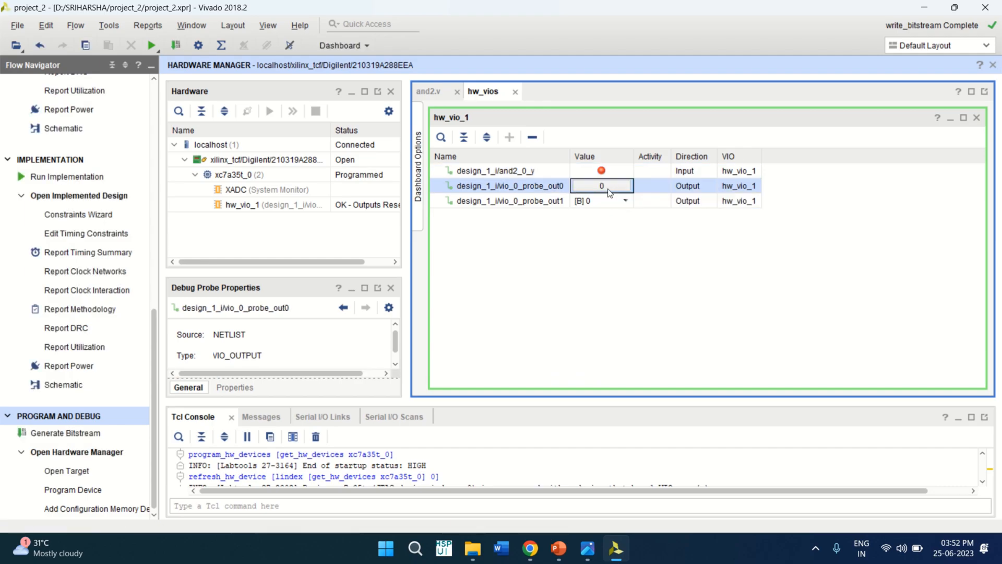
# Display probe_out1 as a 0/1 toggle button
pyautogui.click(601, 200)
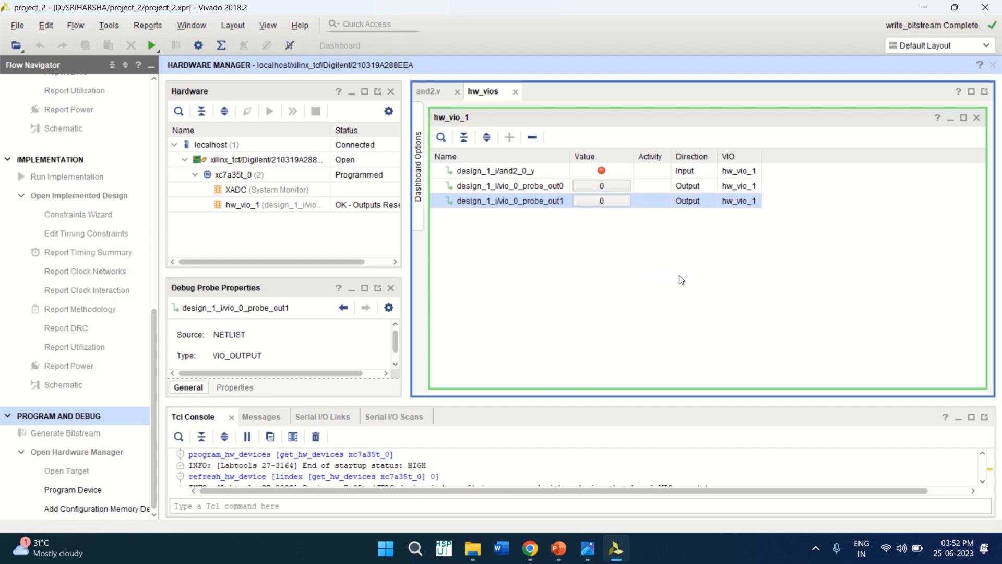
pyautogui.click(601, 200)
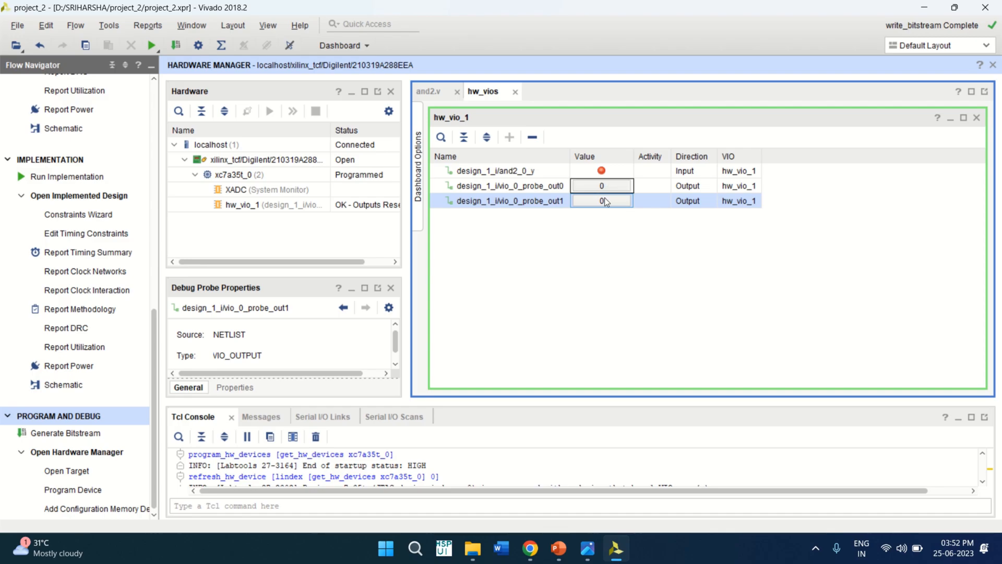
pyautogui.moveTo(606, 193)
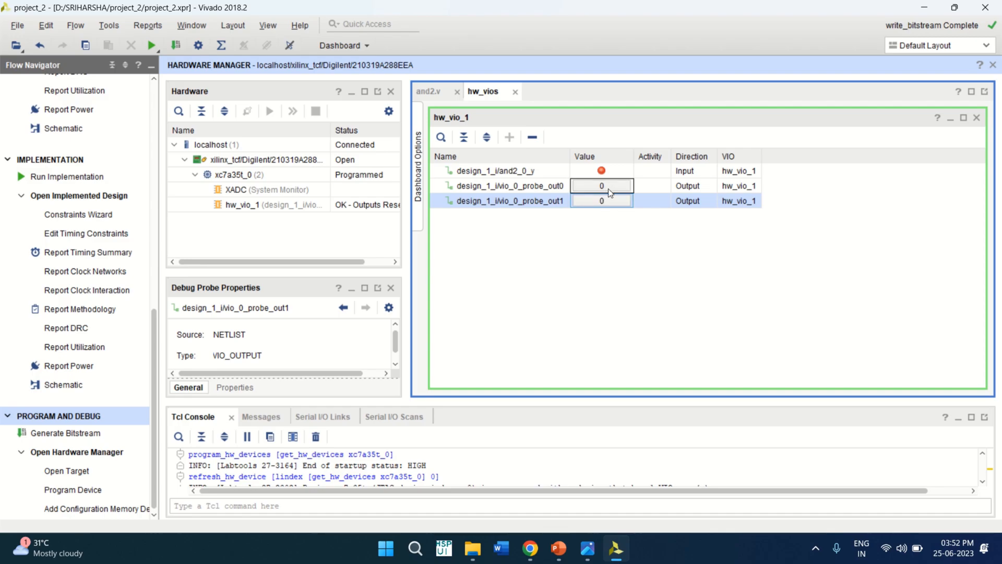
# Toggle probe_out0 and probe_out1 through 10, 01, 11 and 00, confirming the LED is green only at 11
pyautogui.click(601, 186)
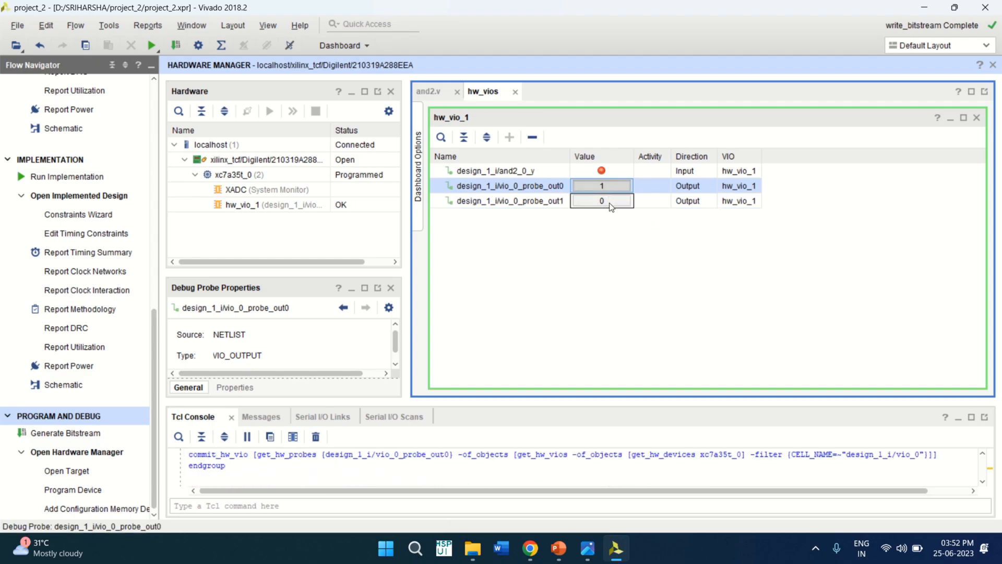
pyautogui.click(601, 200)
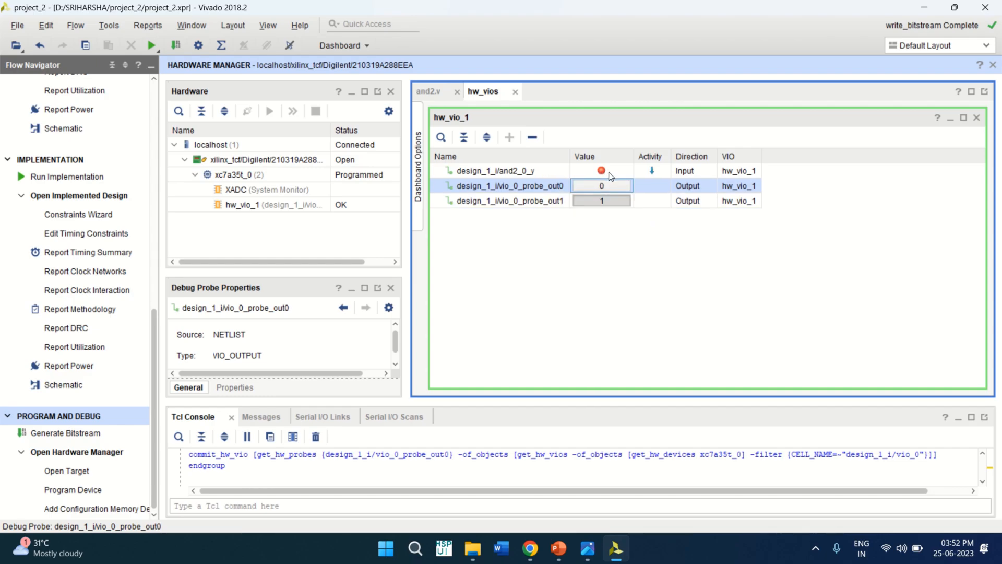
pyautogui.click(600, 201)
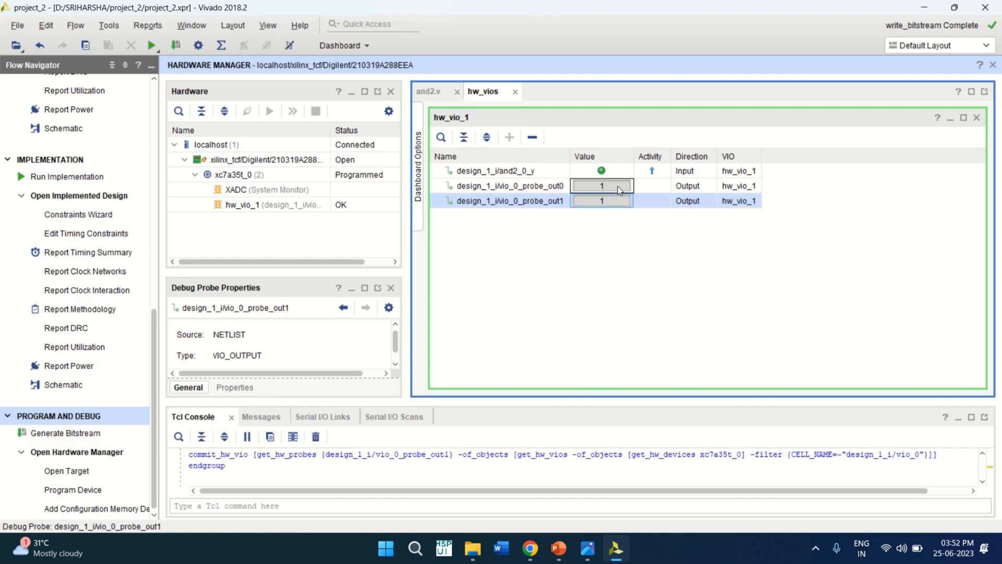
pyautogui.click(601, 185)
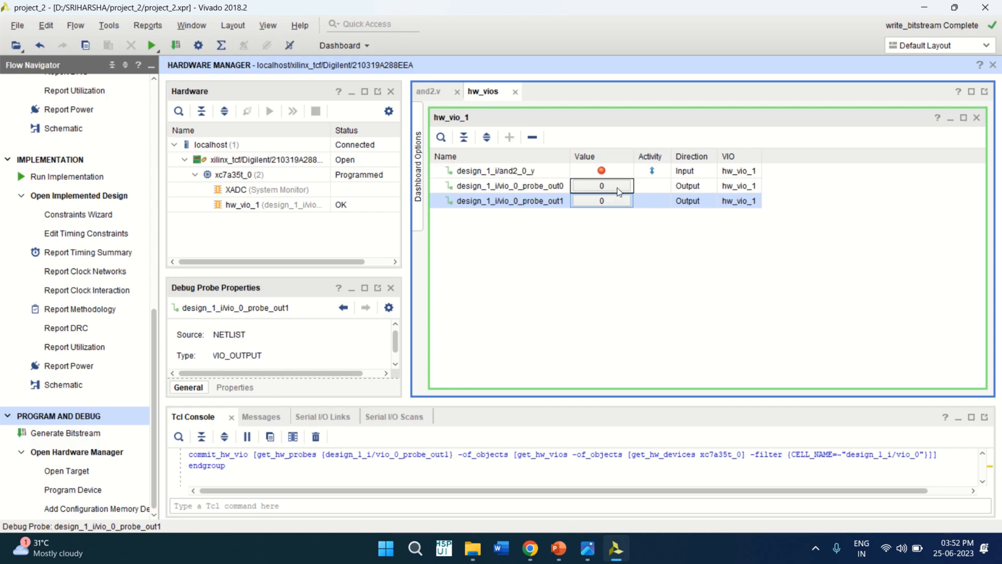